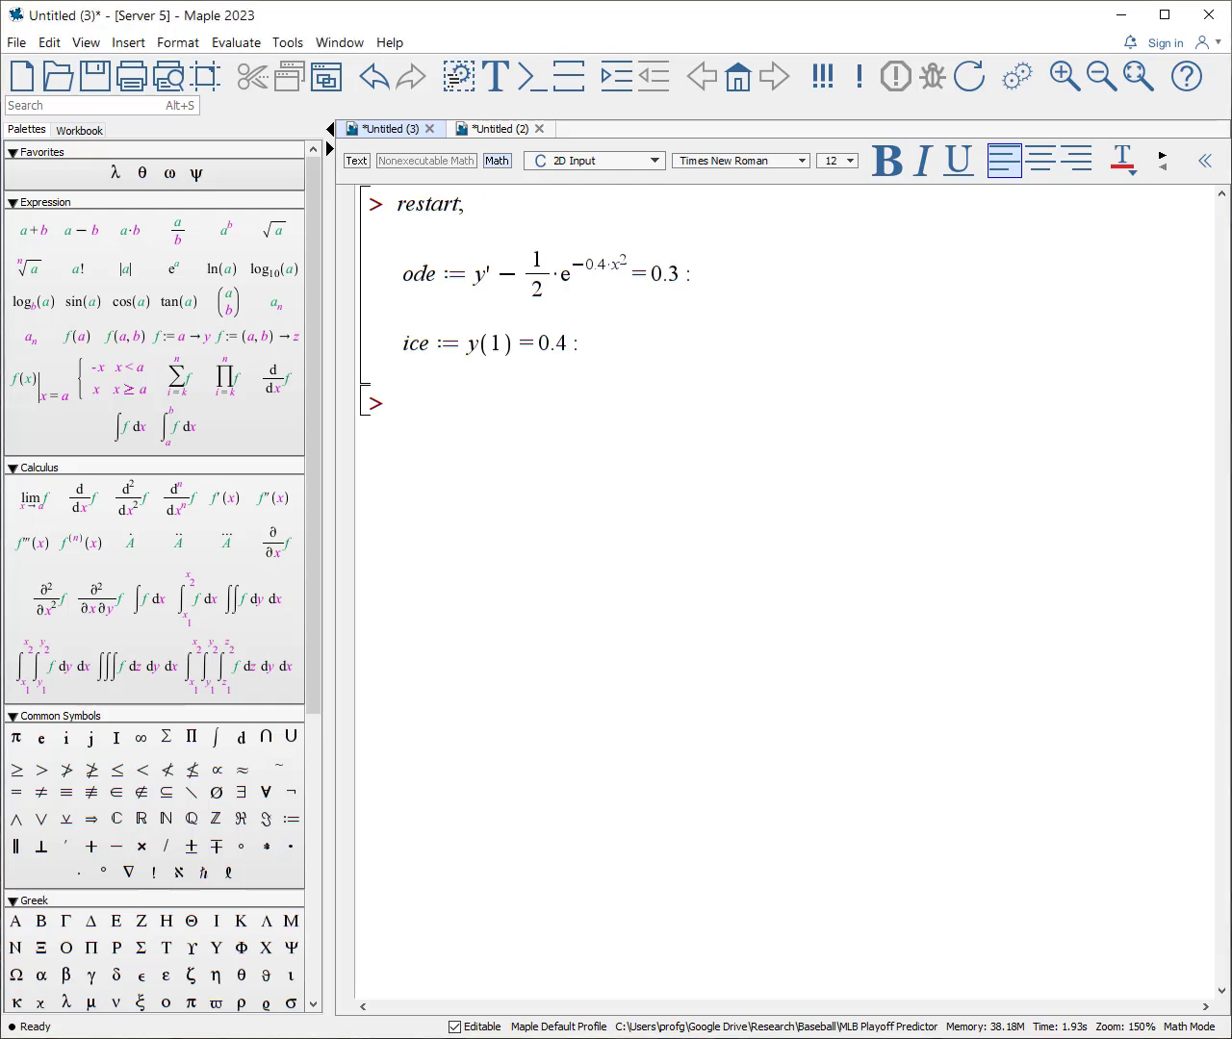
Define sols := dsolve({ode, ice}, numeric, output=listprocedure) and execute it.
text(sols :=)
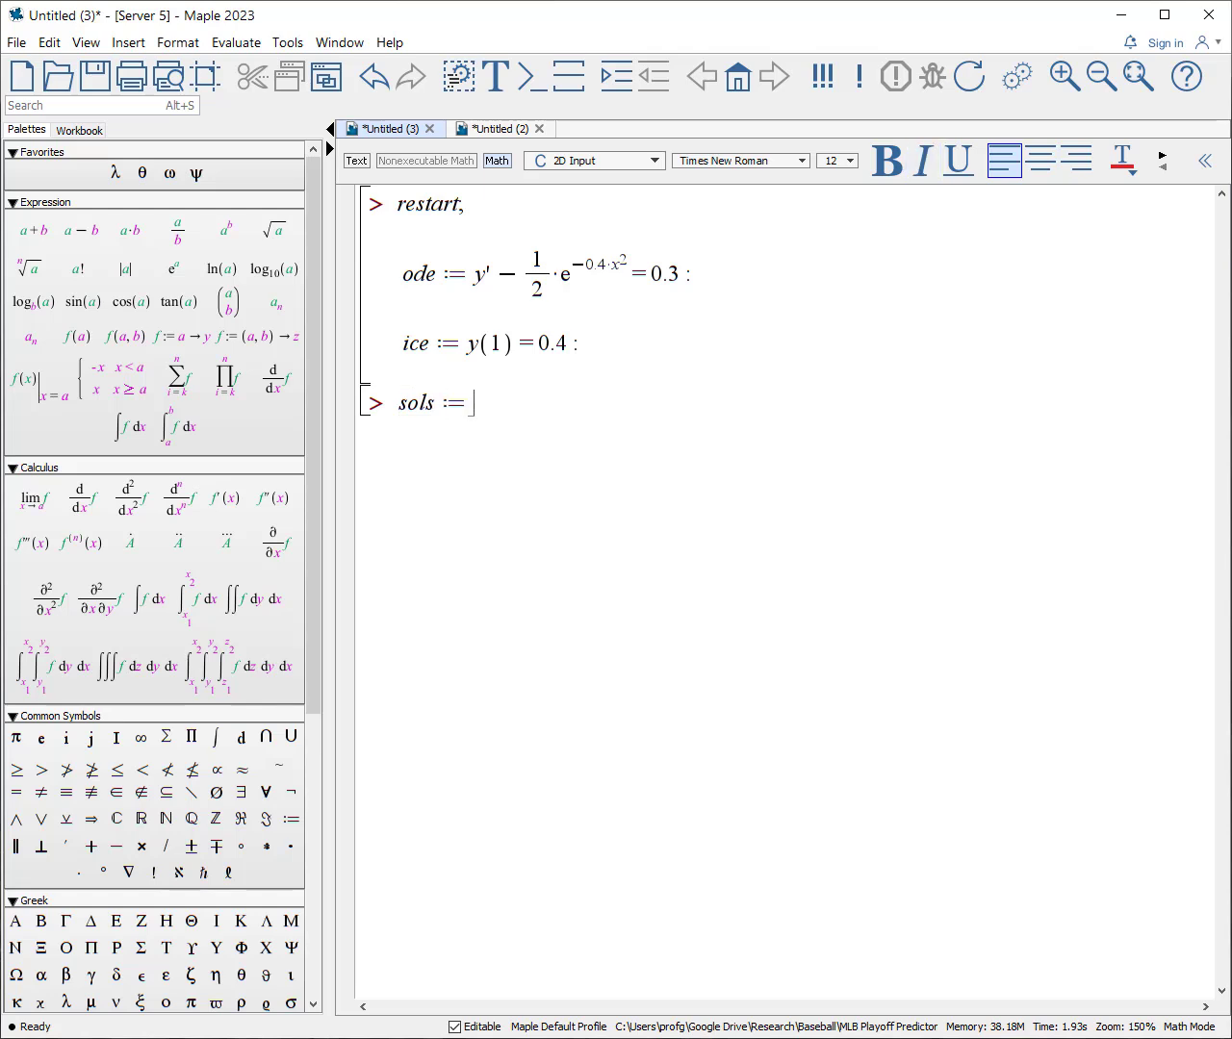
text(dsolve)
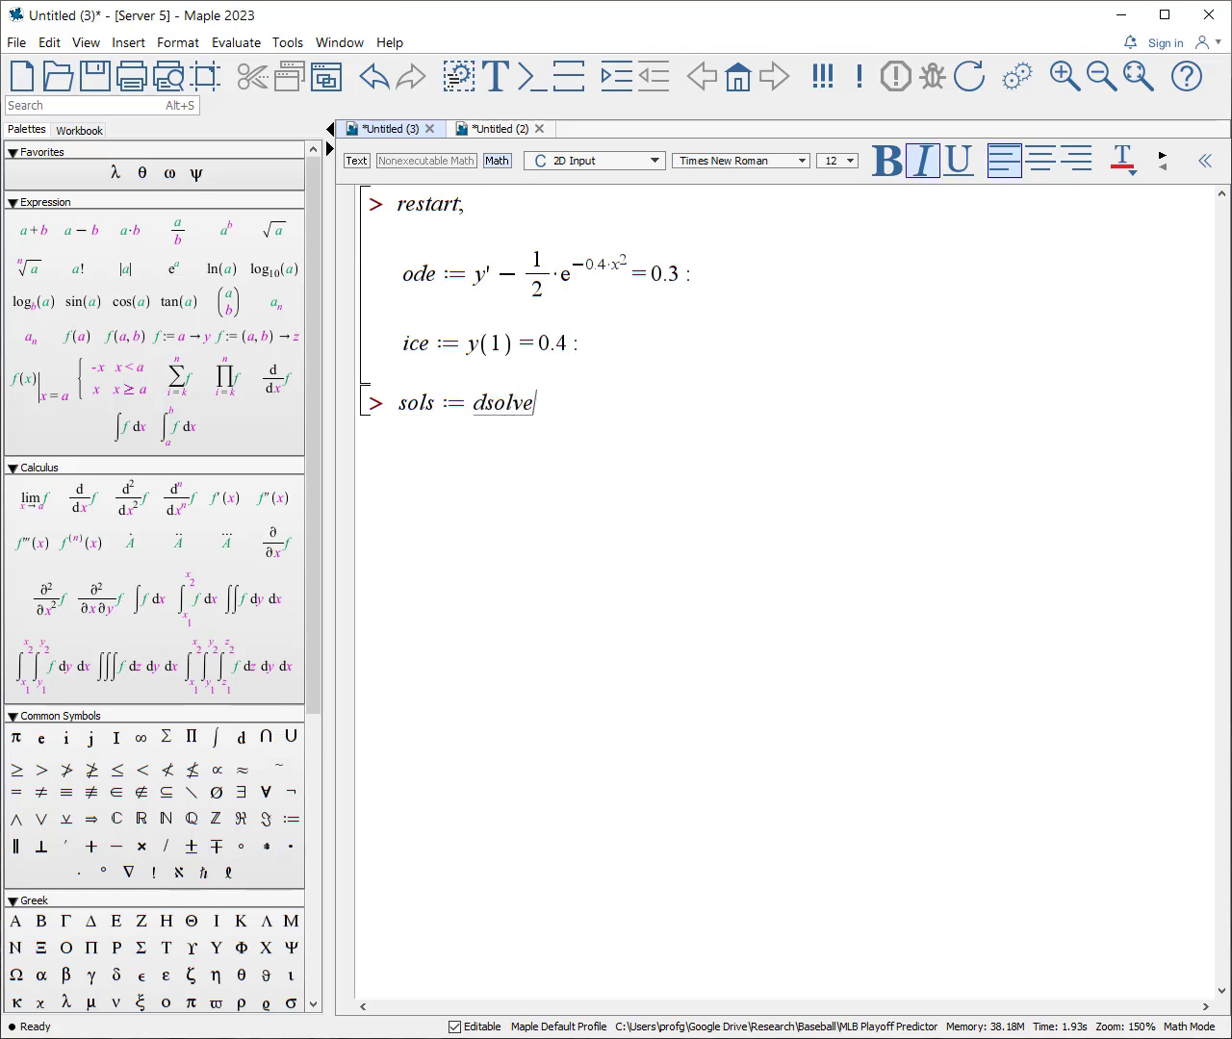
text(( {)
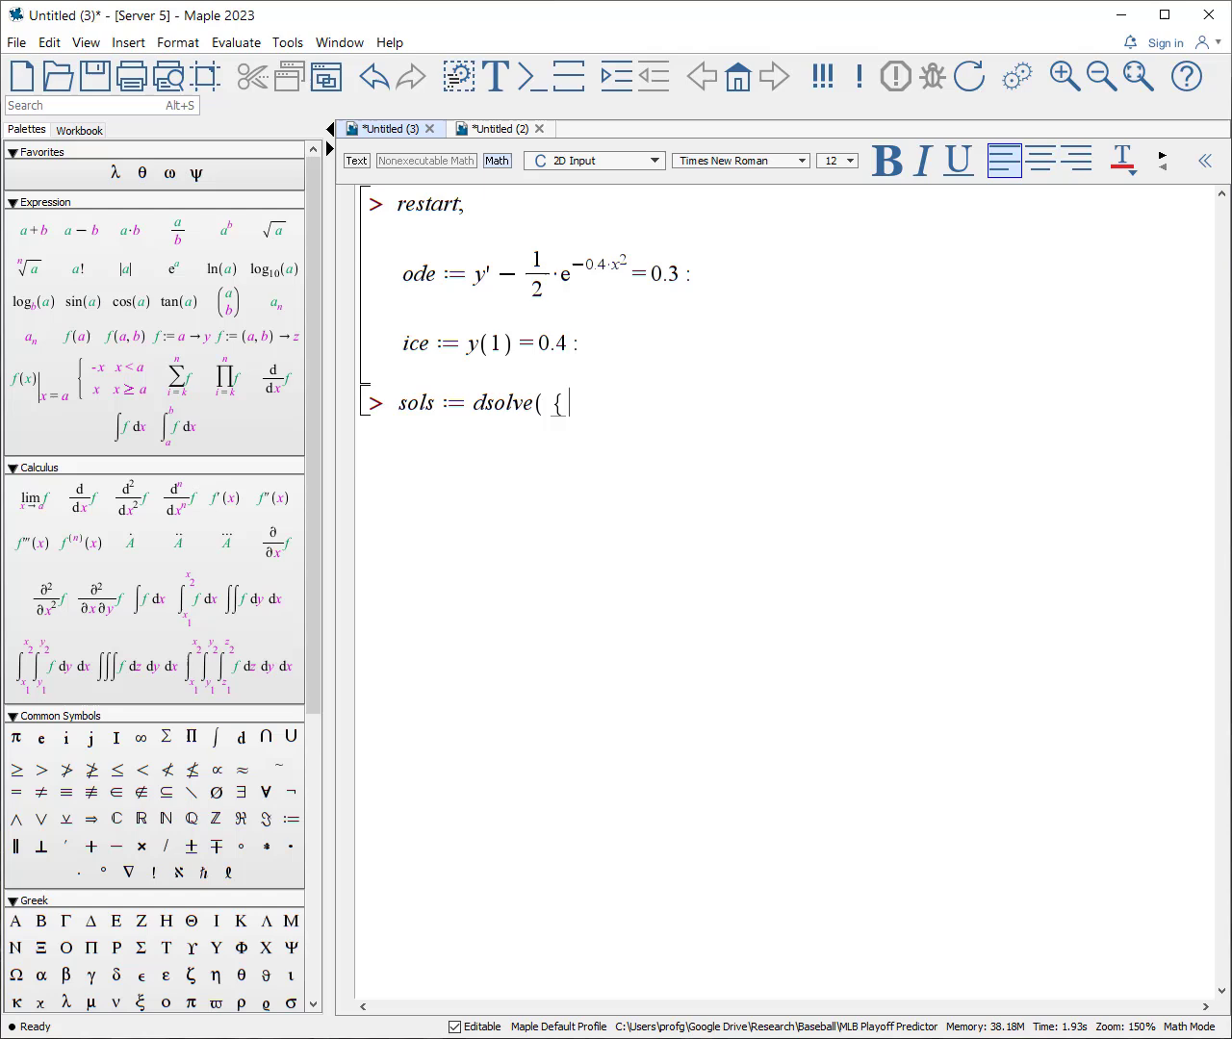
text(ode, ic)
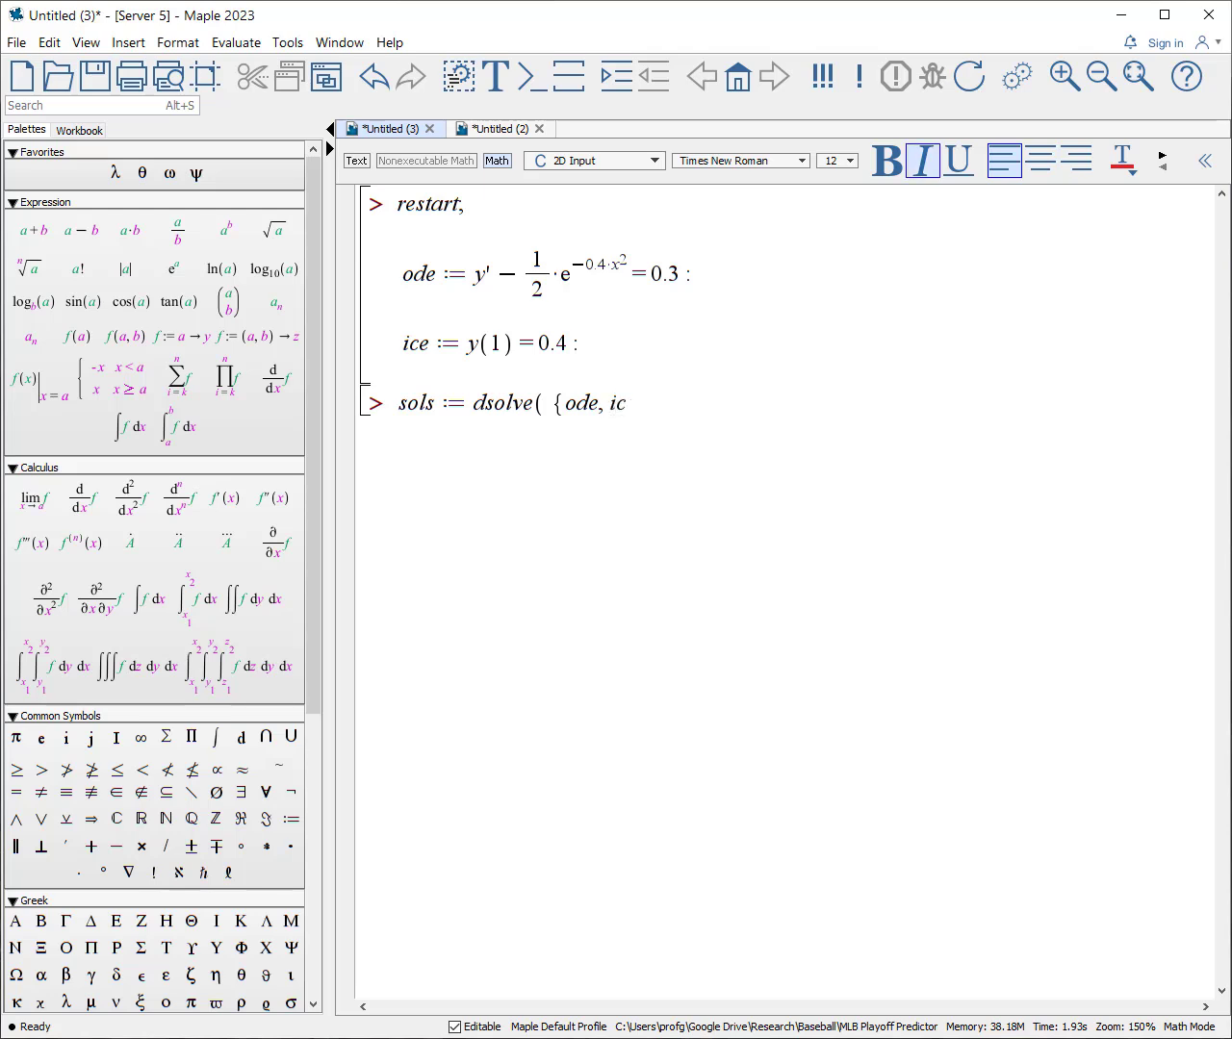
text(e)
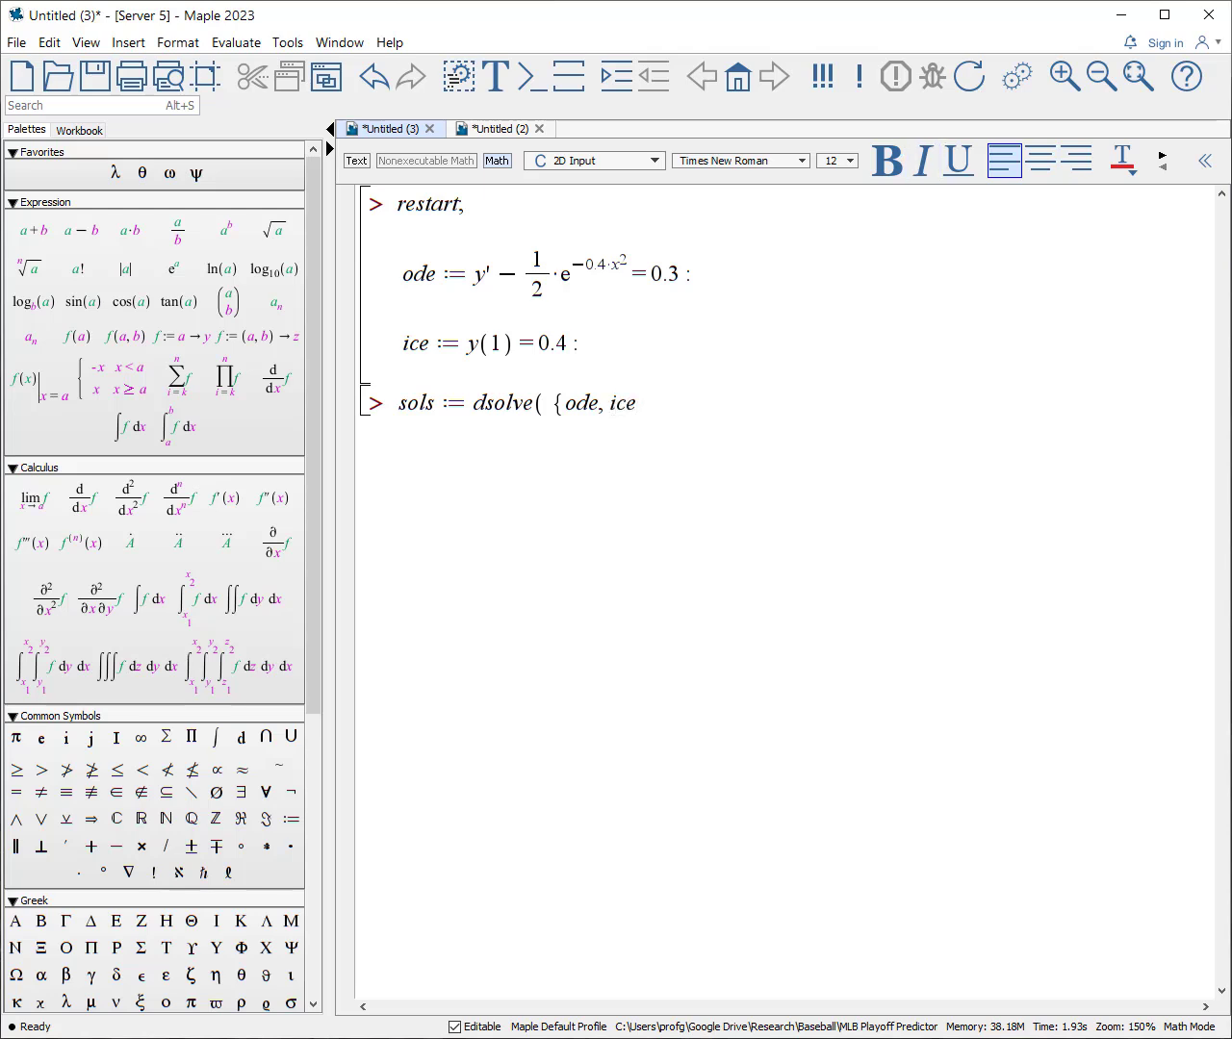
text(})
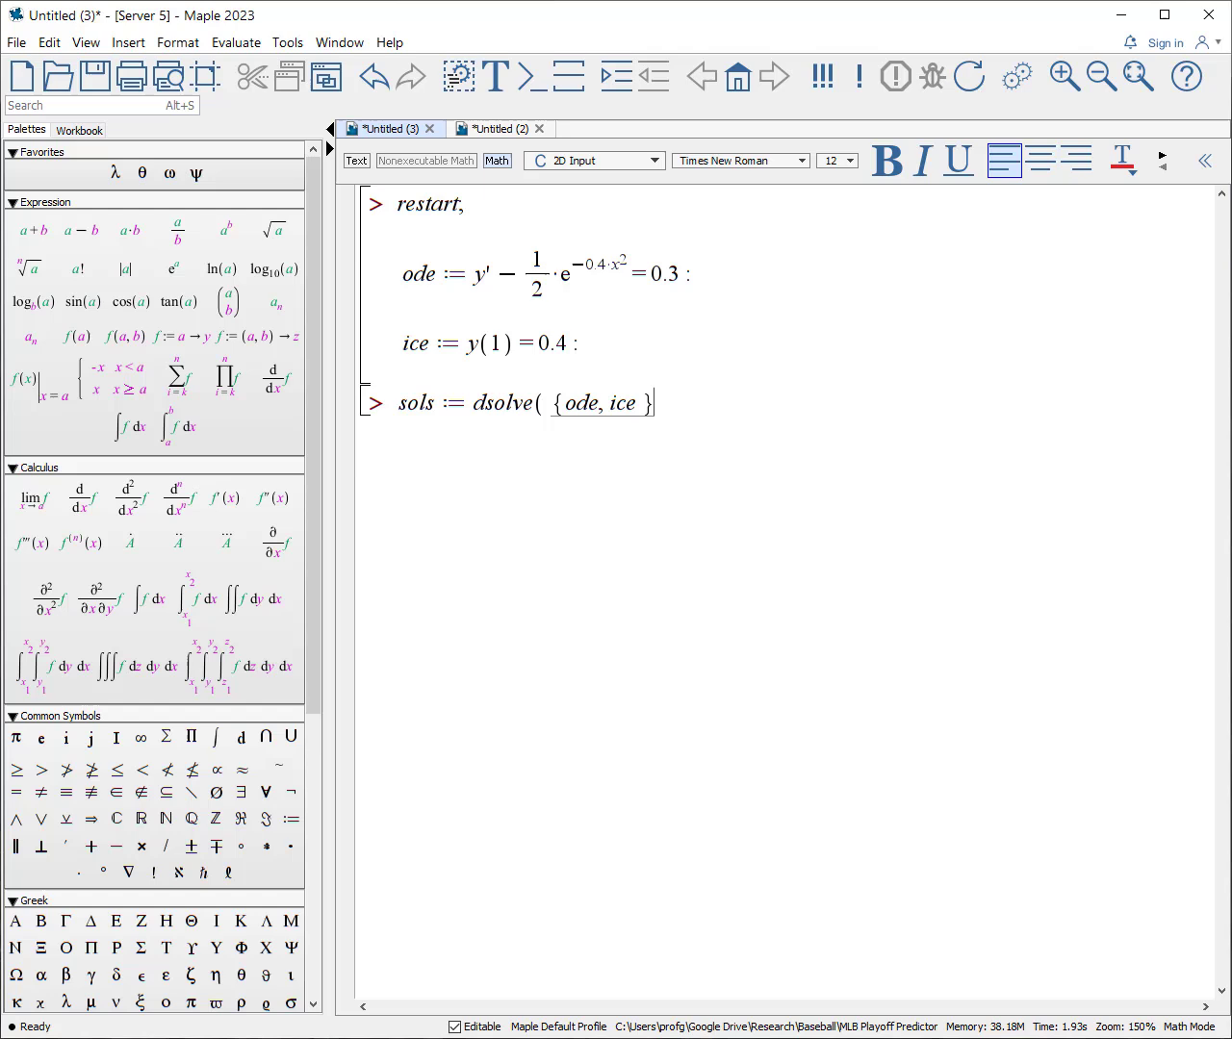
text(})
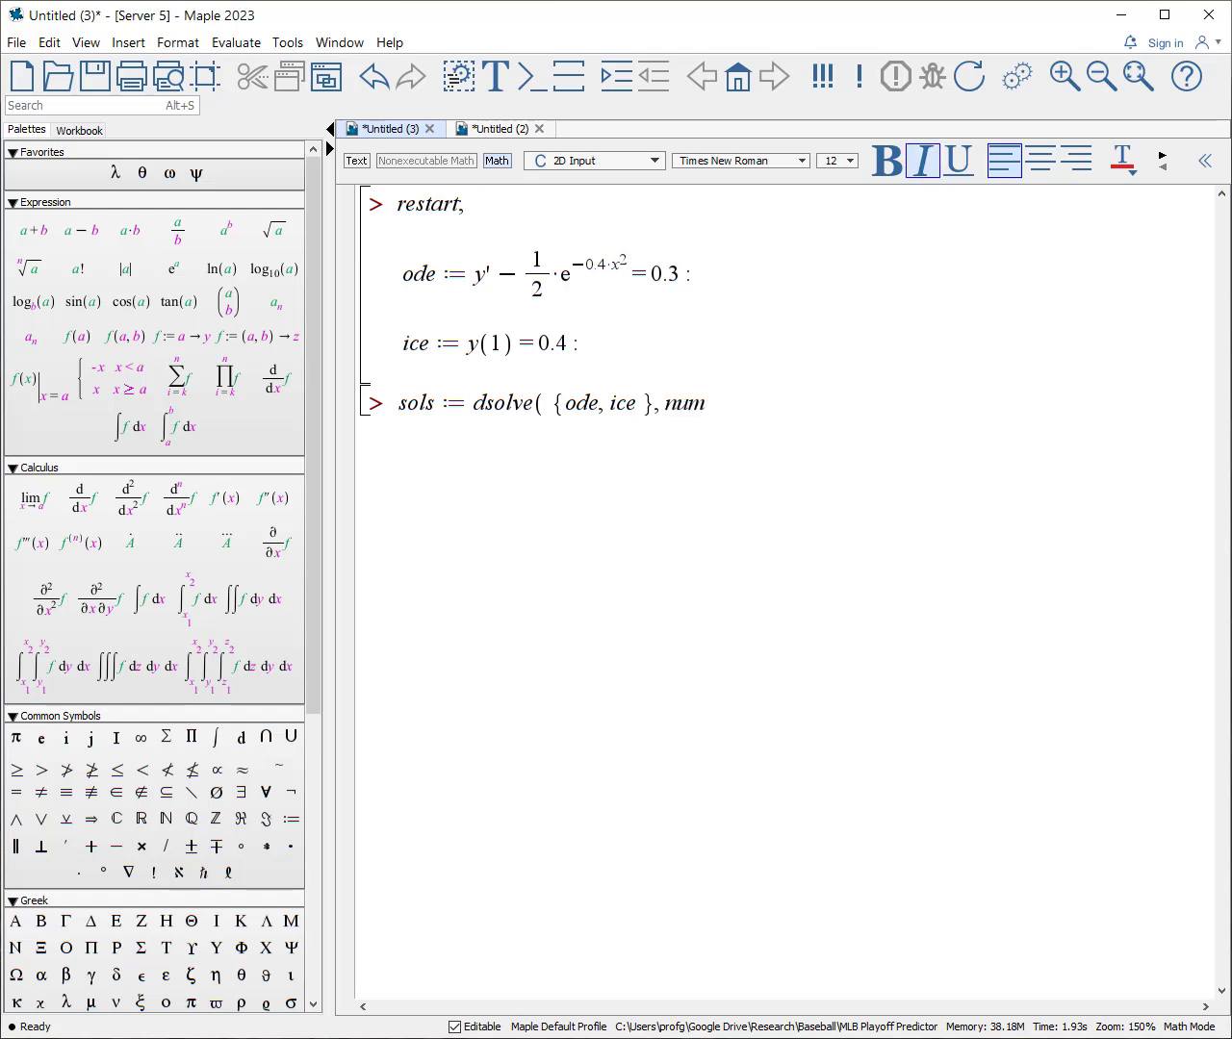
text(eric)
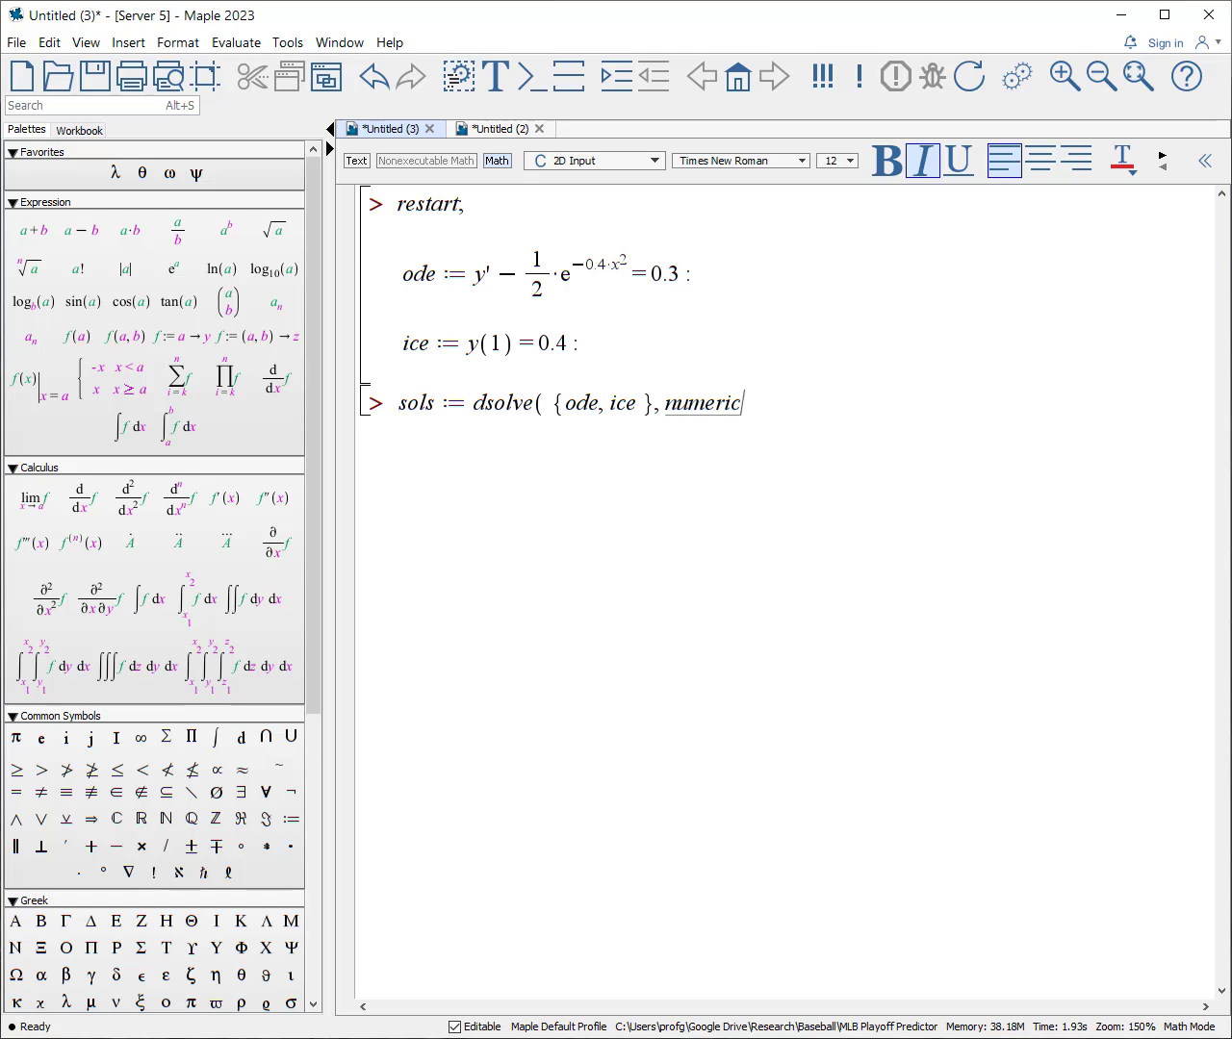
text(, output =)
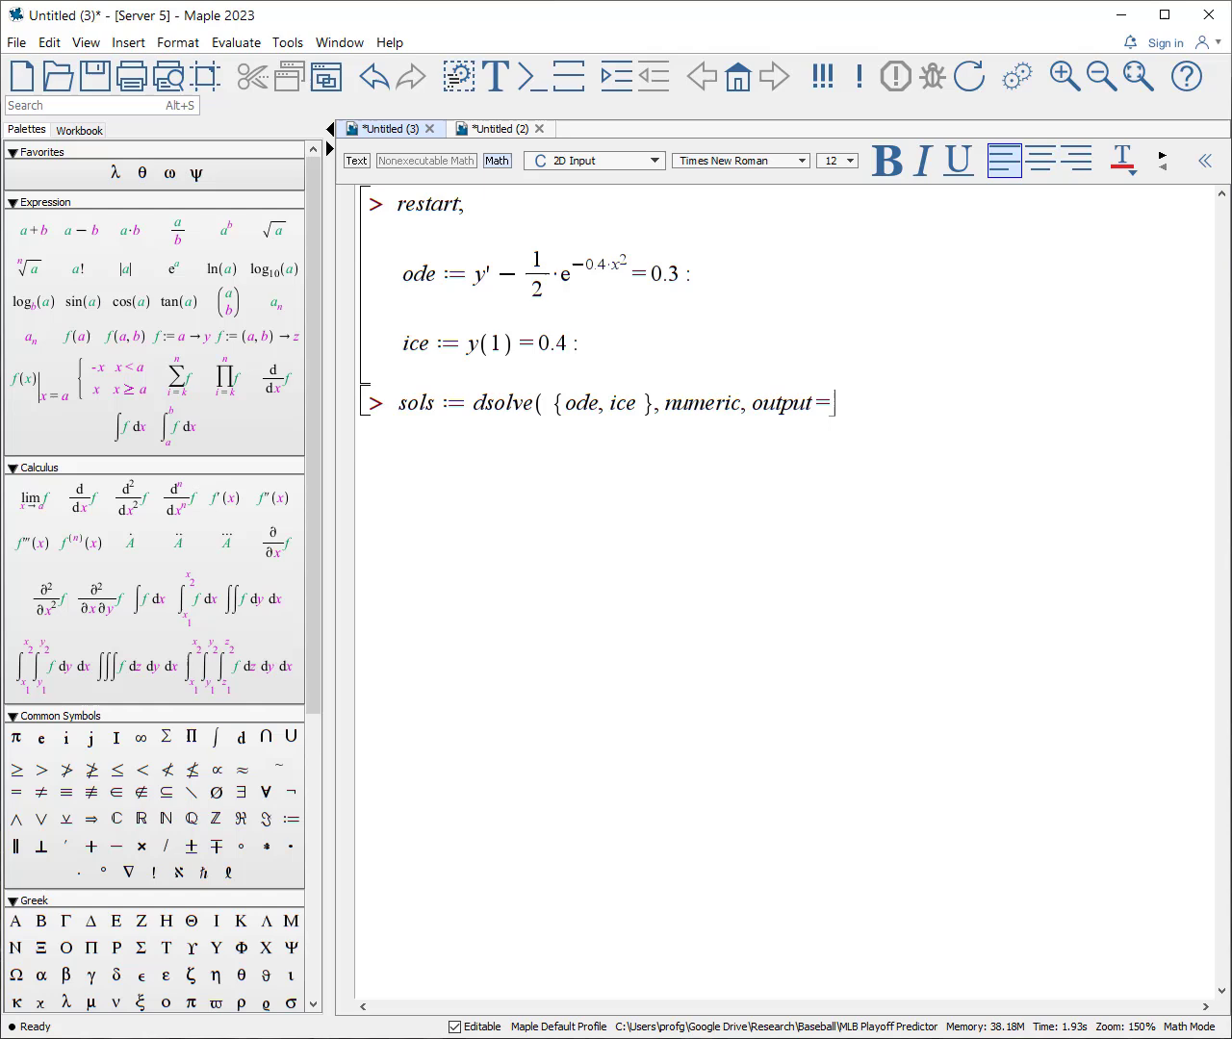
text(listprocedure)
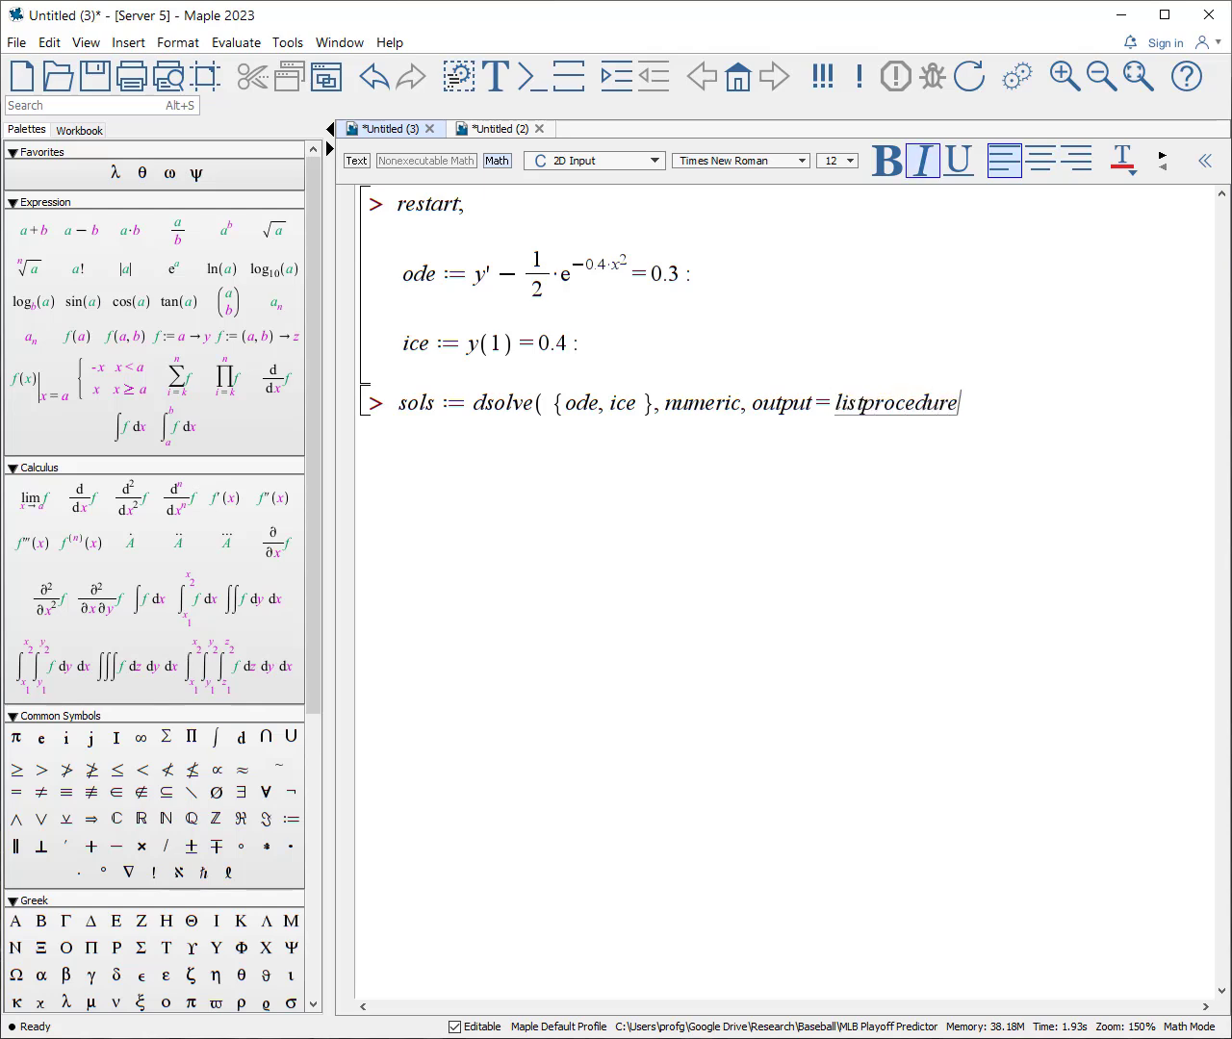
key(Return)
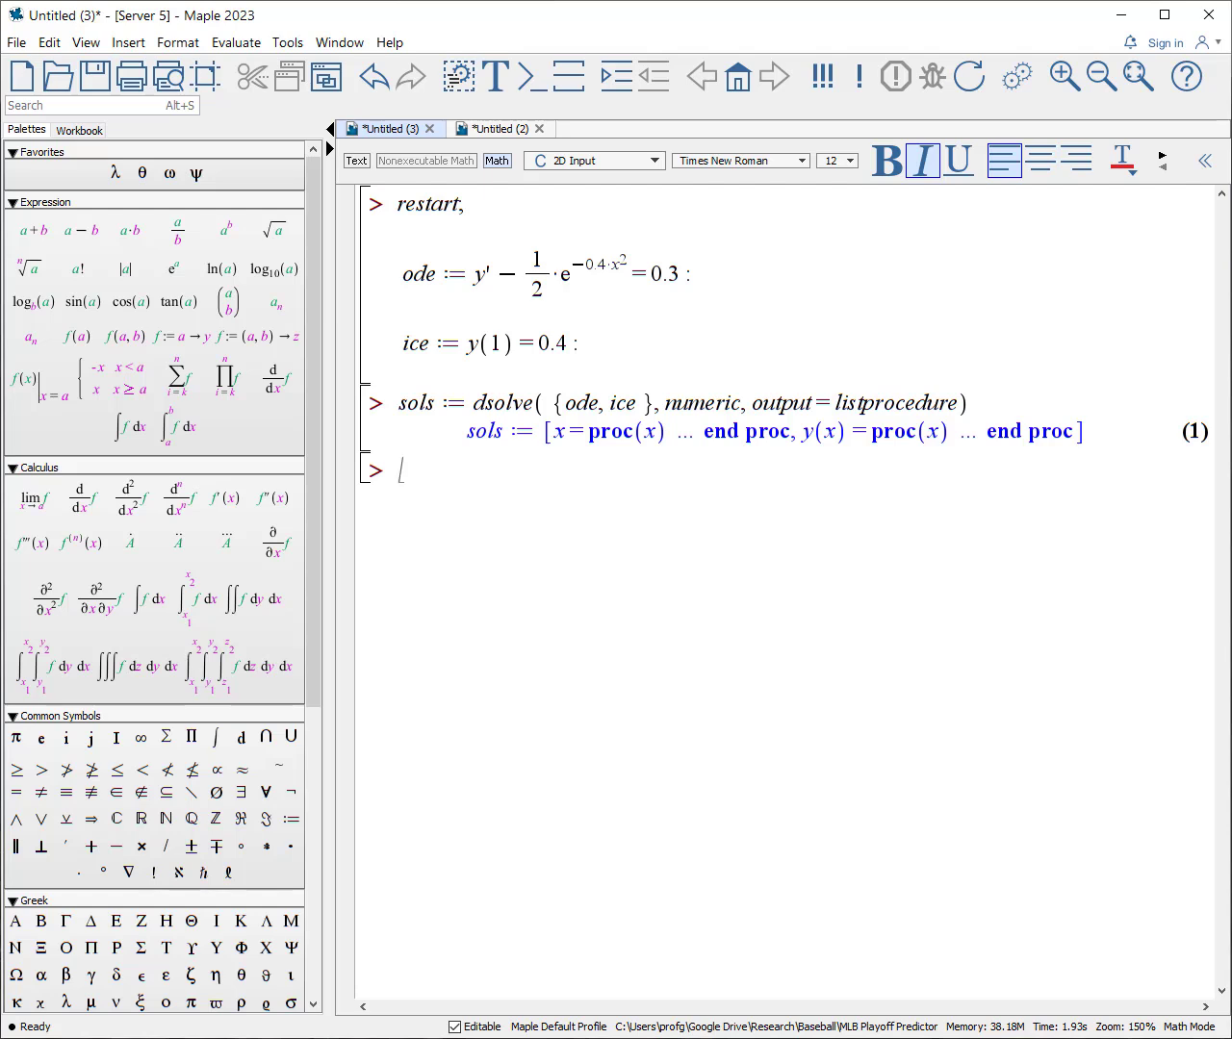
Evaluate sols(0), returning x(0) = 0. and y(0) ≈ −0.34063, and move to the next prompt.
text(sols)
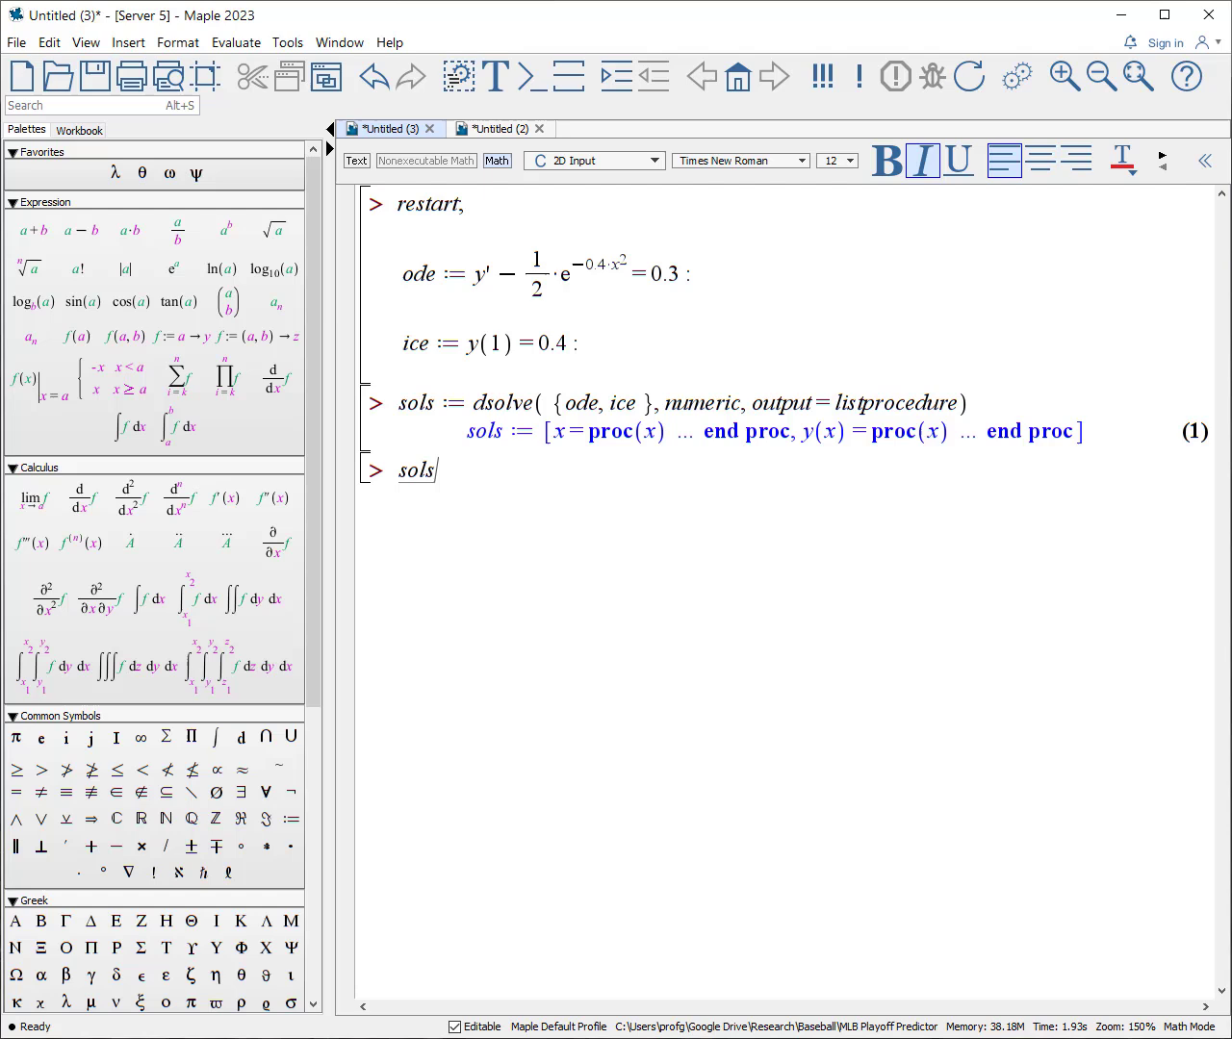
text((0)
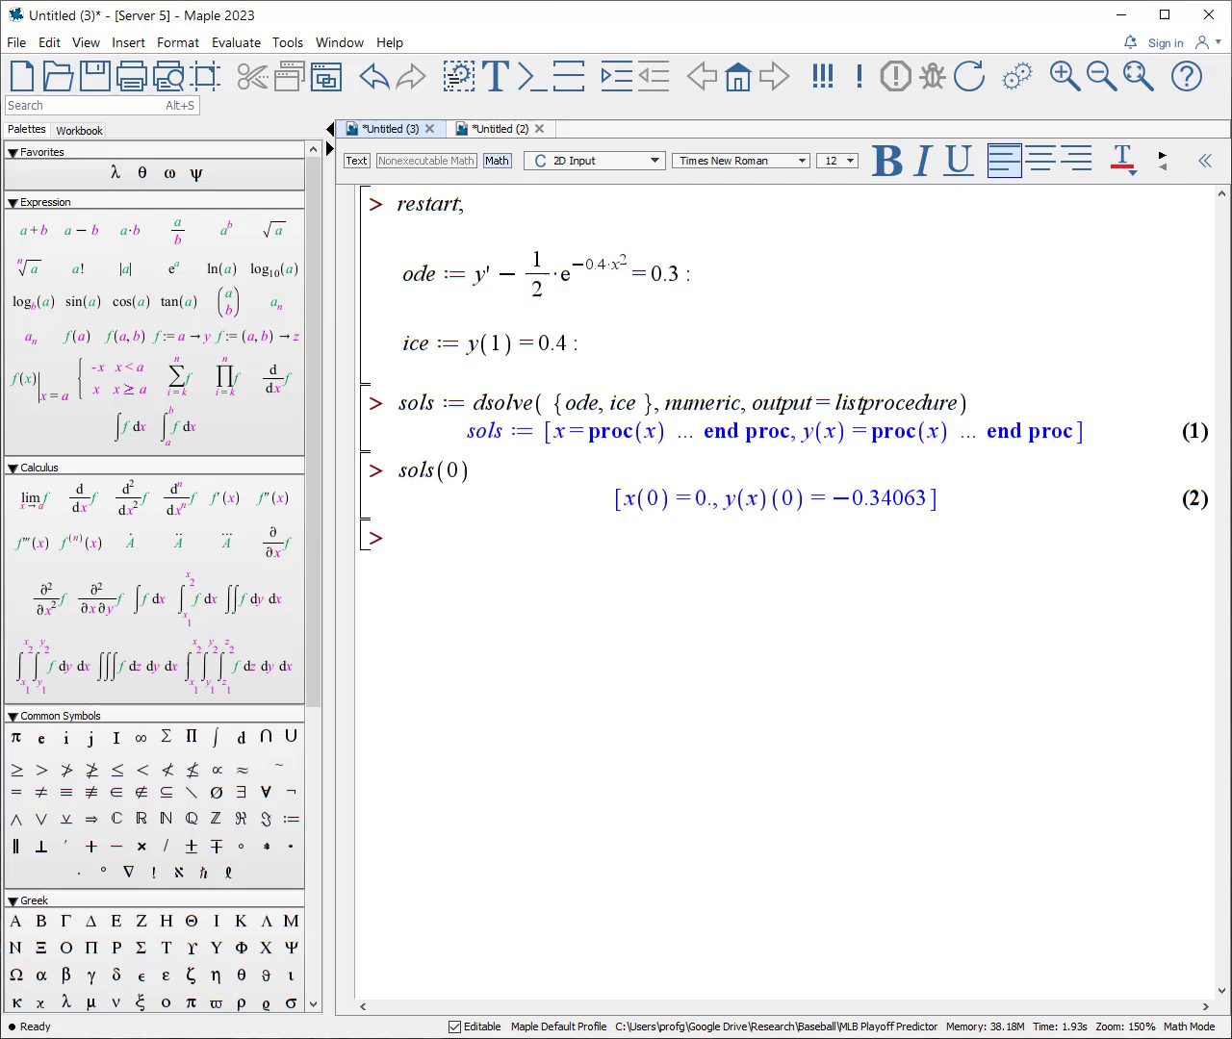
click(399, 539)
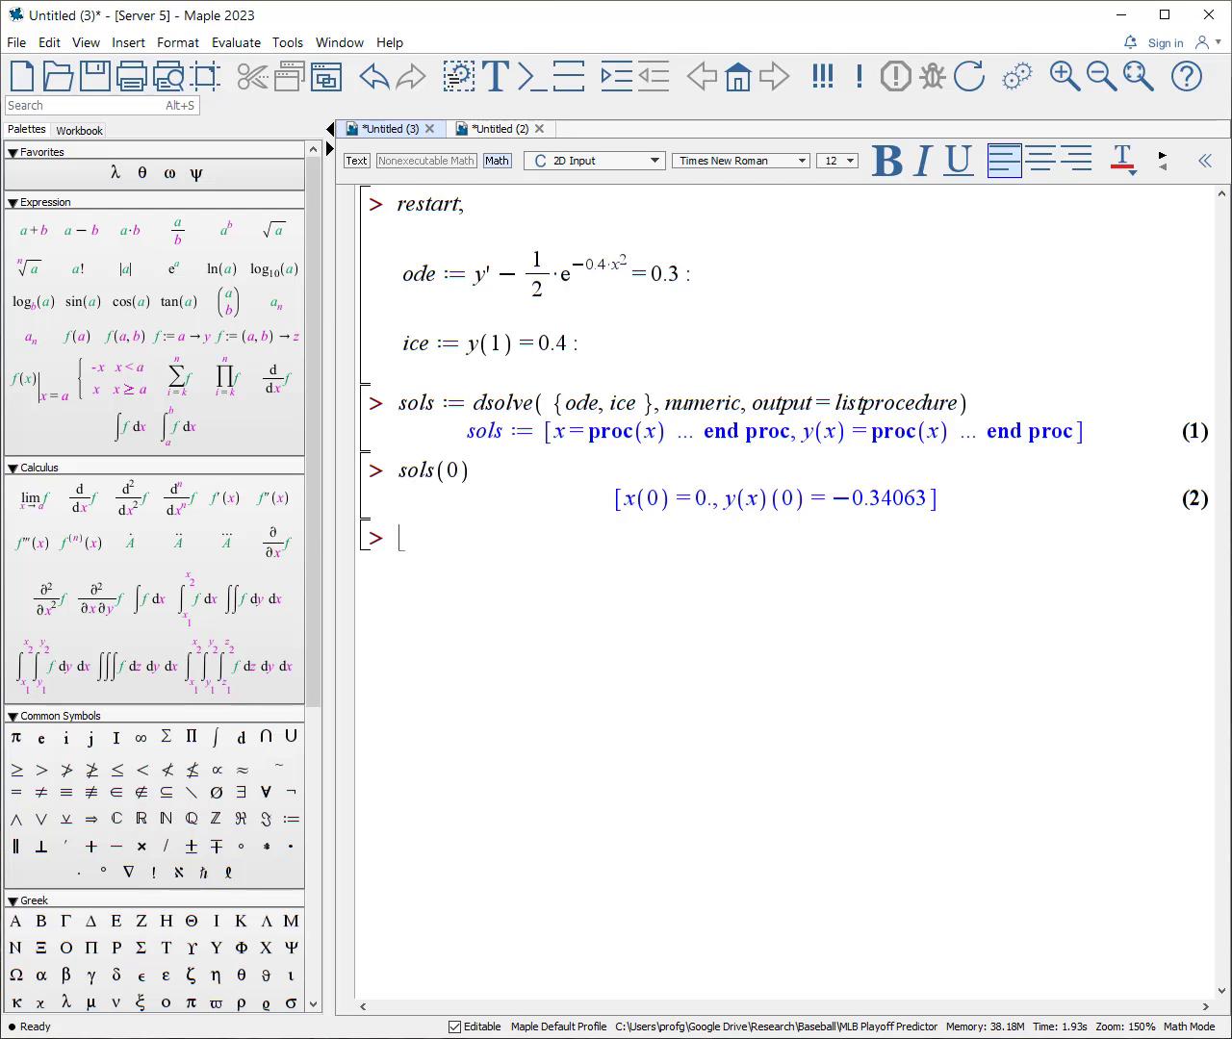
mouse_move(658, 520)
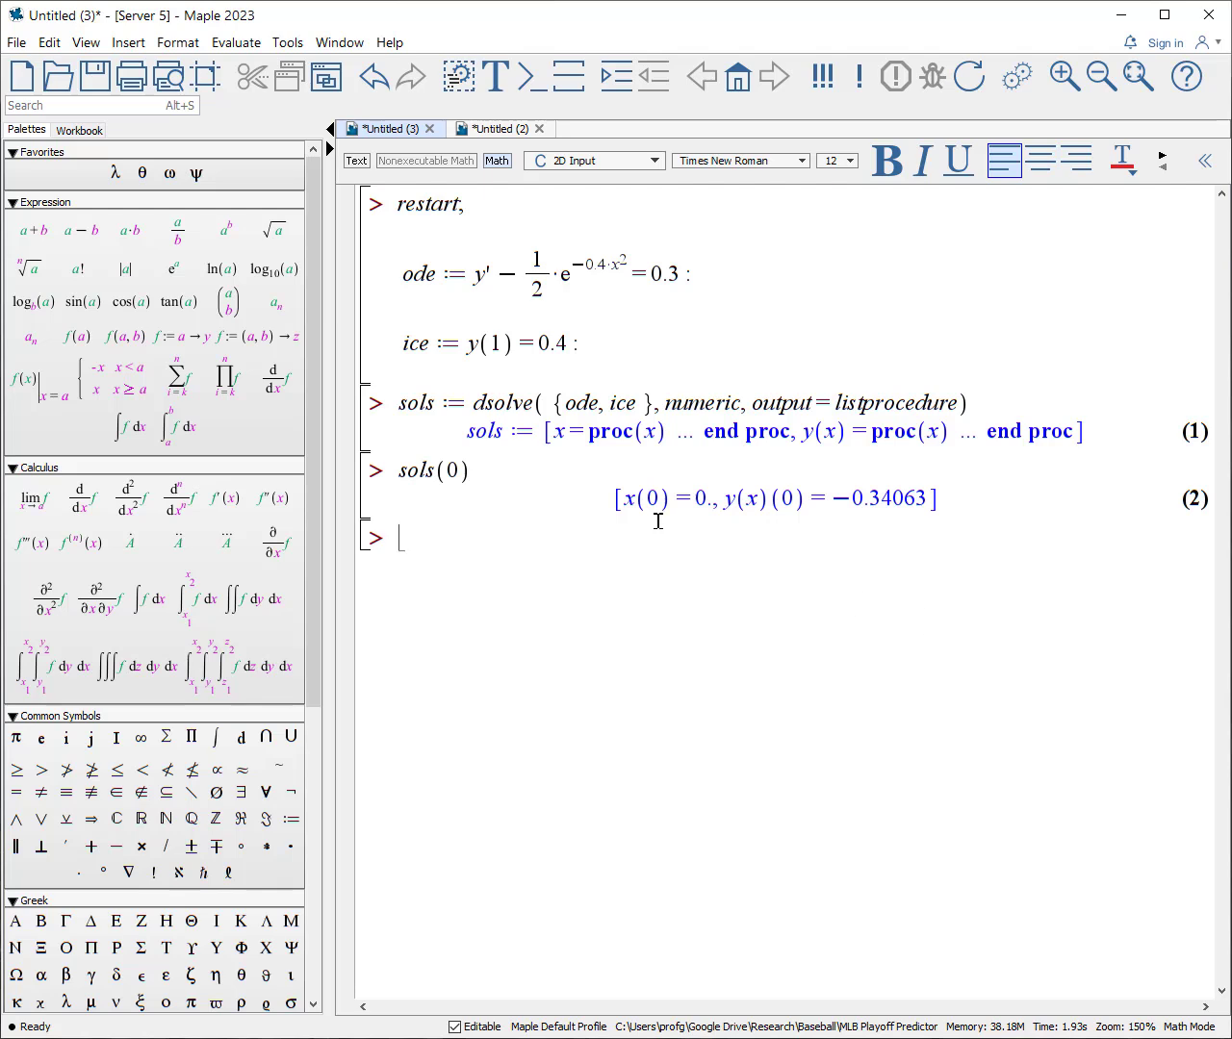
mouse_move(952, 535)
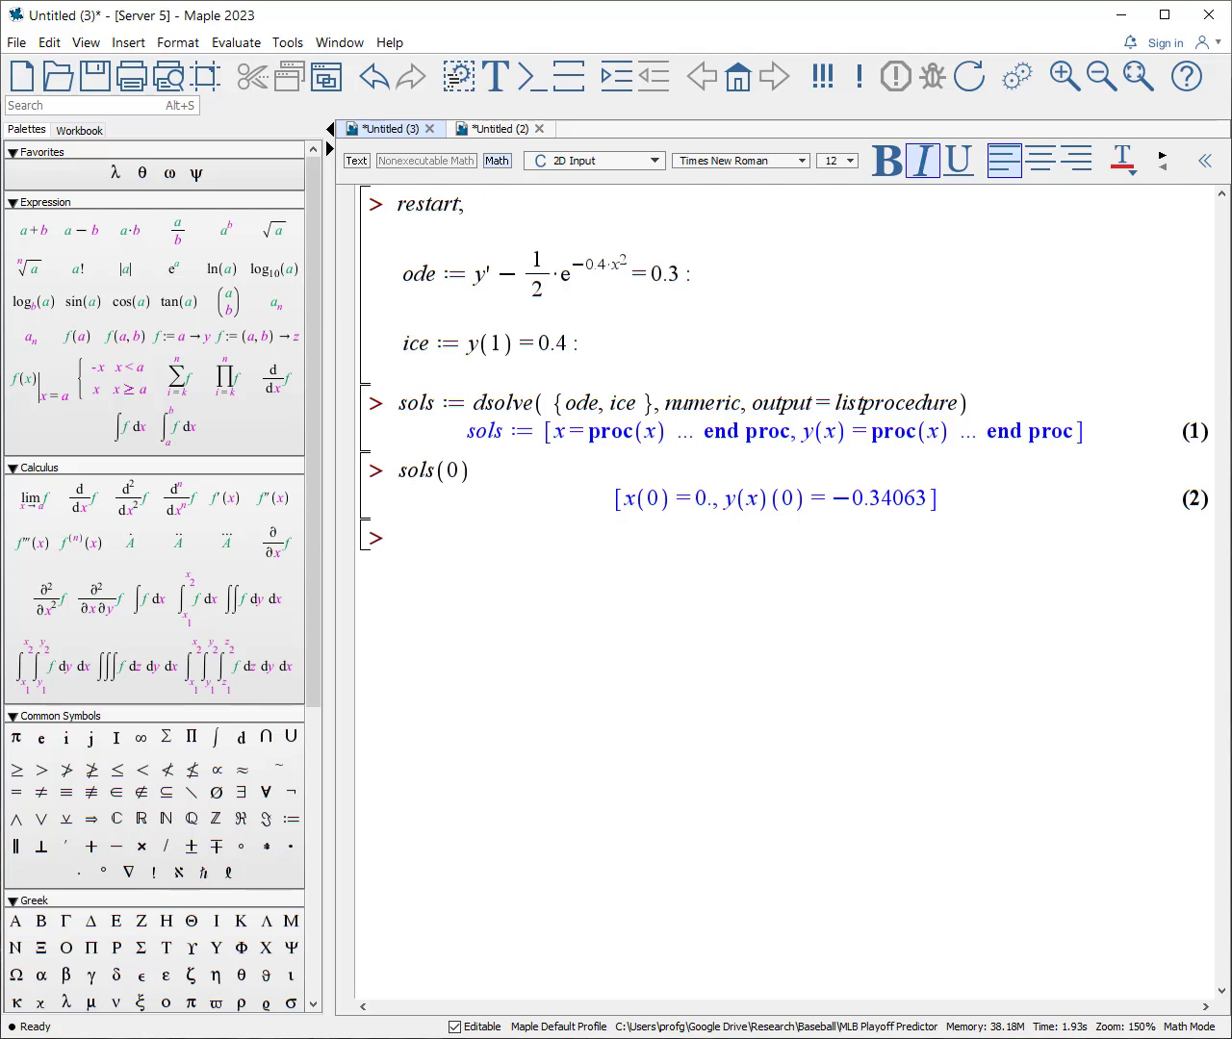
Define y_num := eval(y(x), sols) to extract the y(x) procedure.
text(y_n)
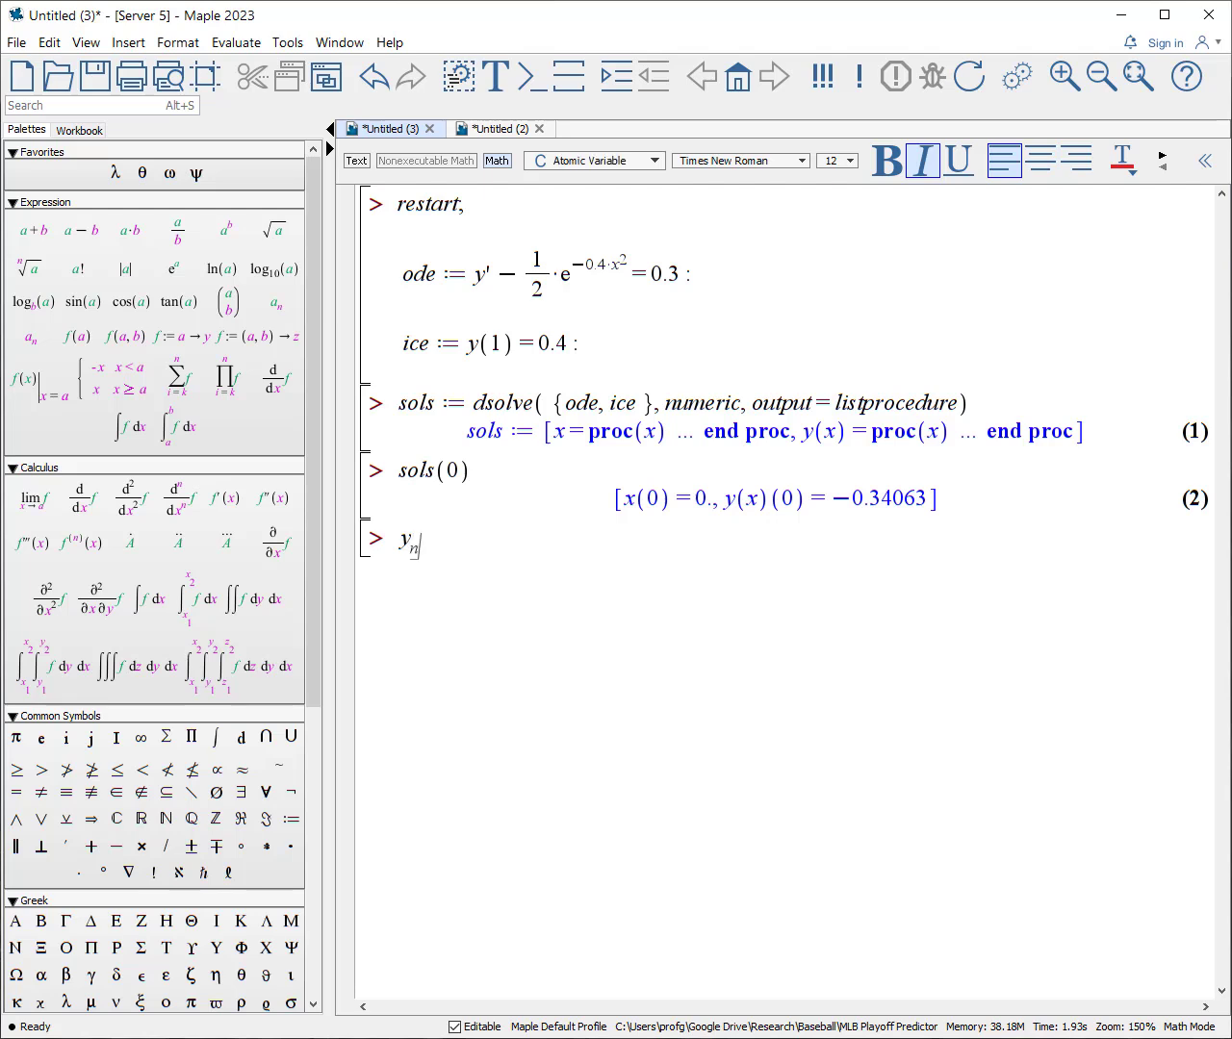
text(num)
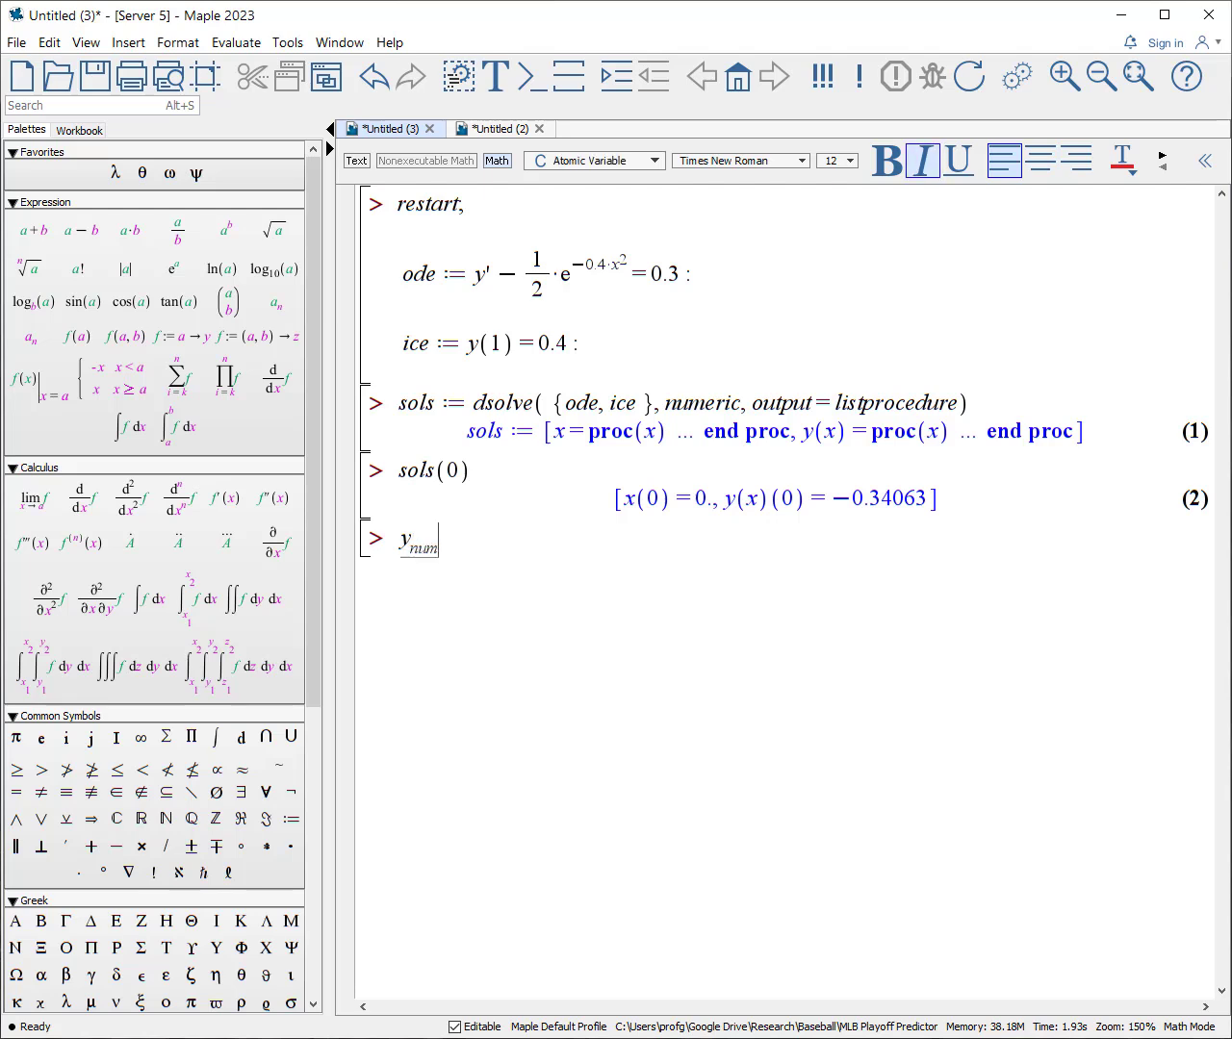
text(:= eval)
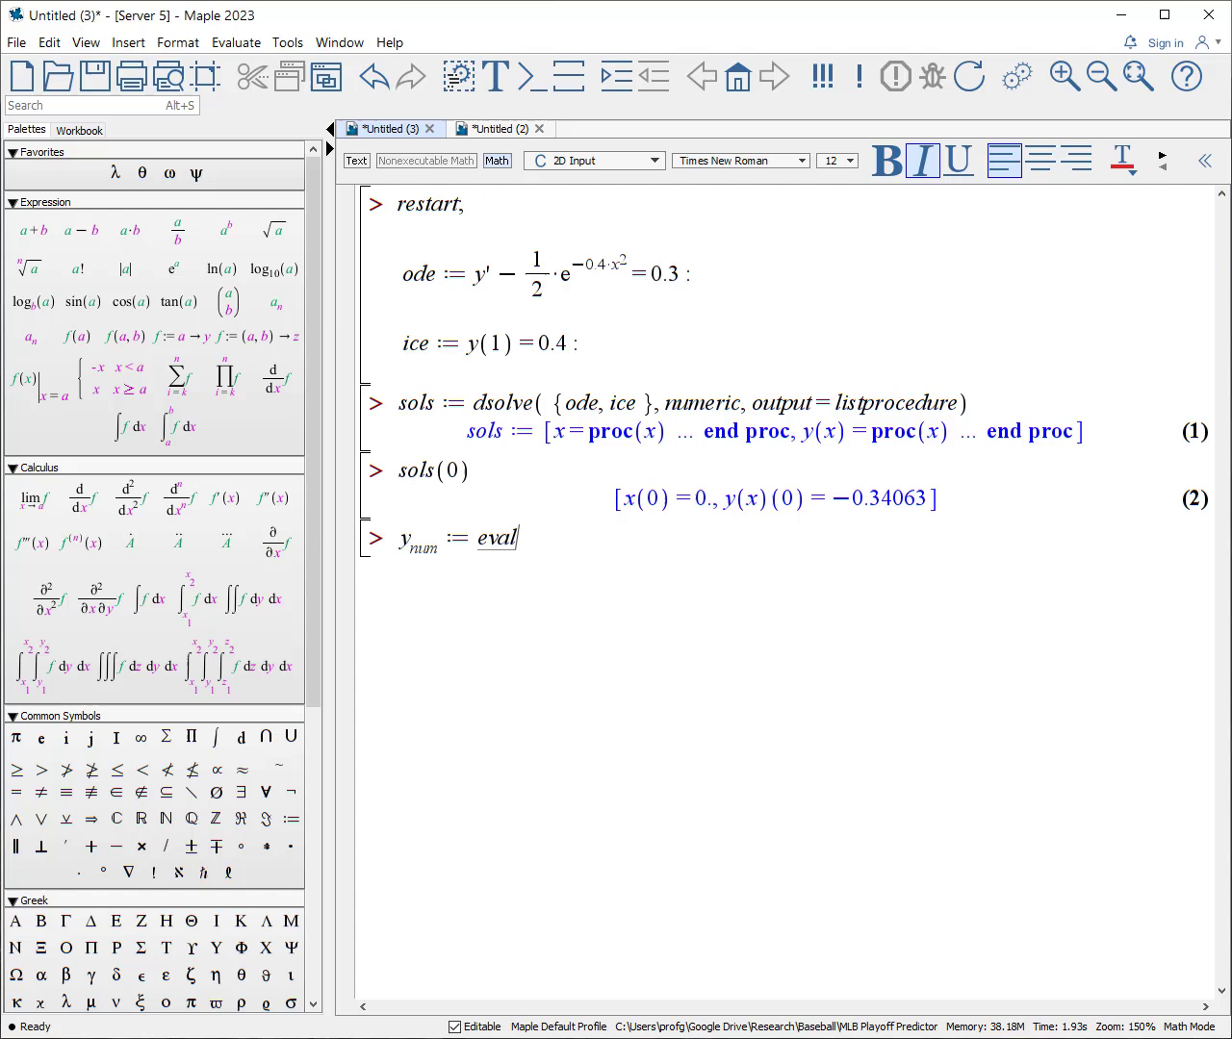
text((y(x),)
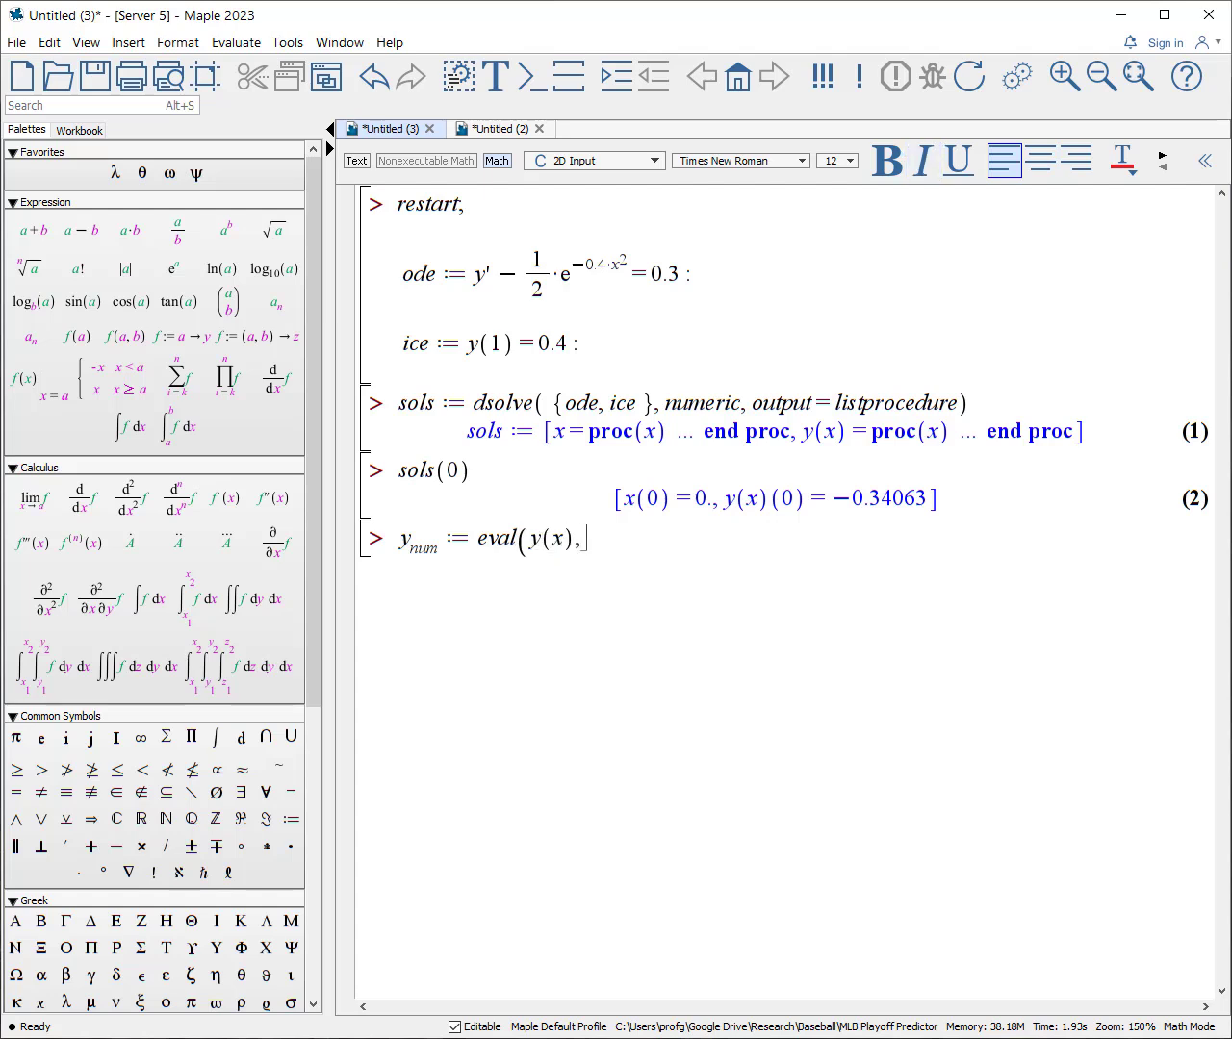
key(Return)
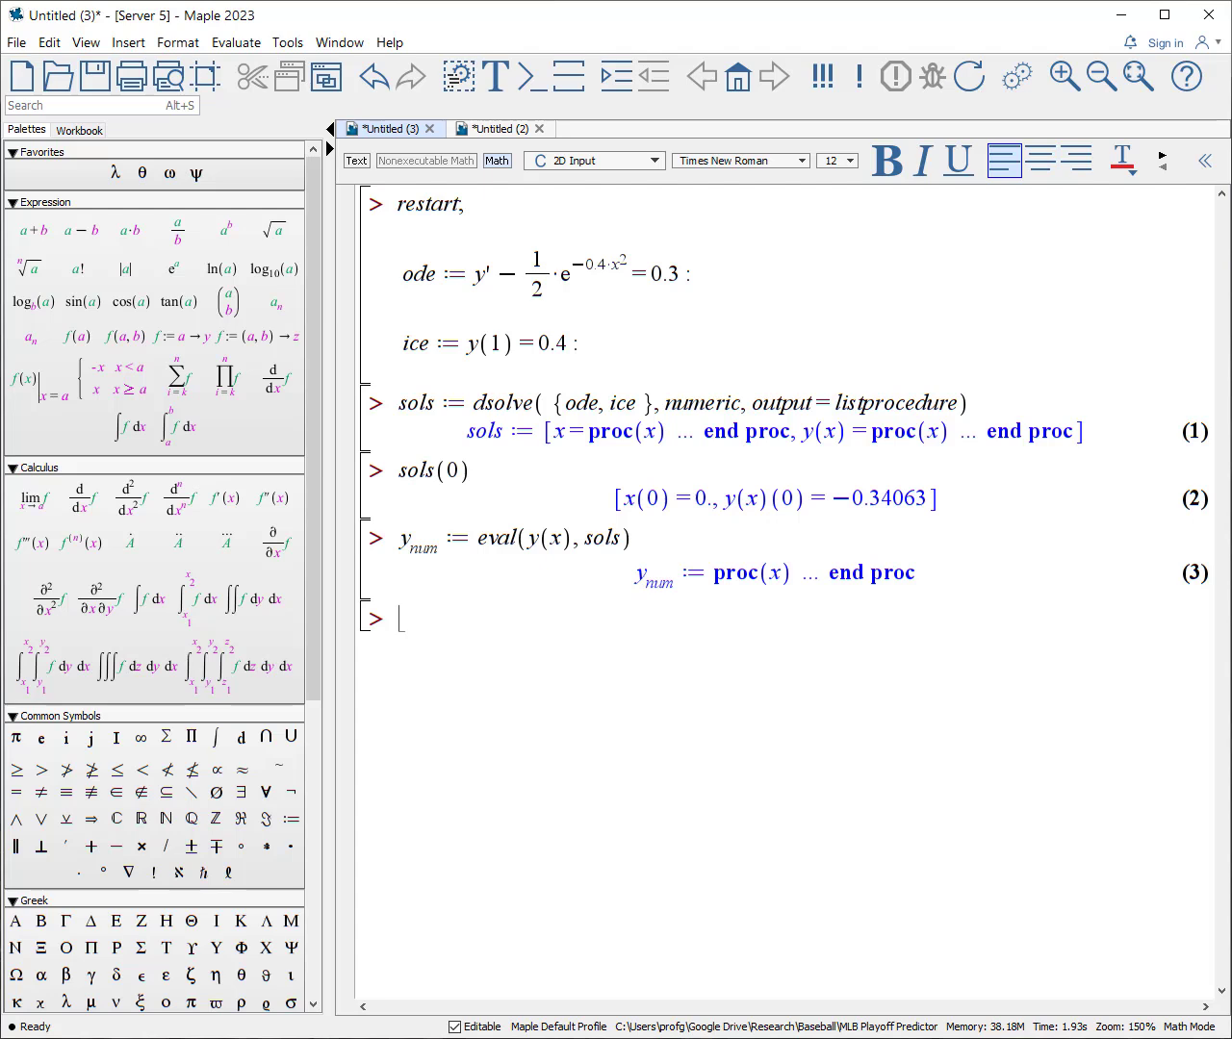
Evaluate y_num(0) to get −0.34063 and begin a plot command.
text(y_num)
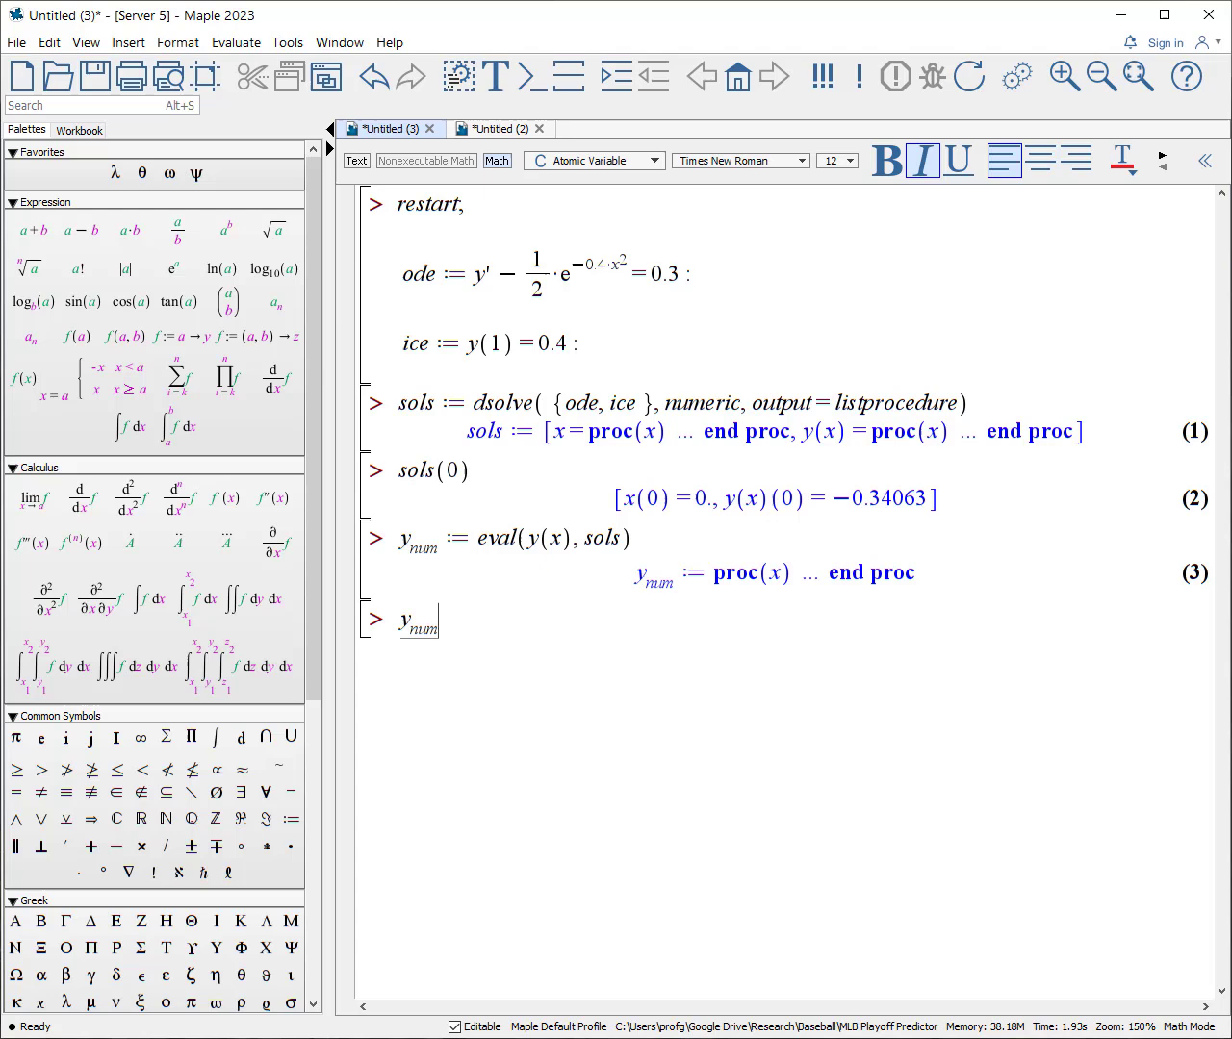
key(Return)
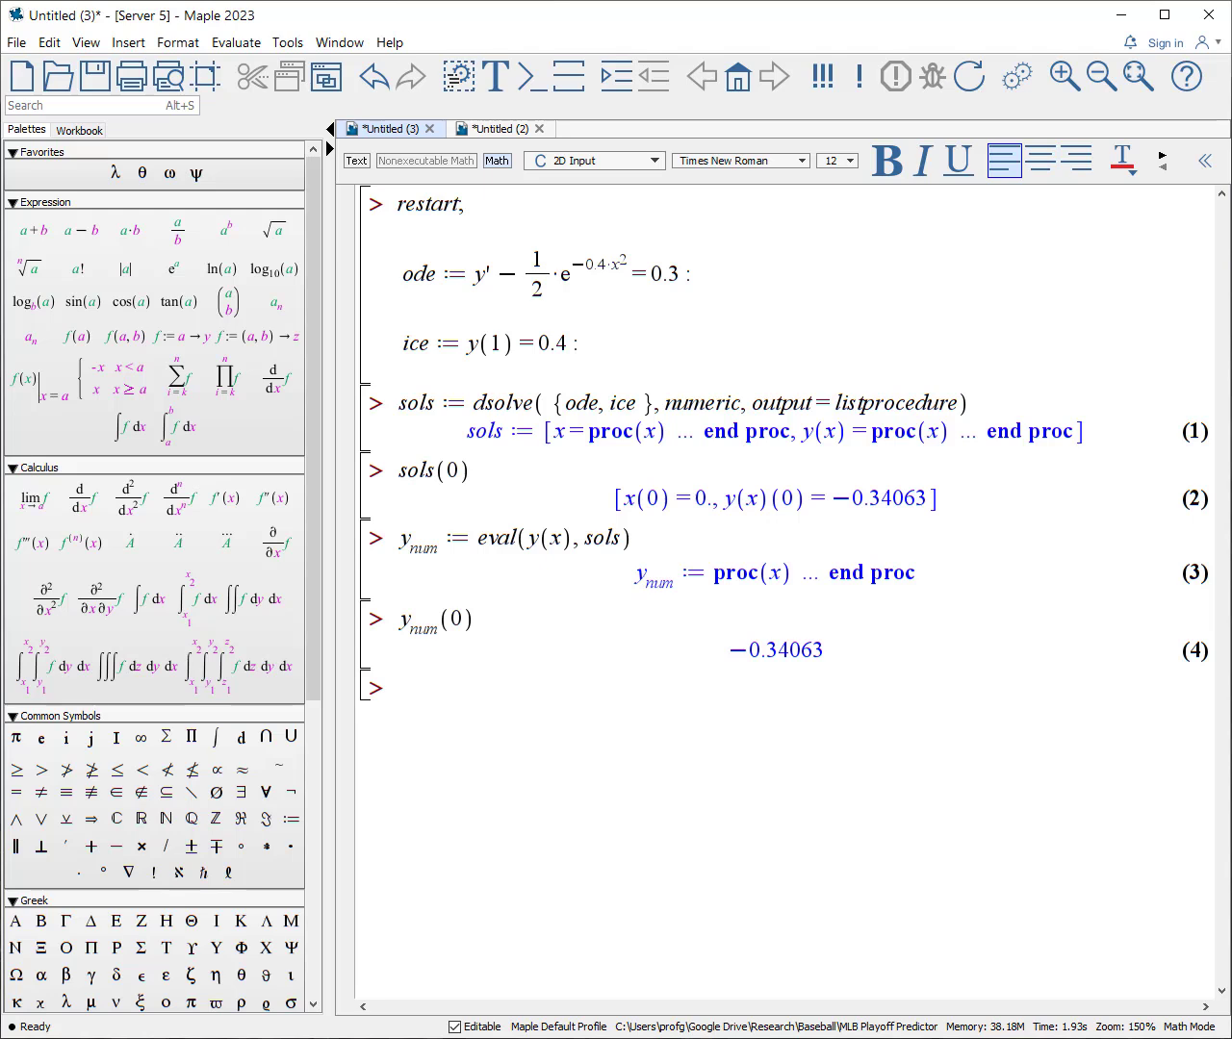
text(plot()
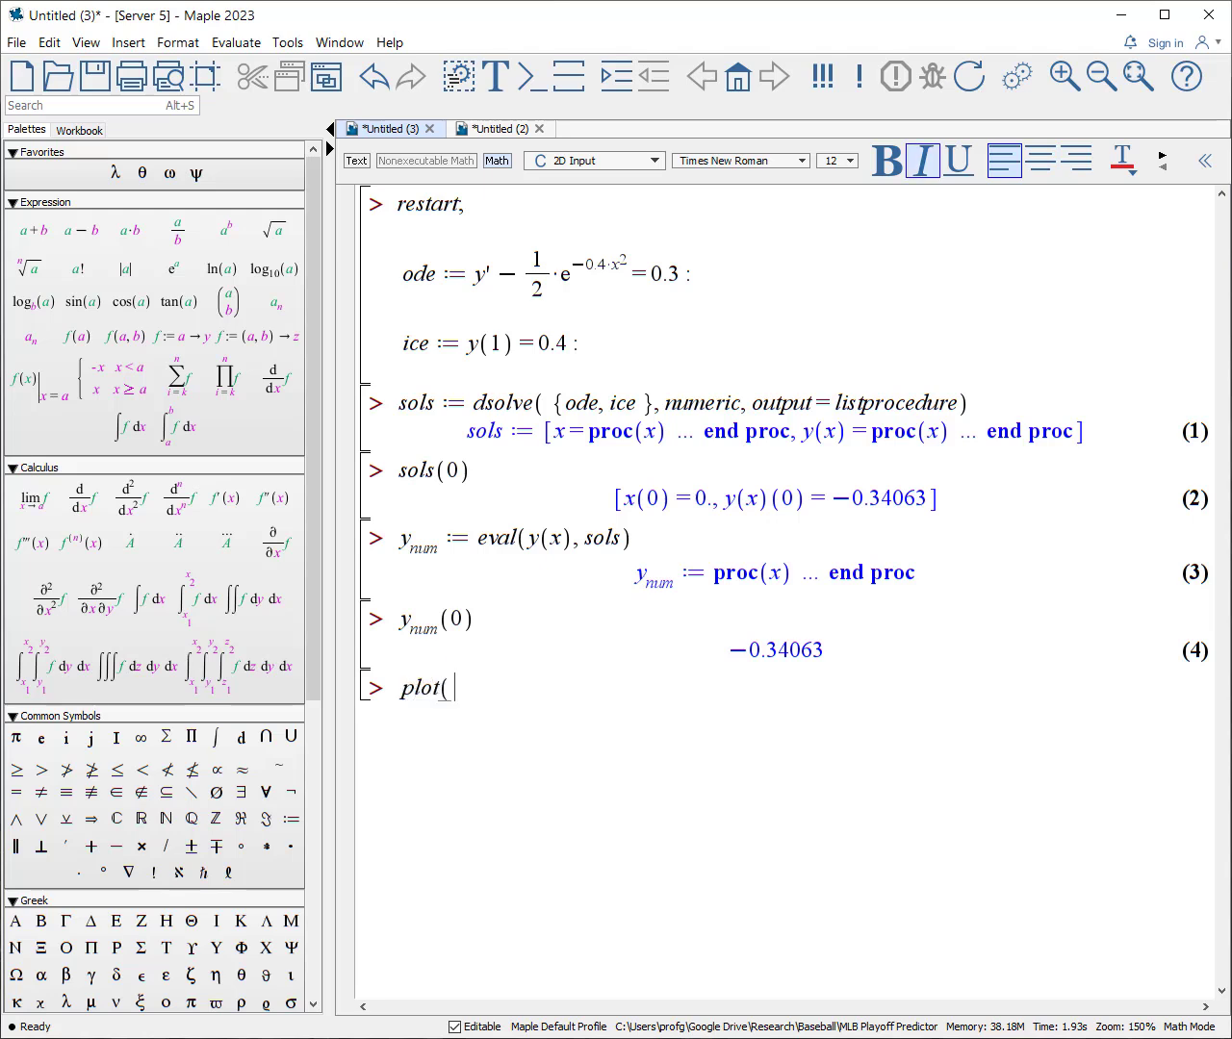
Plot y_num(x) for x = 0..2 and start the assignment S :=.
text(y_num)
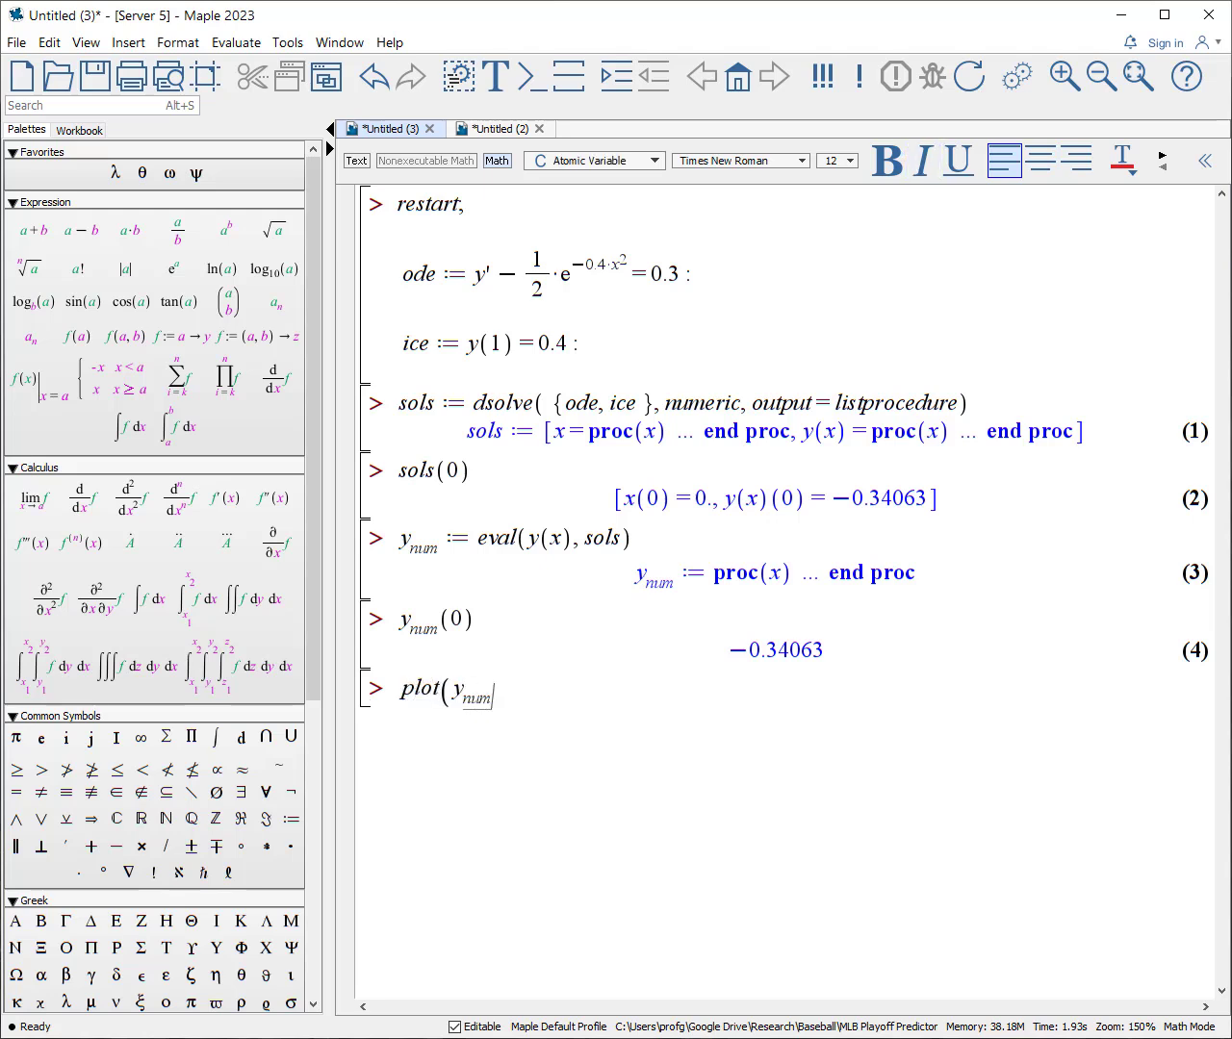
text(()
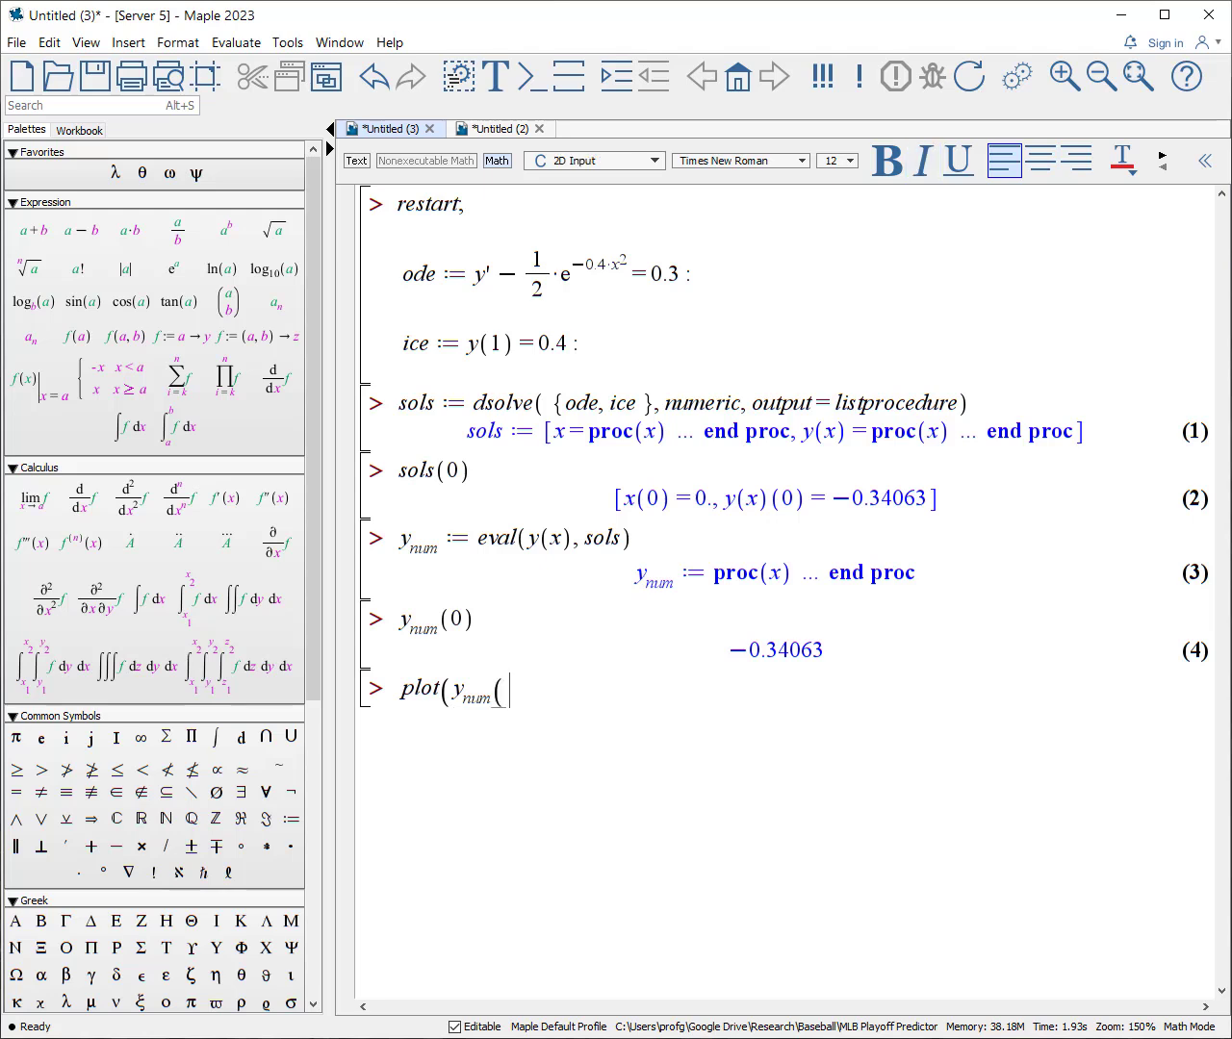
text(x),)
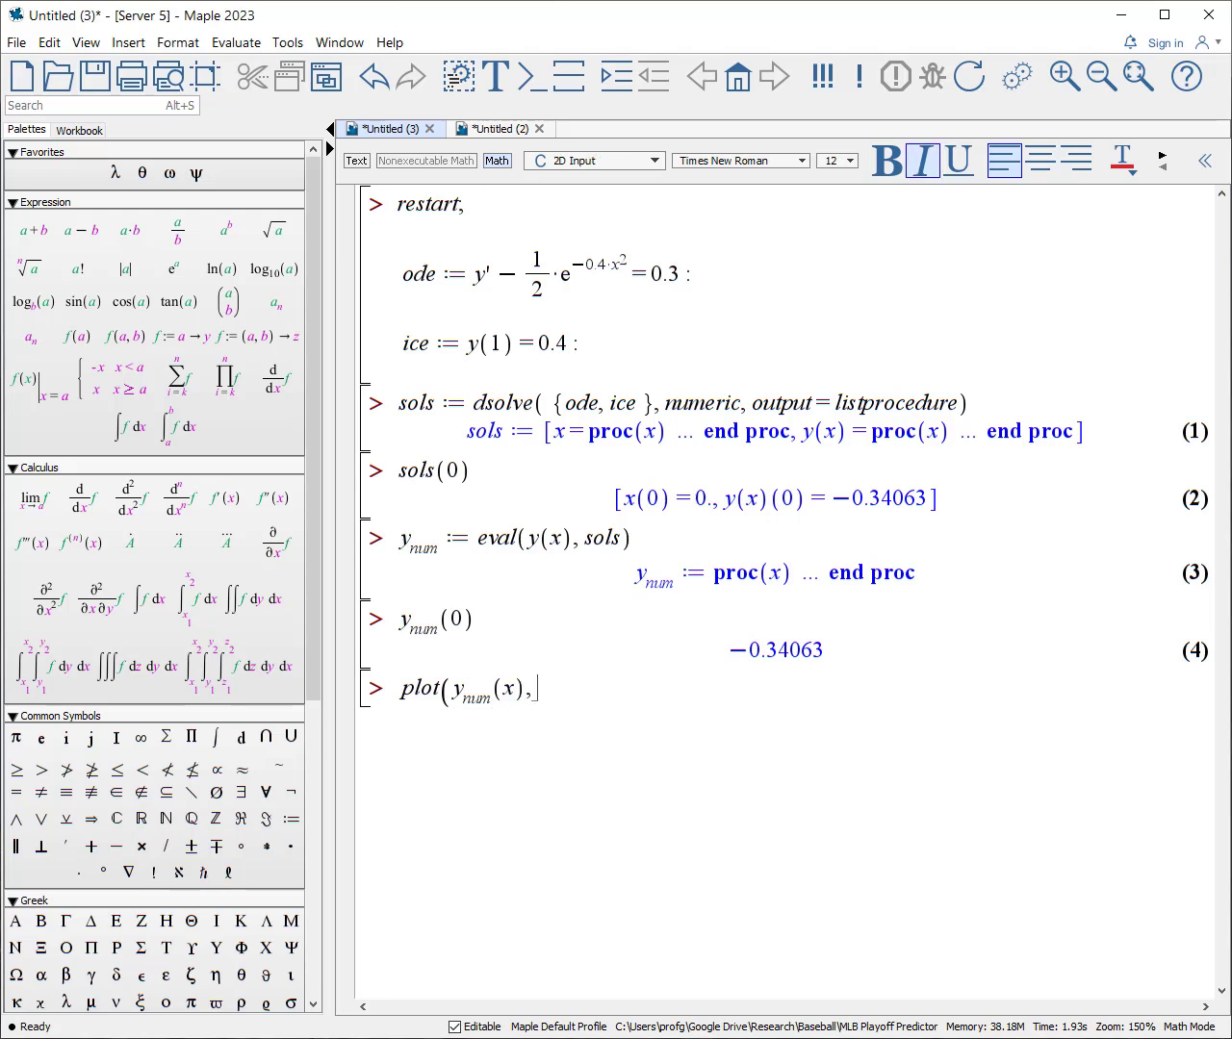
text(x=0..2)
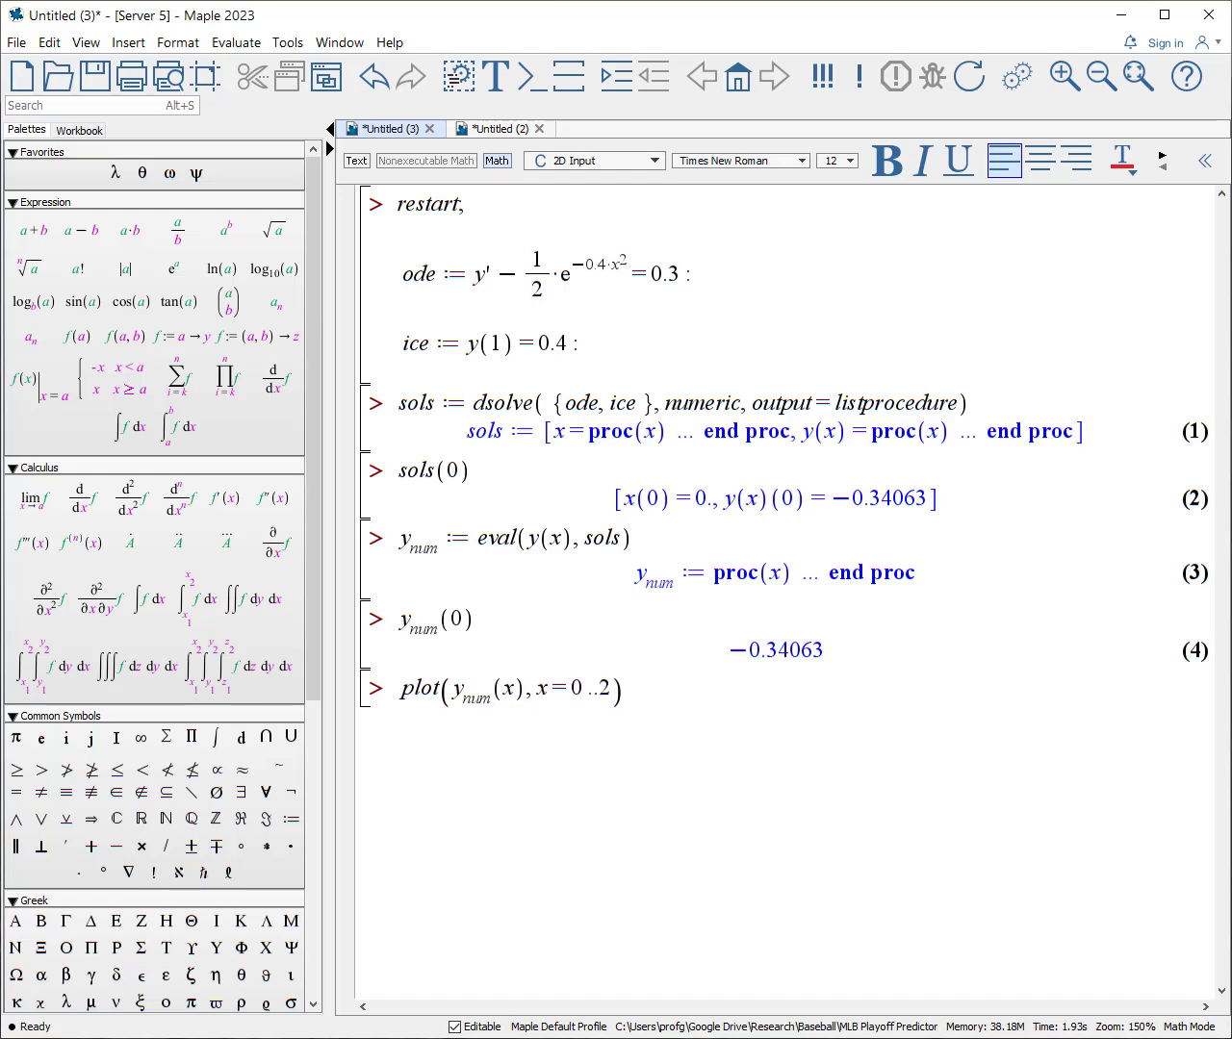
key(Return)
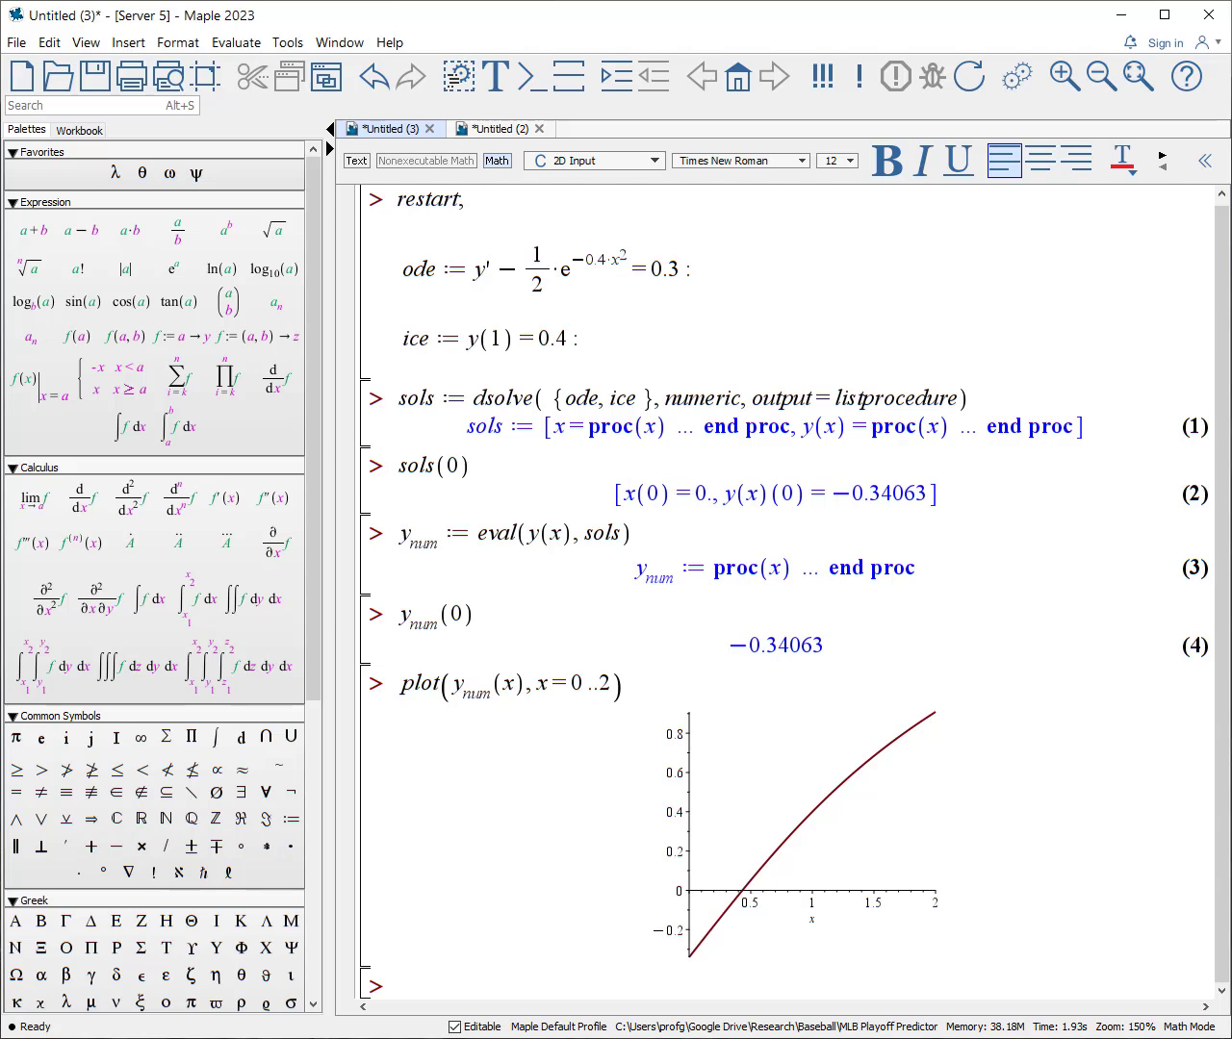
text(S :=)
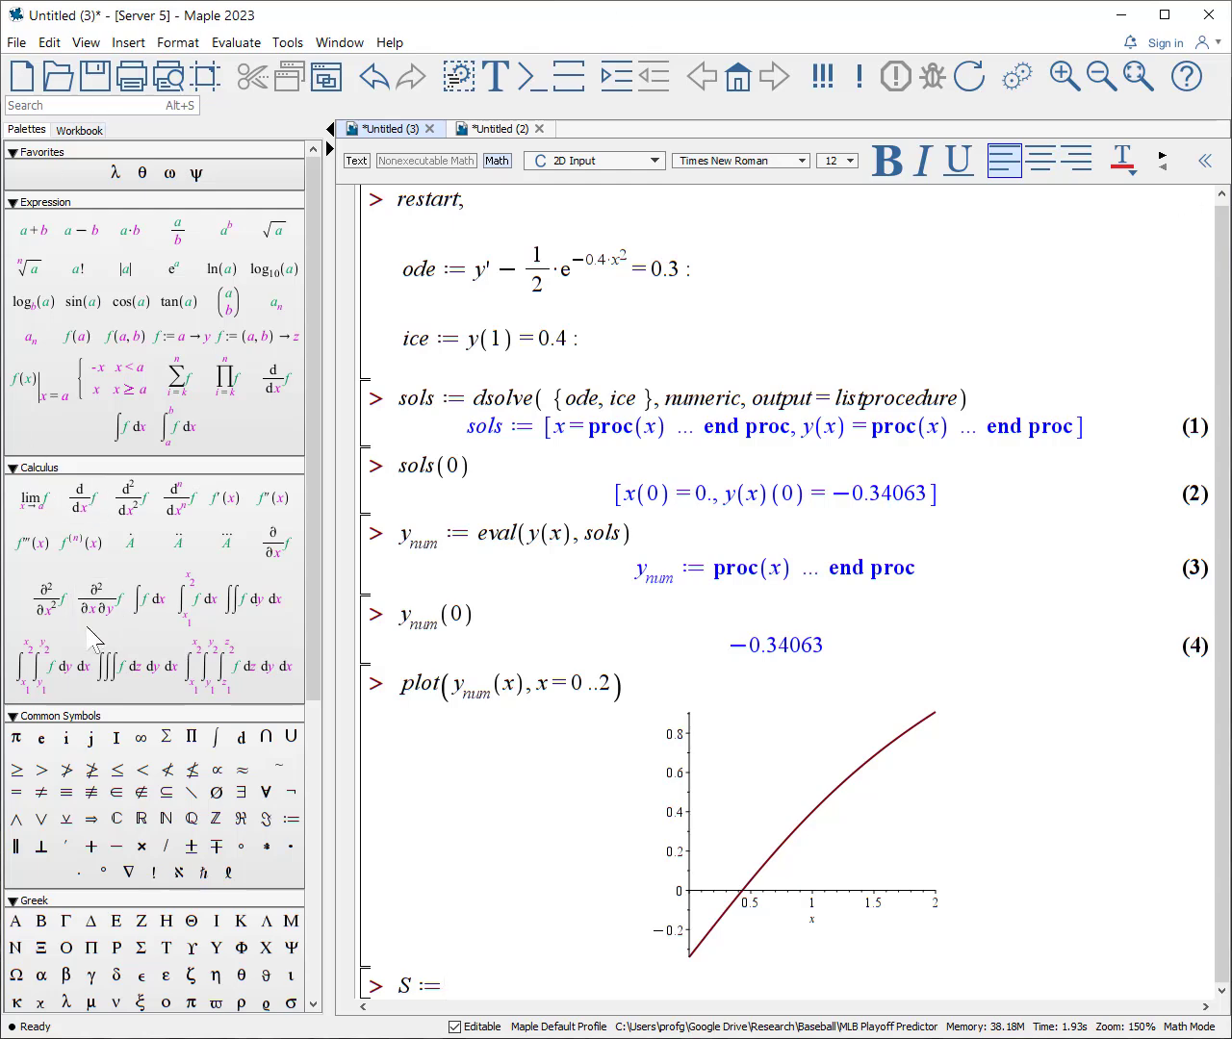
Insert a definite integral template from the Calculus palette after S :=.
click(196, 599)
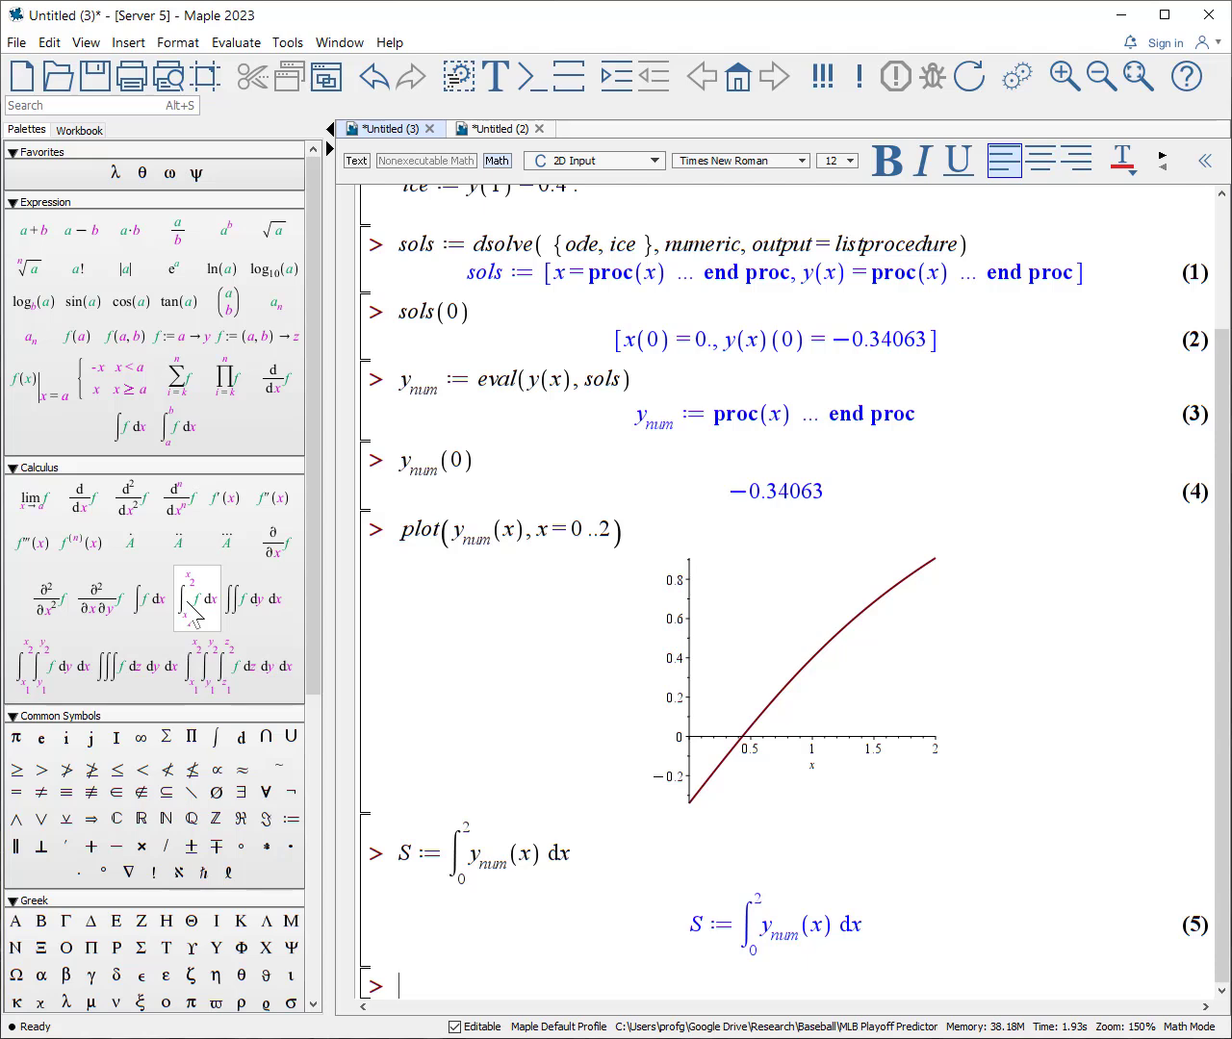
mouse_move(472, 820)
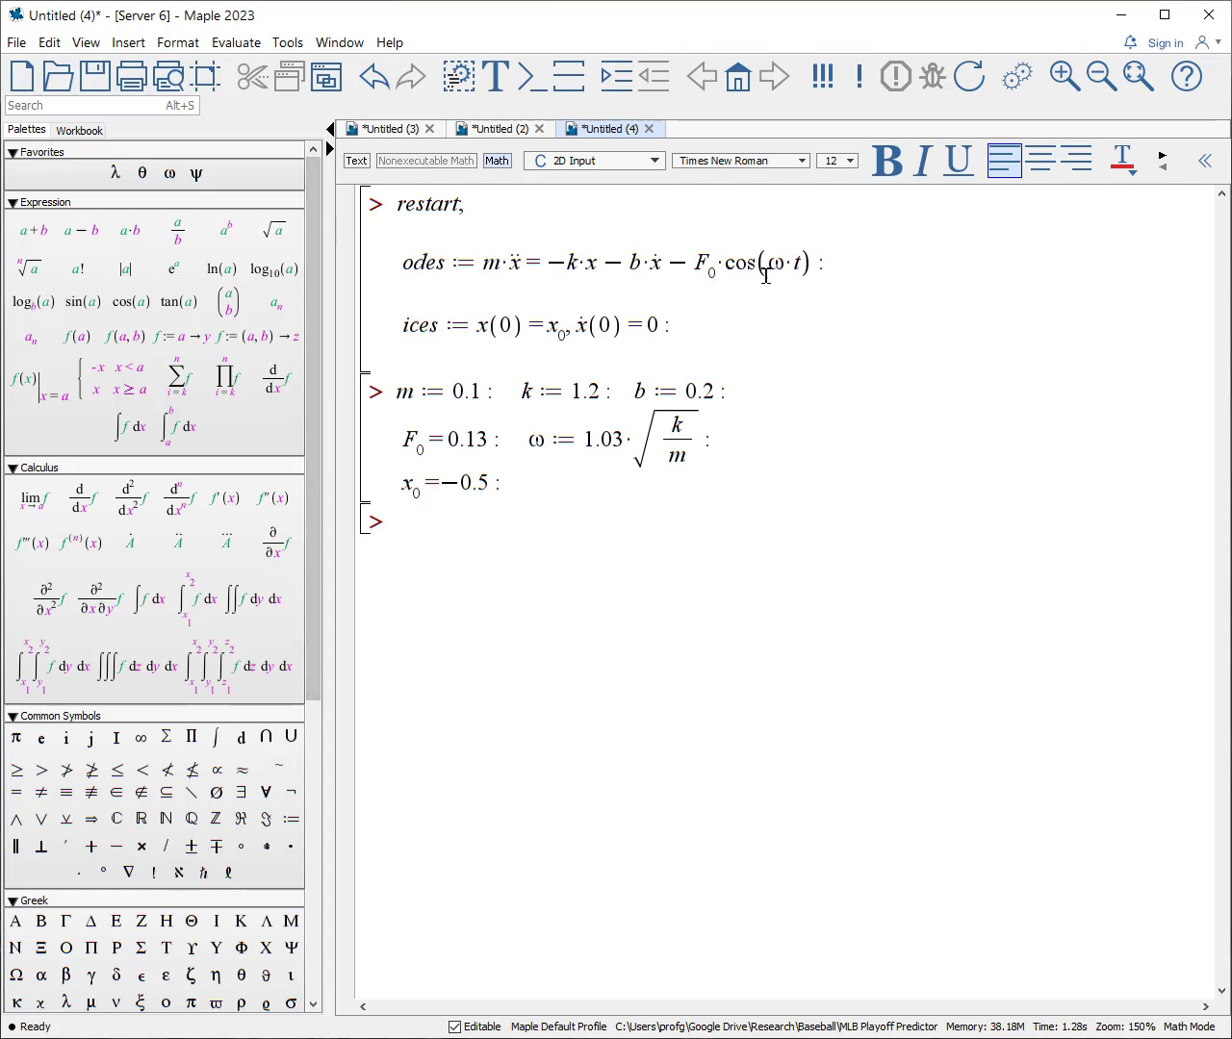
mouse_move(920, 313)
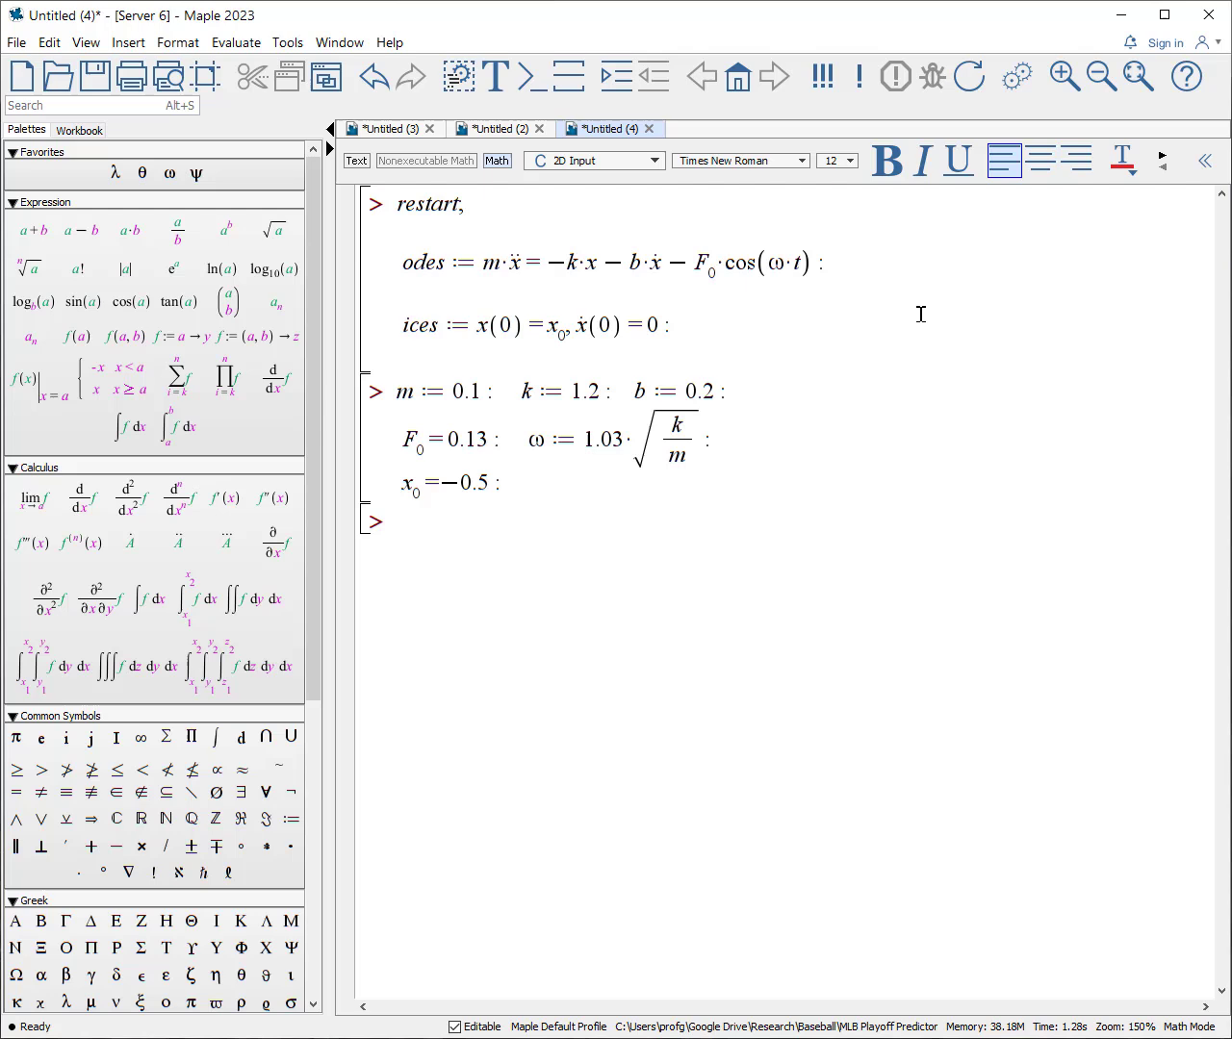
mouse_move(654, 297)
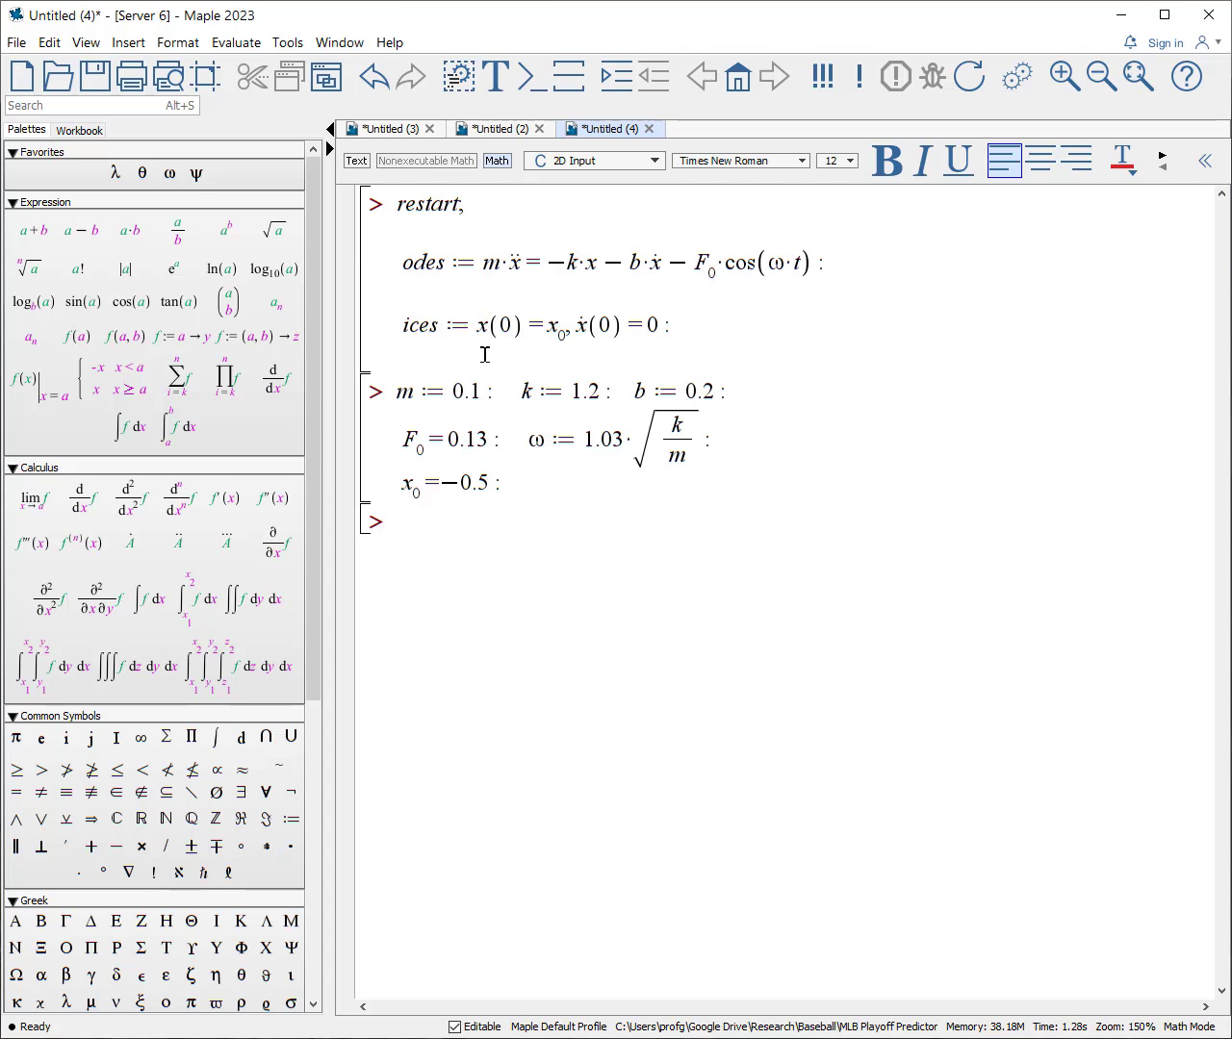
mouse_move(951, 332)
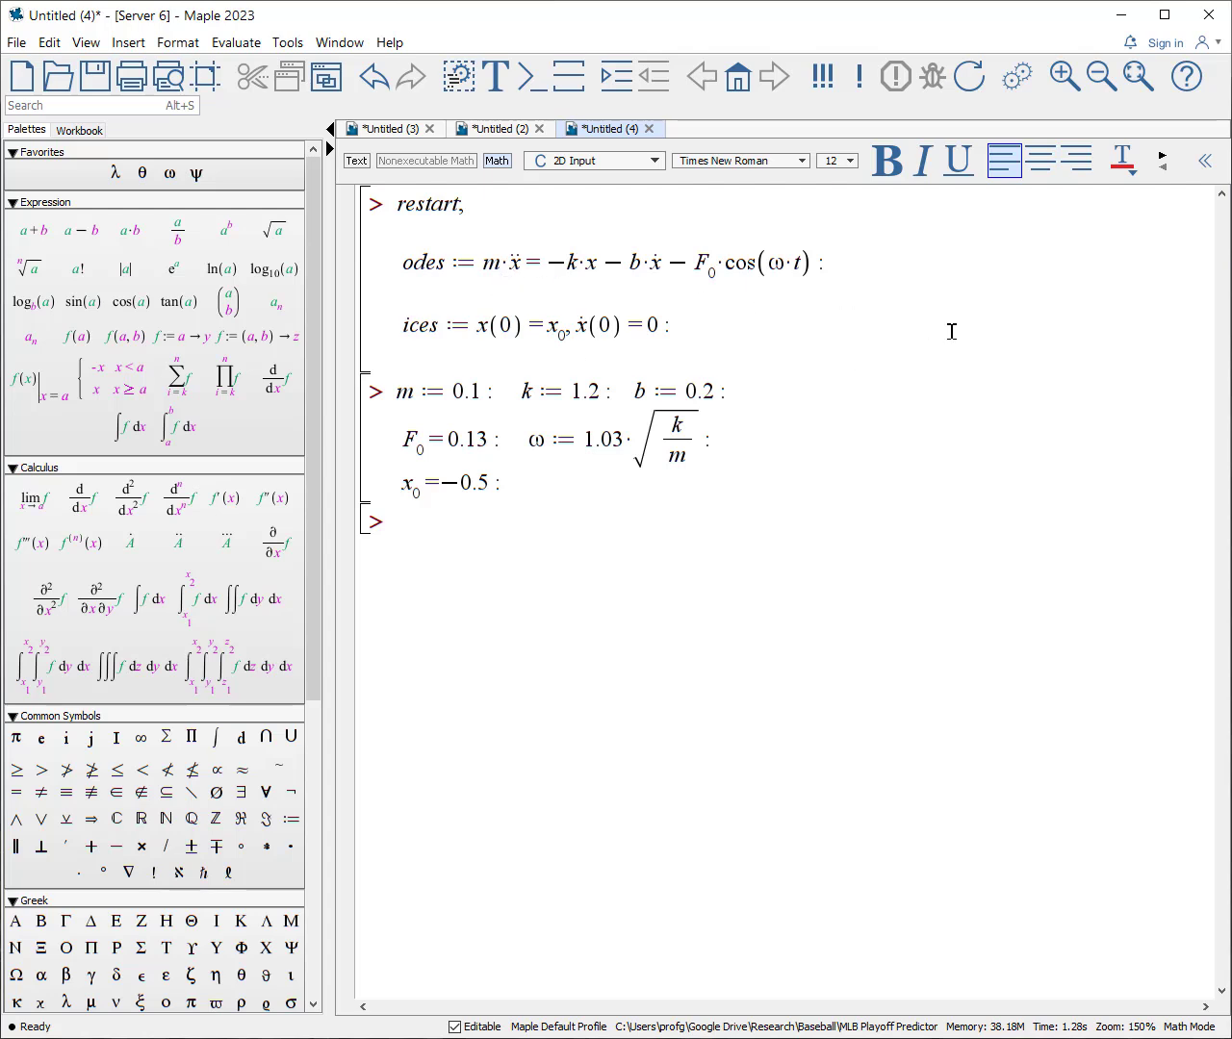
click(400, 520)
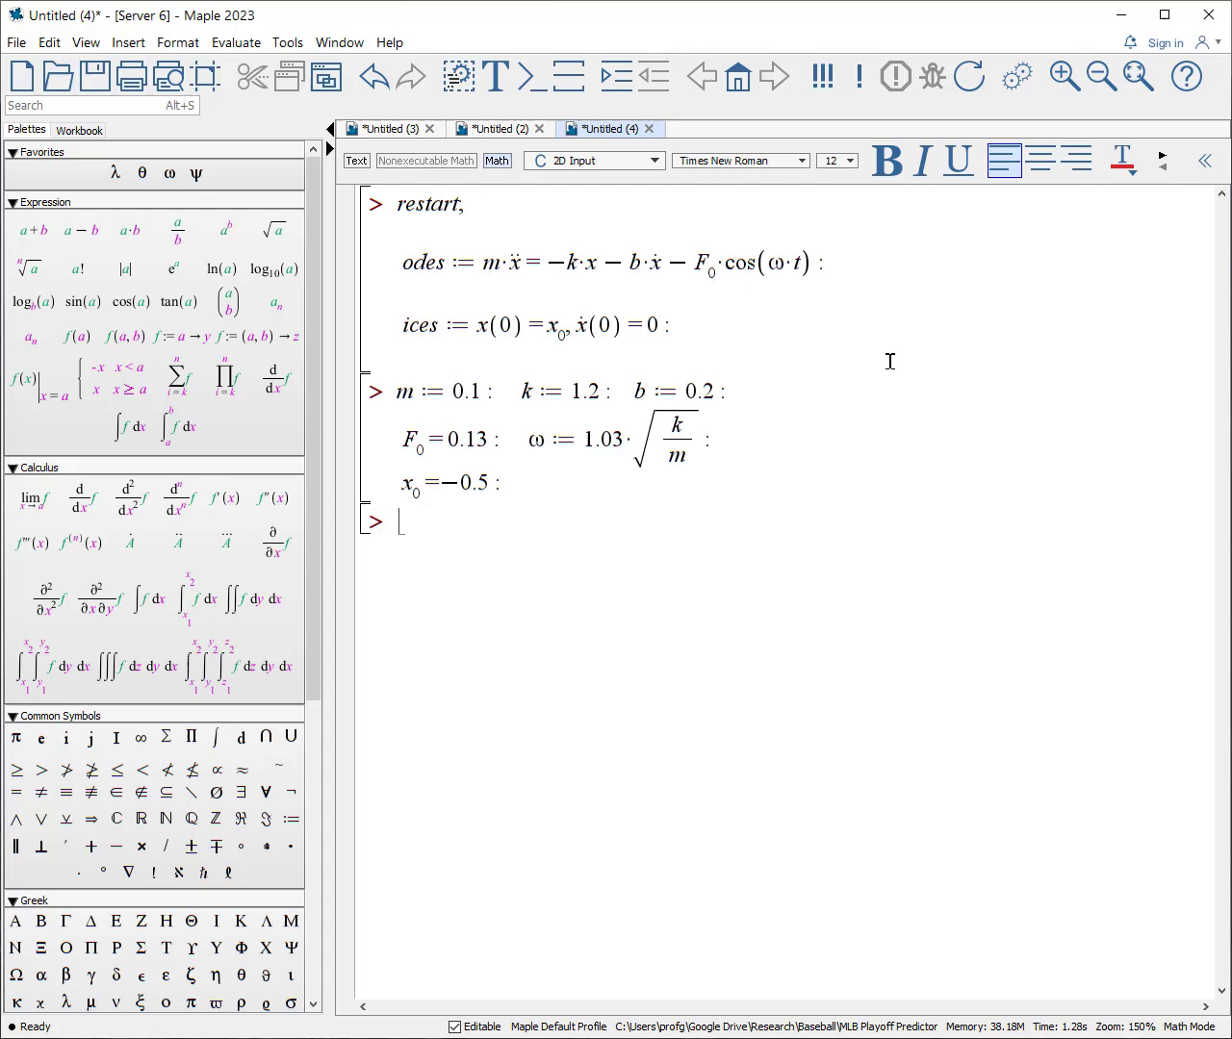
mouse_move(897, 362)
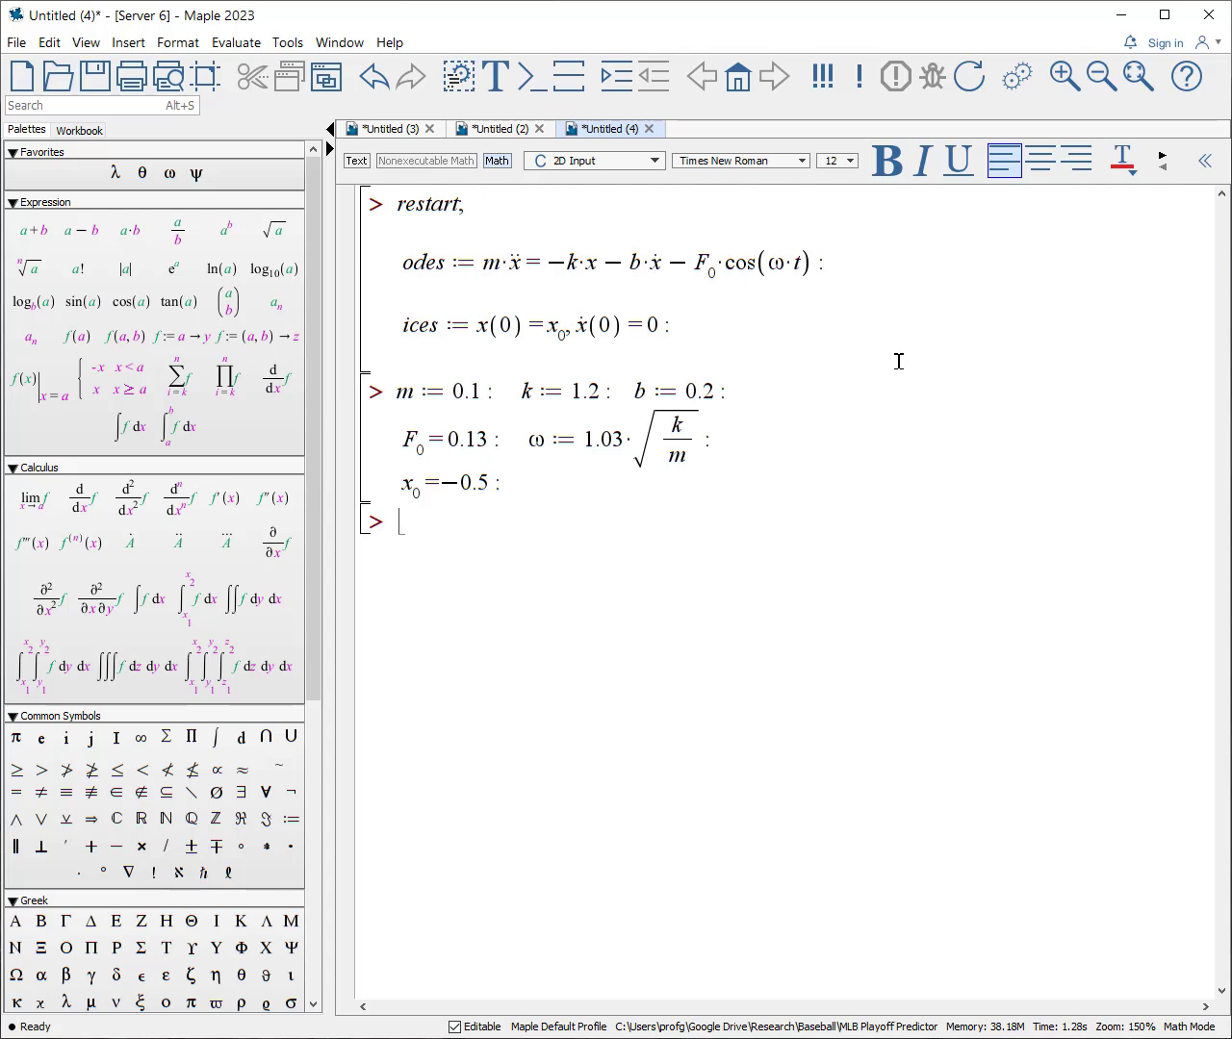
mouse_move(936, 481)
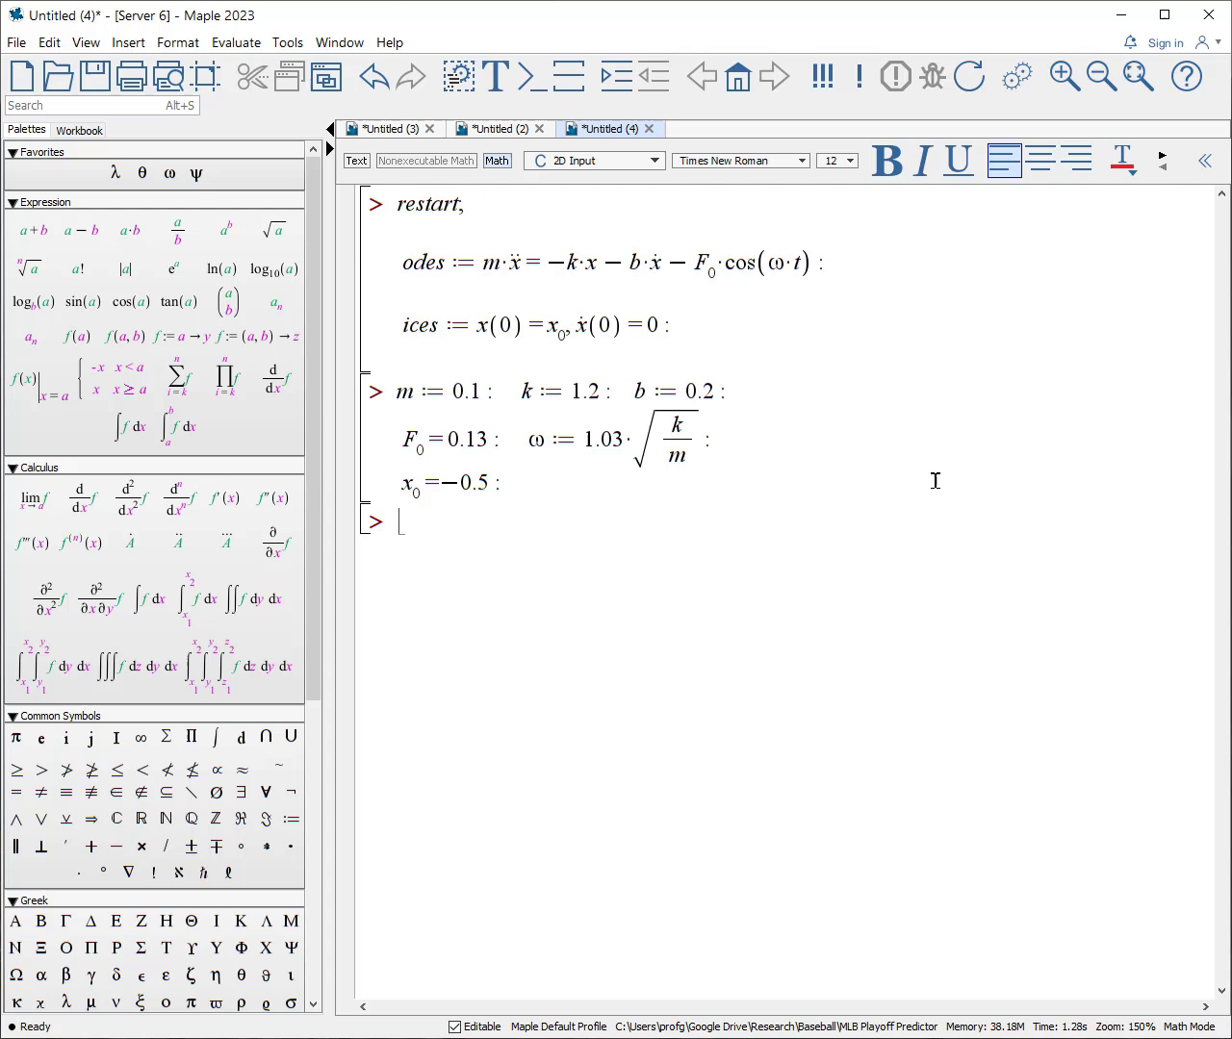
Evaluate odes, ices and re-execute the worksheet to show the substituted oscillator equations.
text(od)
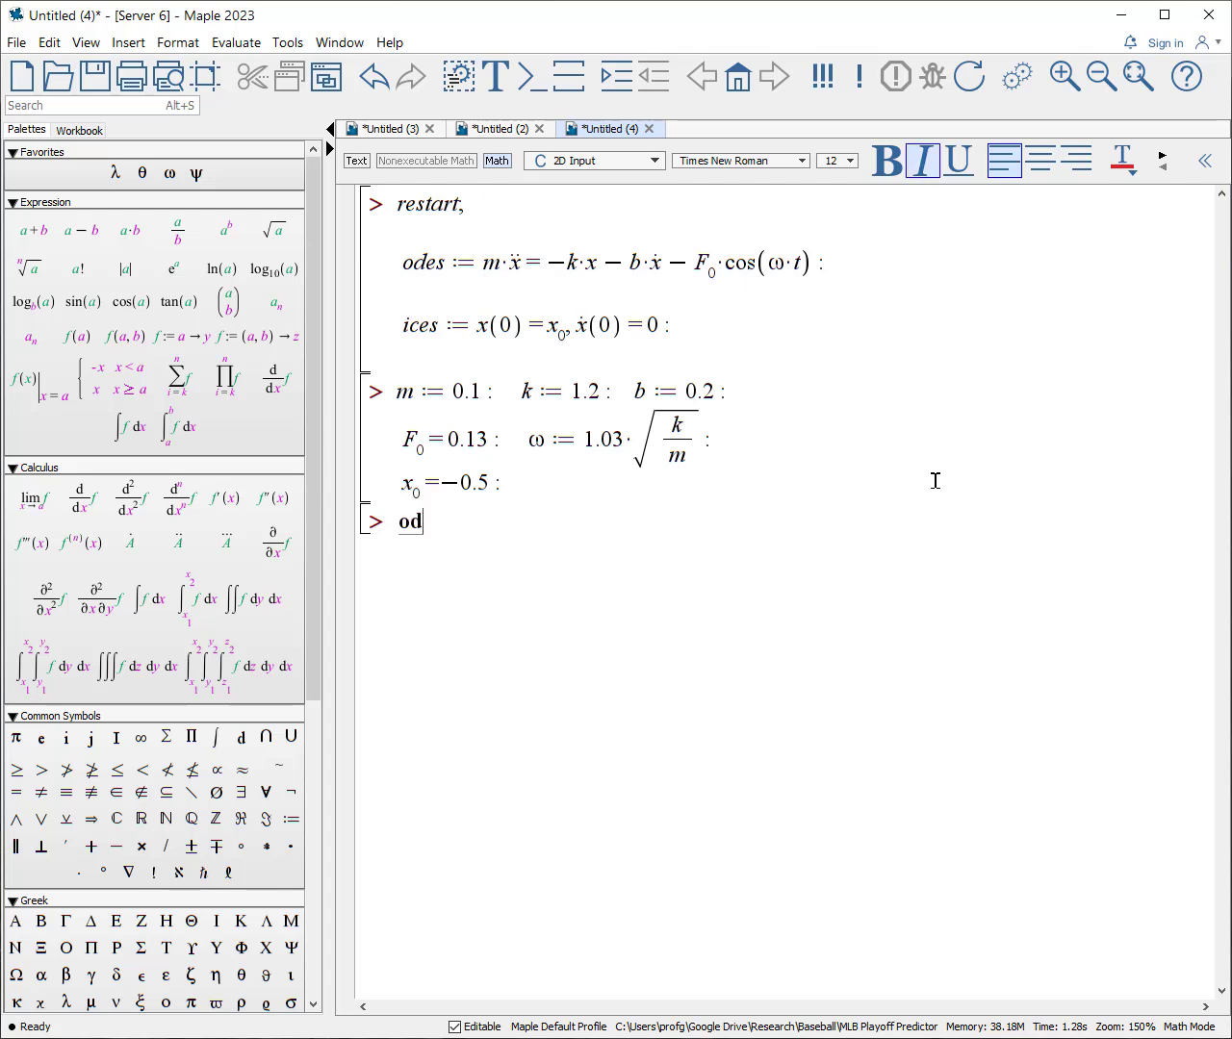
text(es, ices)
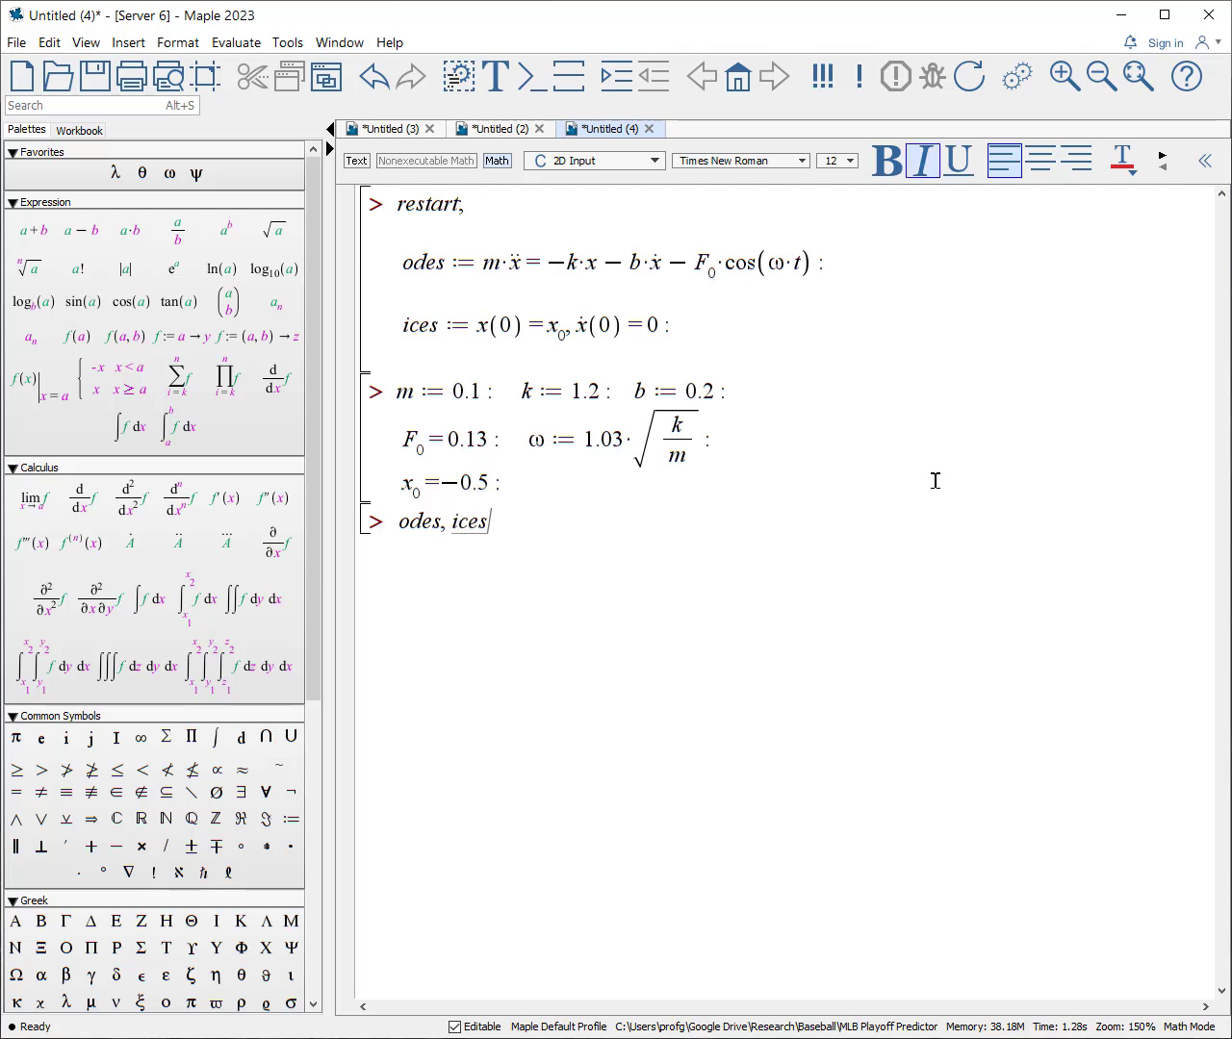
key(Return)
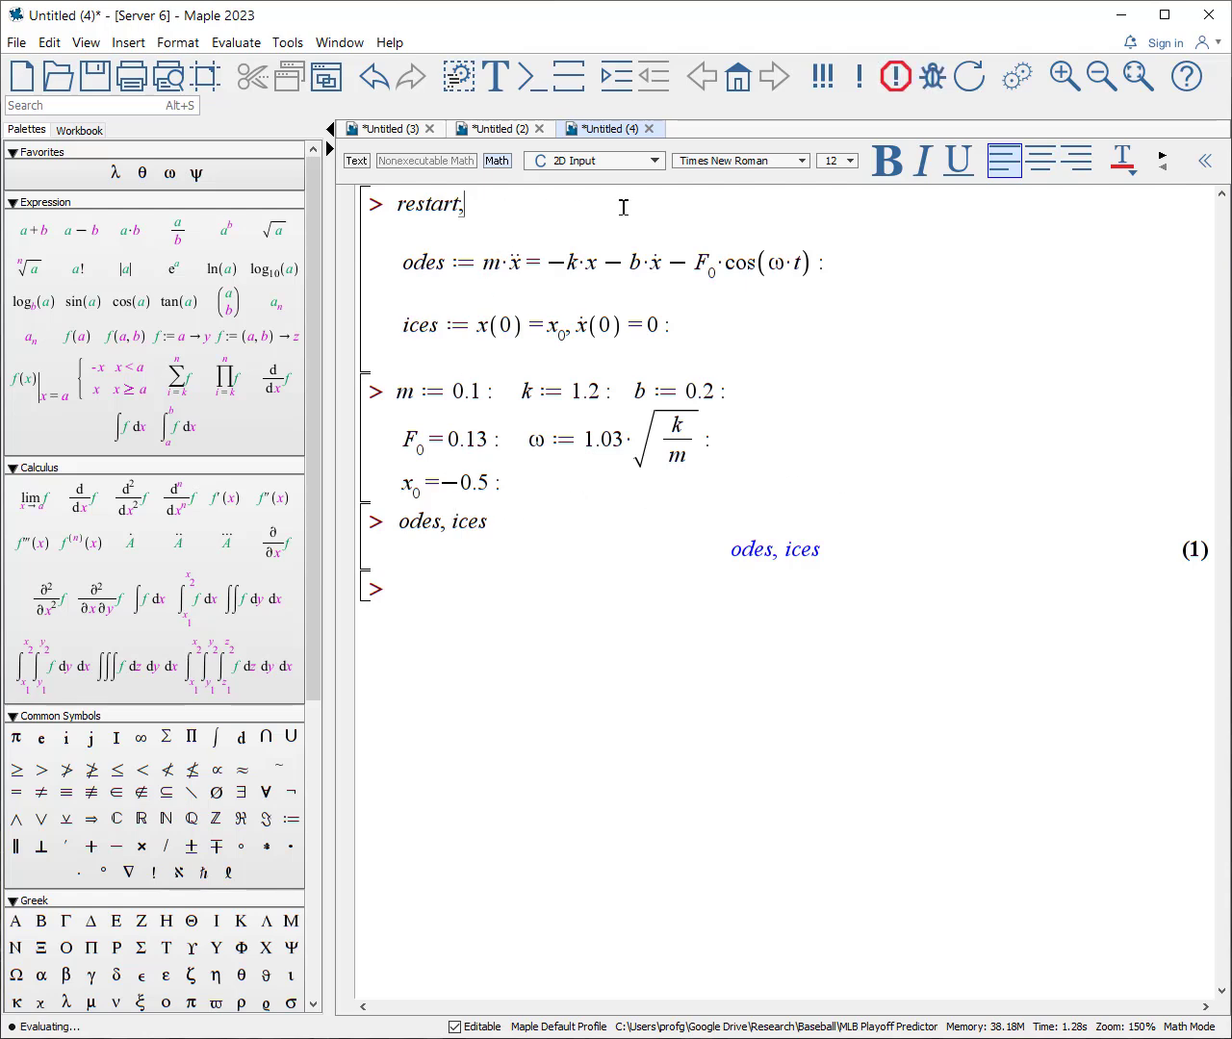
key(Return)
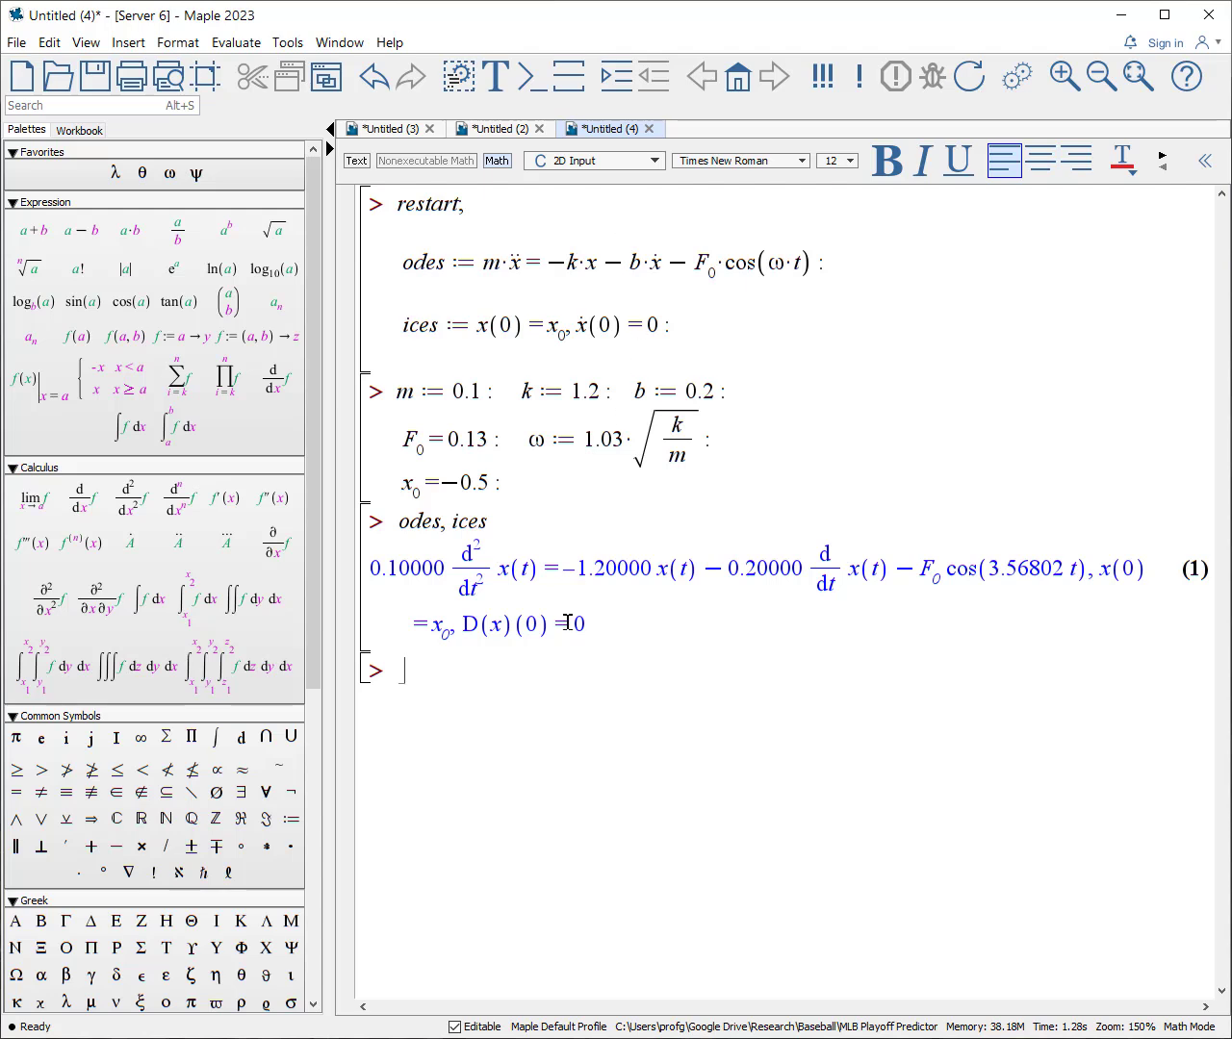
mouse_move(809, 597)
text(:)
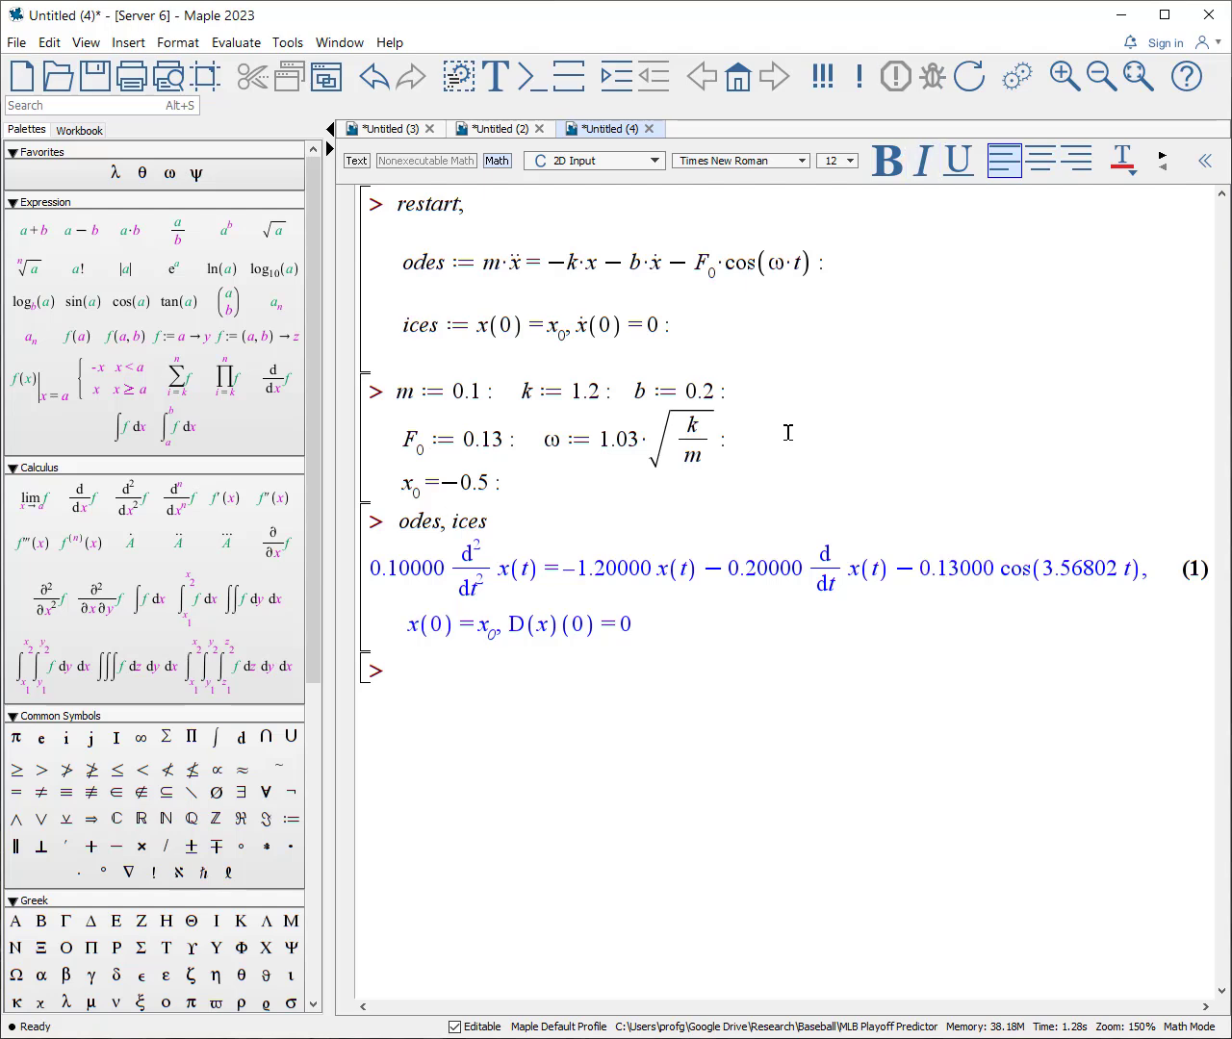
Define sols := dsolve({odes, ices}, numeric, output=listprocedure) and execute it.
text(sos)
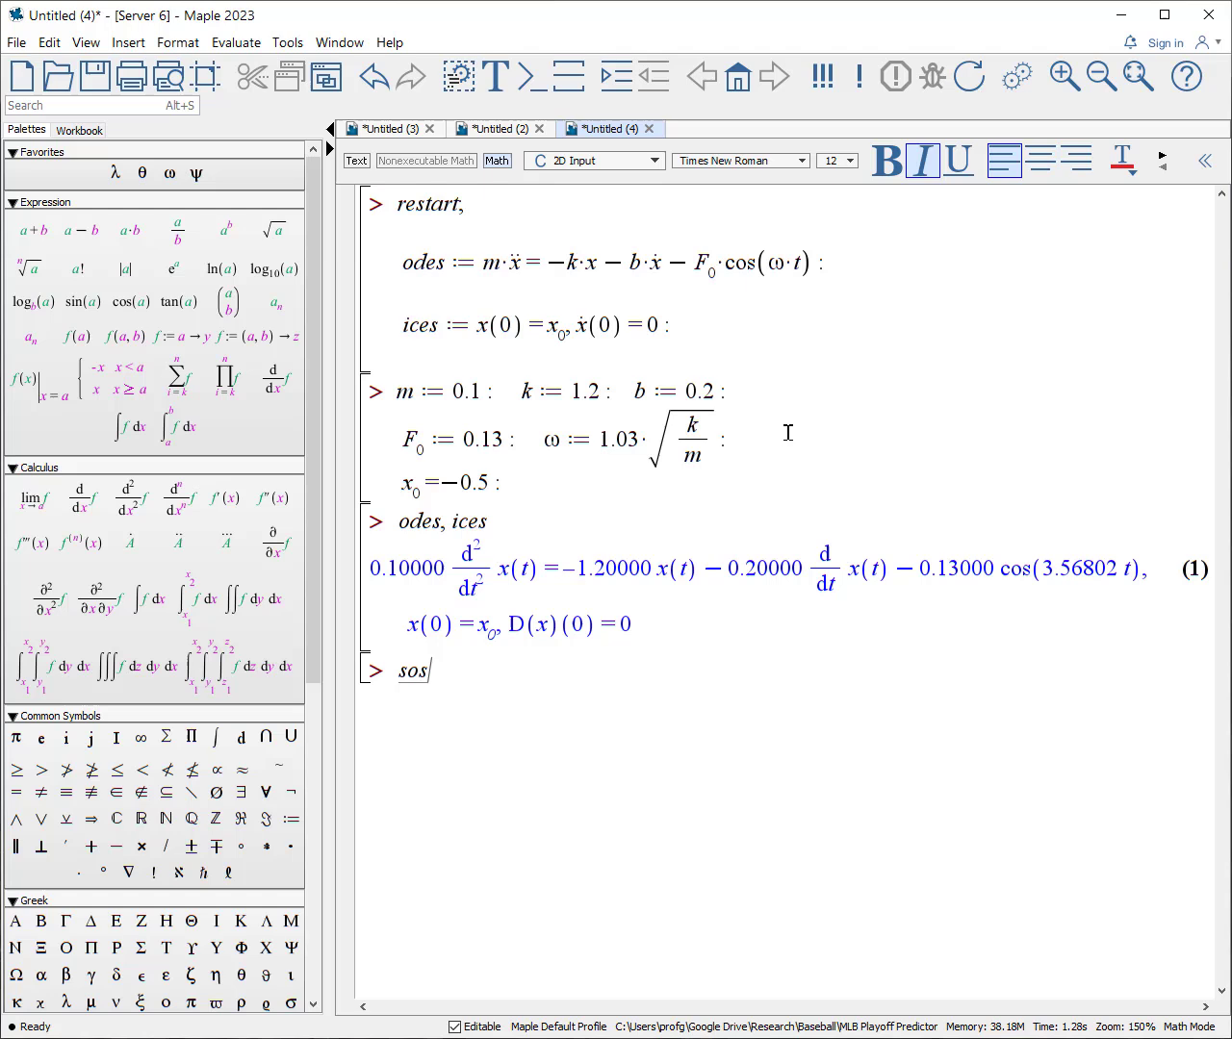
text(sols := dsolv)
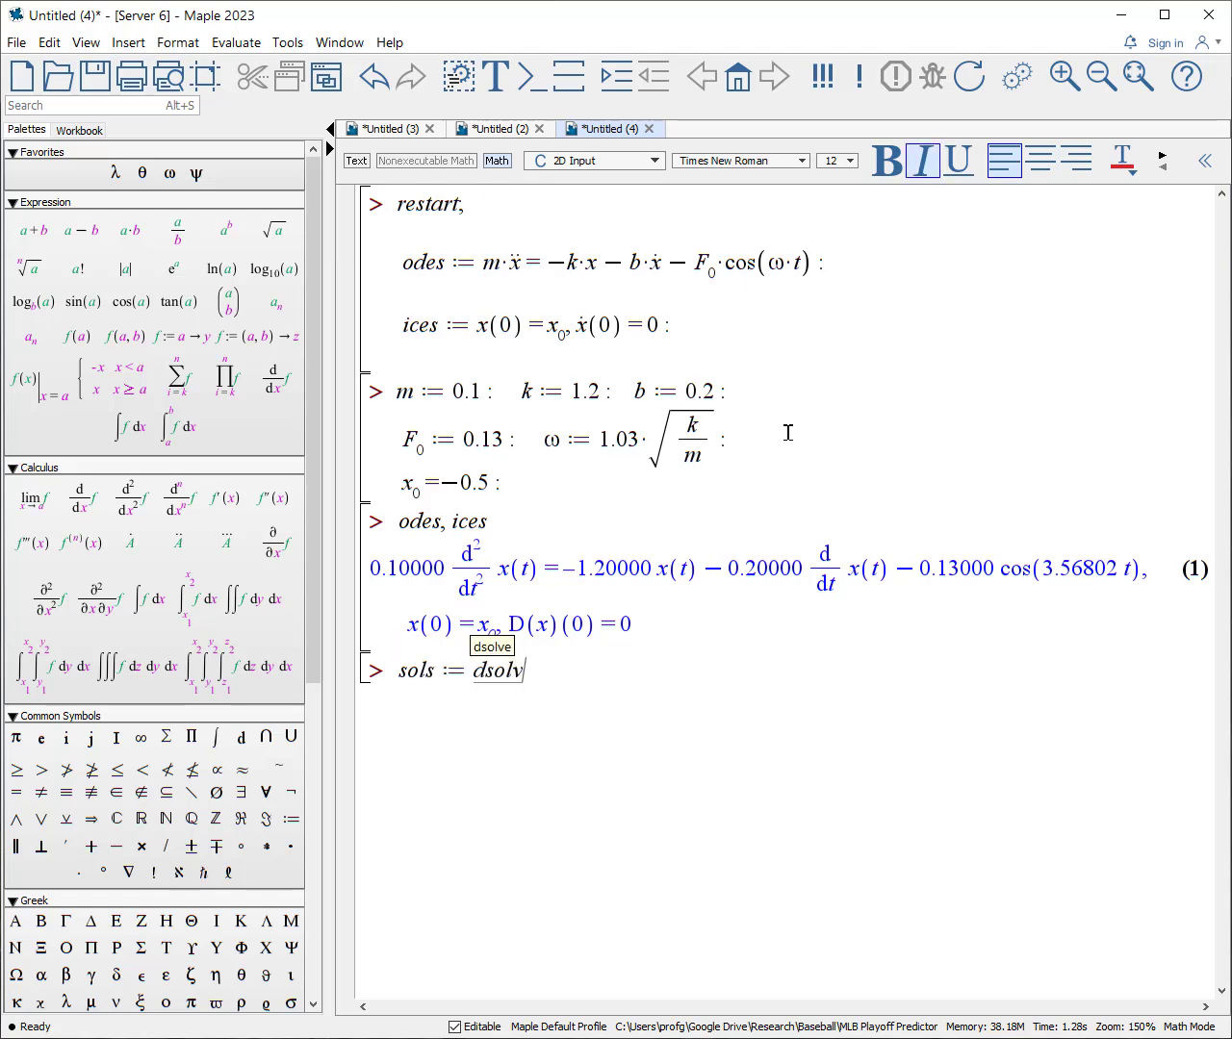
text(e( {)
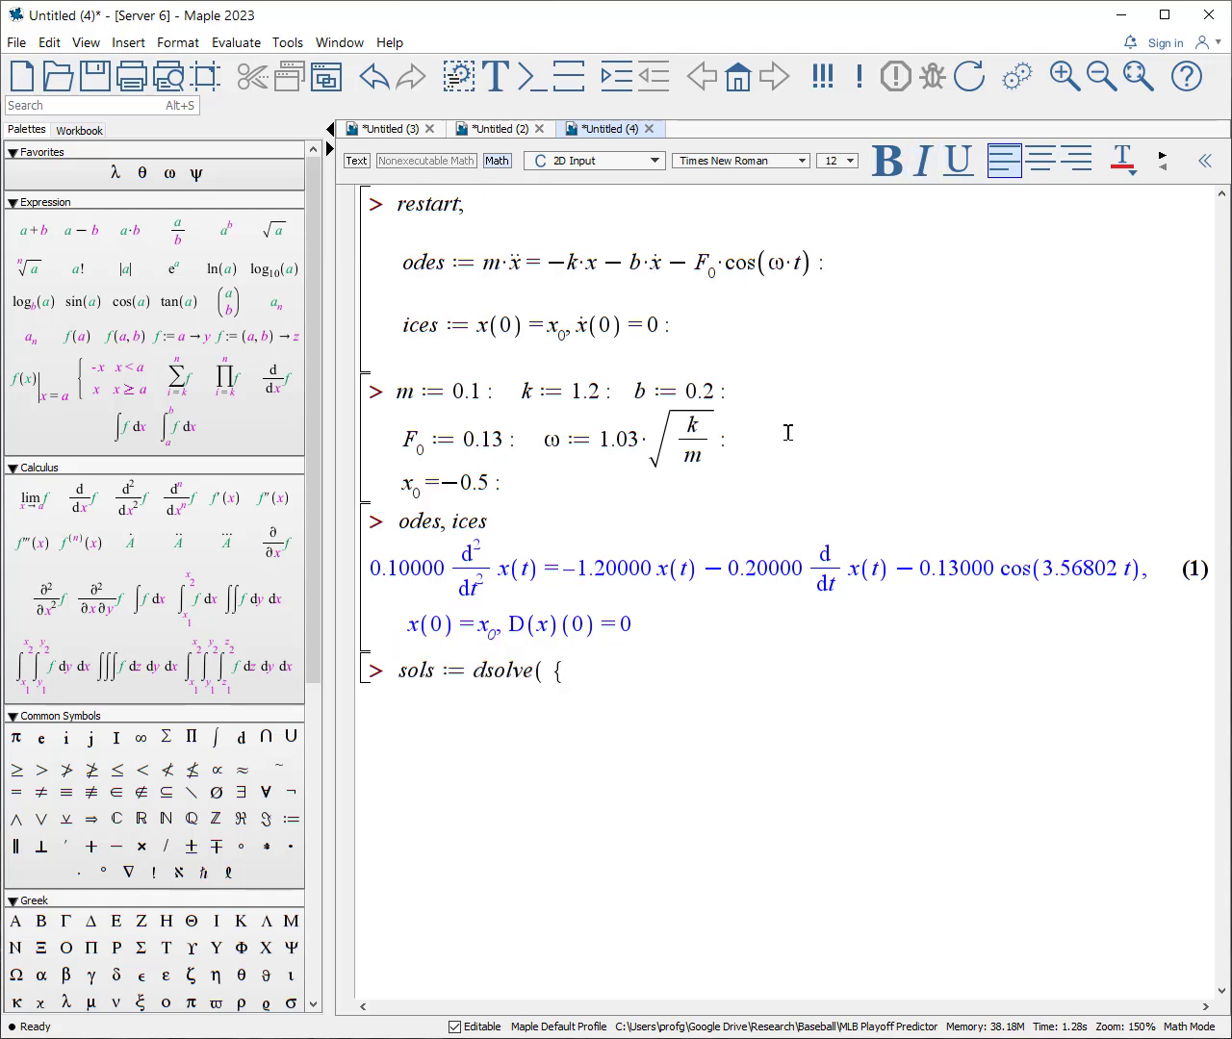
text(odes, ices)
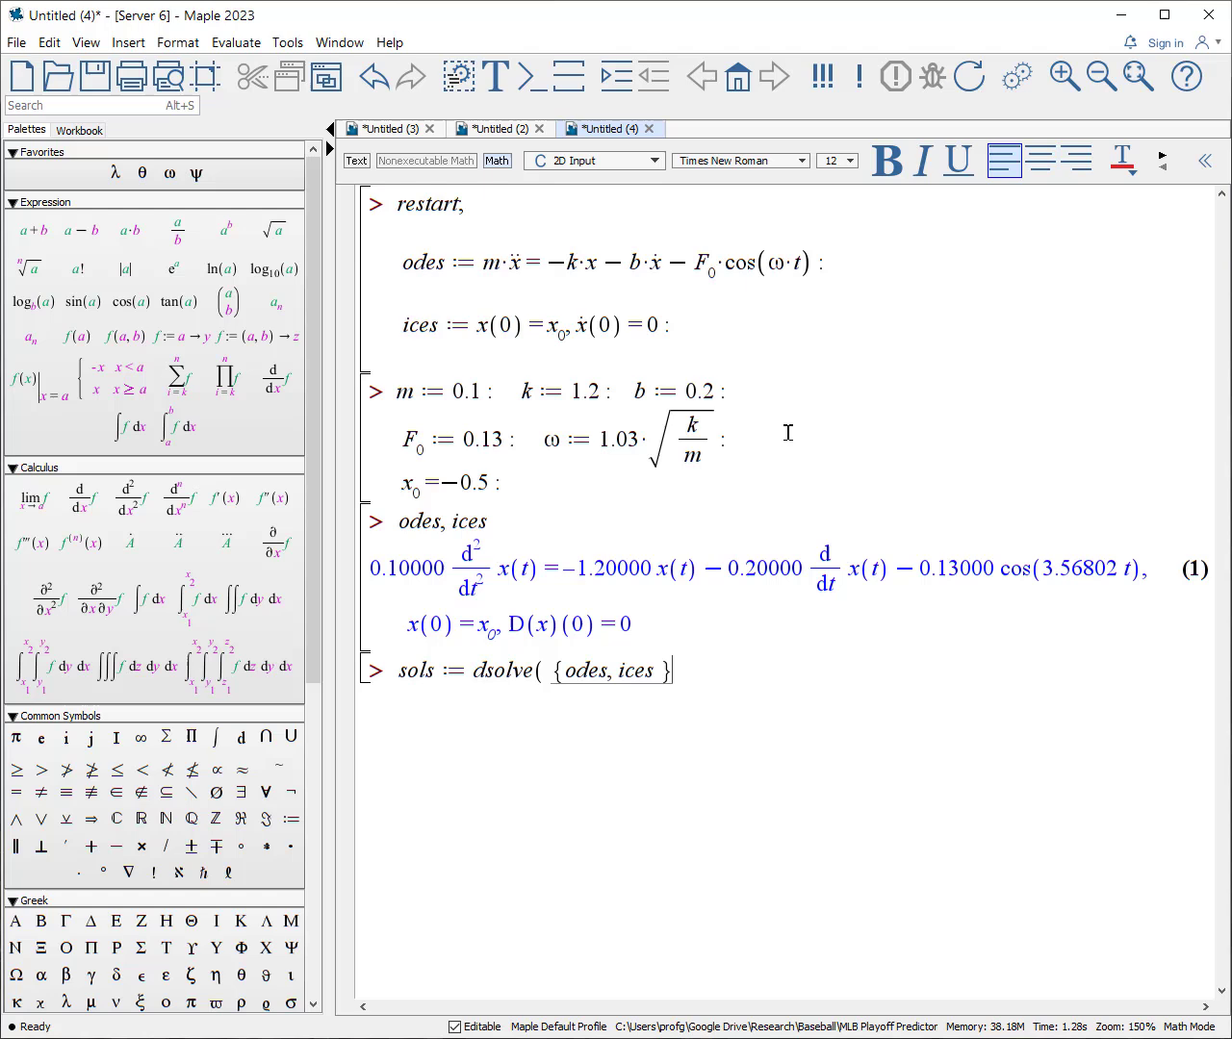
text(, n)
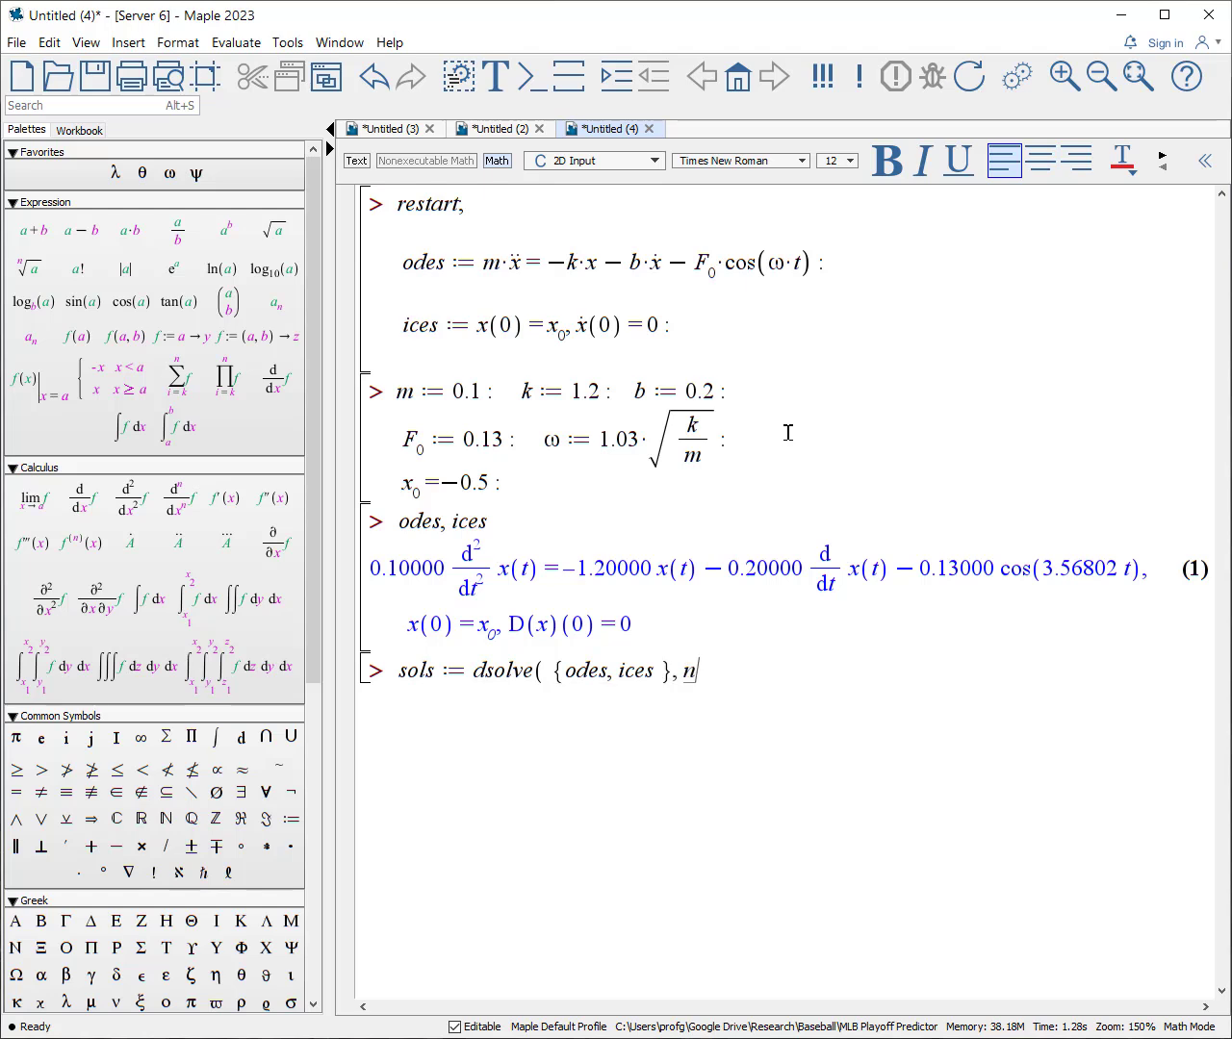
text(umeric,)
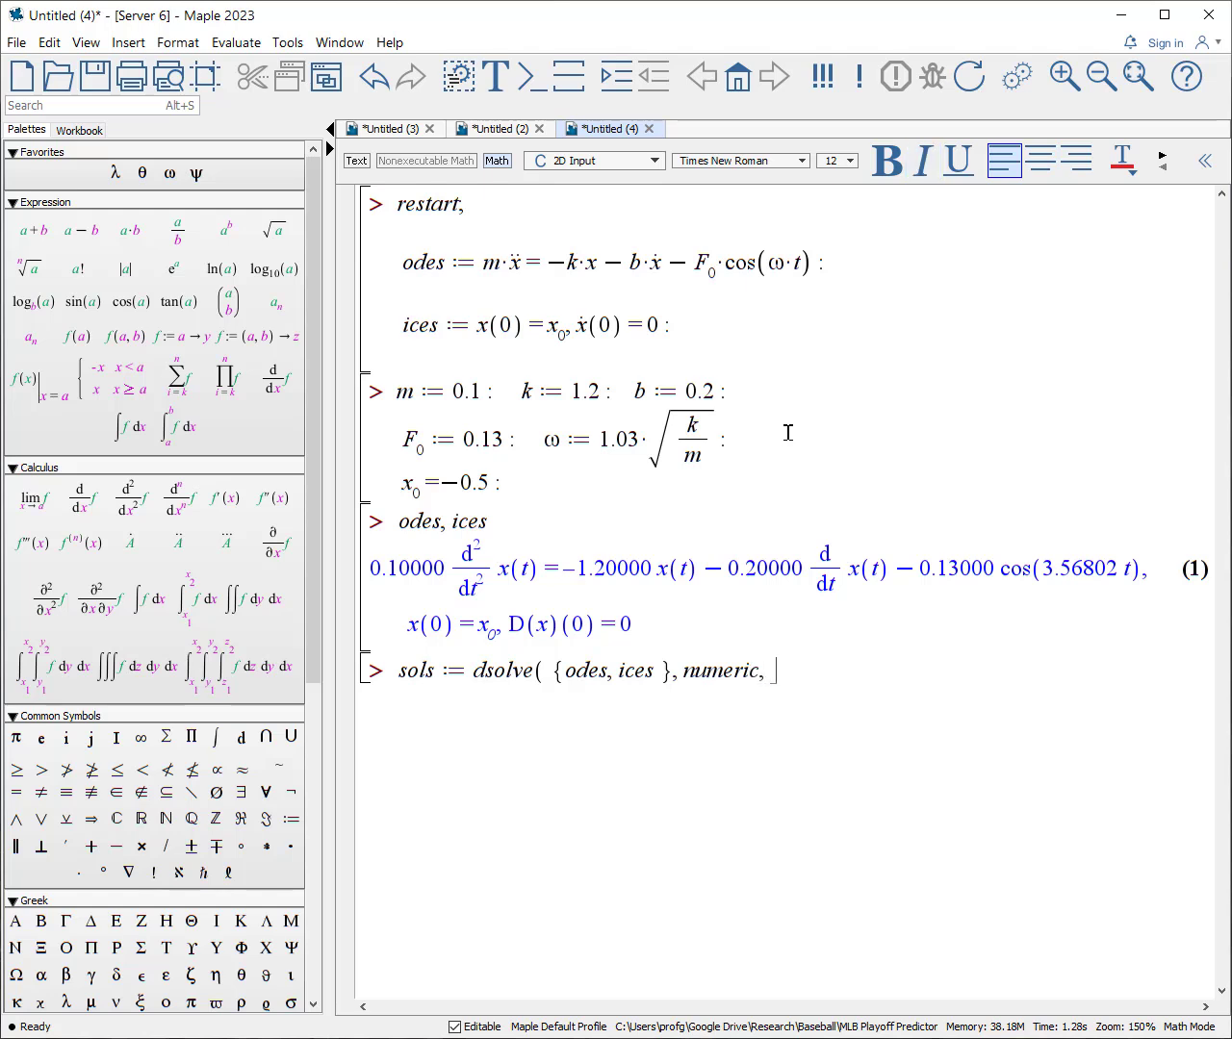
text(output)
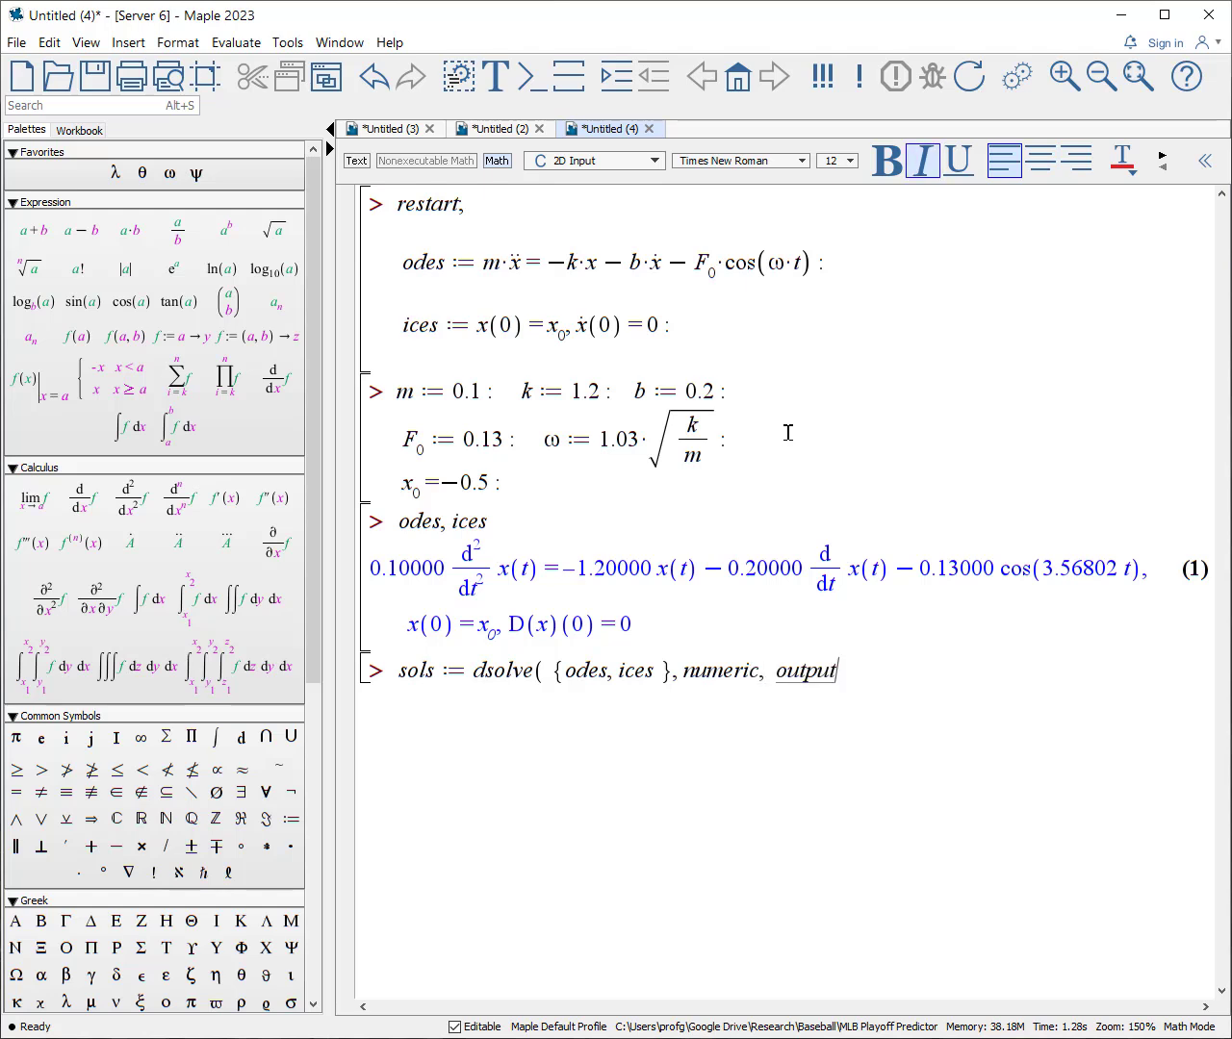
text(=listproced)
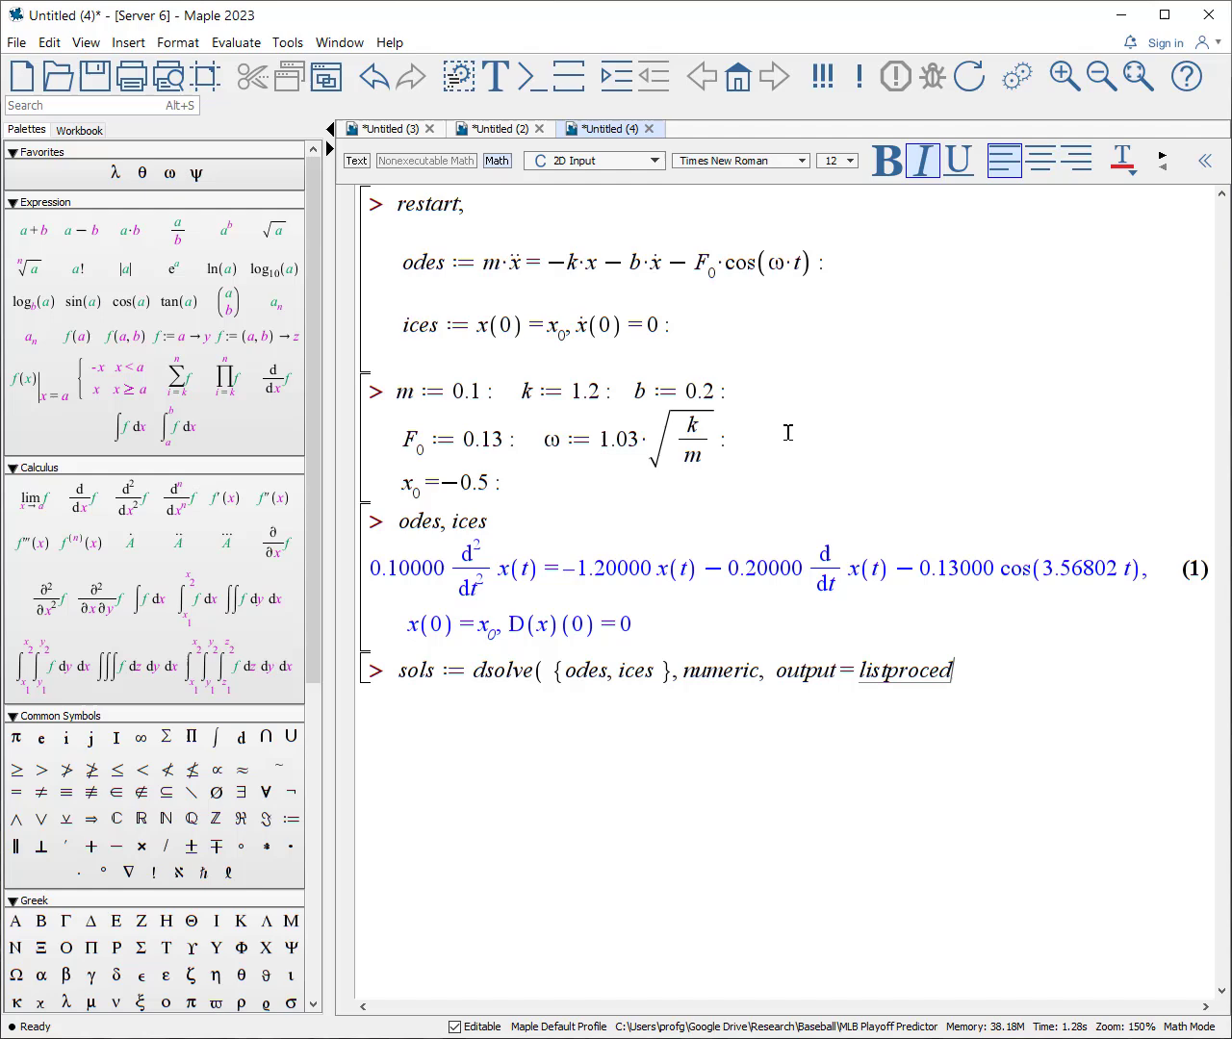
text(ure))
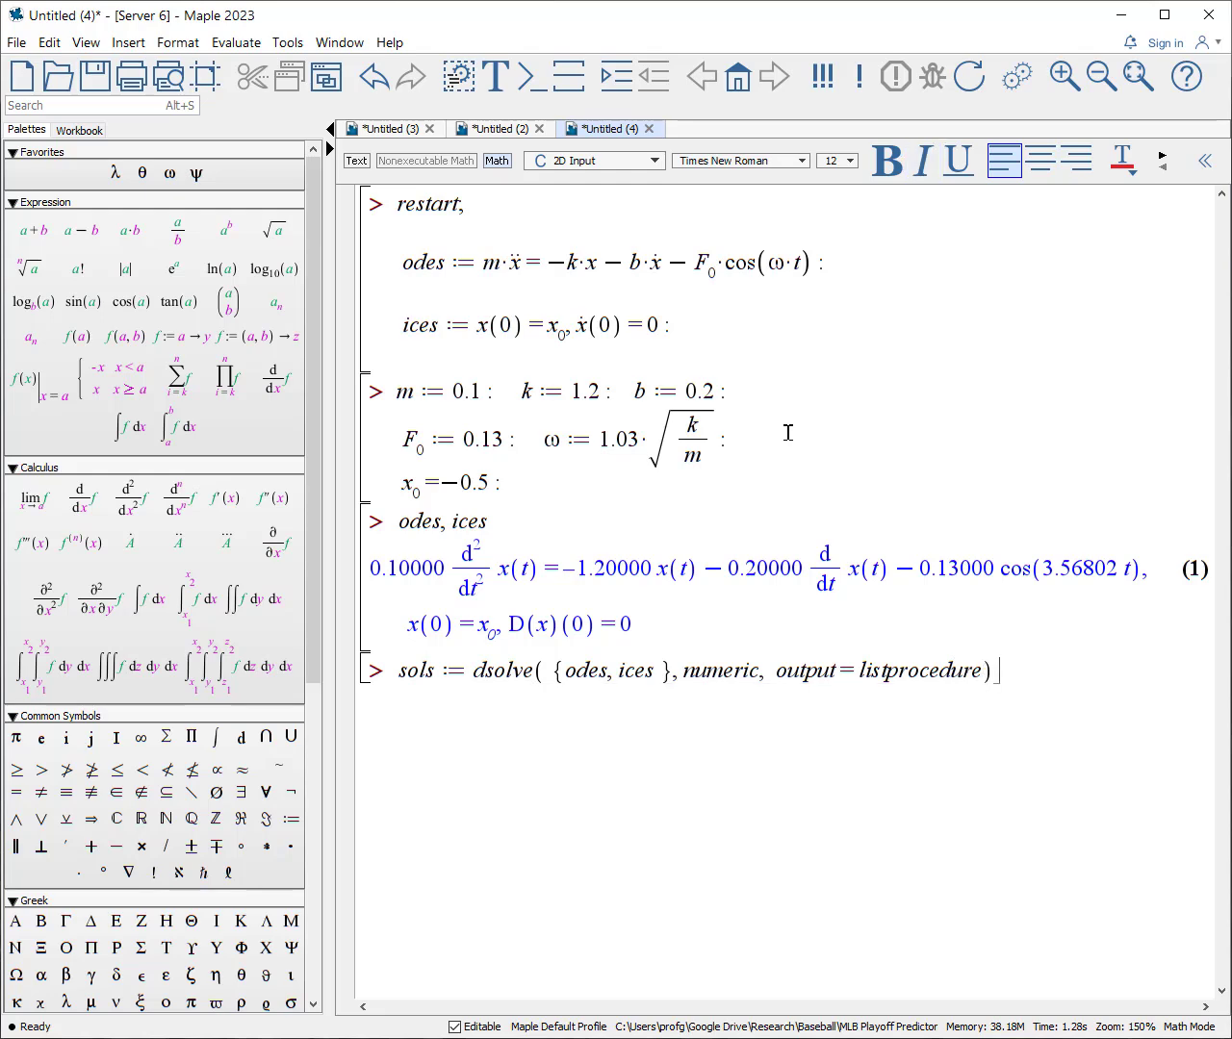
key(Return)
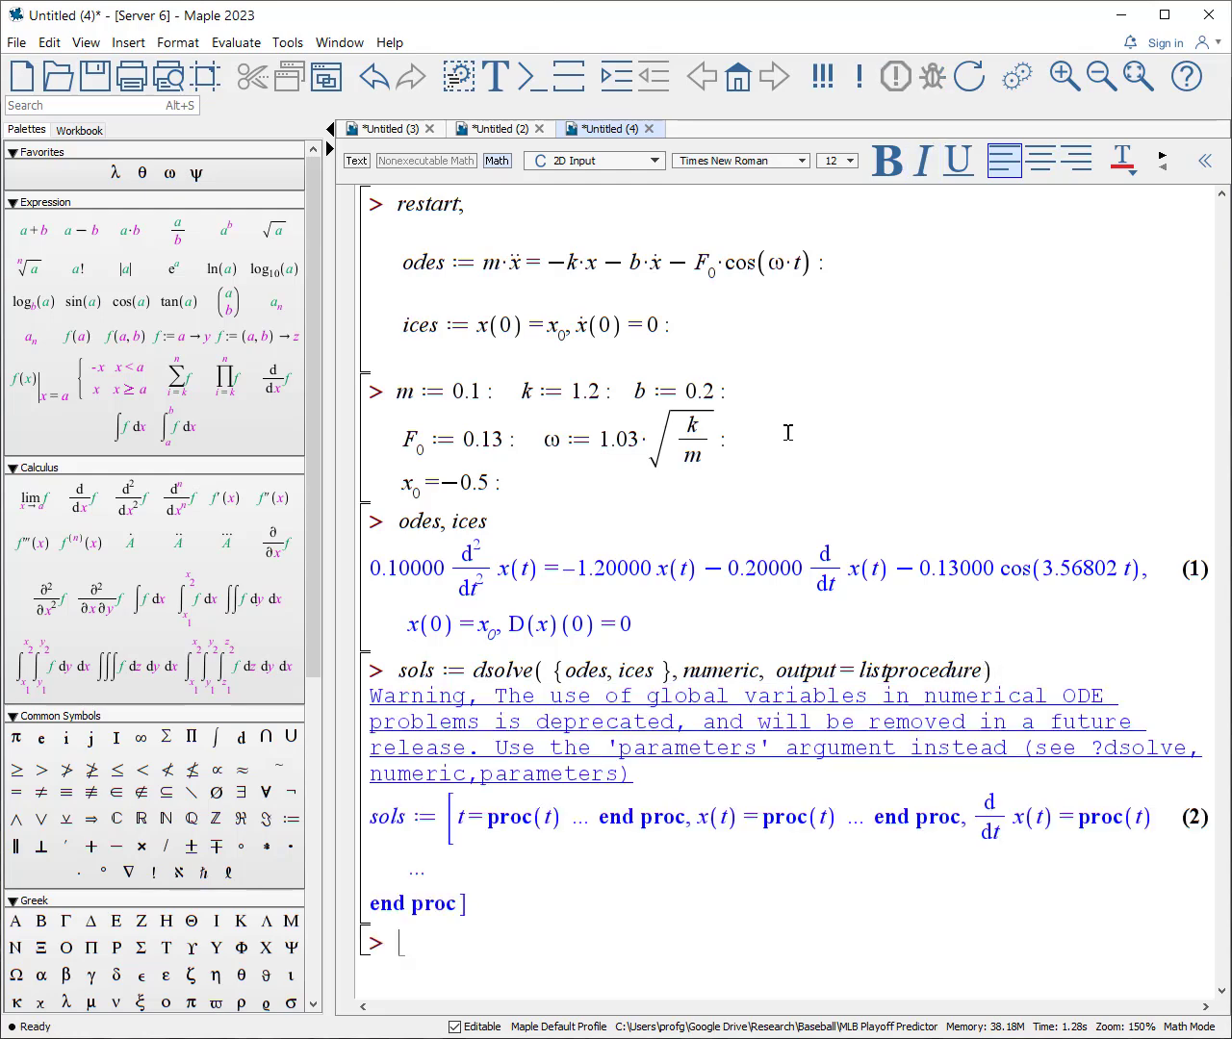
mouse_move(845, 747)
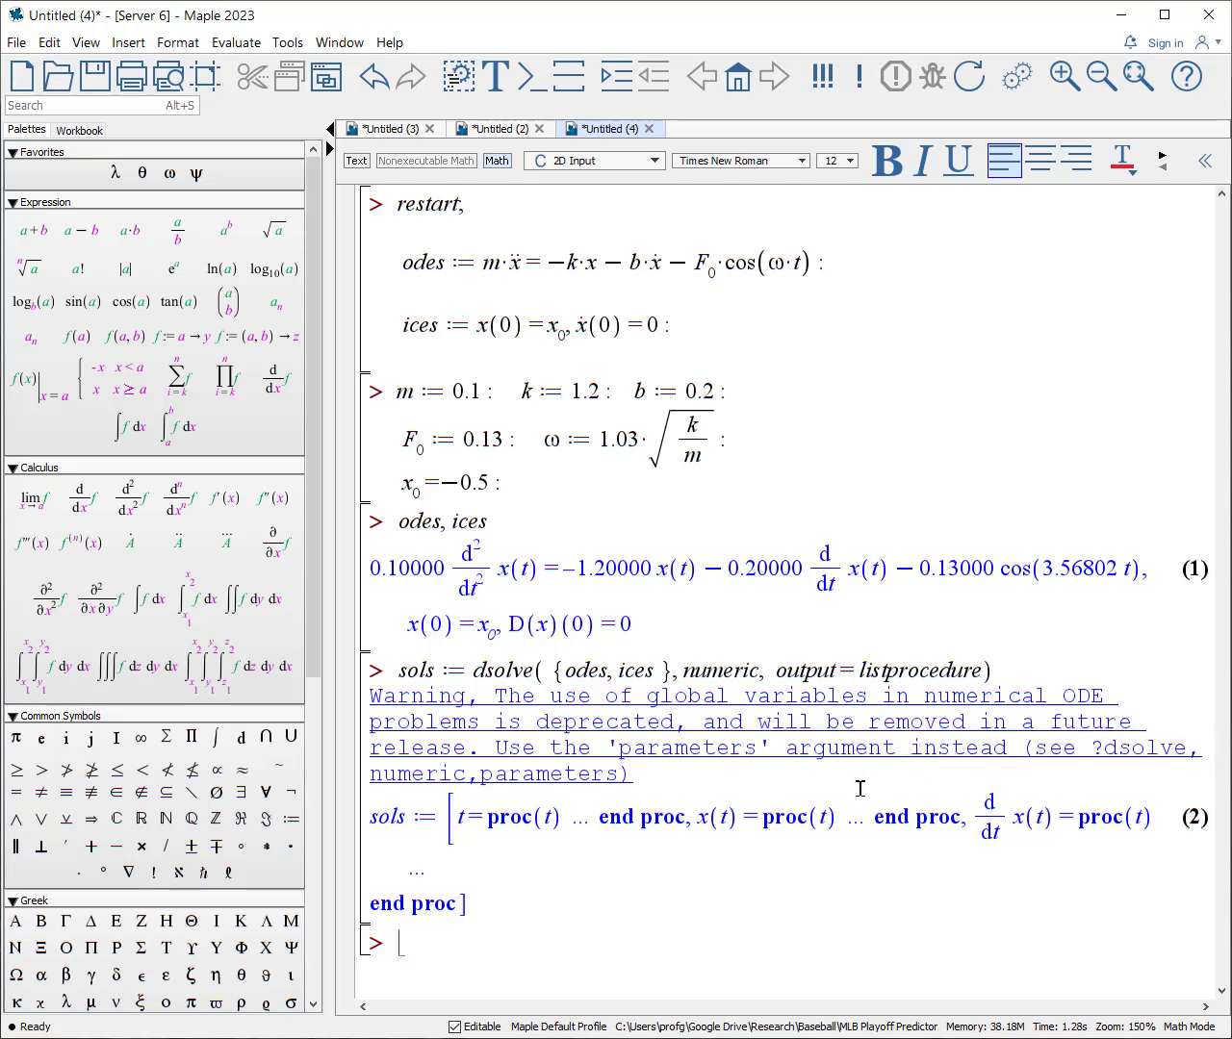
mouse_move(708, 786)
text(:)
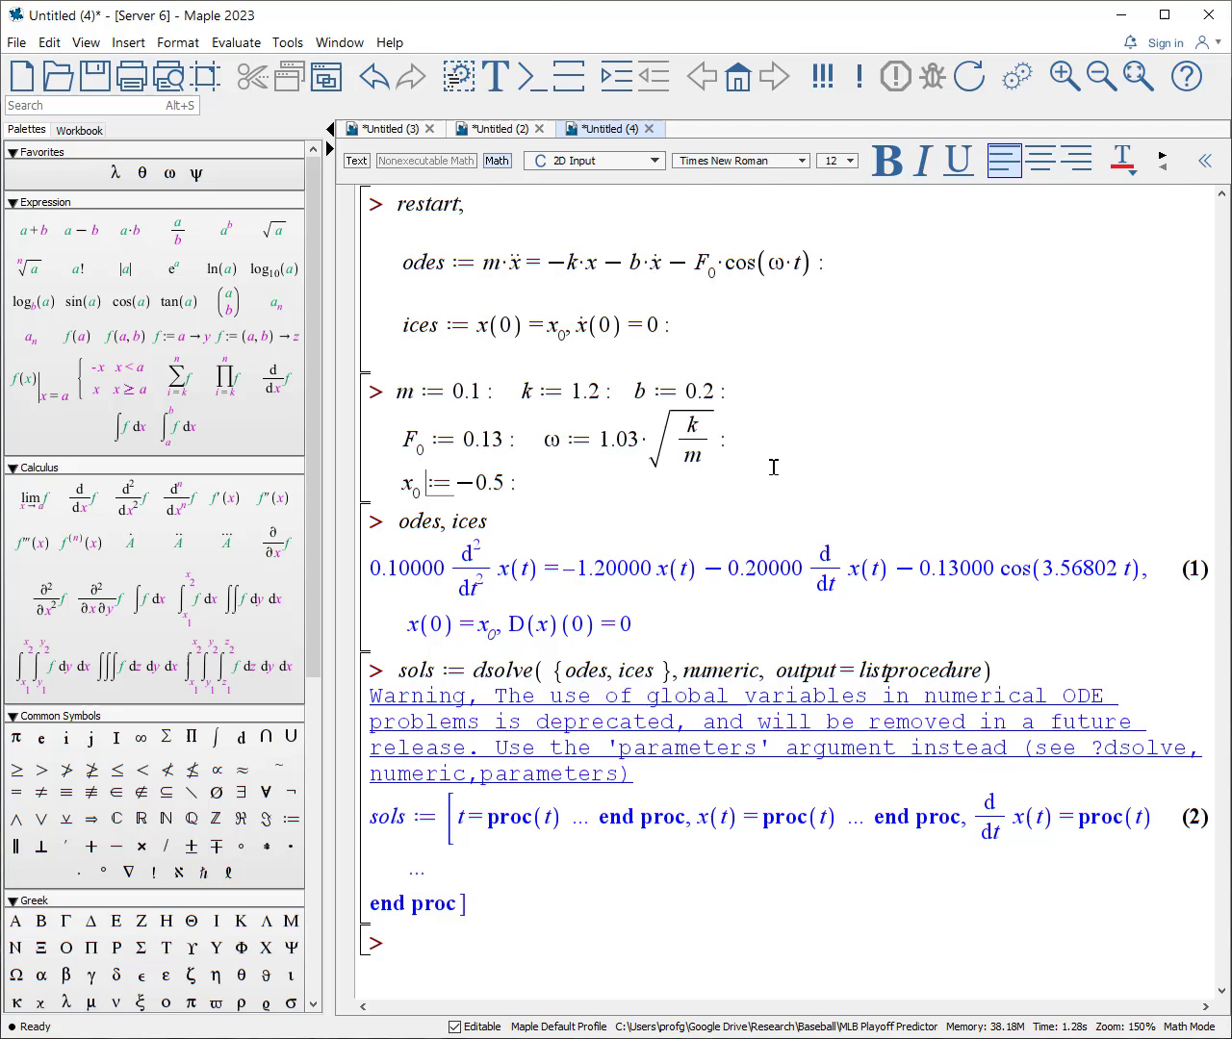
mouse_move(645, 766)
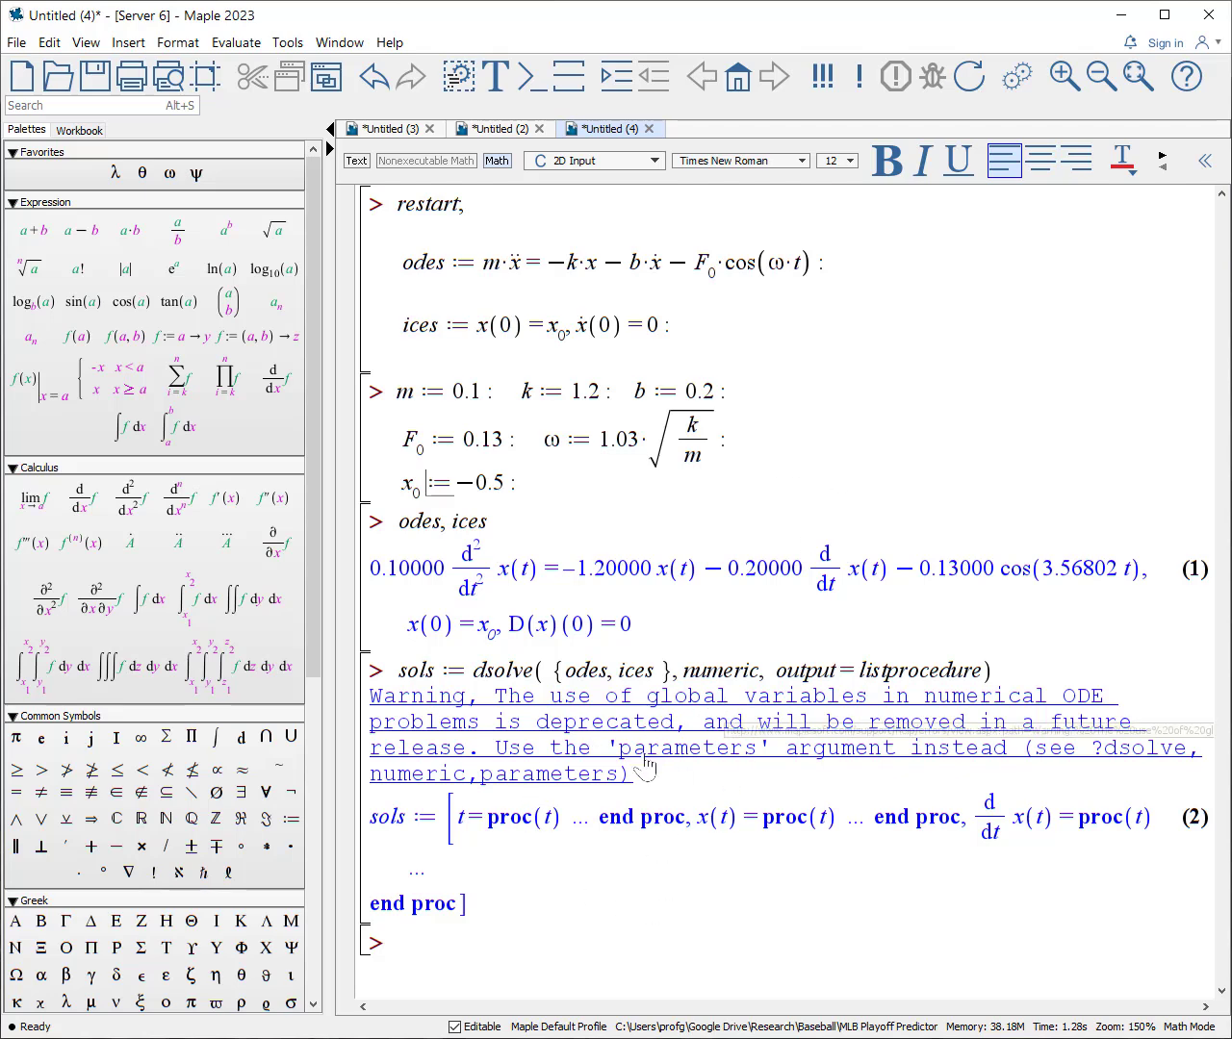
mouse_move(909, 478)
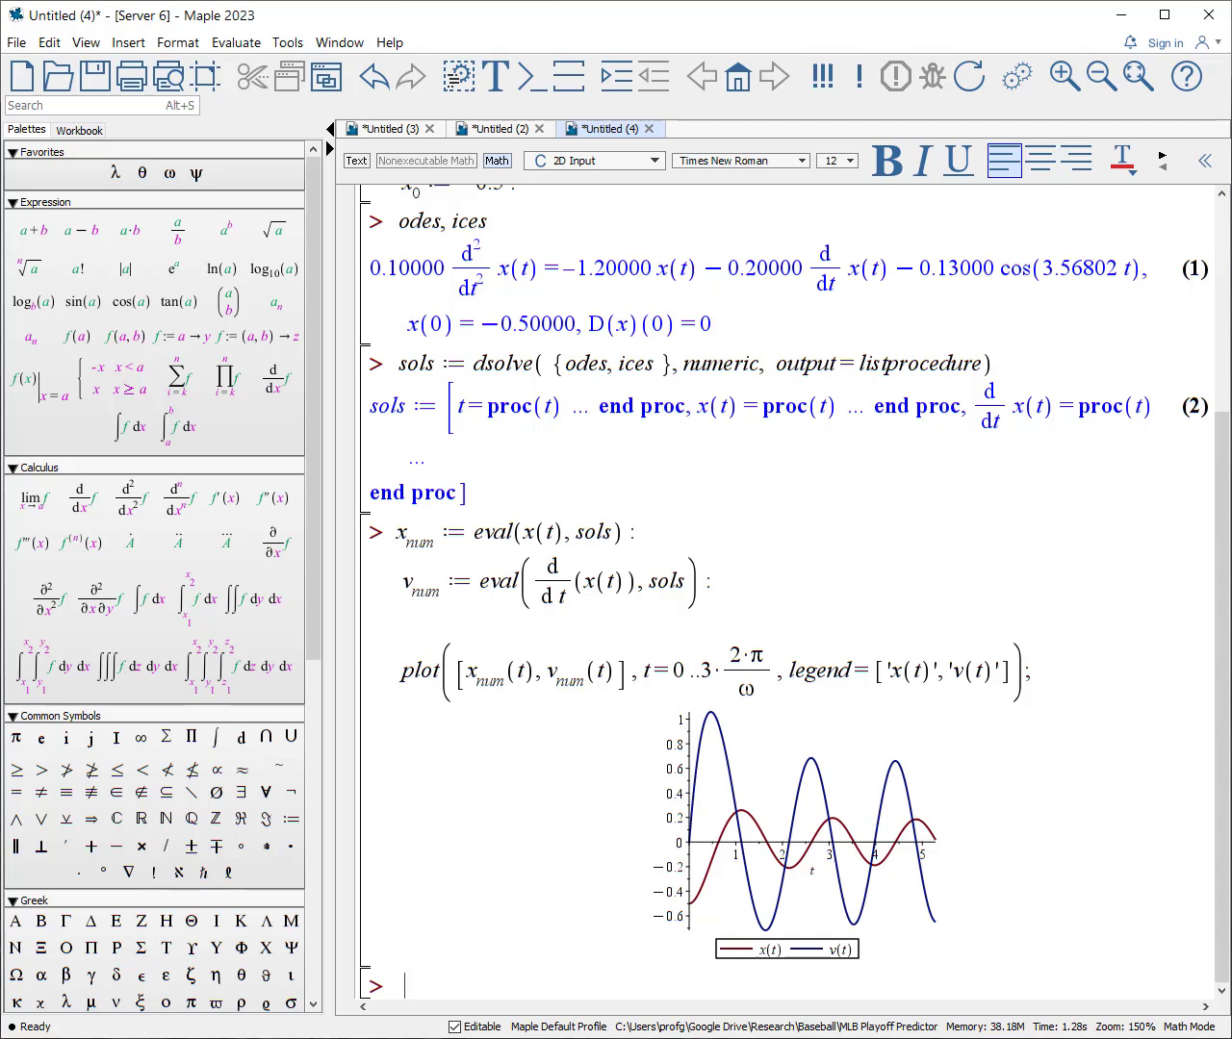
mouse_move(666, 872)
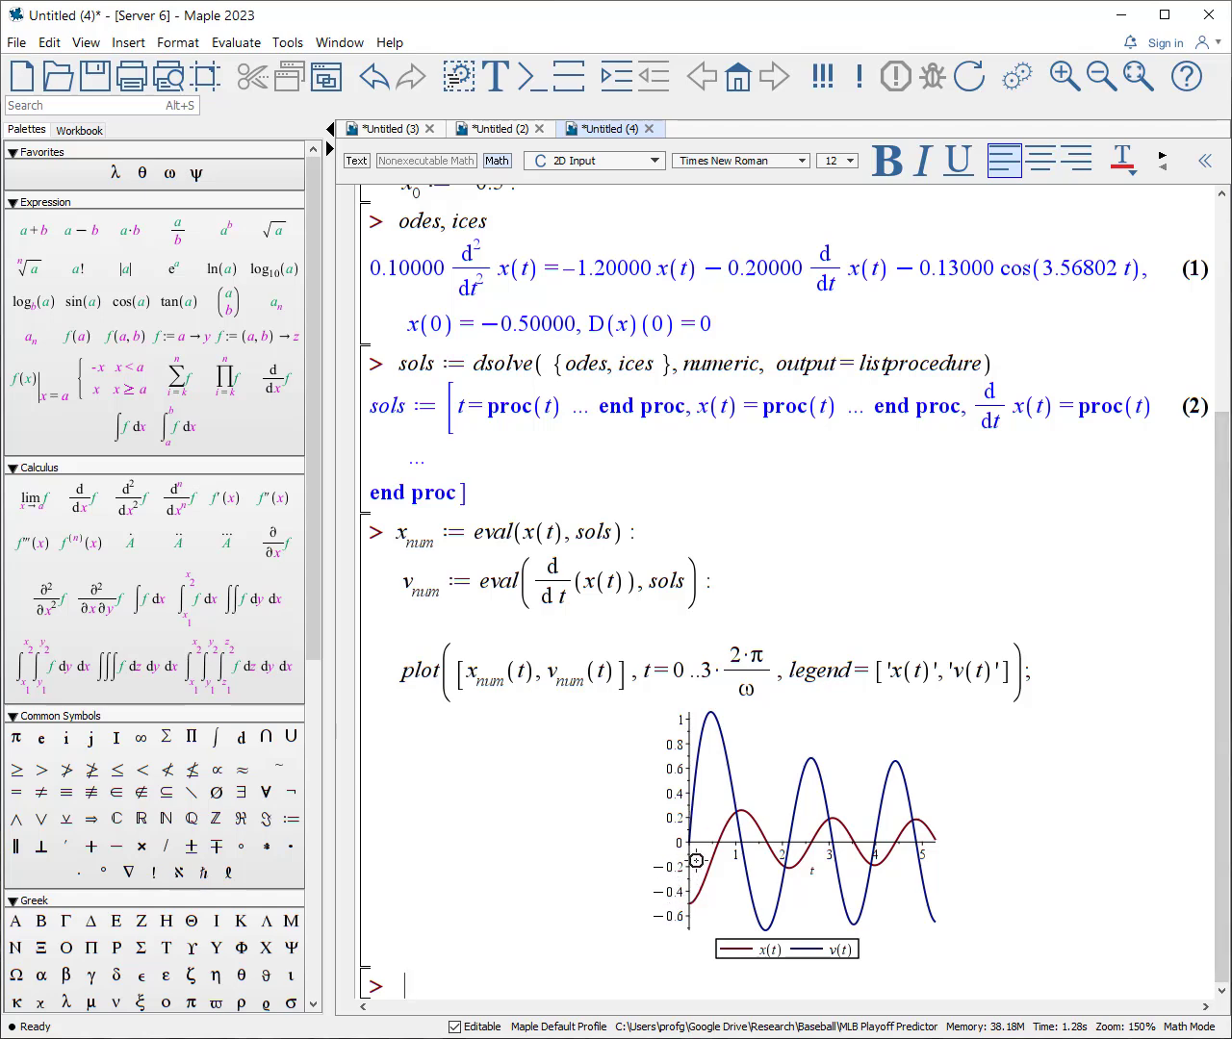
mouse_move(1088, 787)
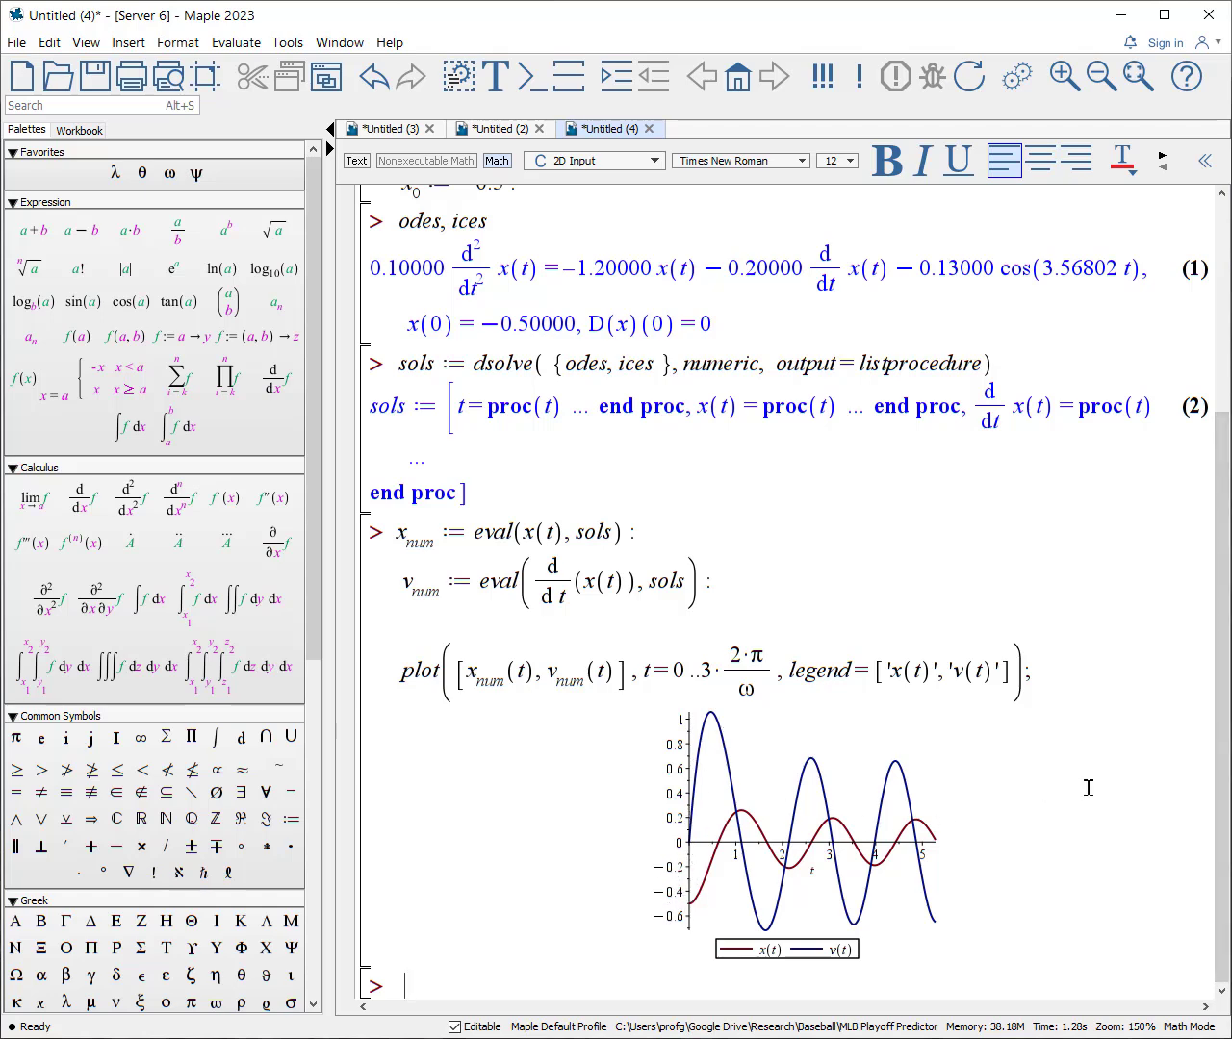
mouse_move(1058, 812)
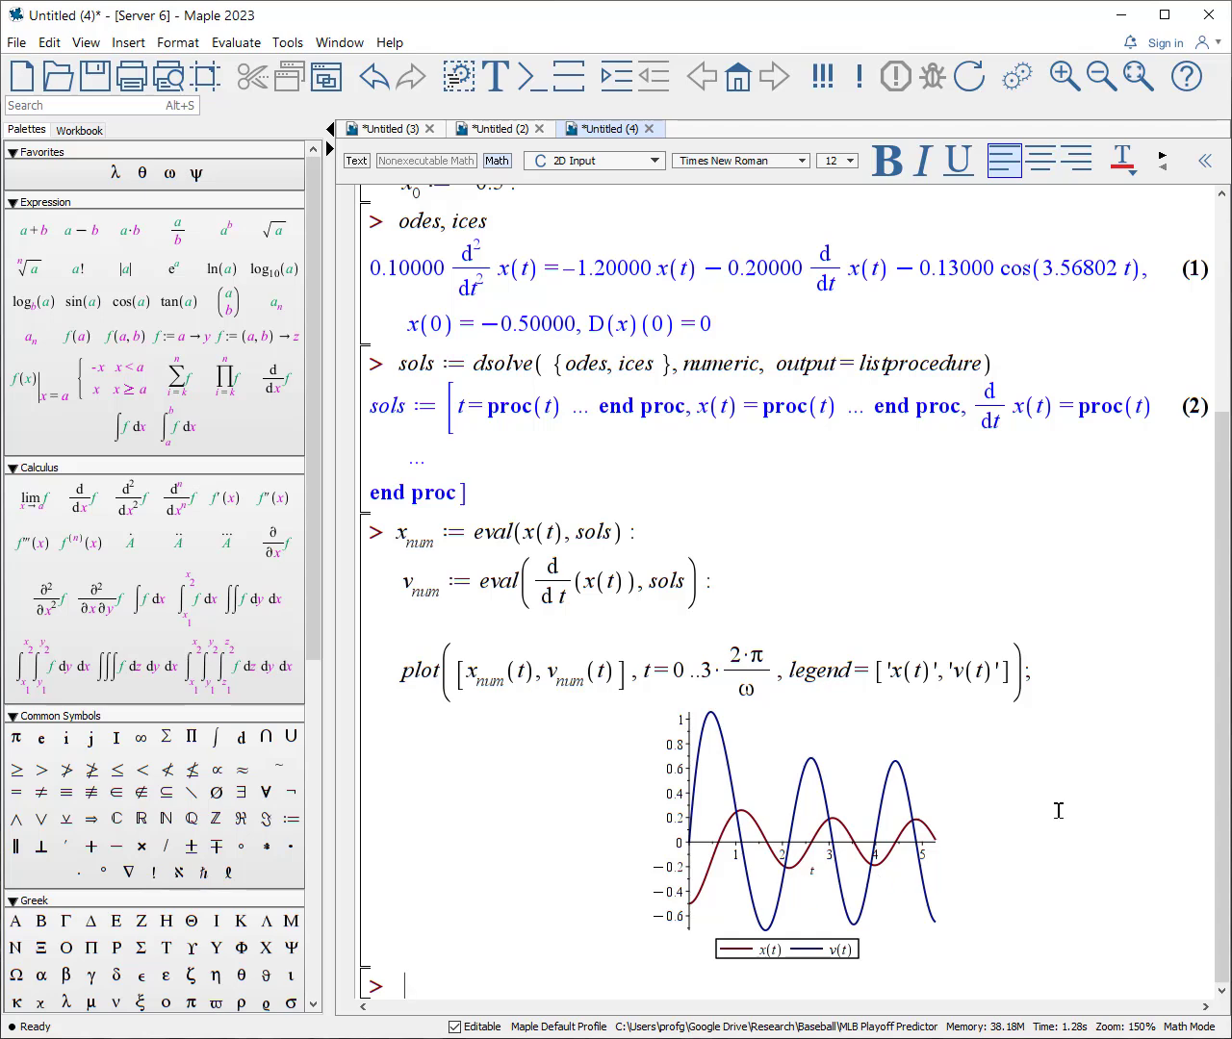
mouse_move(970, 793)
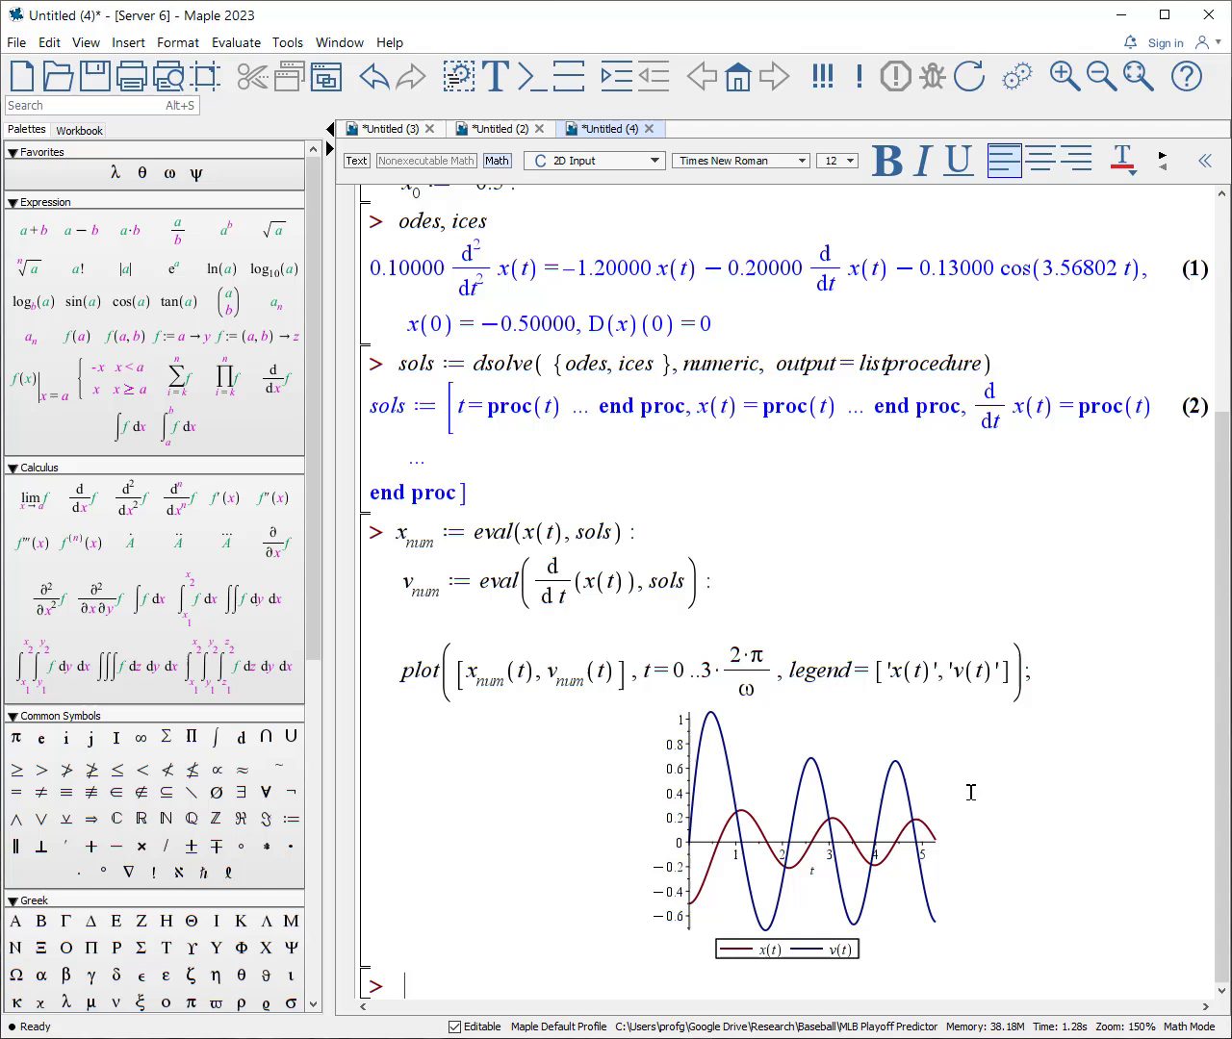
Switch to the worksheet tab holding the pendulum ODE and dsolve command.
click(497, 128)
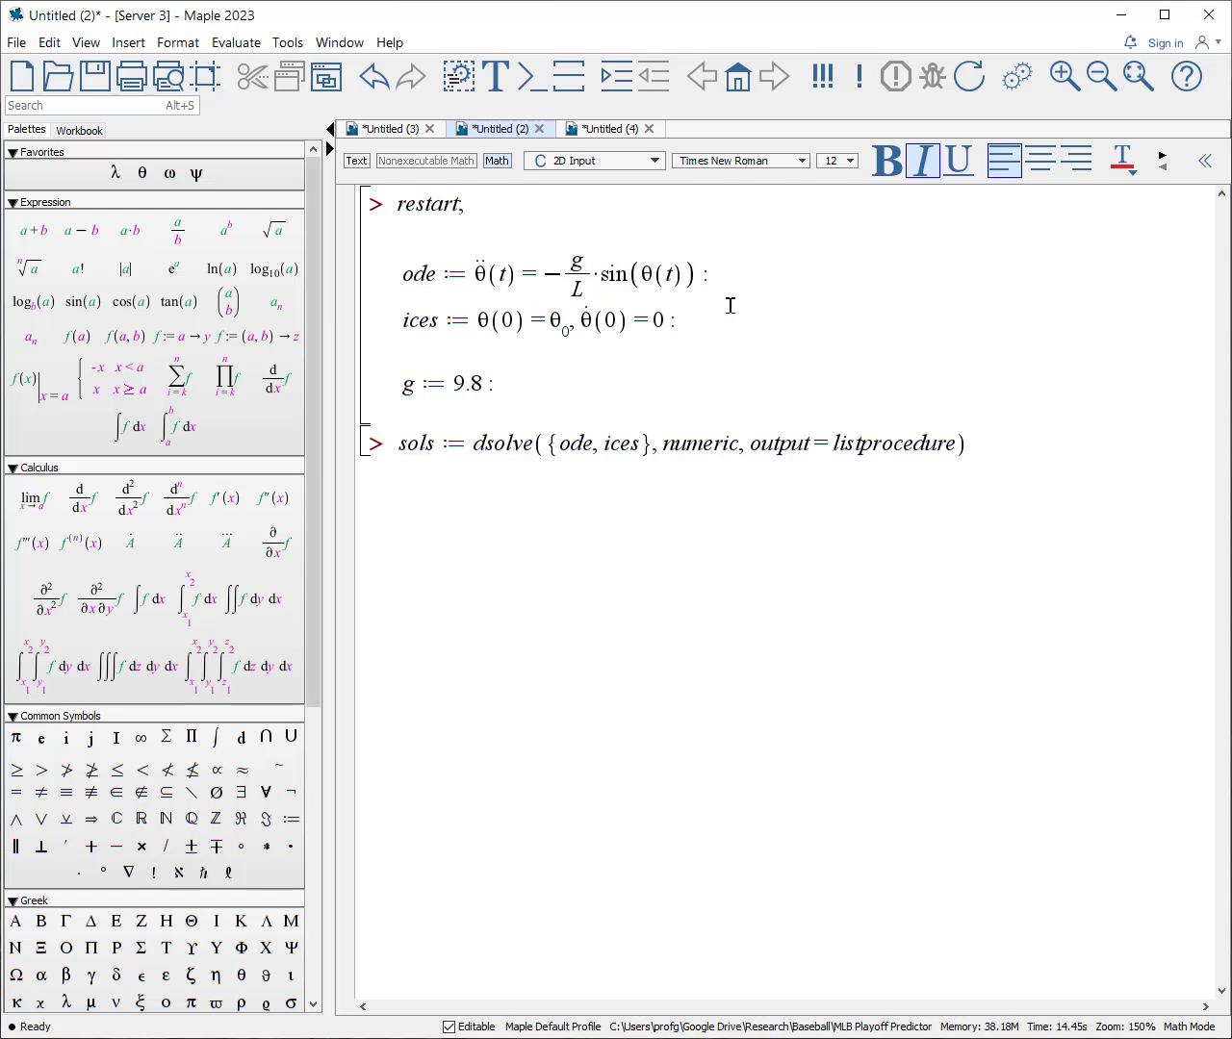
mouse_move(783, 281)
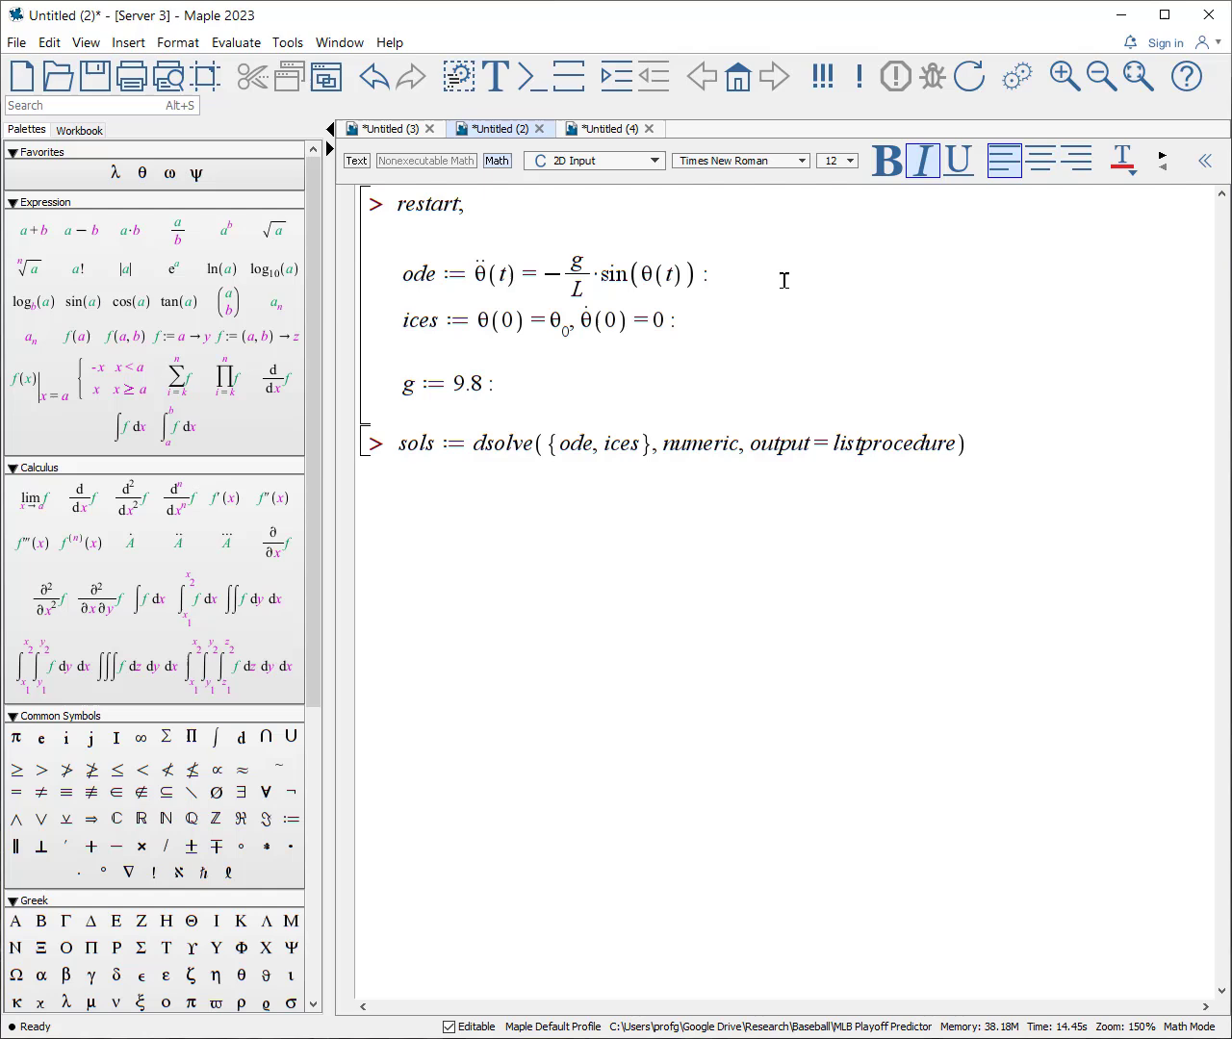
mouse_move(489, 358)
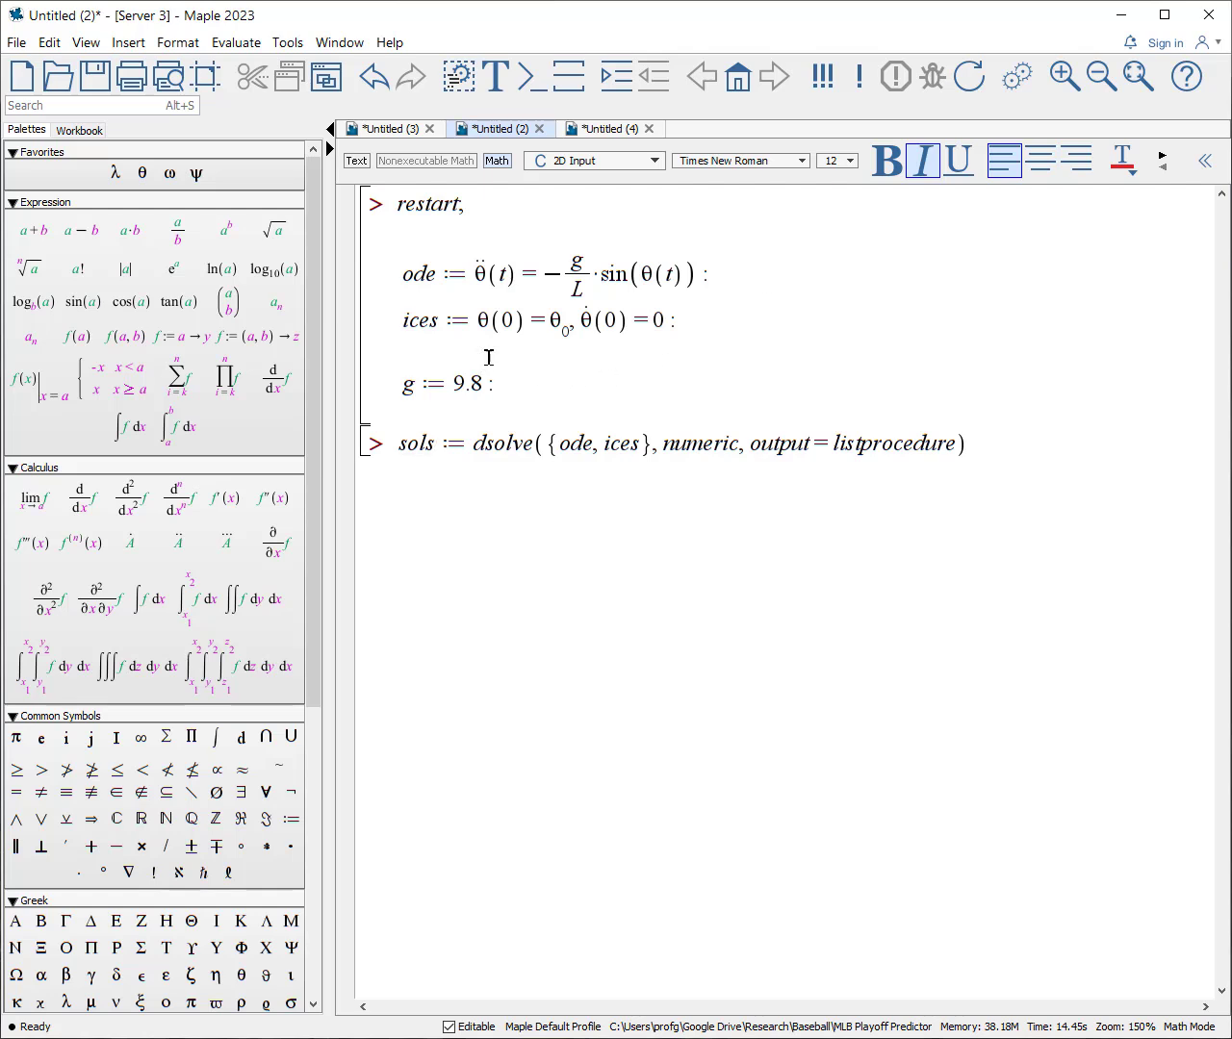
mouse_move(564, 354)
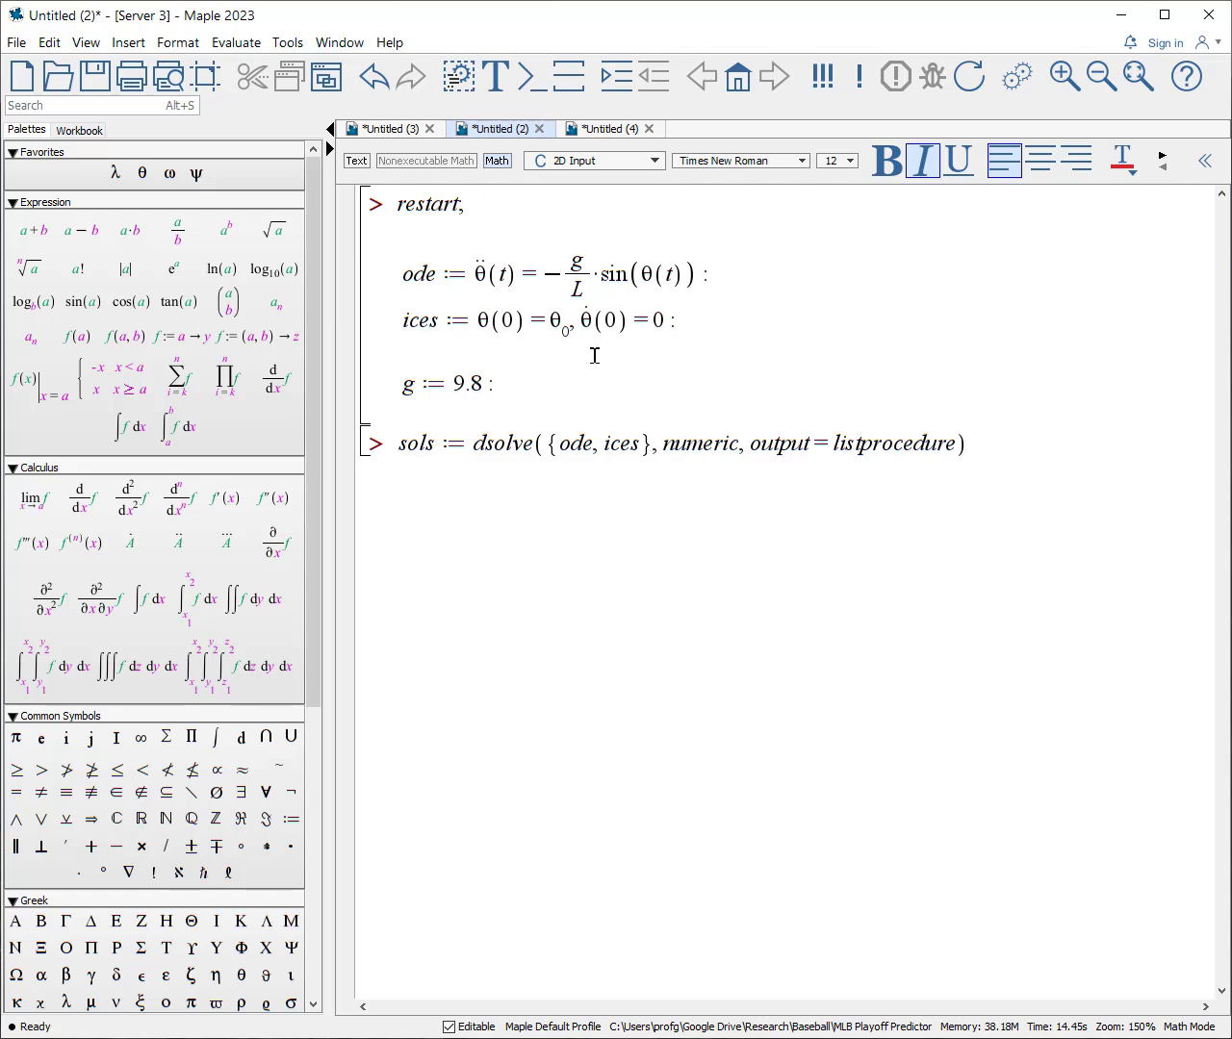
mouse_move(663, 350)
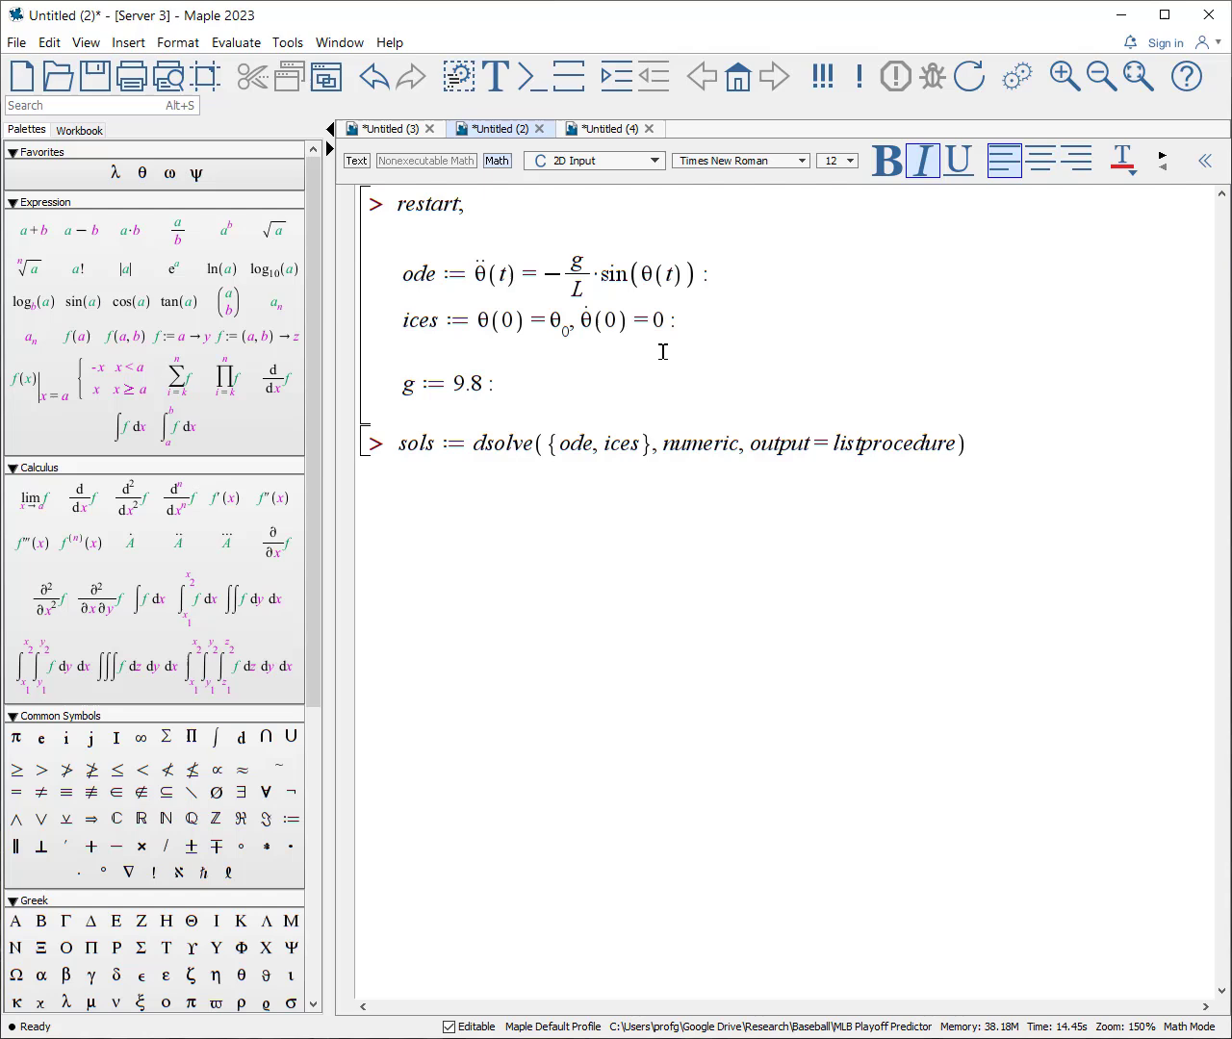
mouse_move(847, 356)
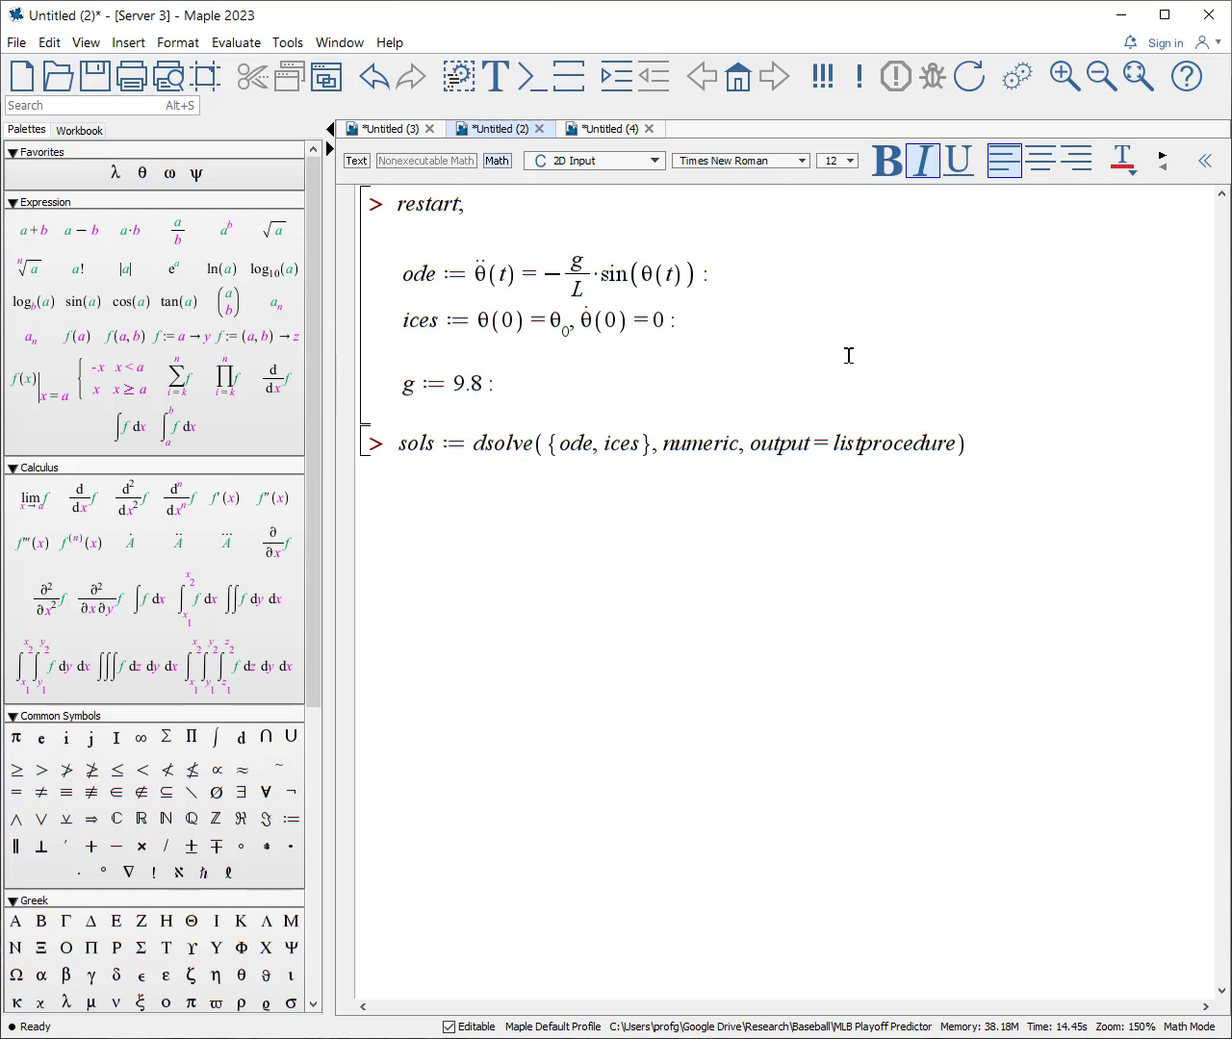
mouse_move(901, 331)
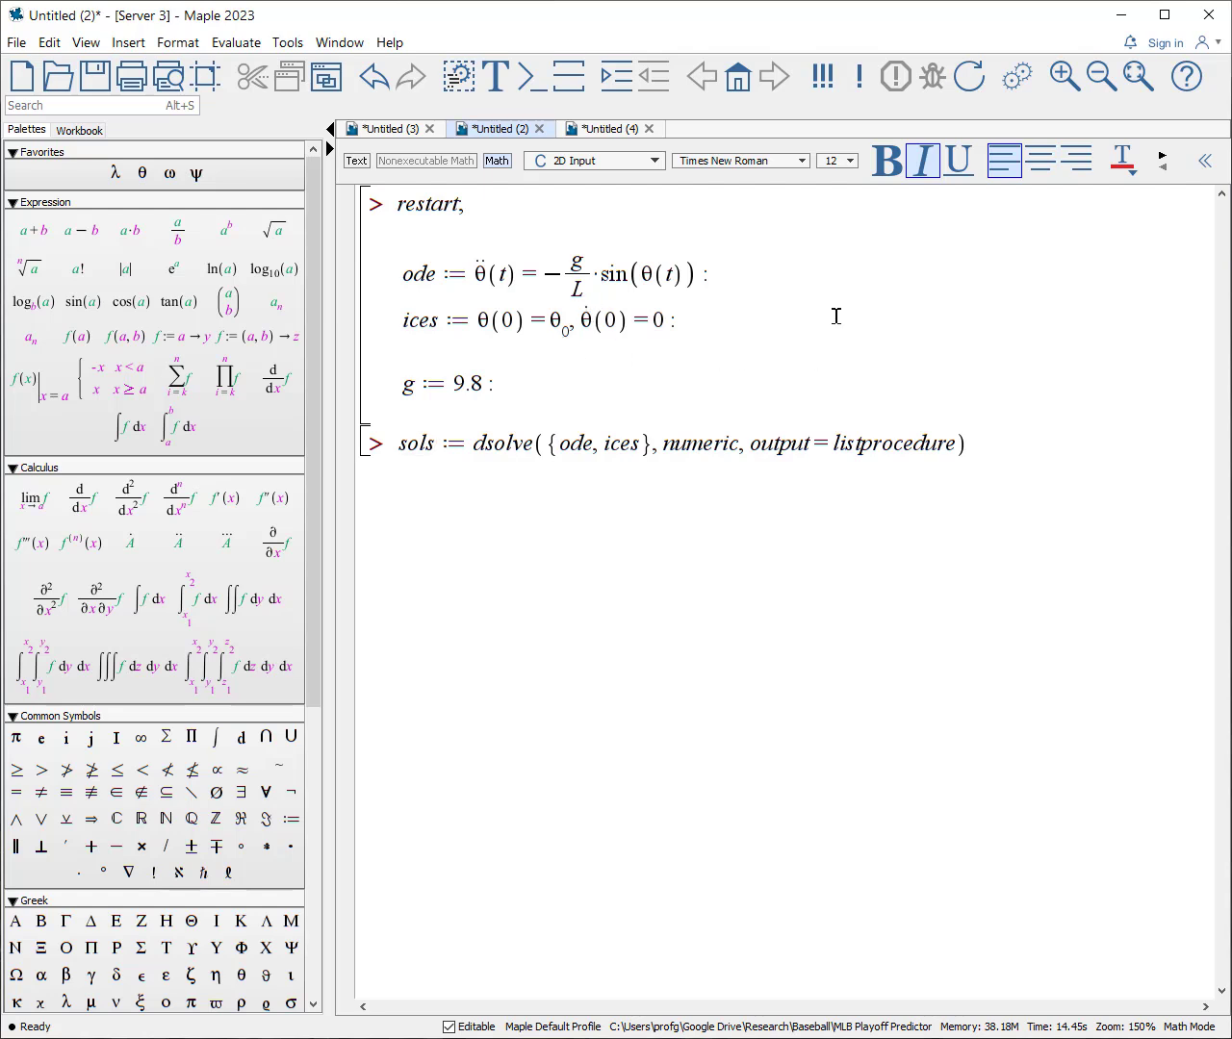
Add parameters = [θ₀, L] to the pendulum dsolve and re-execute, then start sols(.
key(Return)
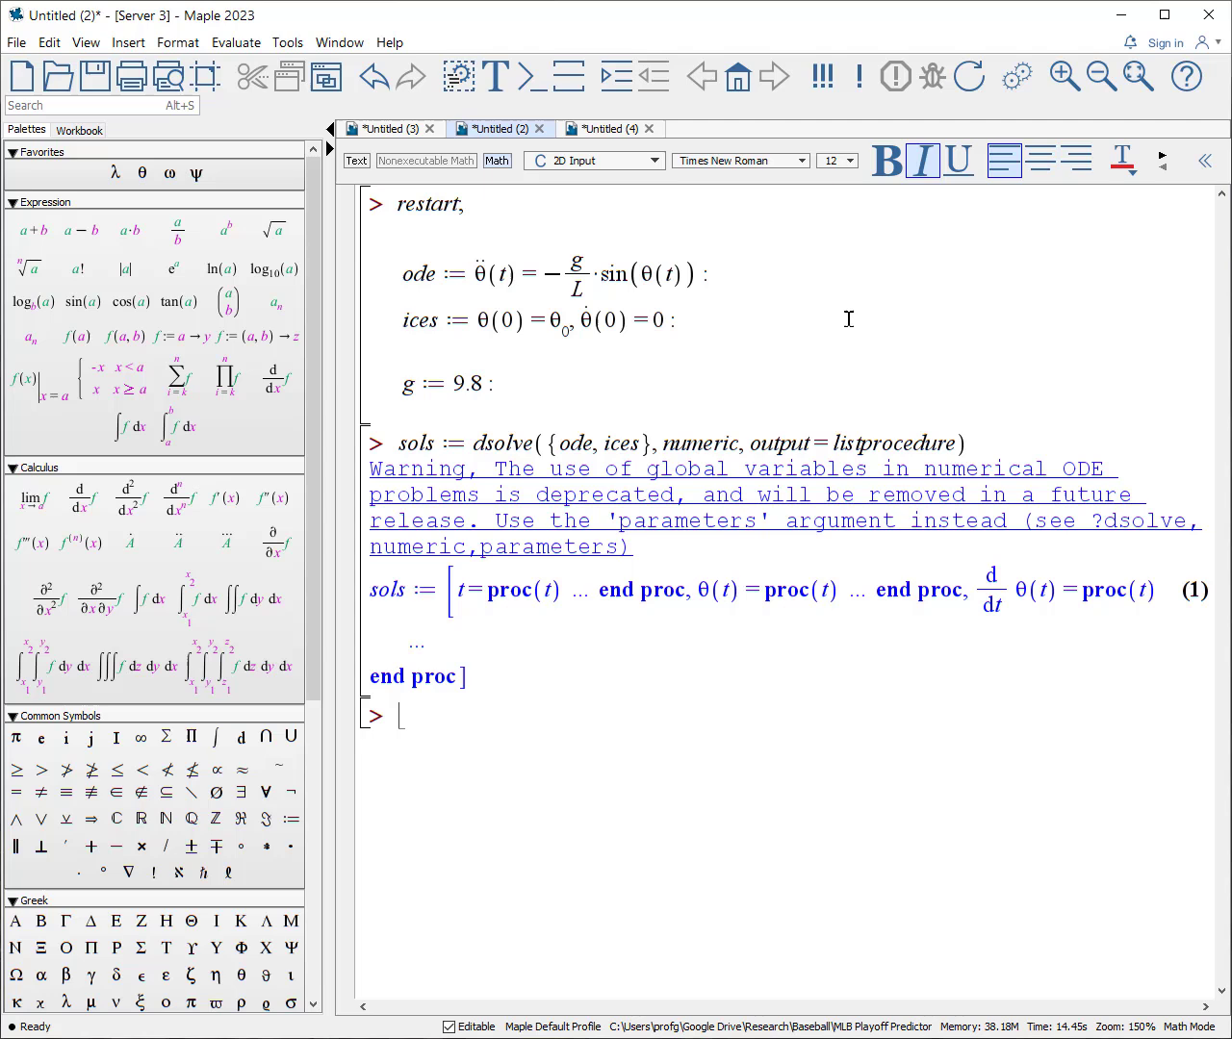
mouse_move(920, 339)
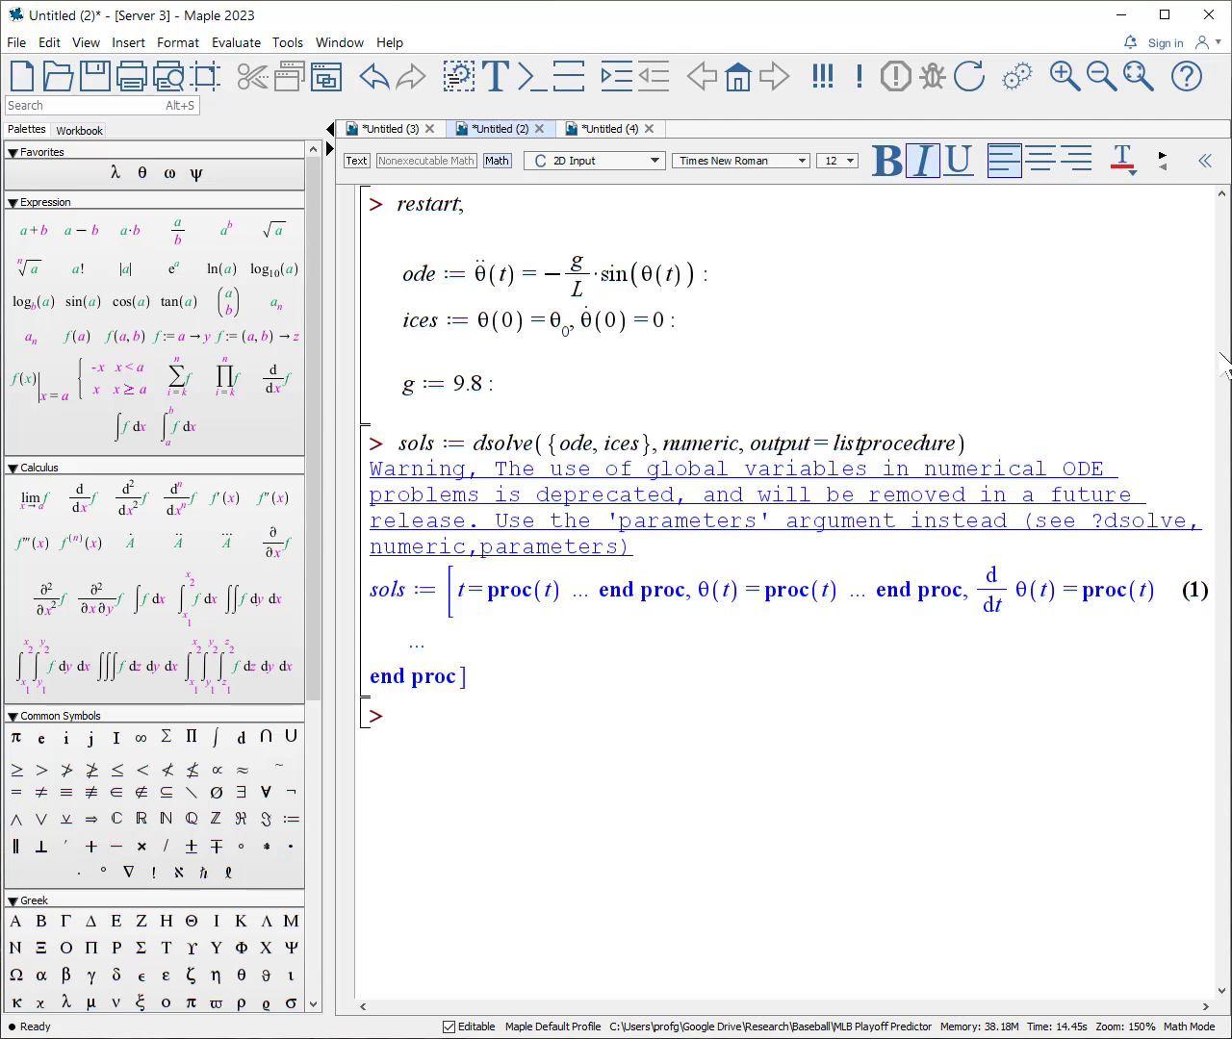
click(959, 442)
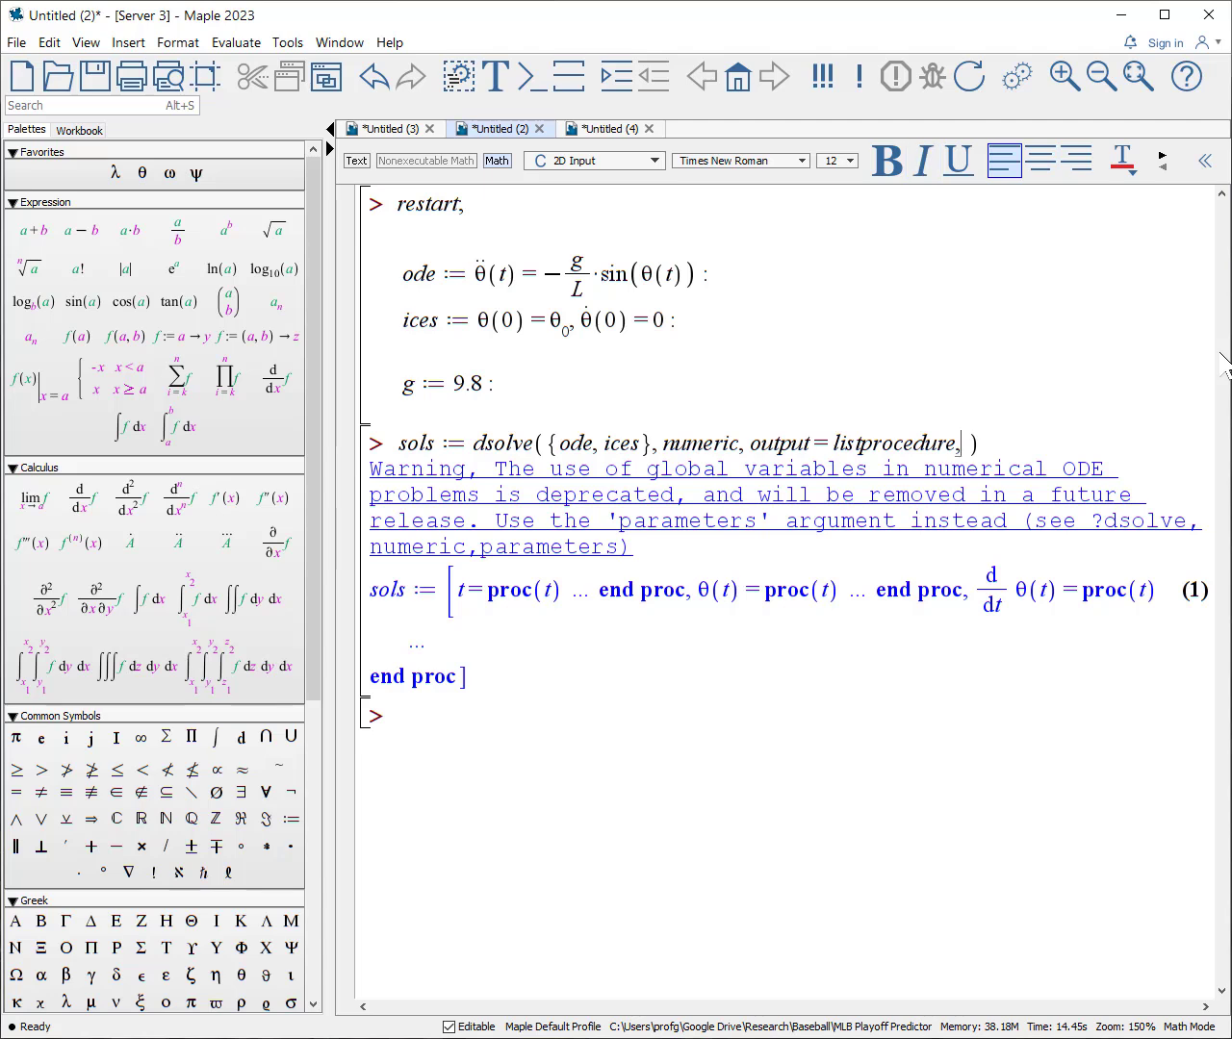
key(Return)
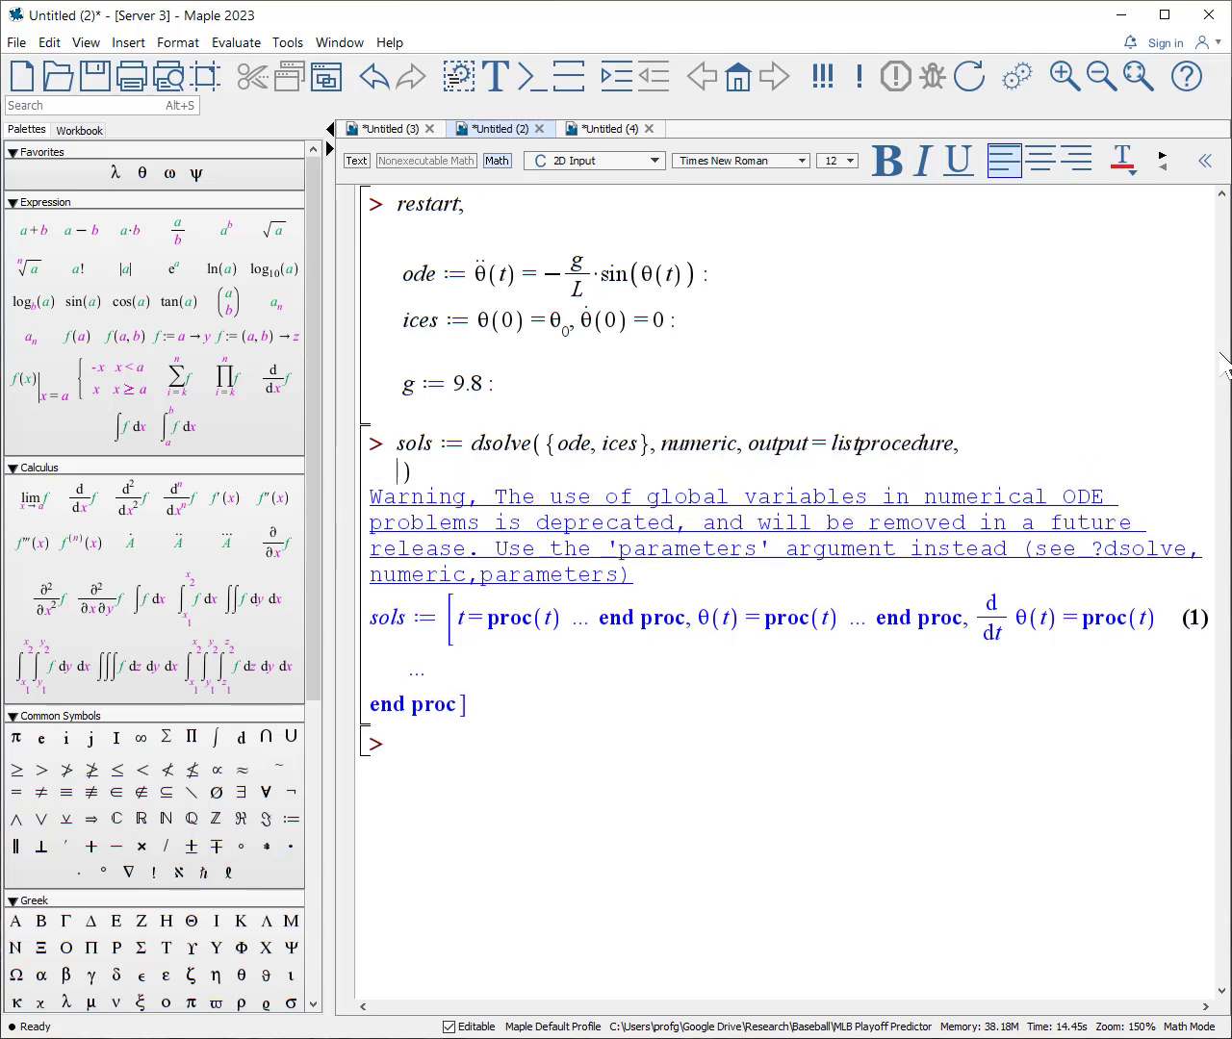
text(parameters)
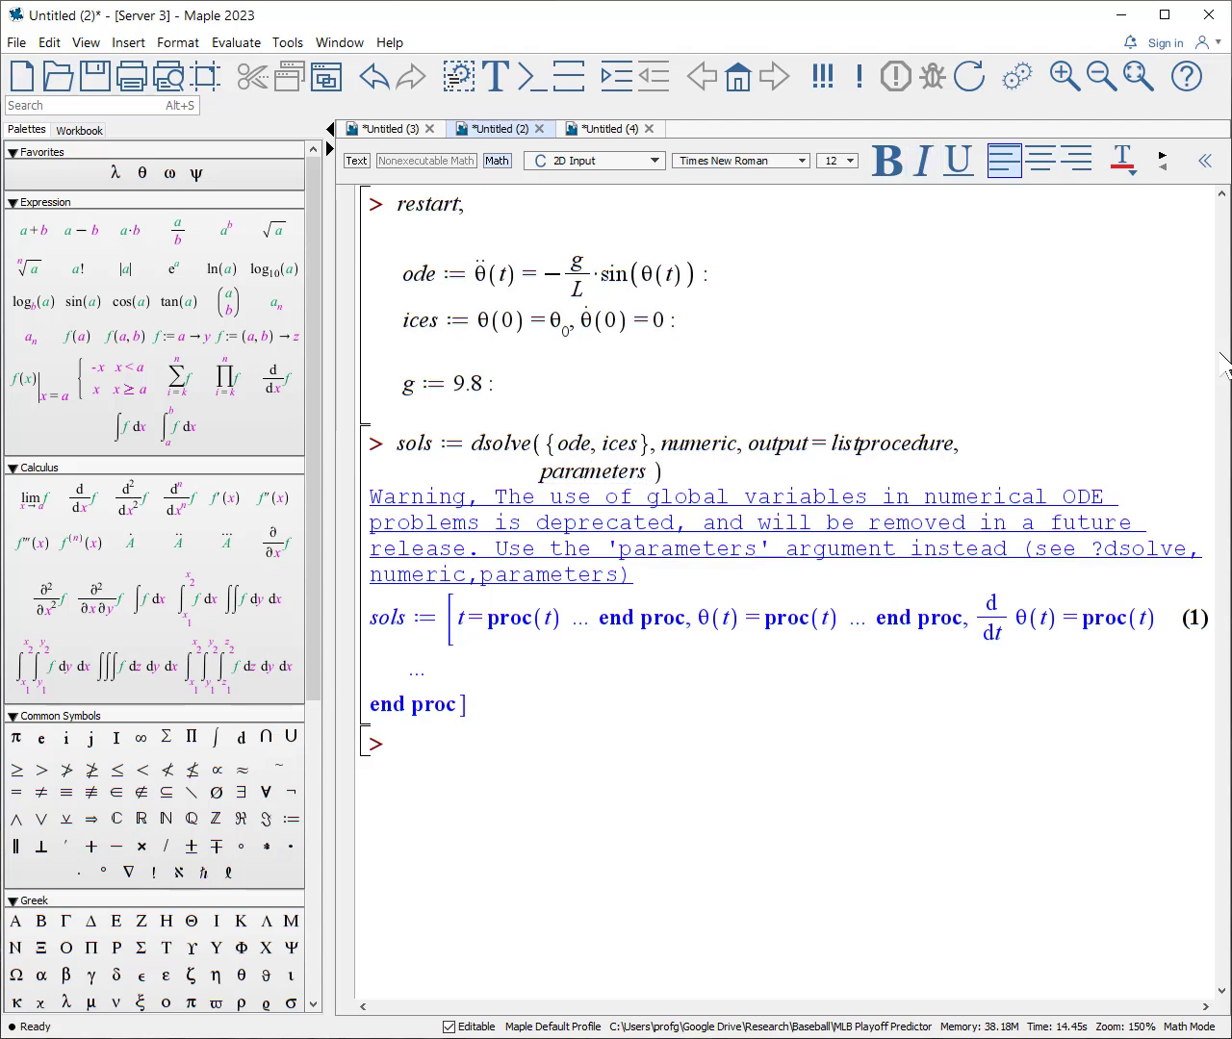
text(=[])
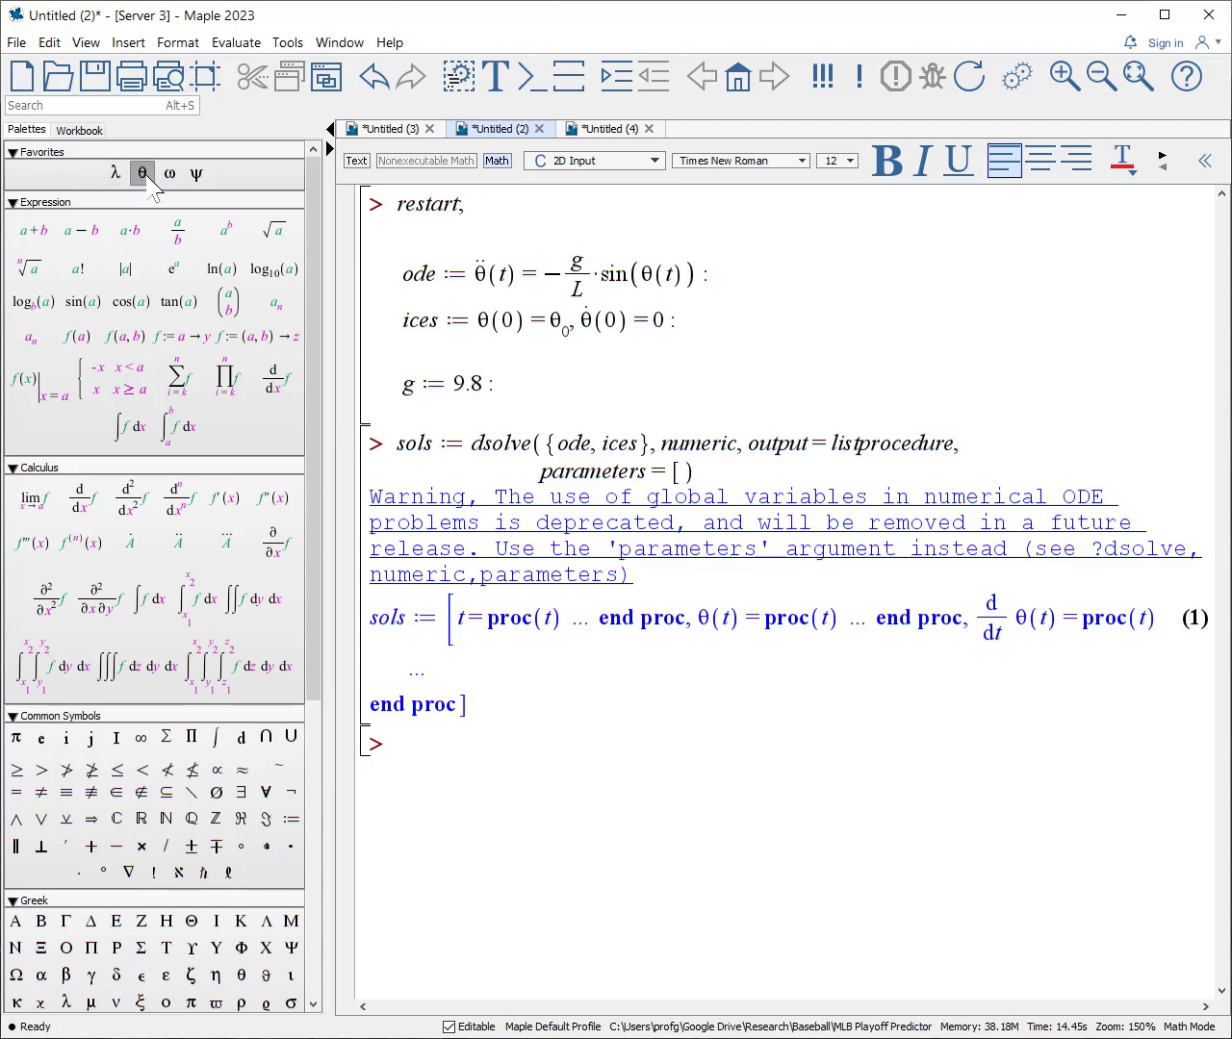
click(142, 174)
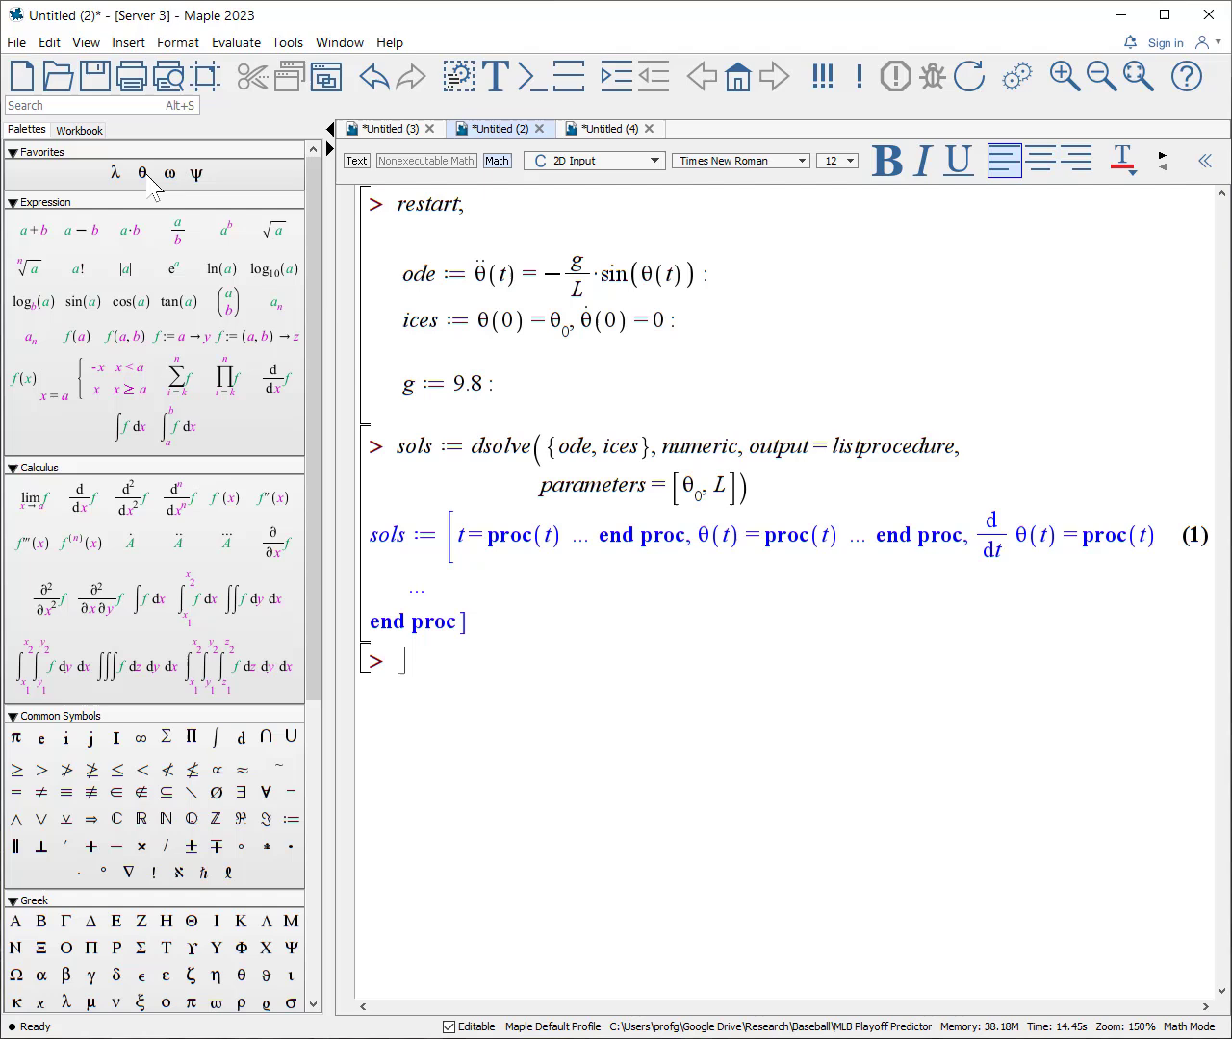
text(sols()
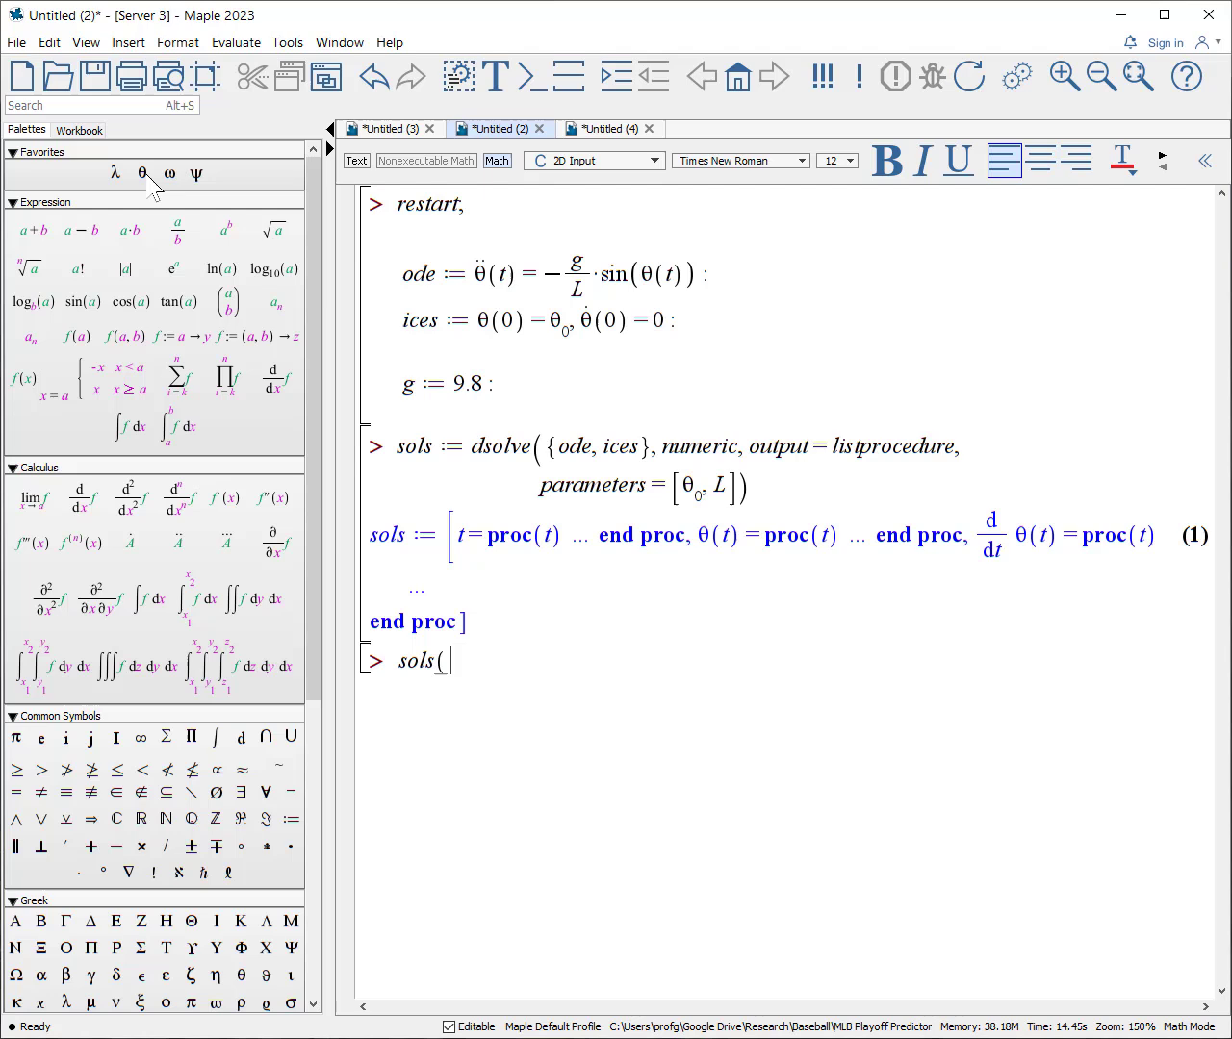
Evaluate sols(1.0), getting the uninitialized-parameters error, and begin another sols( call.
key(Return)
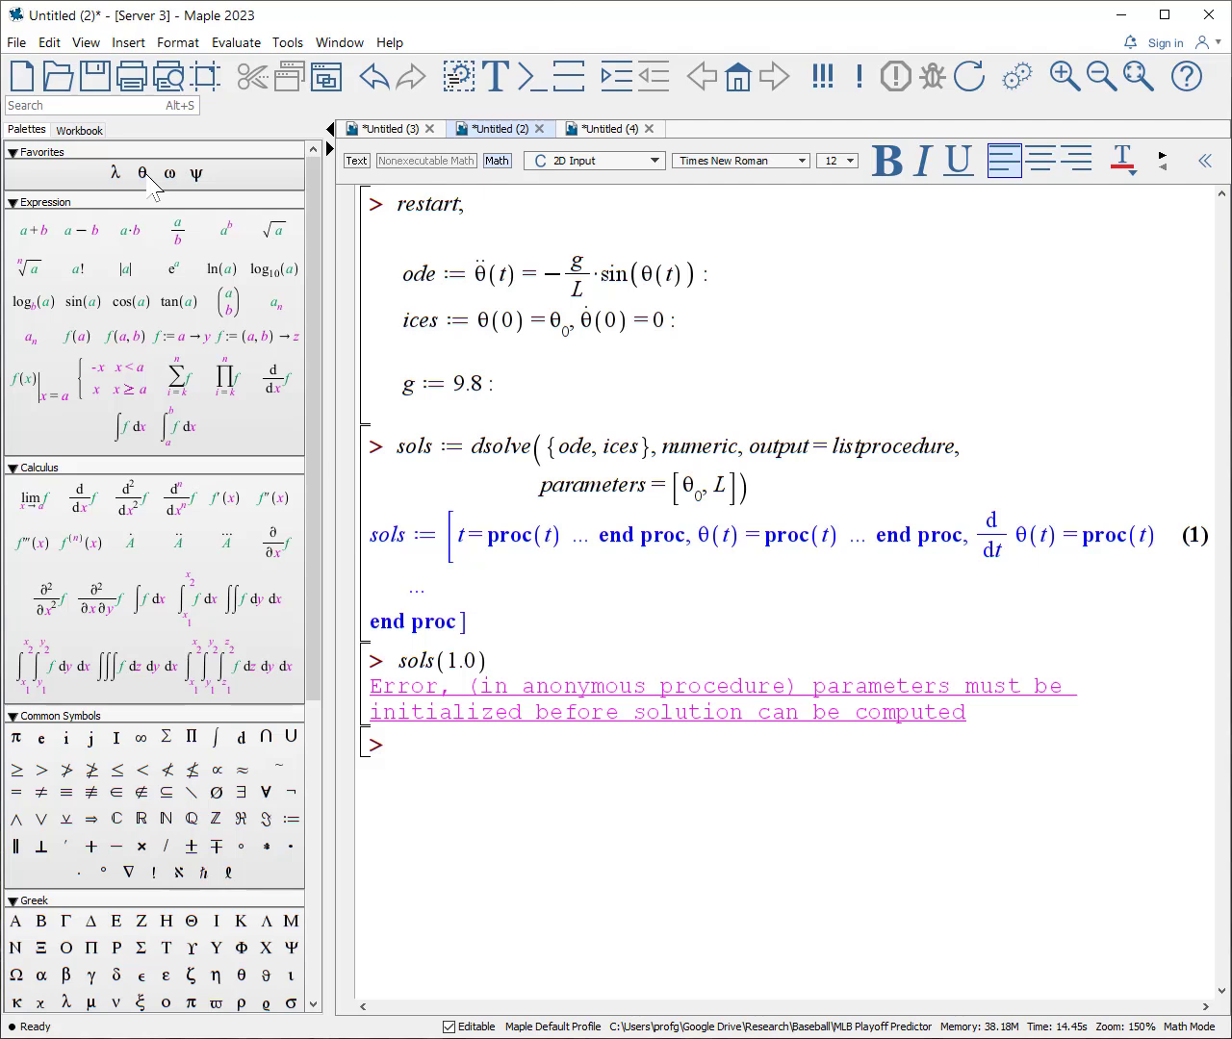
text(sols()
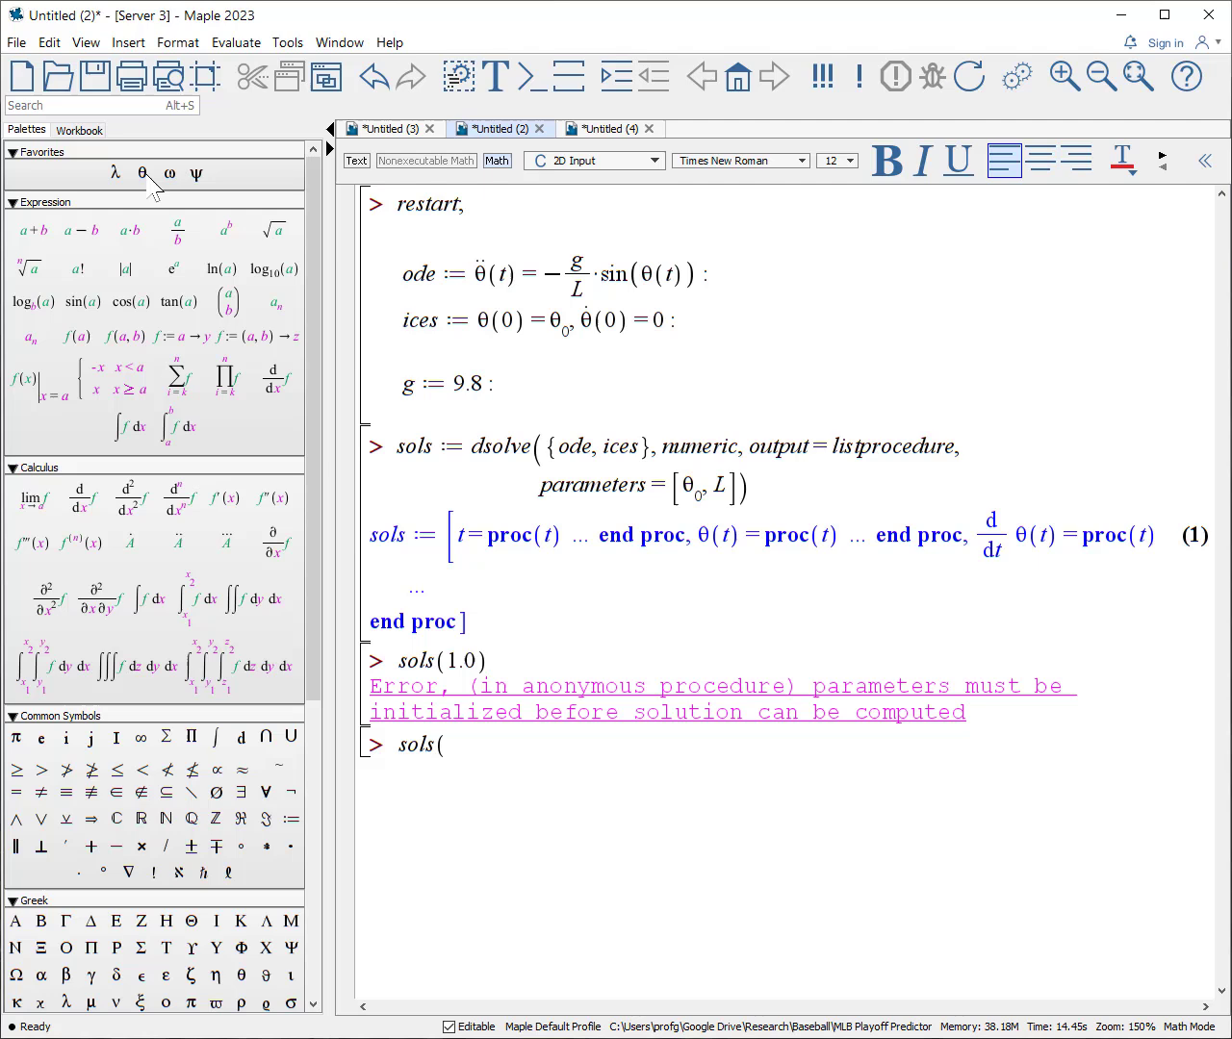
Set the solution parameters to θ0 = 0.1 and L = 0.2 with sols(parameters=[0.1, 0.2]).
text(parameters=[)
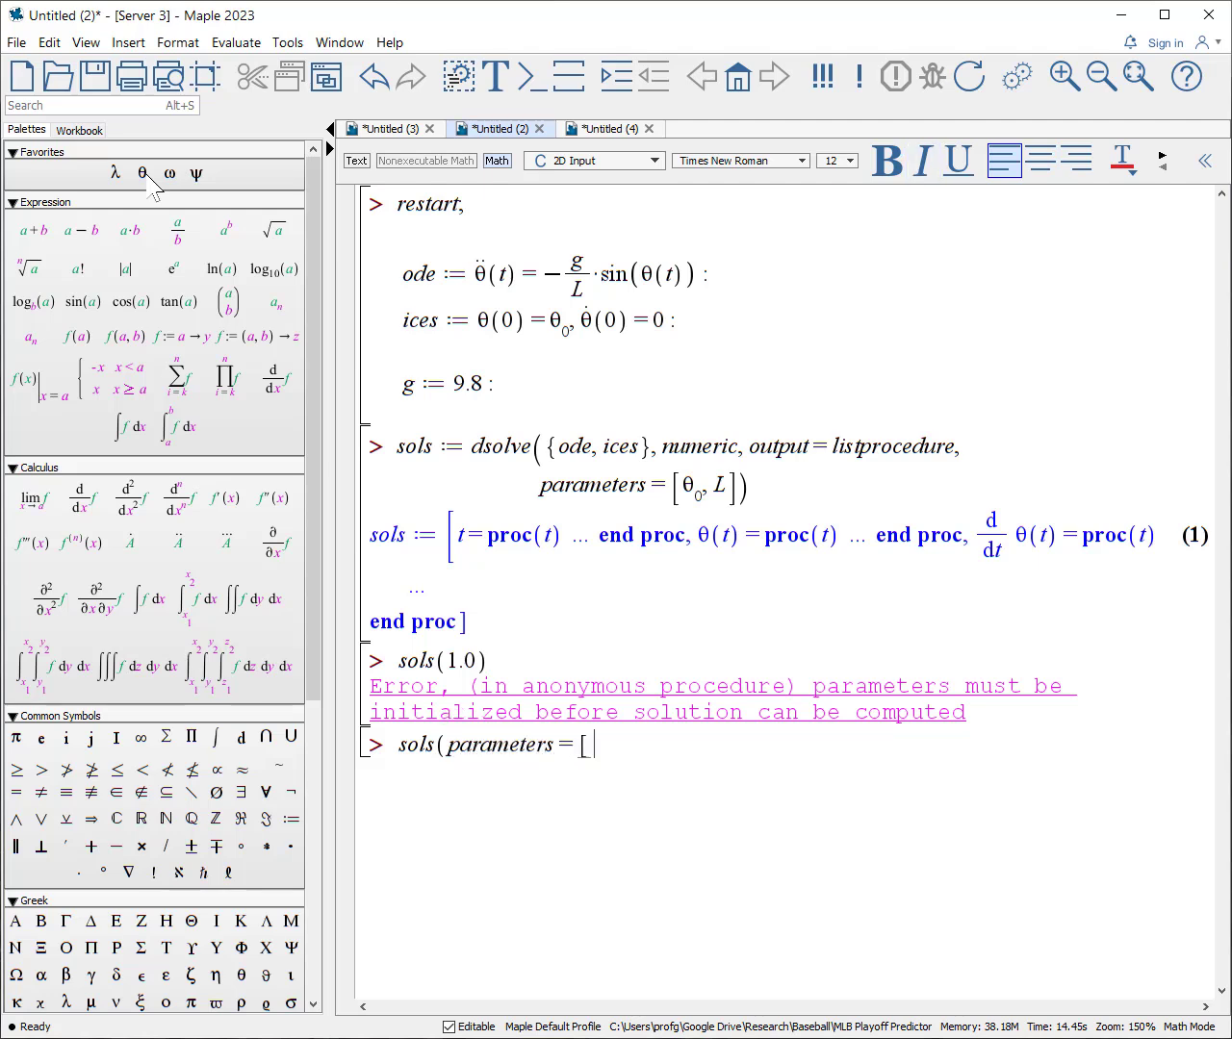
text(0)
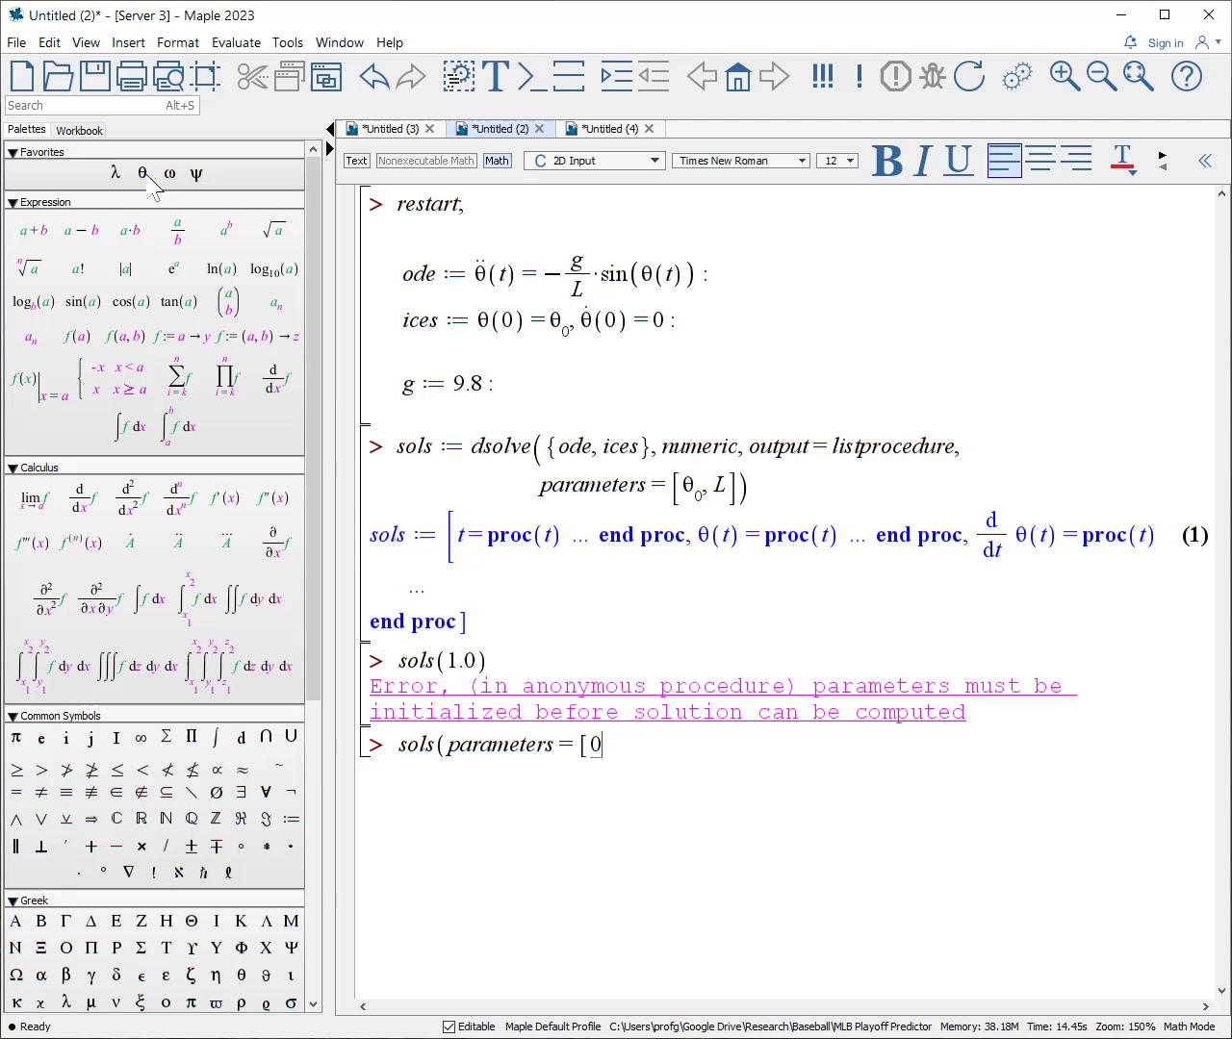
text(.1, 0.2])
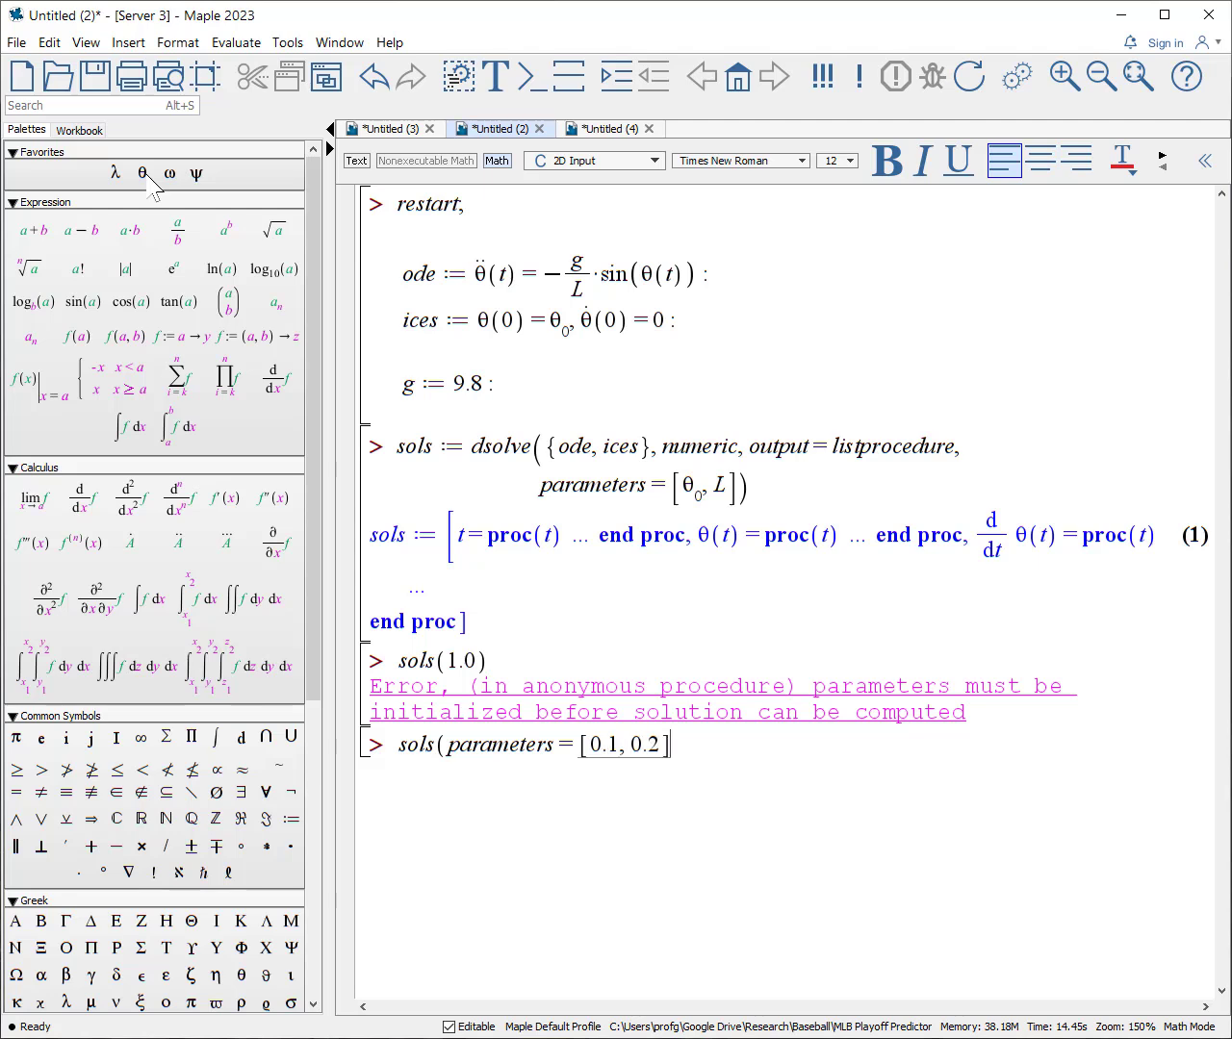
text())
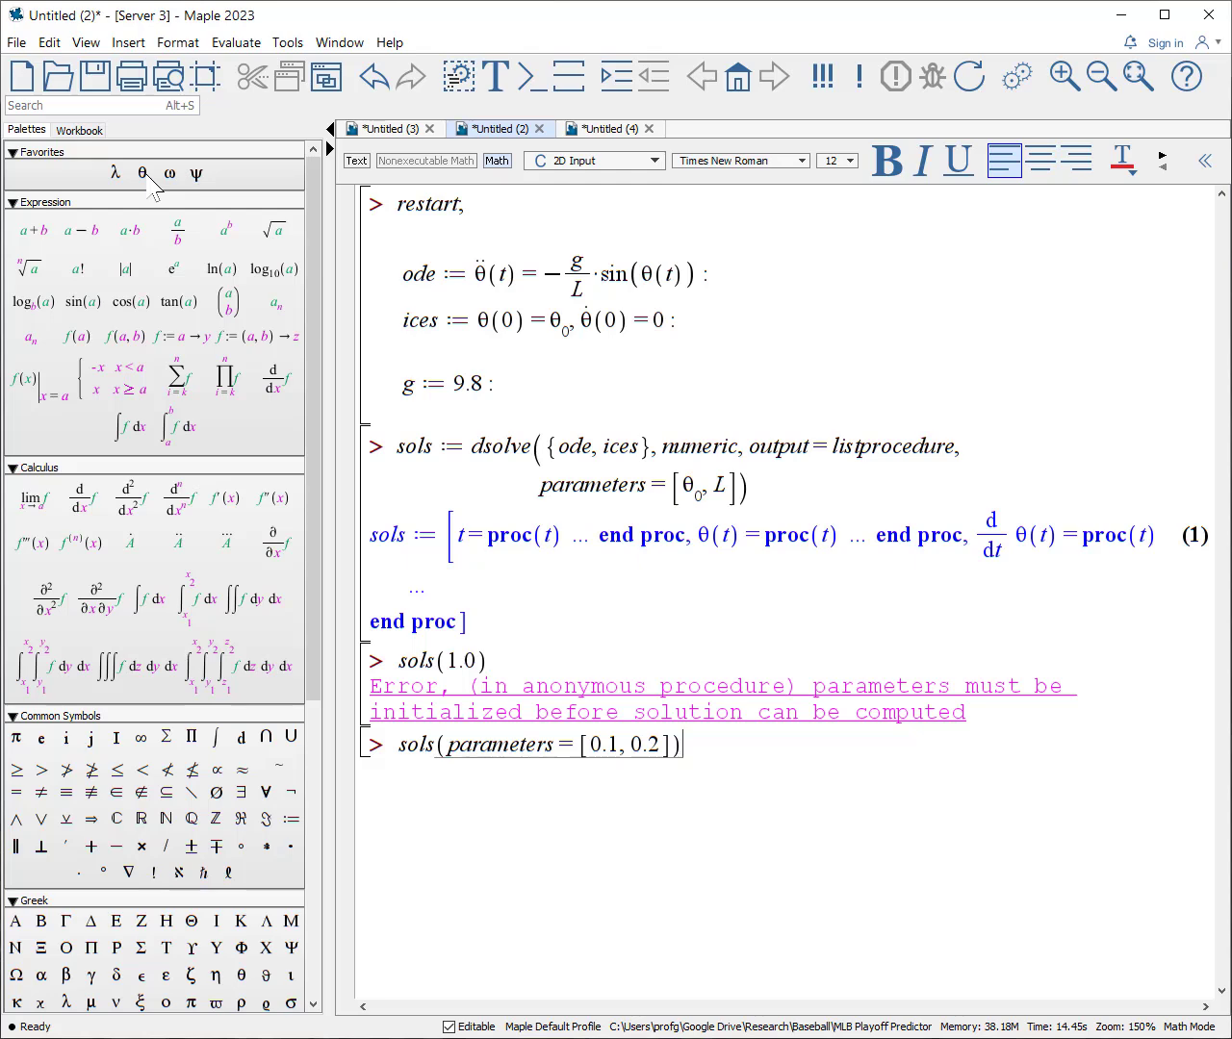
key(Return)
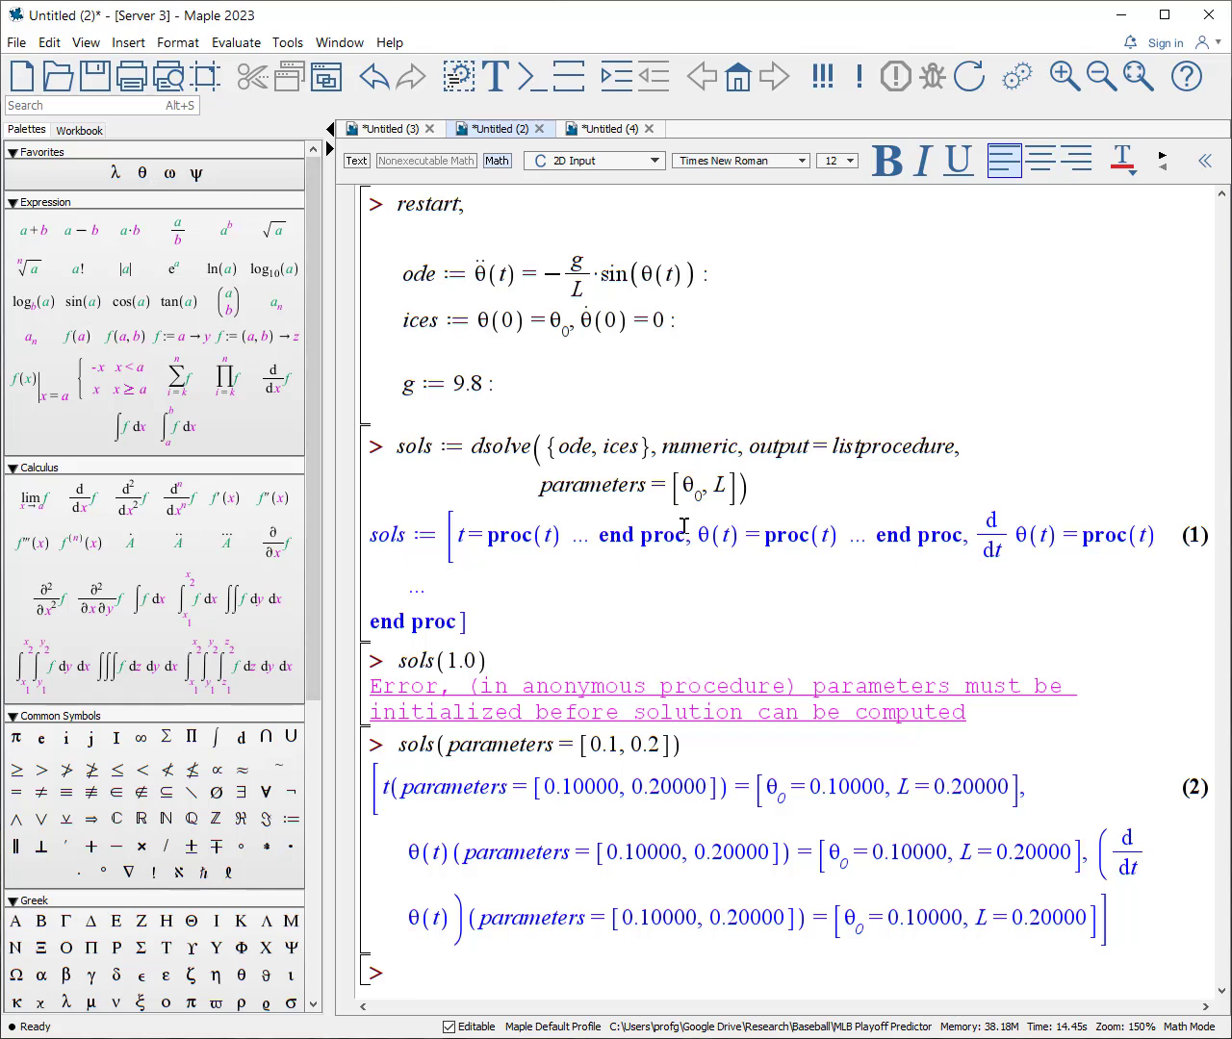
mouse_move(912, 703)
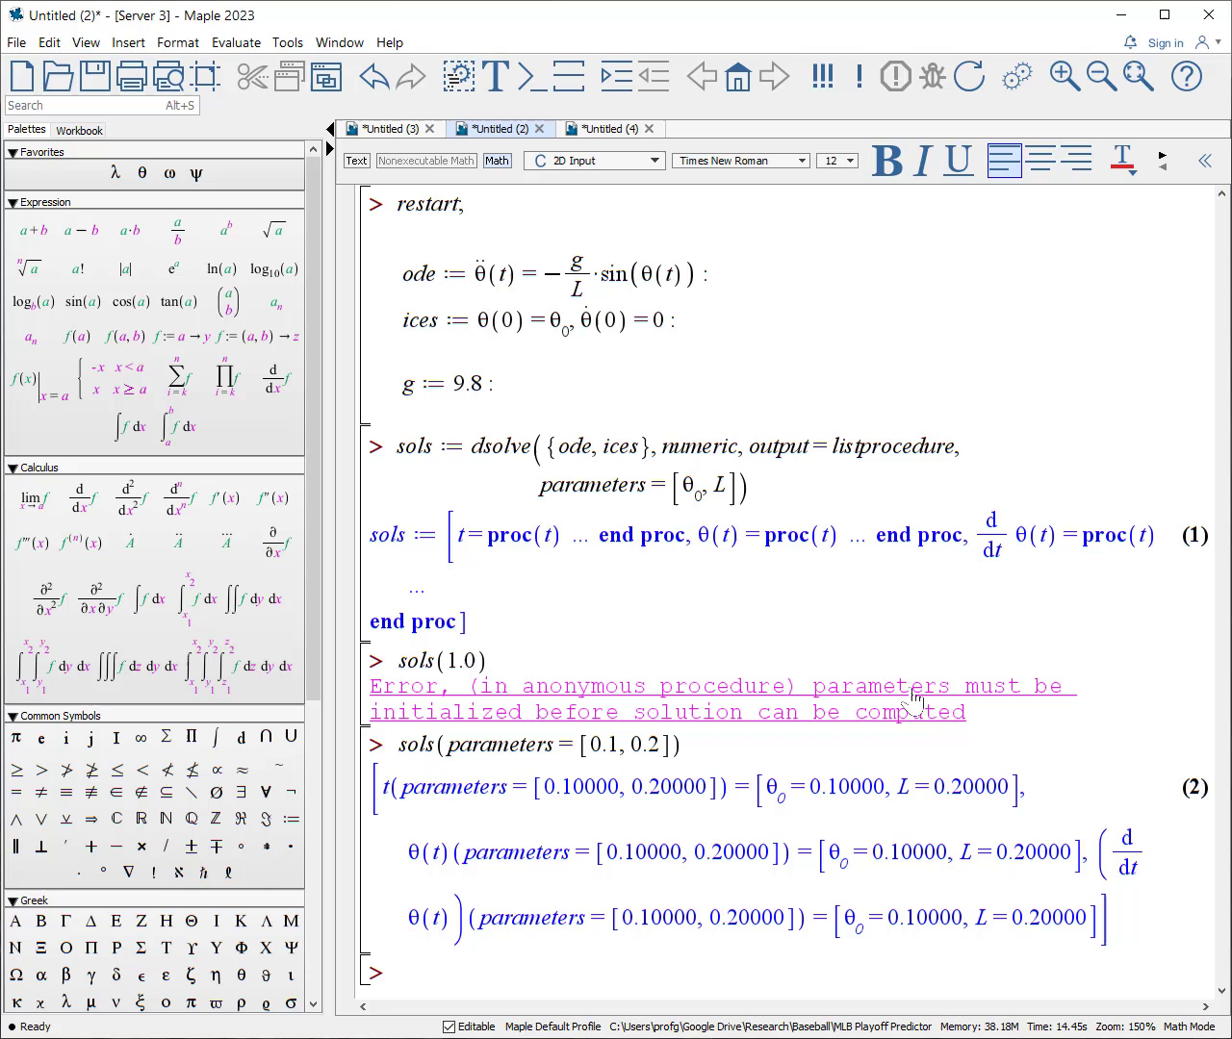
mouse_move(941, 635)
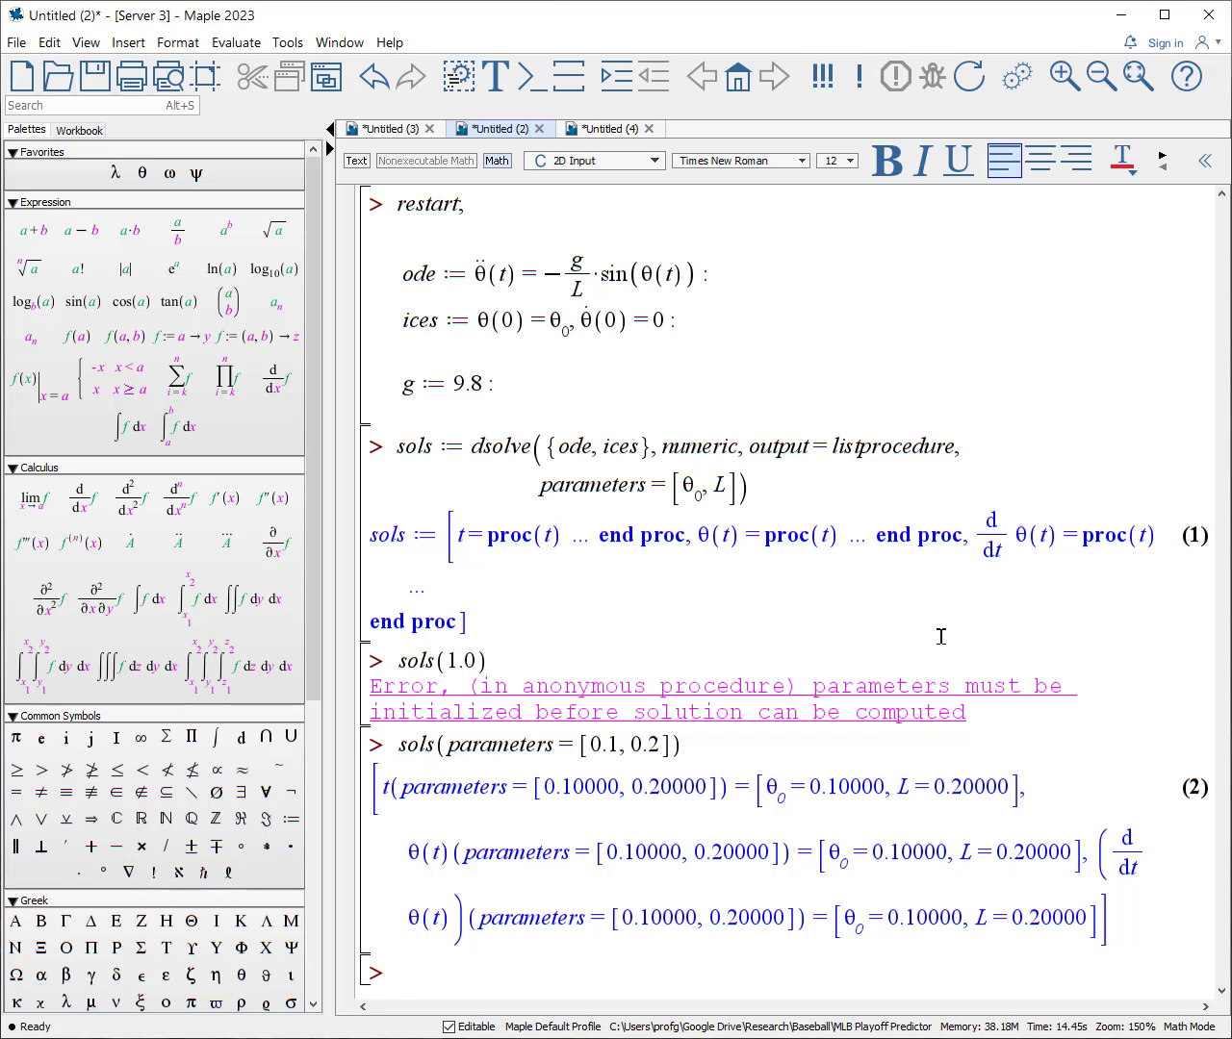
Evaluate sols(1.0), giving θ(1) ≈ 0.07568 and dθ/dt ≈ −0.45722.
text(sols(1.)
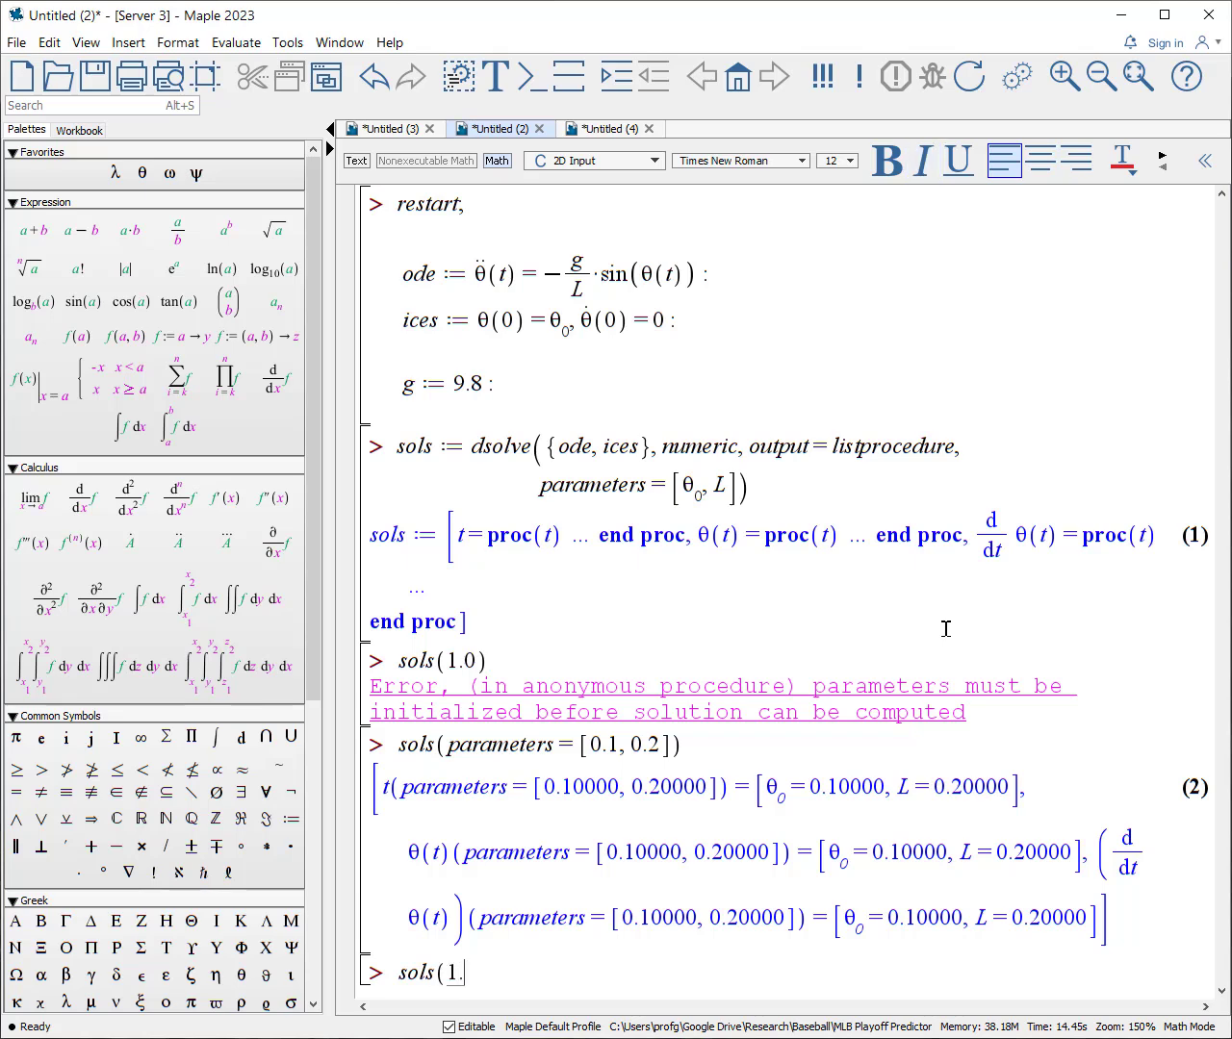
text(0))
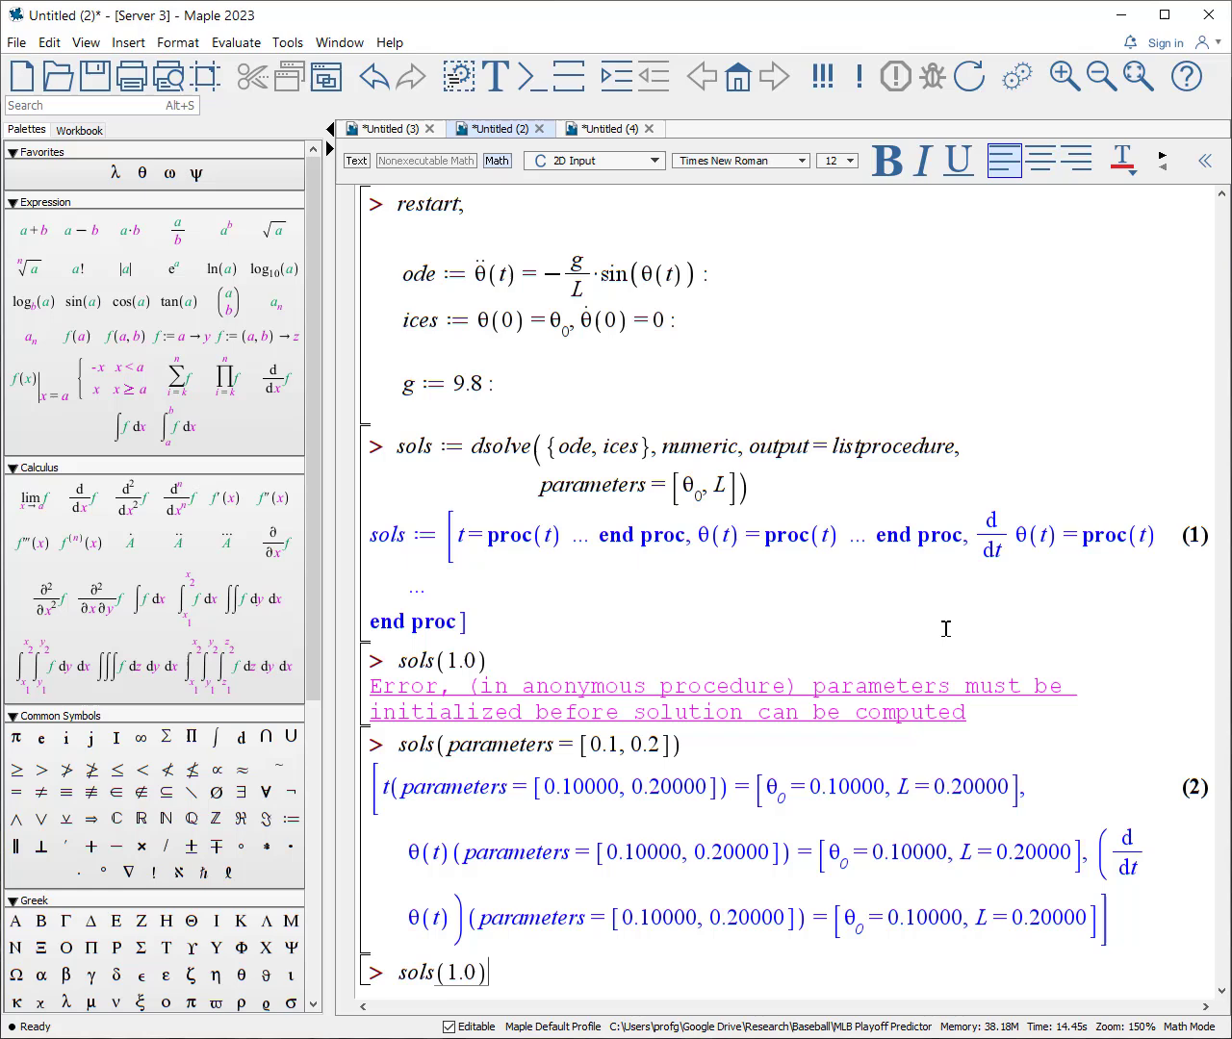
key(Return)
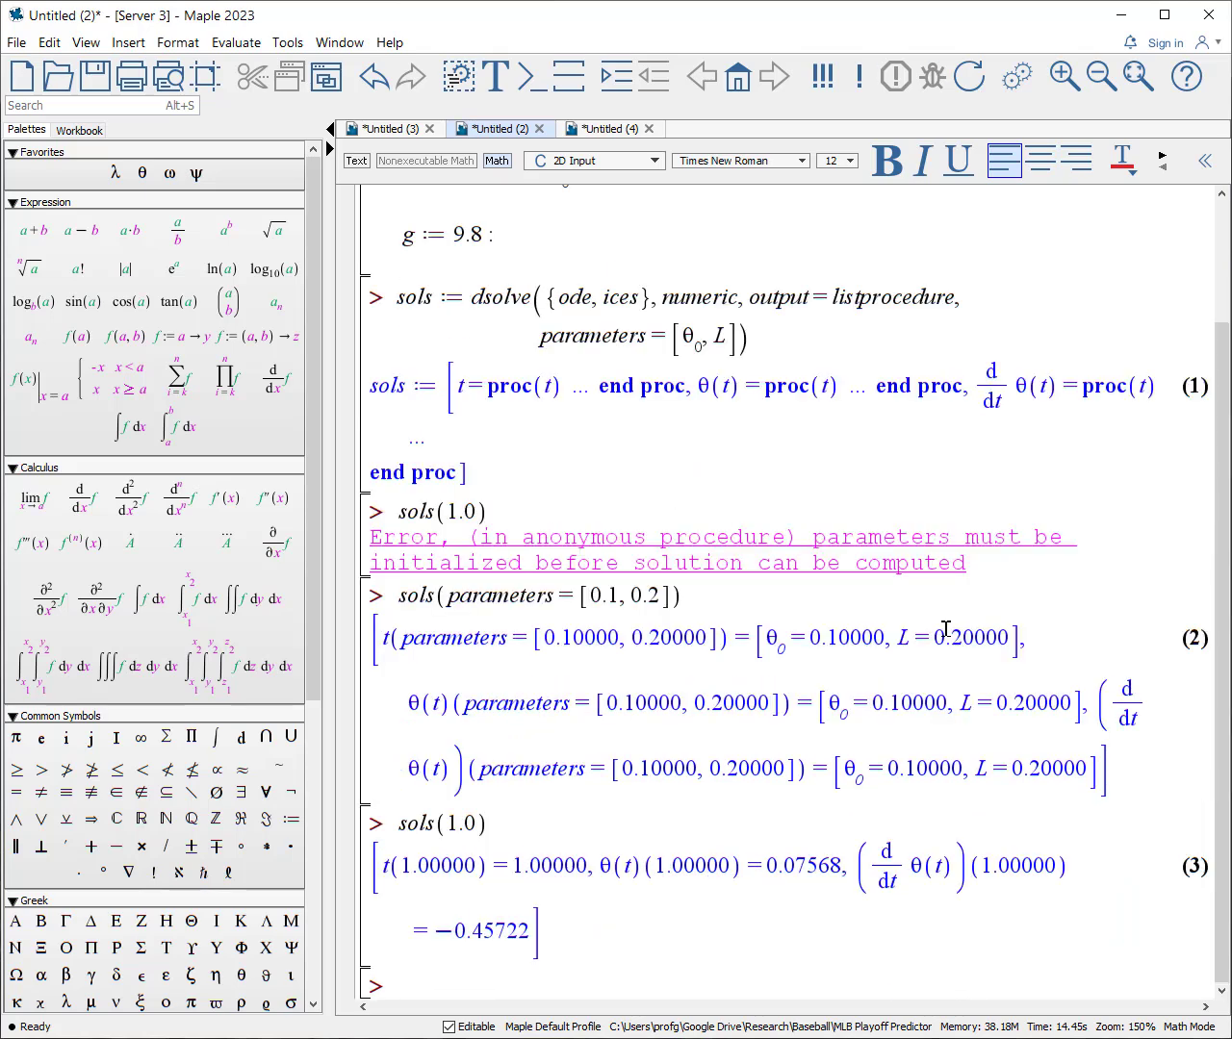
mouse_move(801, 897)
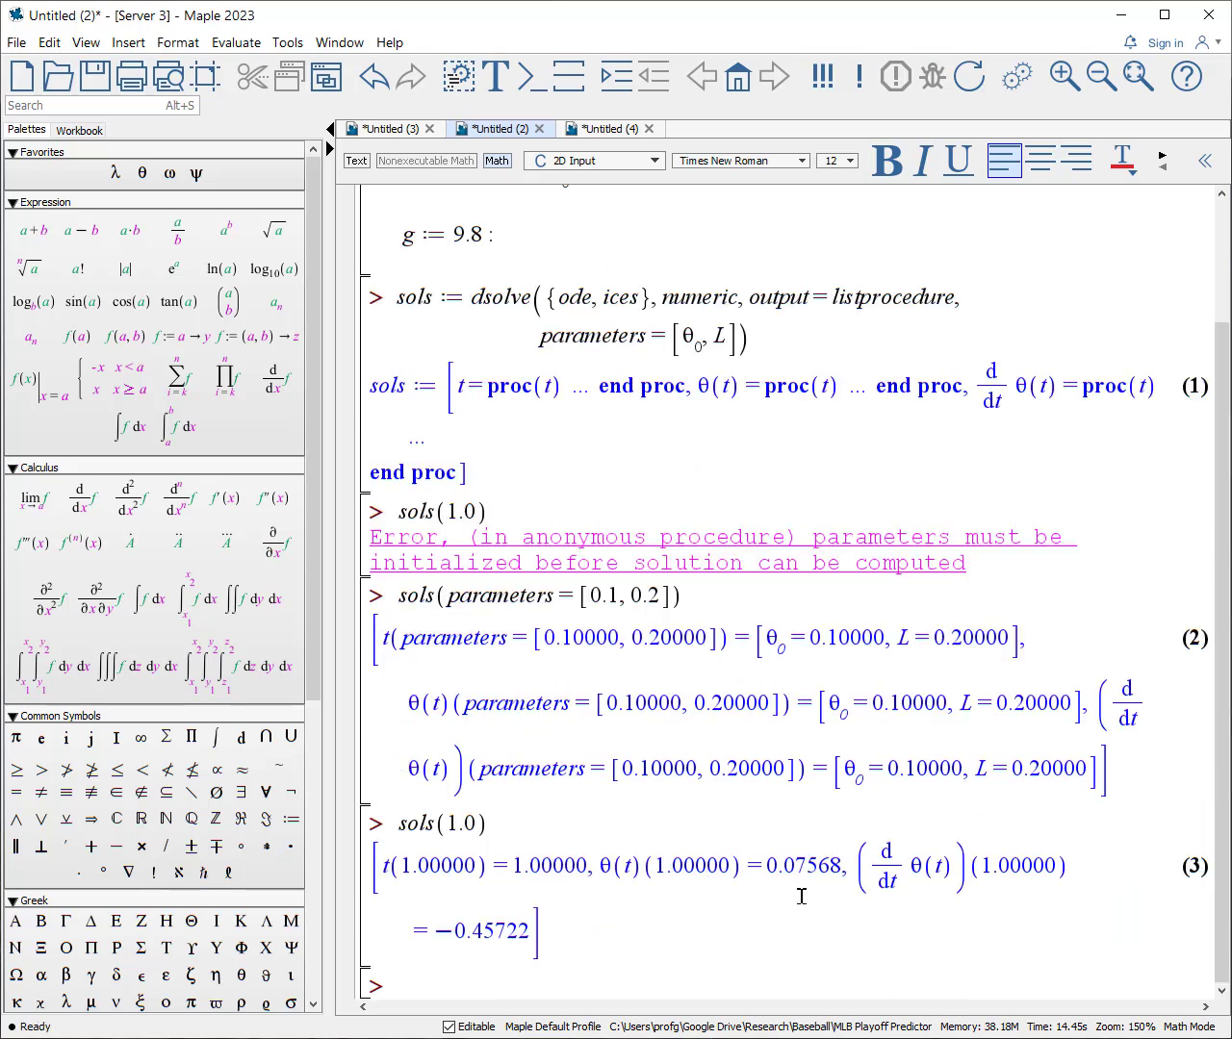
mouse_move(1012, 904)
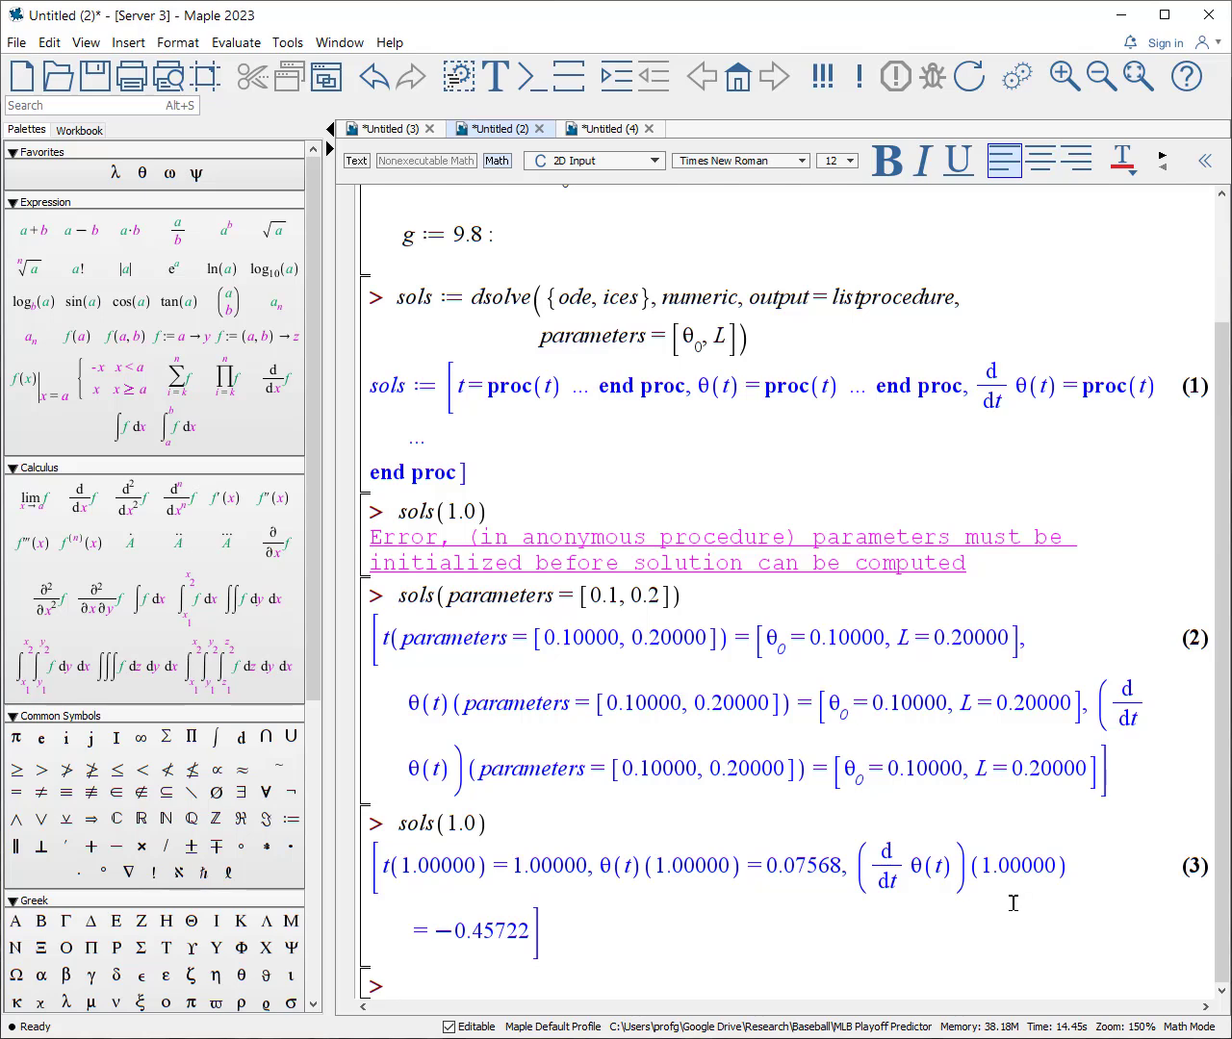
mouse_move(803, 926)
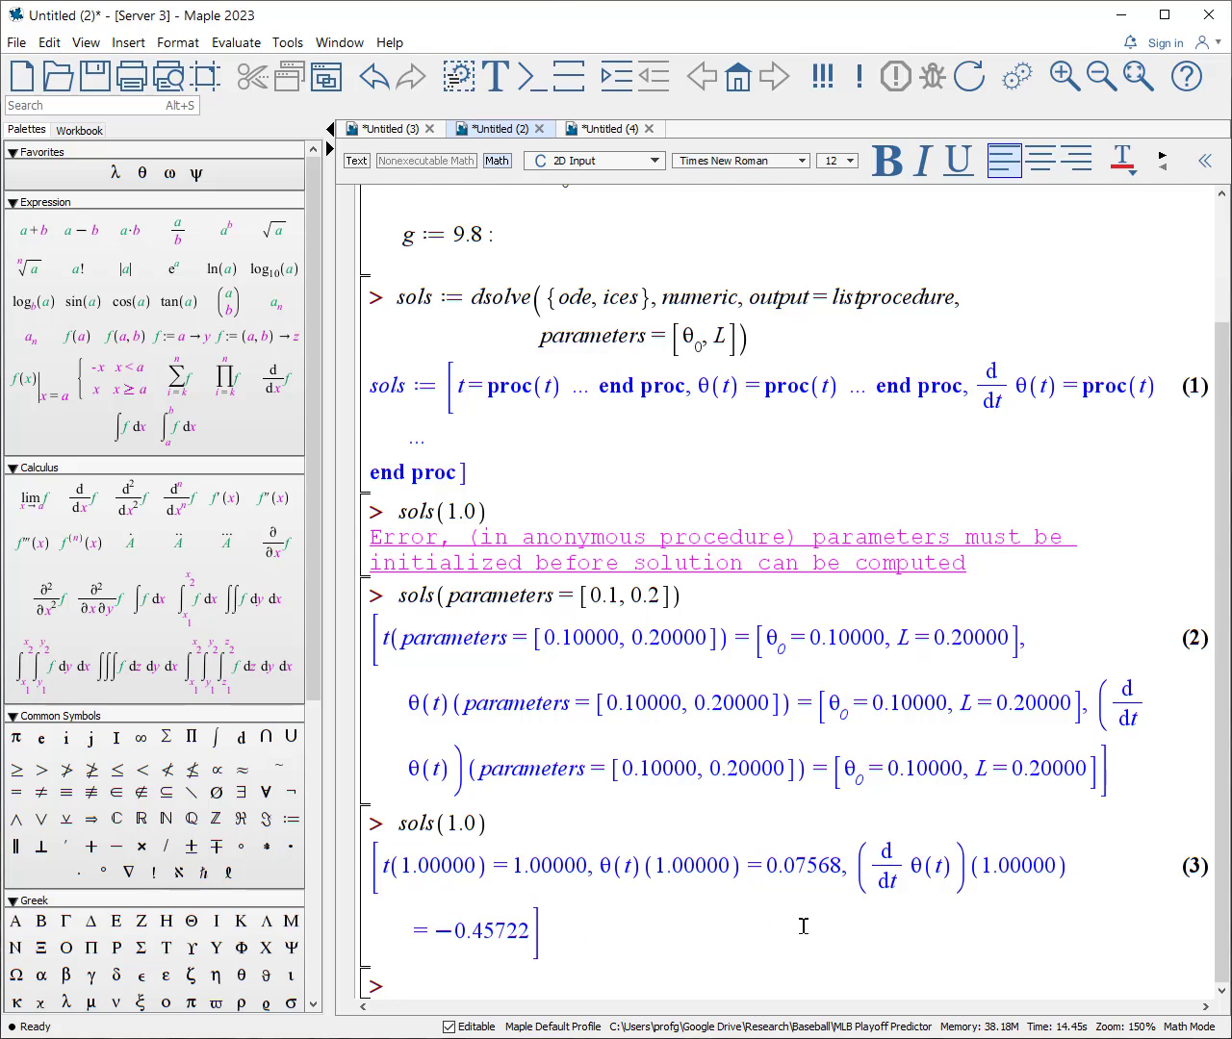
mouse_move(885, 819)
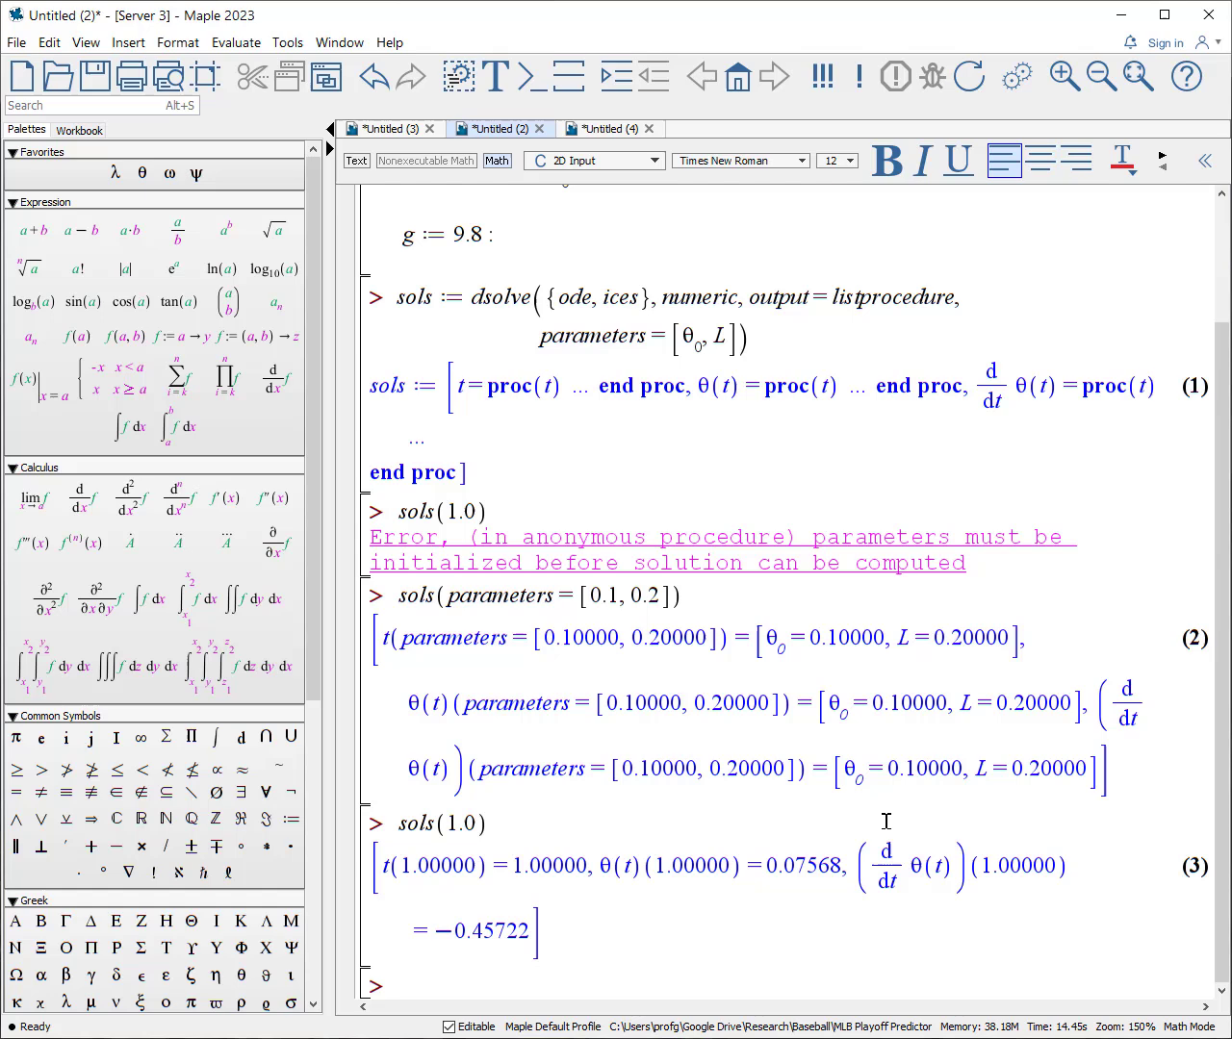
Enter sols(parameters=[0.1, 0.4]) to reset the pendulum length to L = 0.4.
scroll(down, 3)
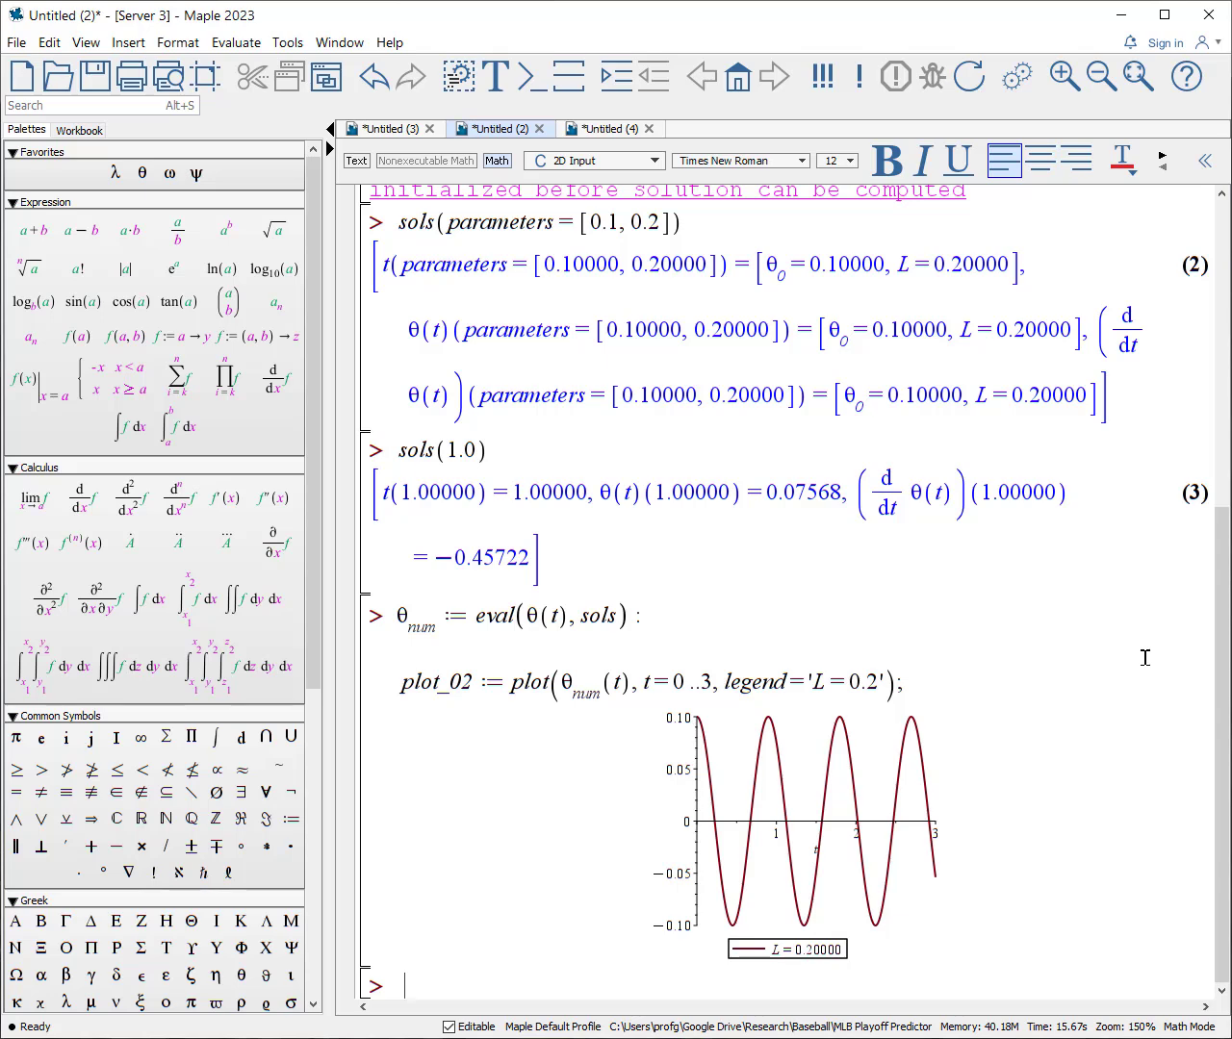
text(sols()
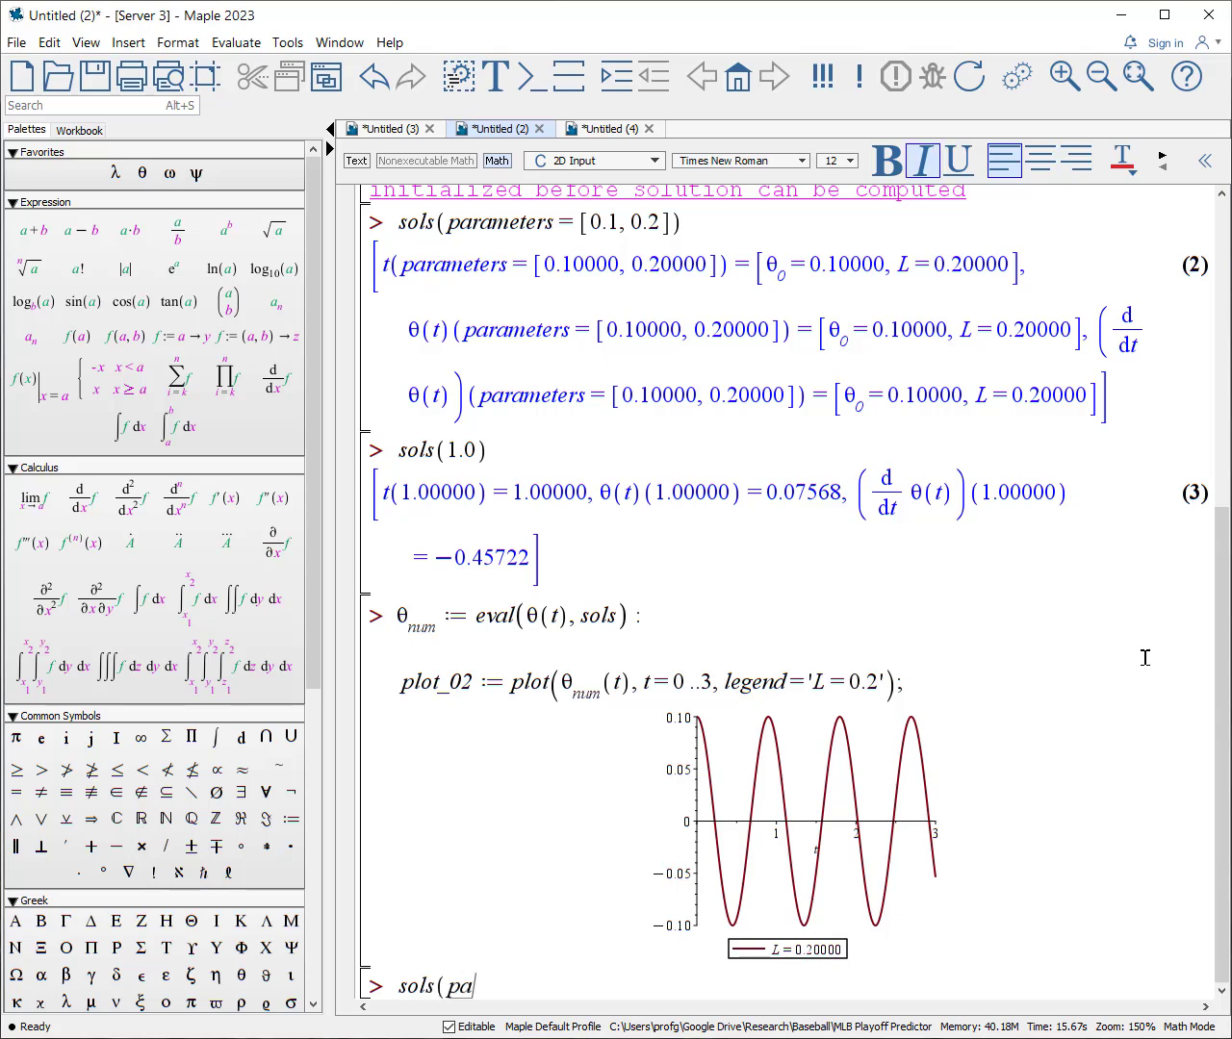
text(parameters =)
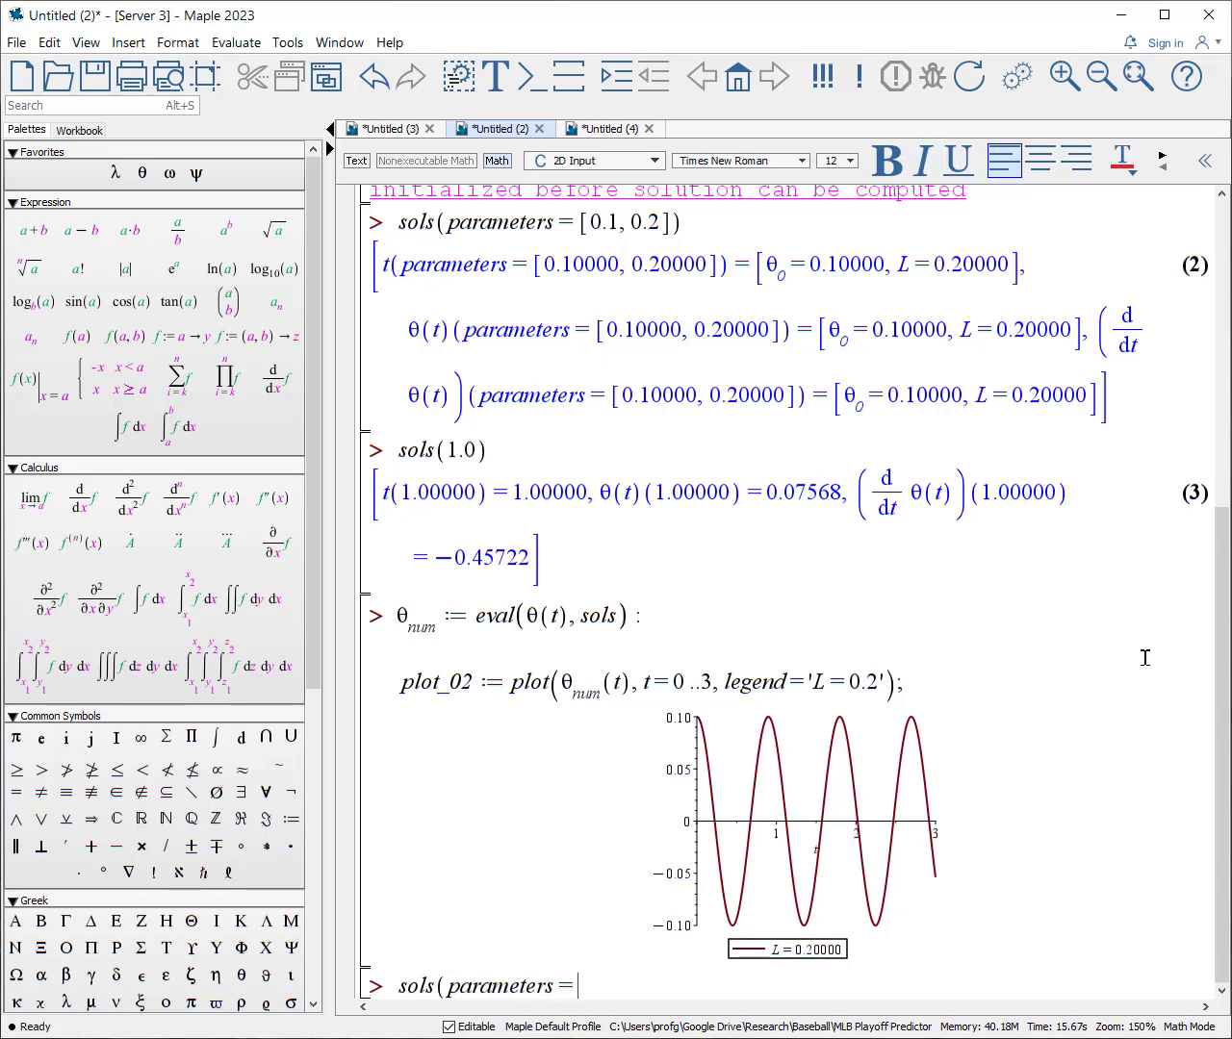
text([)
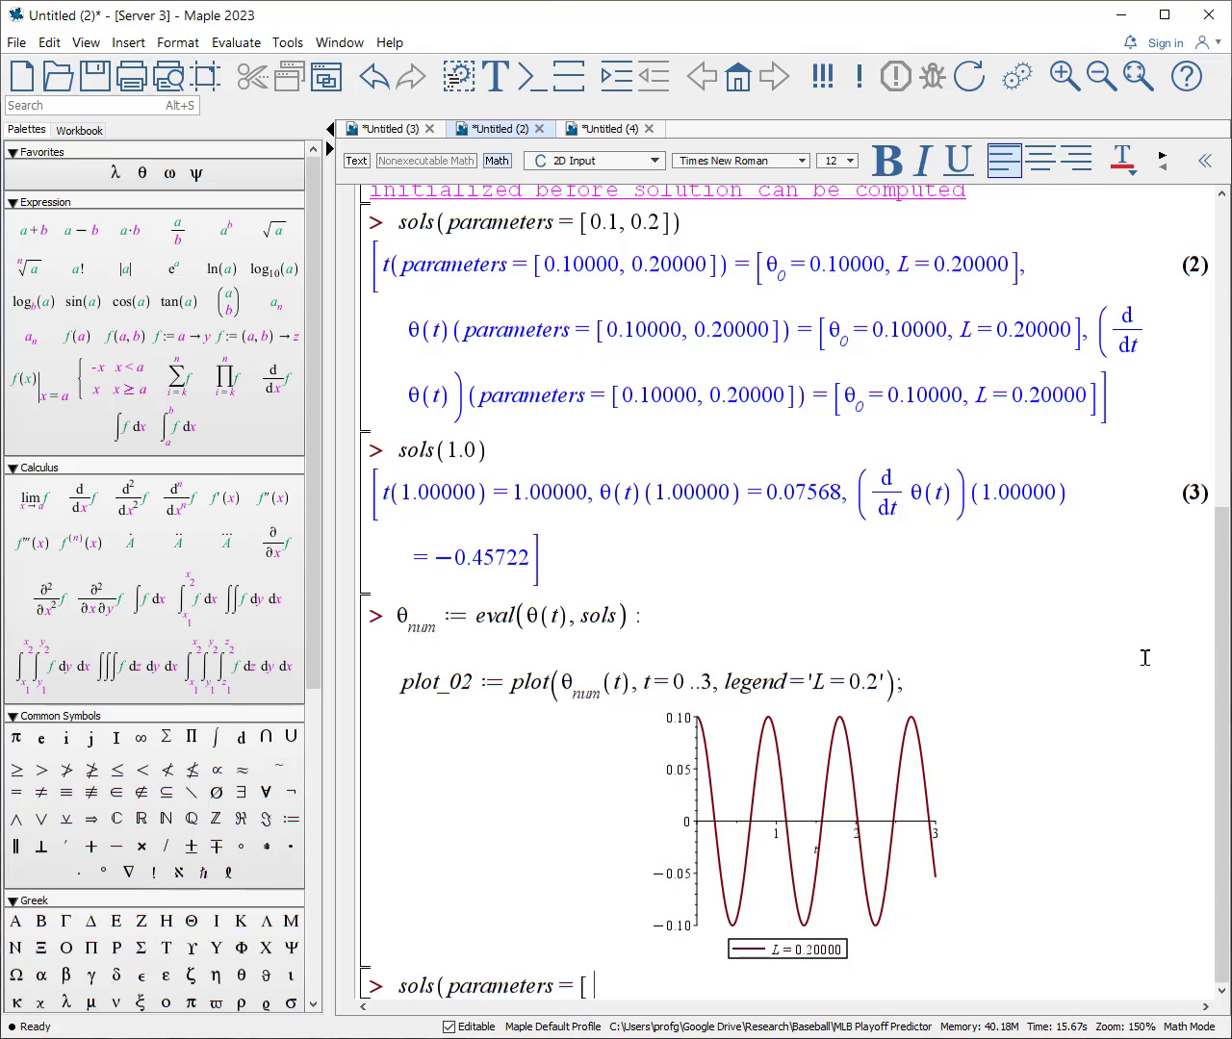
text(0)
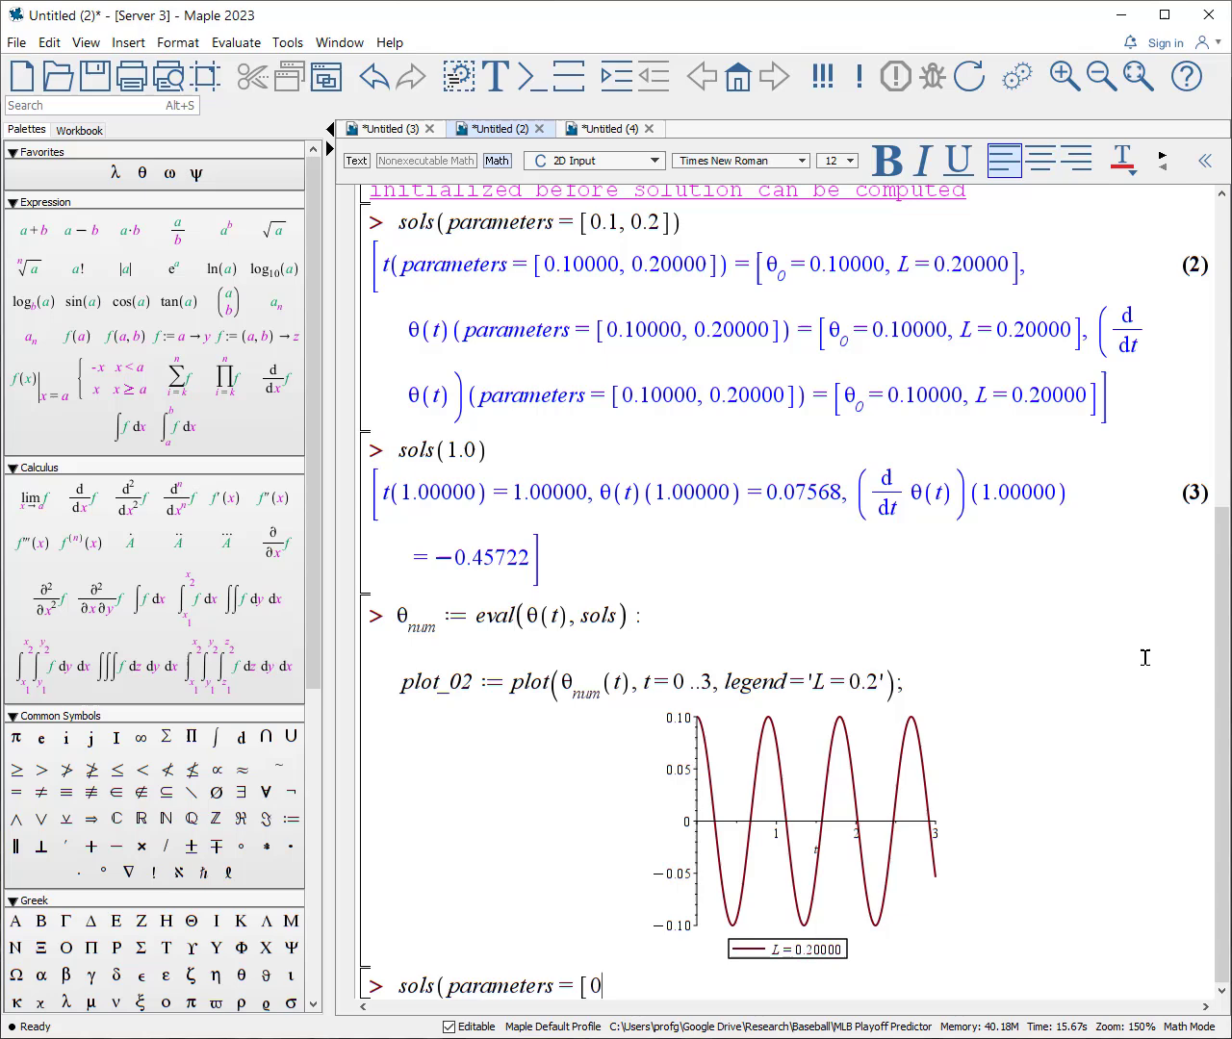
text(.1,)
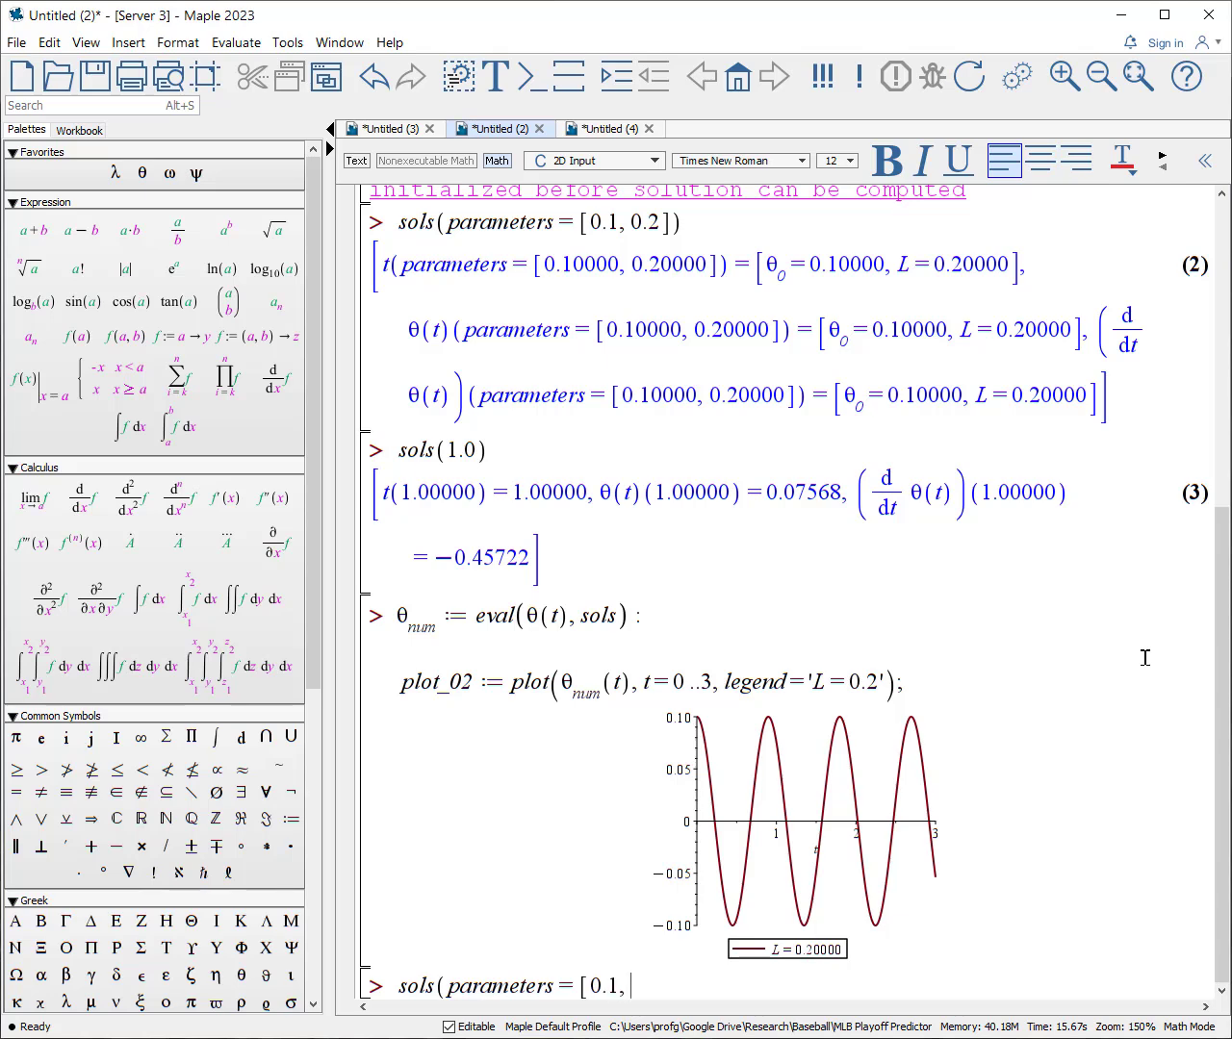
text(0.4)
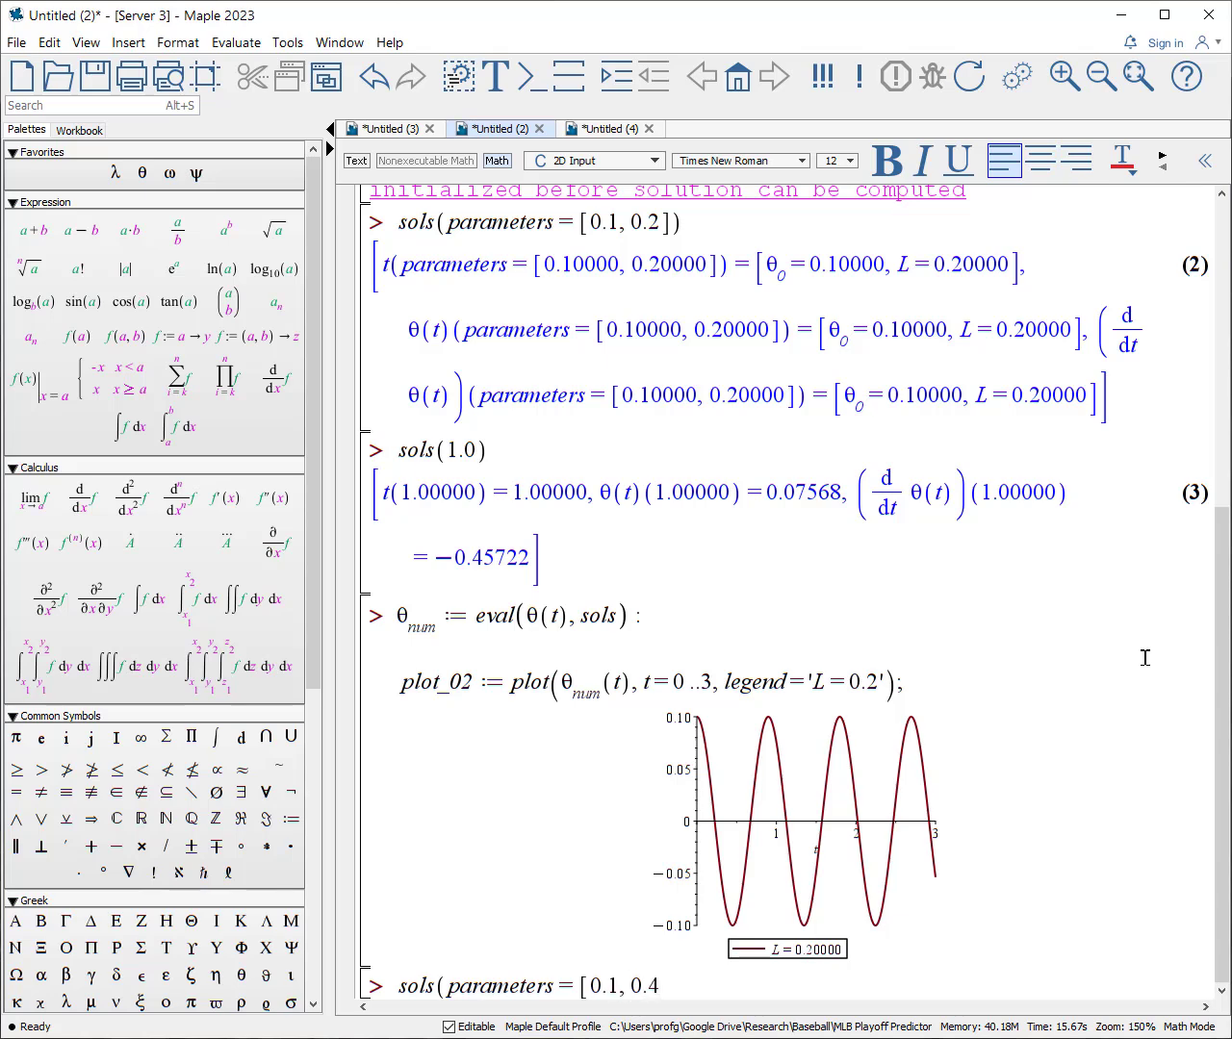
text())
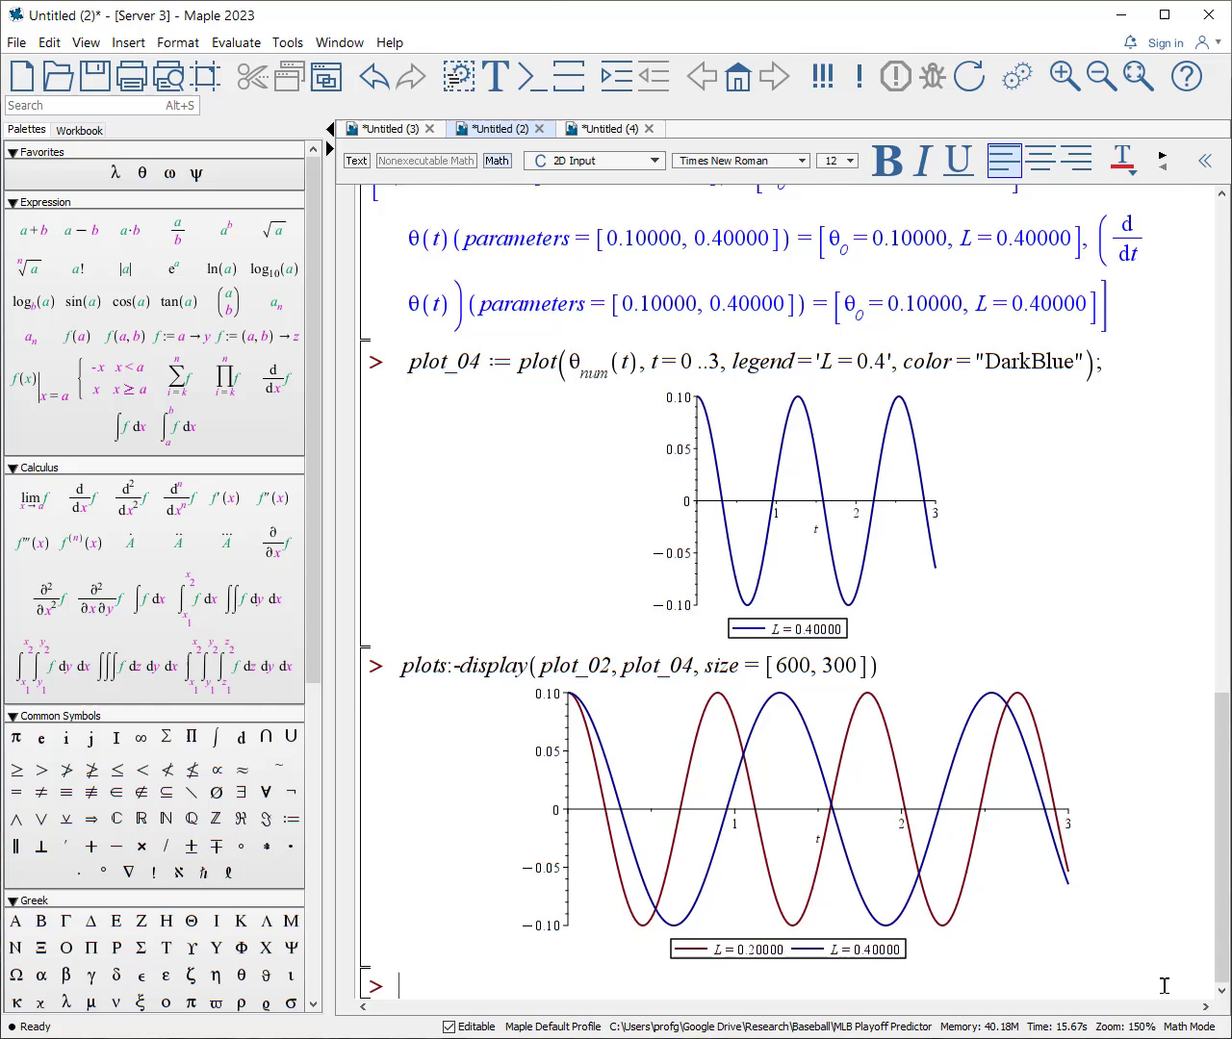
mouse_move(593, 722)
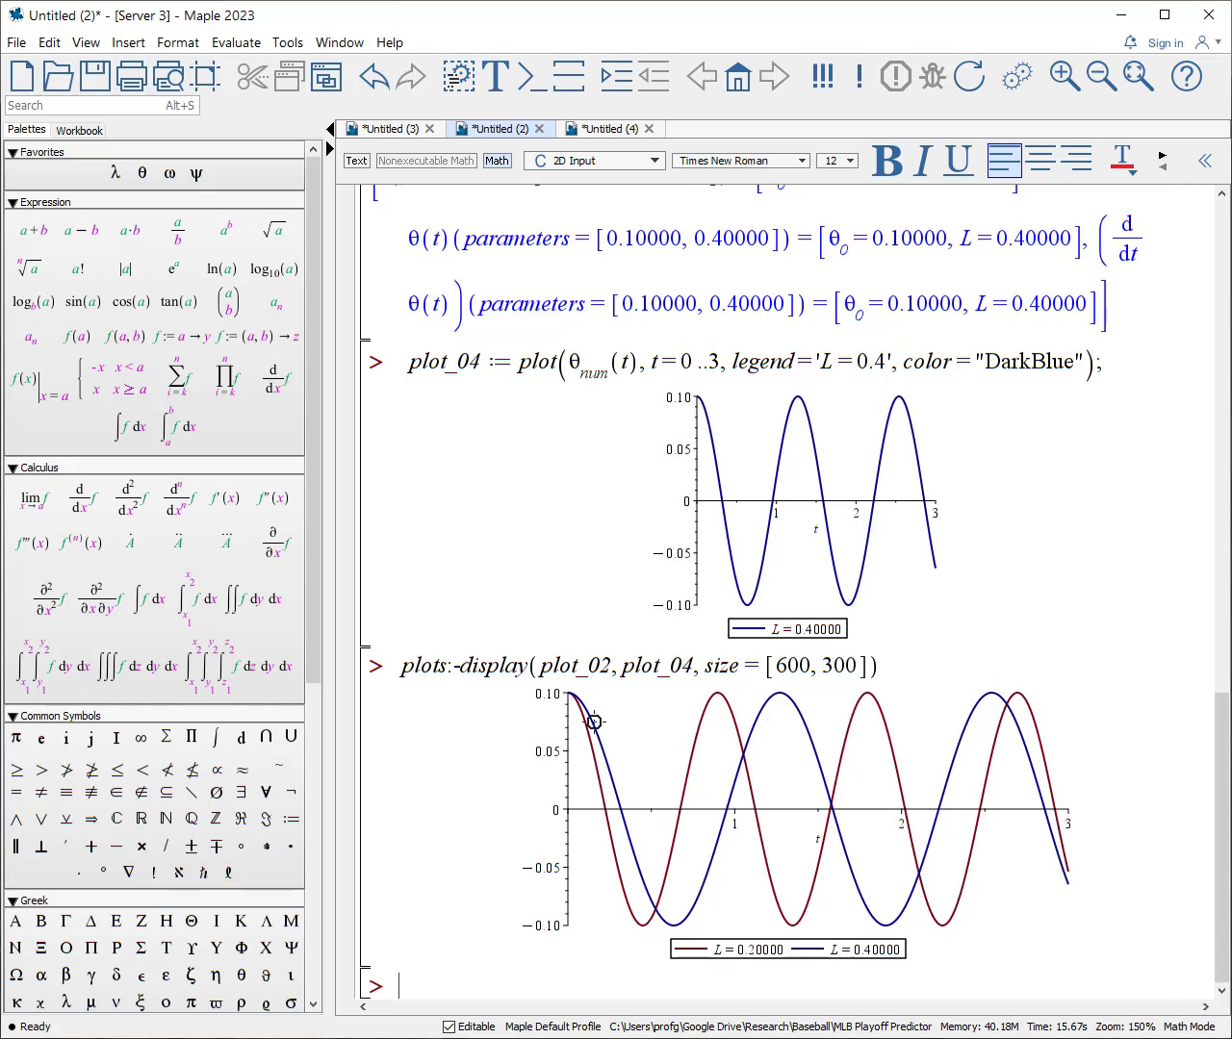
mouse_move(654, 939)
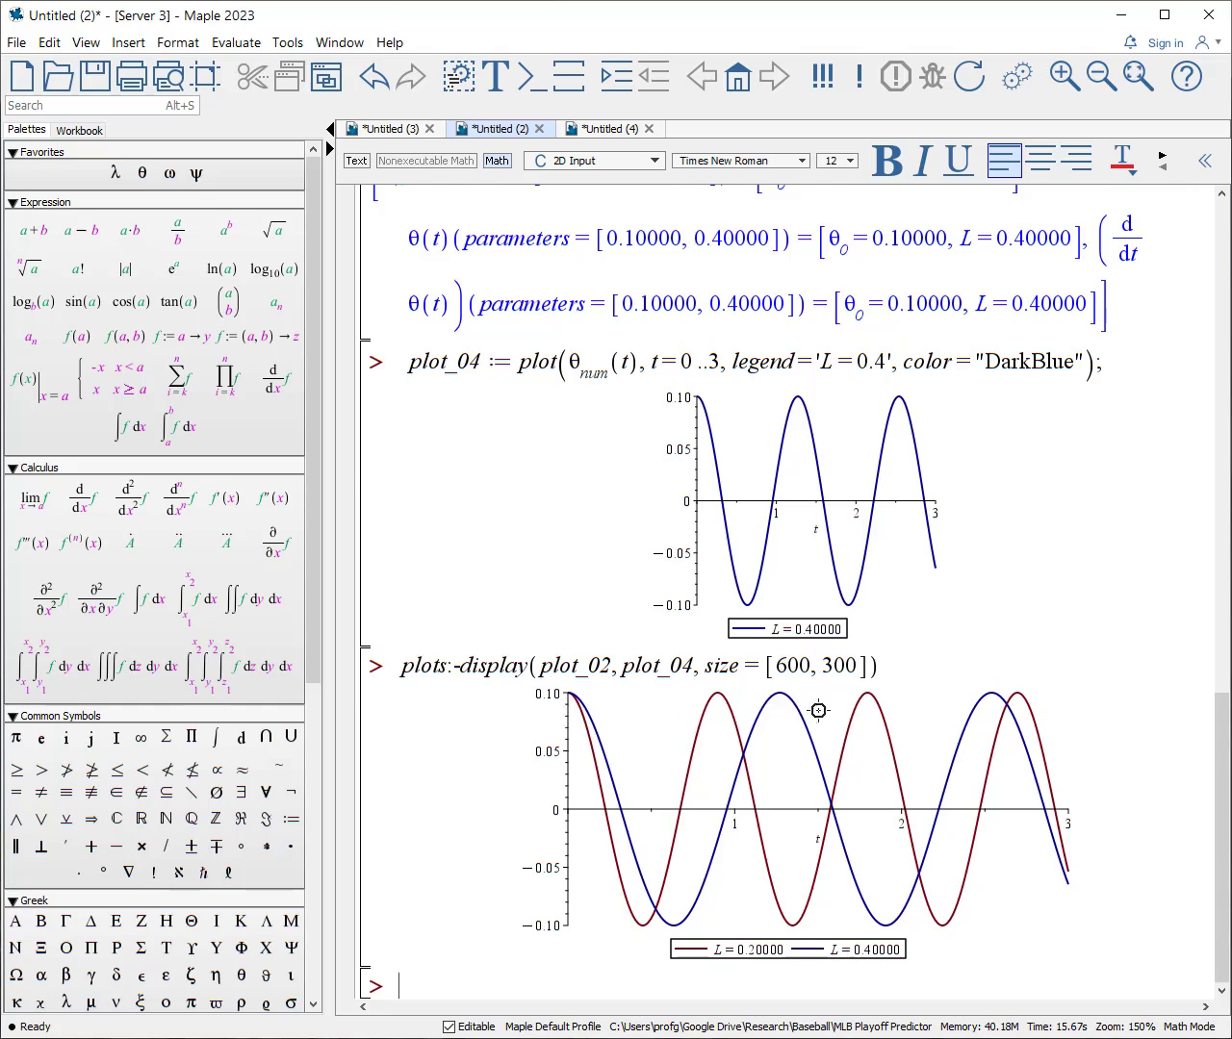
mouse_move(1101, 755)
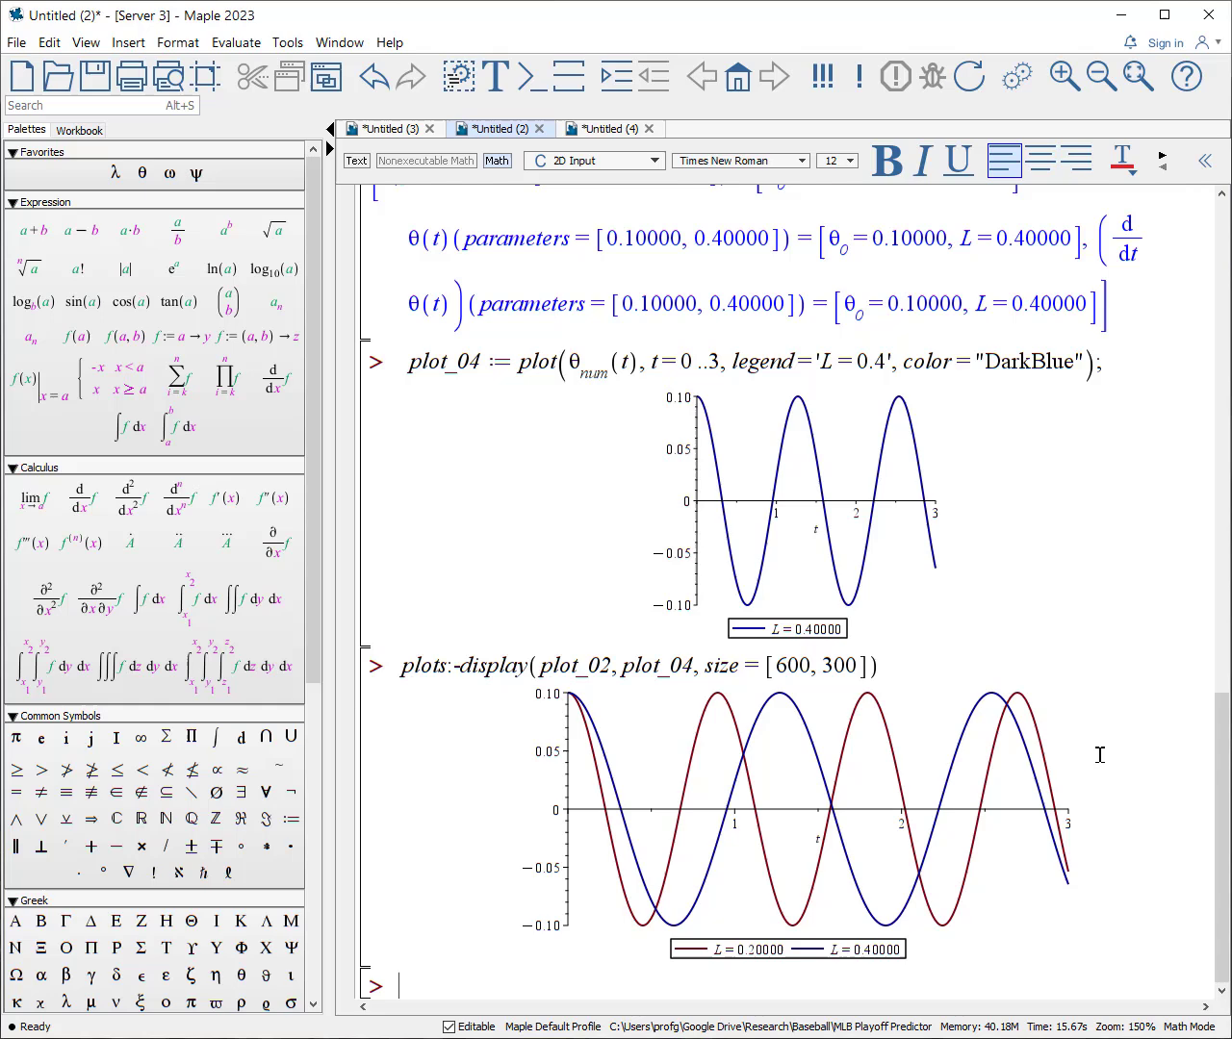
Move on to the worksheet for y'' + y' + 6y = sin(x) with its numeric dsolve.
click(718, 127)
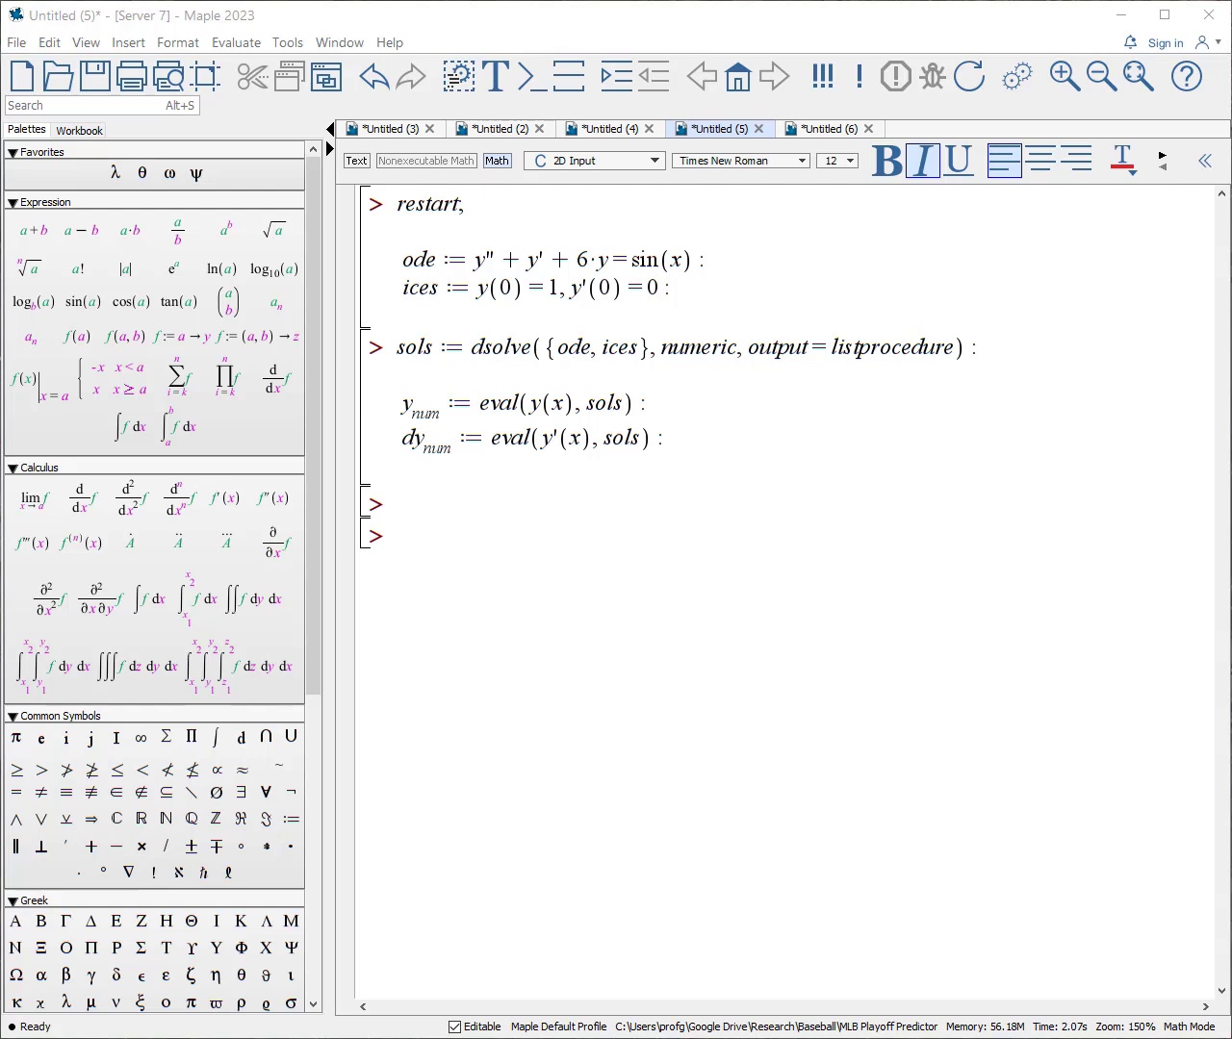
mouse_move(647, 660)
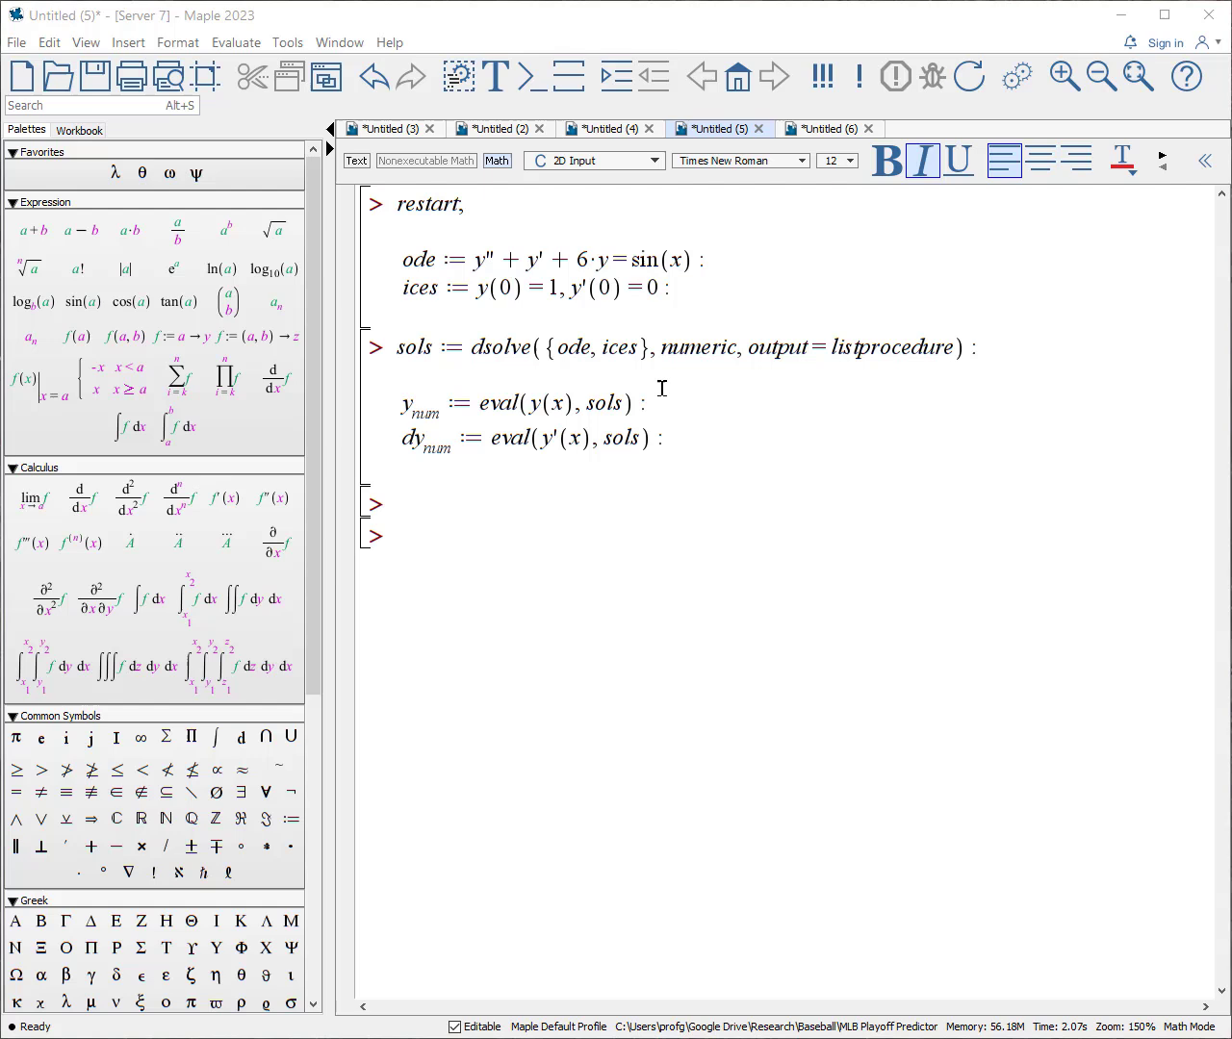
mouse_move(686, 385)
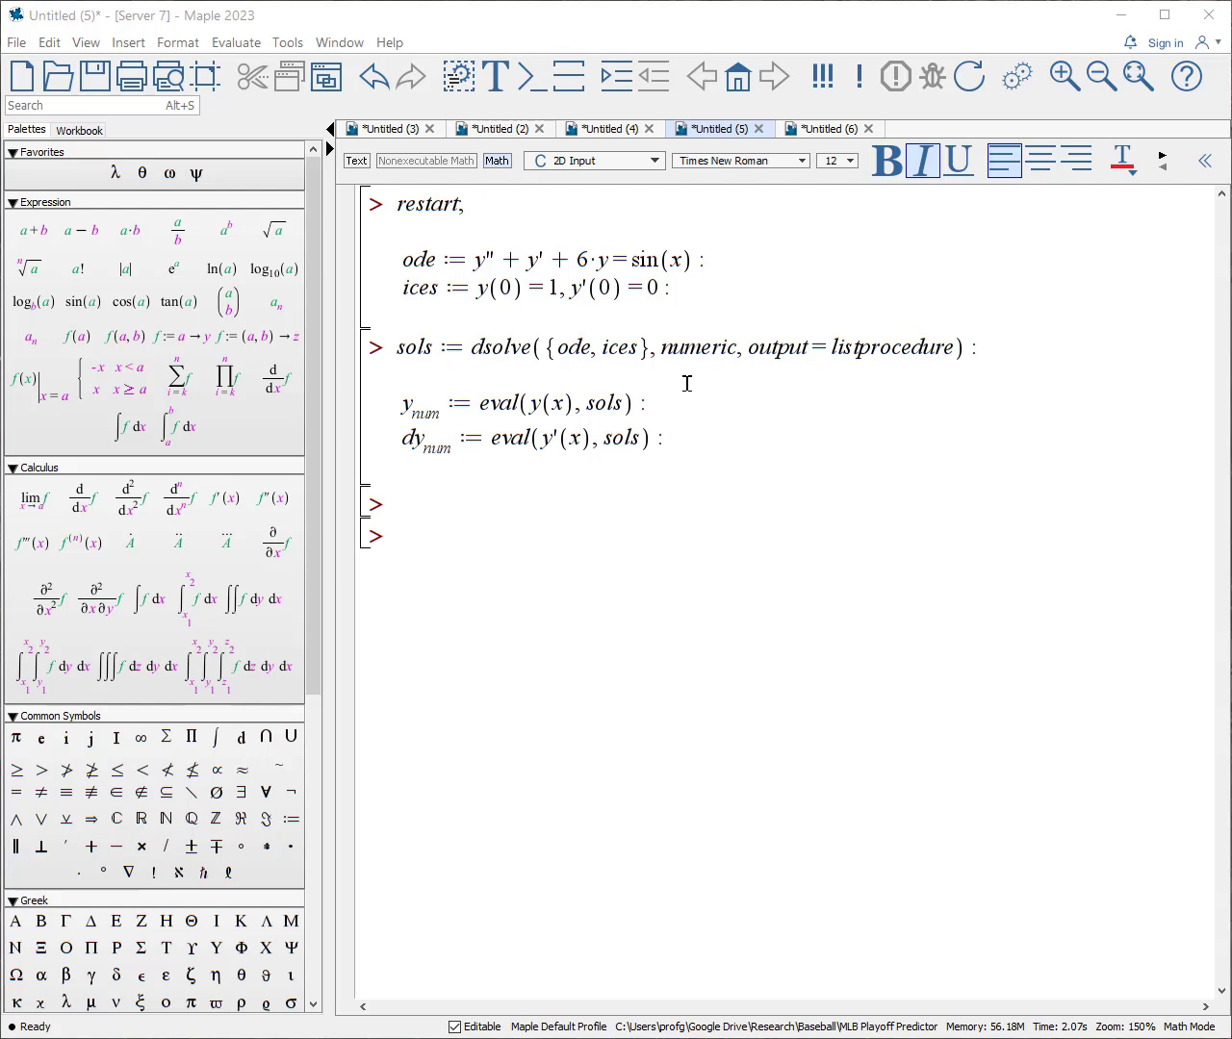
mouse_move(703, 374)
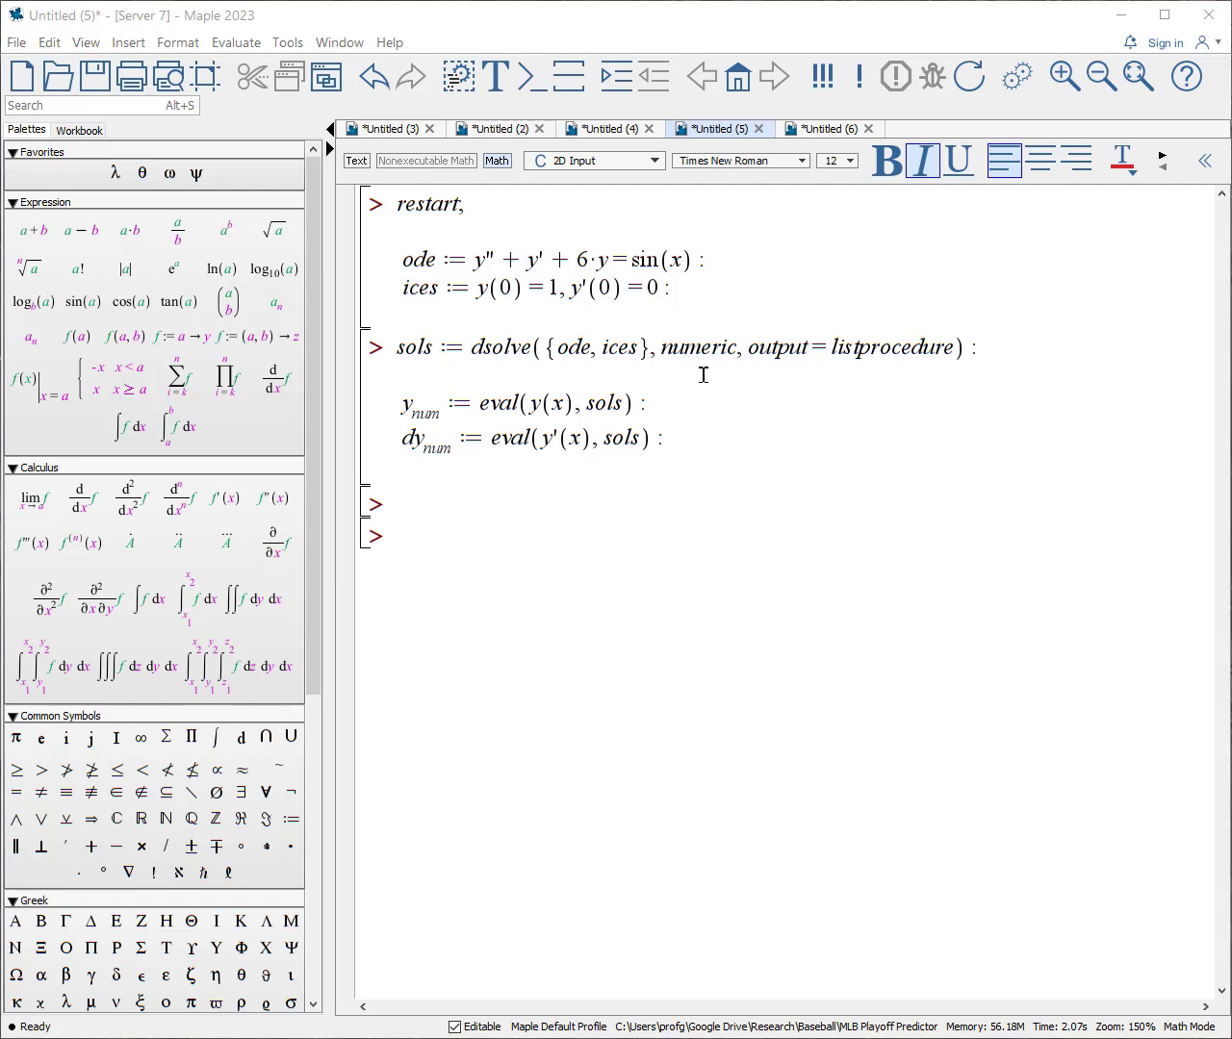
mouse_move(674, 422)
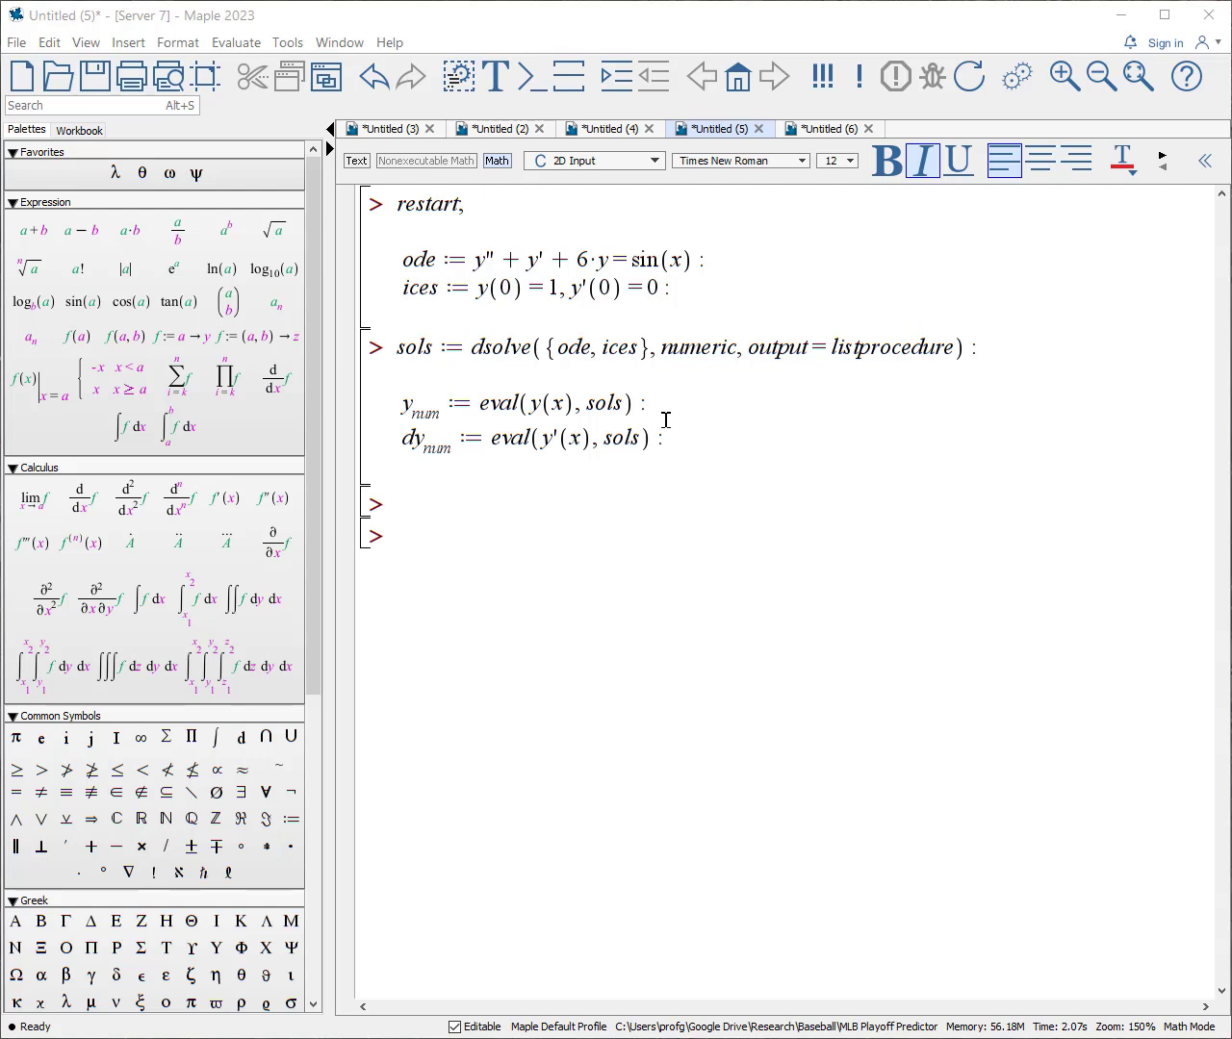
mouse_move(727, 441)
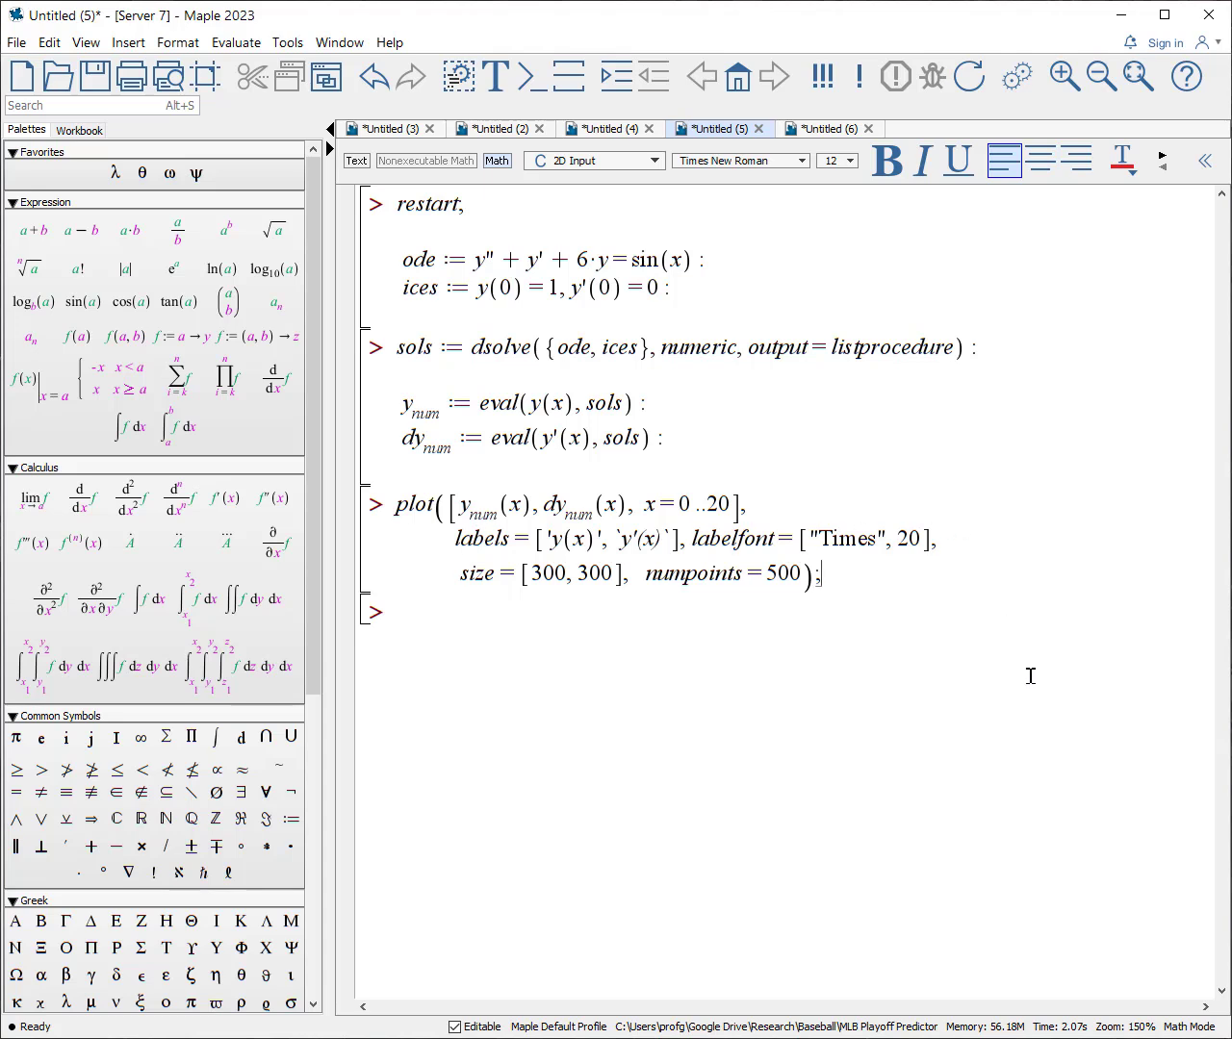
Move on to the Newton's cooling worksheet with k = 0.1, T_A = 25 and three initial temperatures.
click(823, 127)
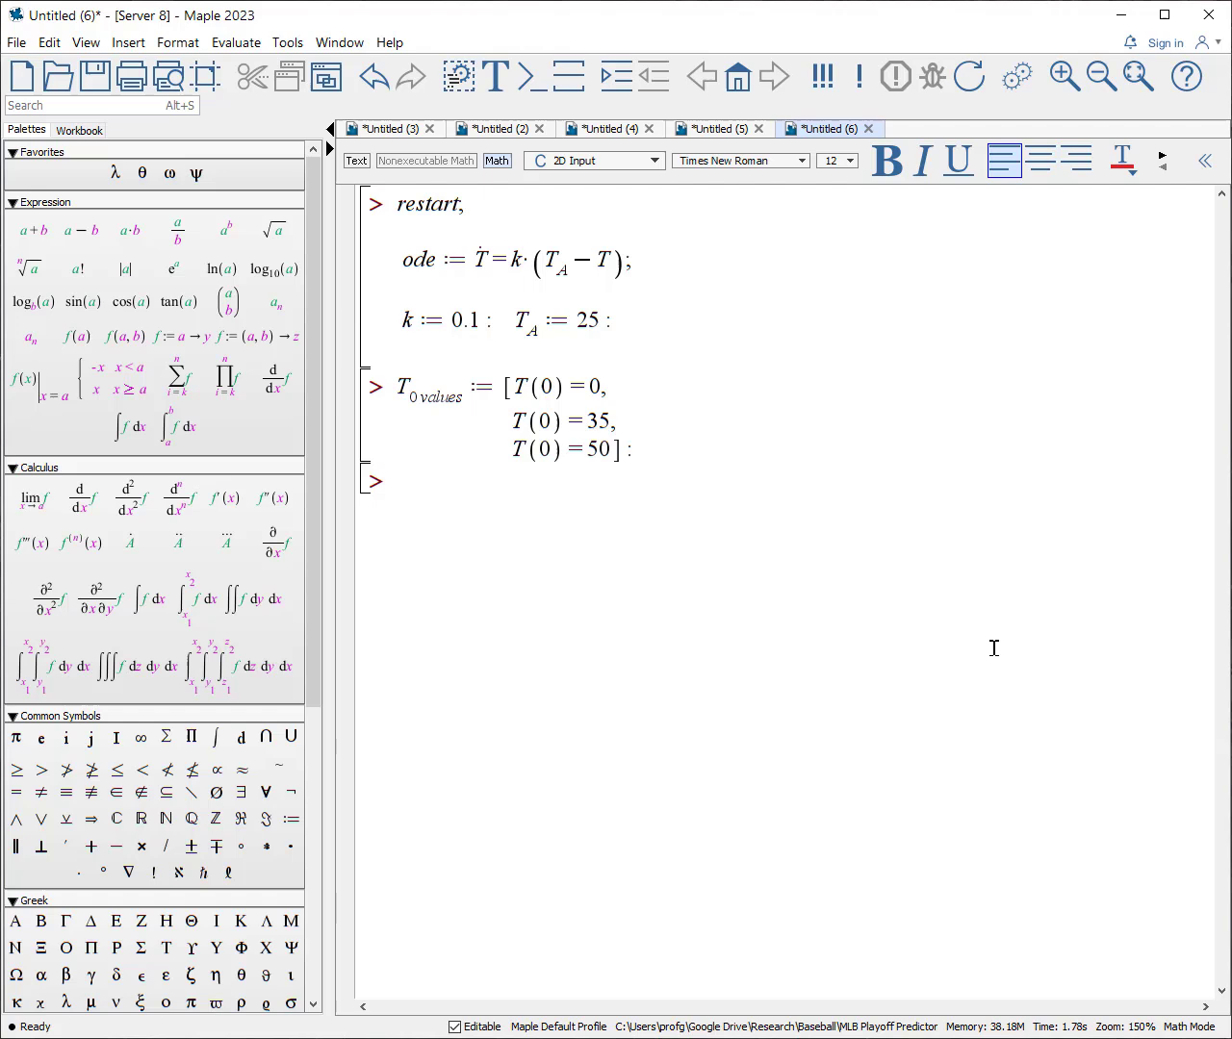
mouse_move(739, 308)
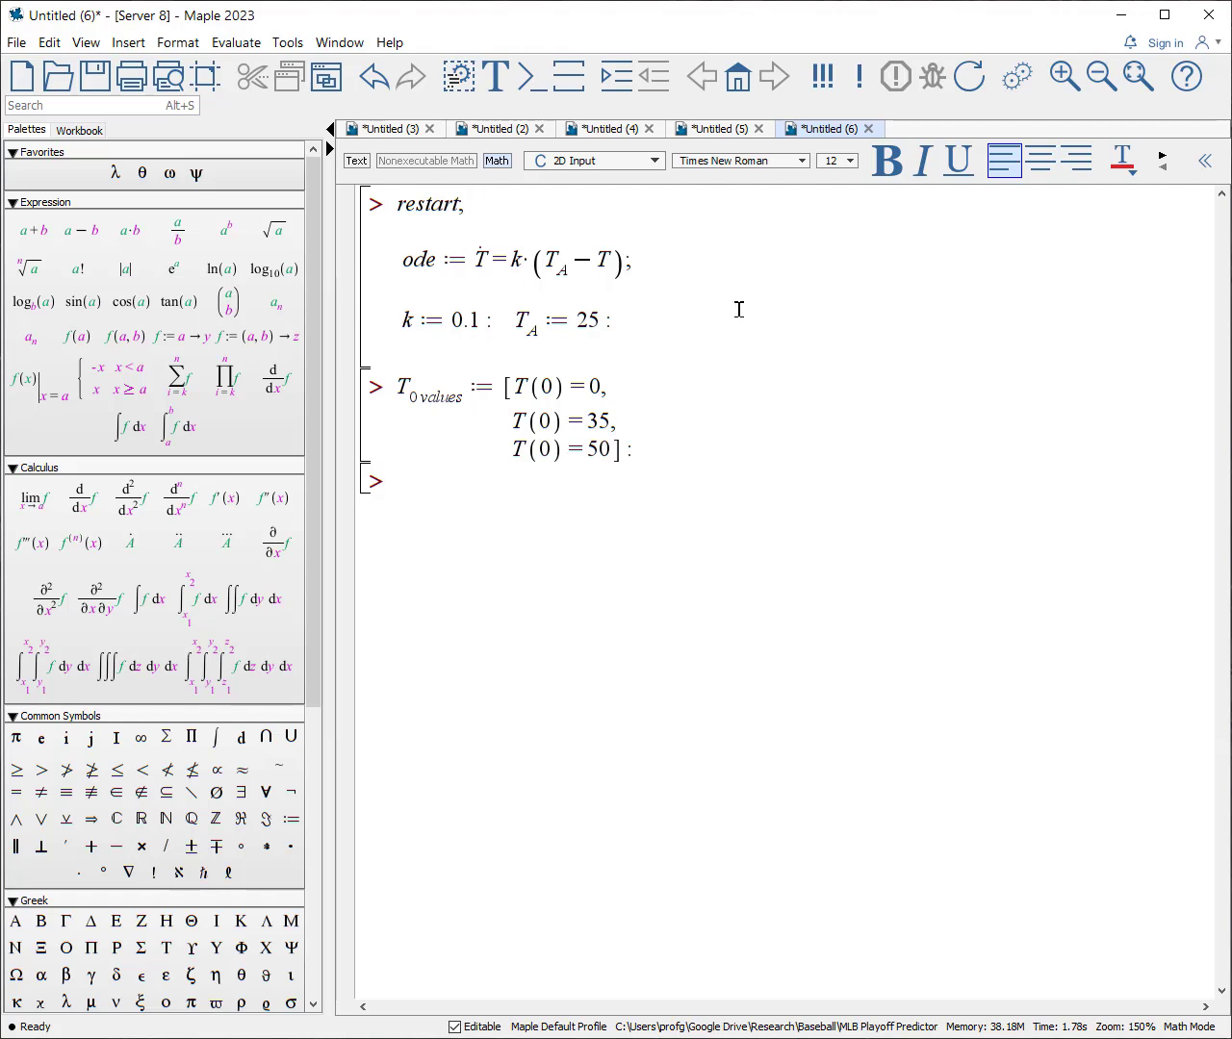
mouse_move(782, 351)
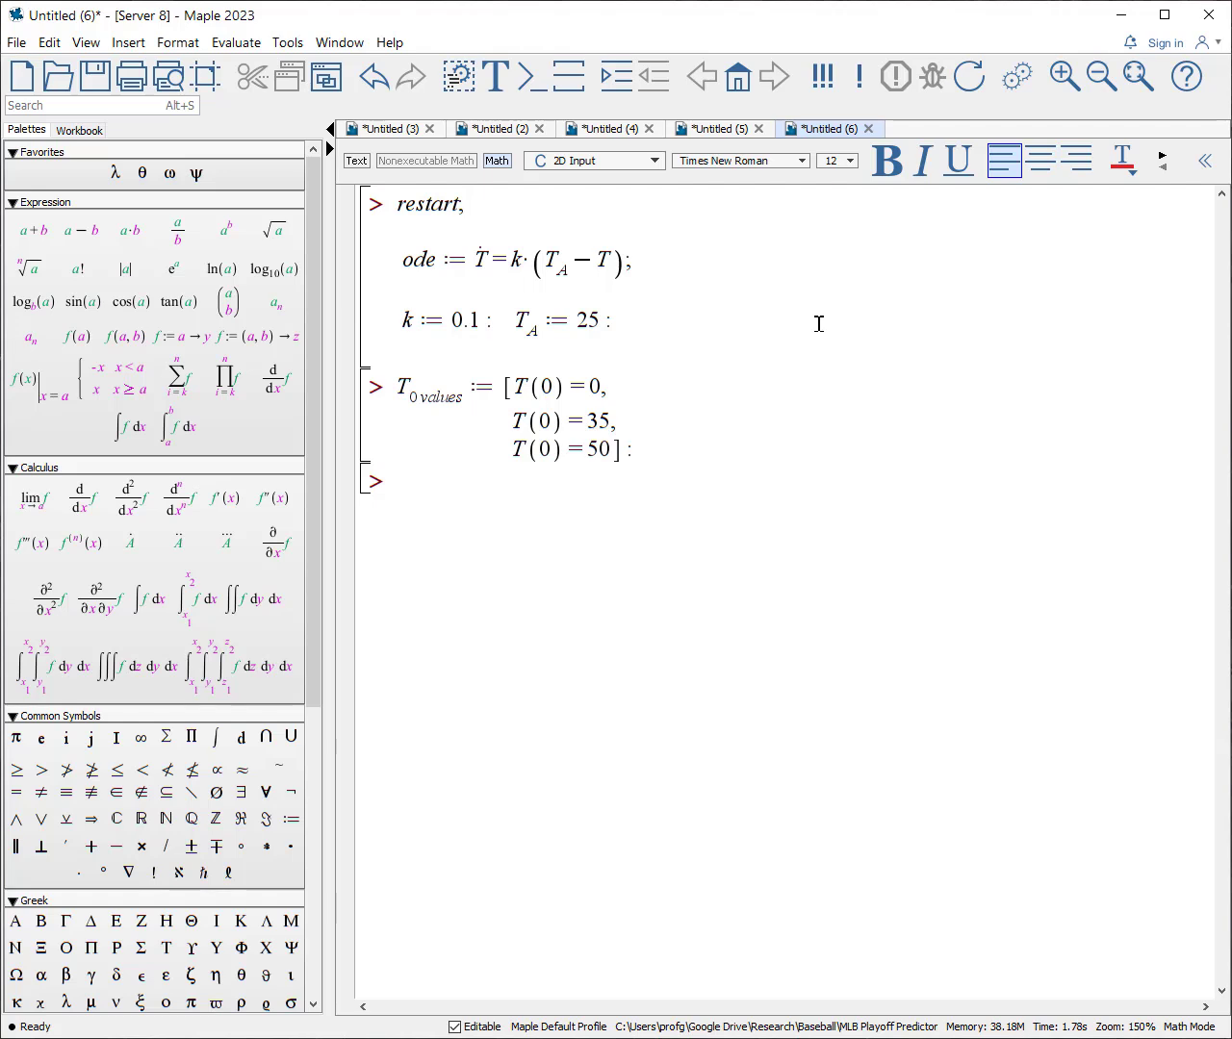
mouse_move(383, 338)
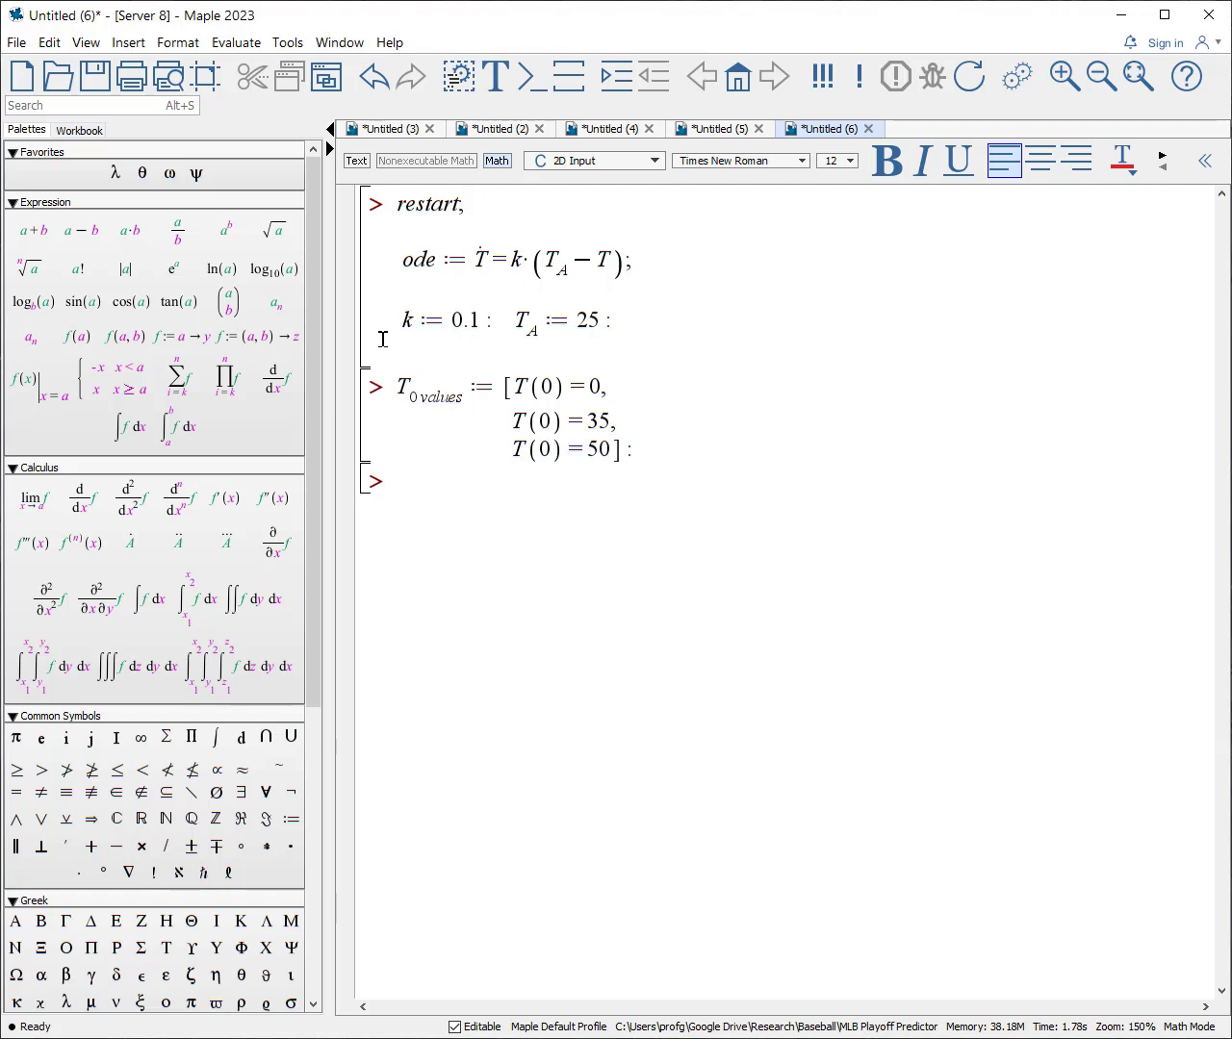
mouse_move(555, 354)
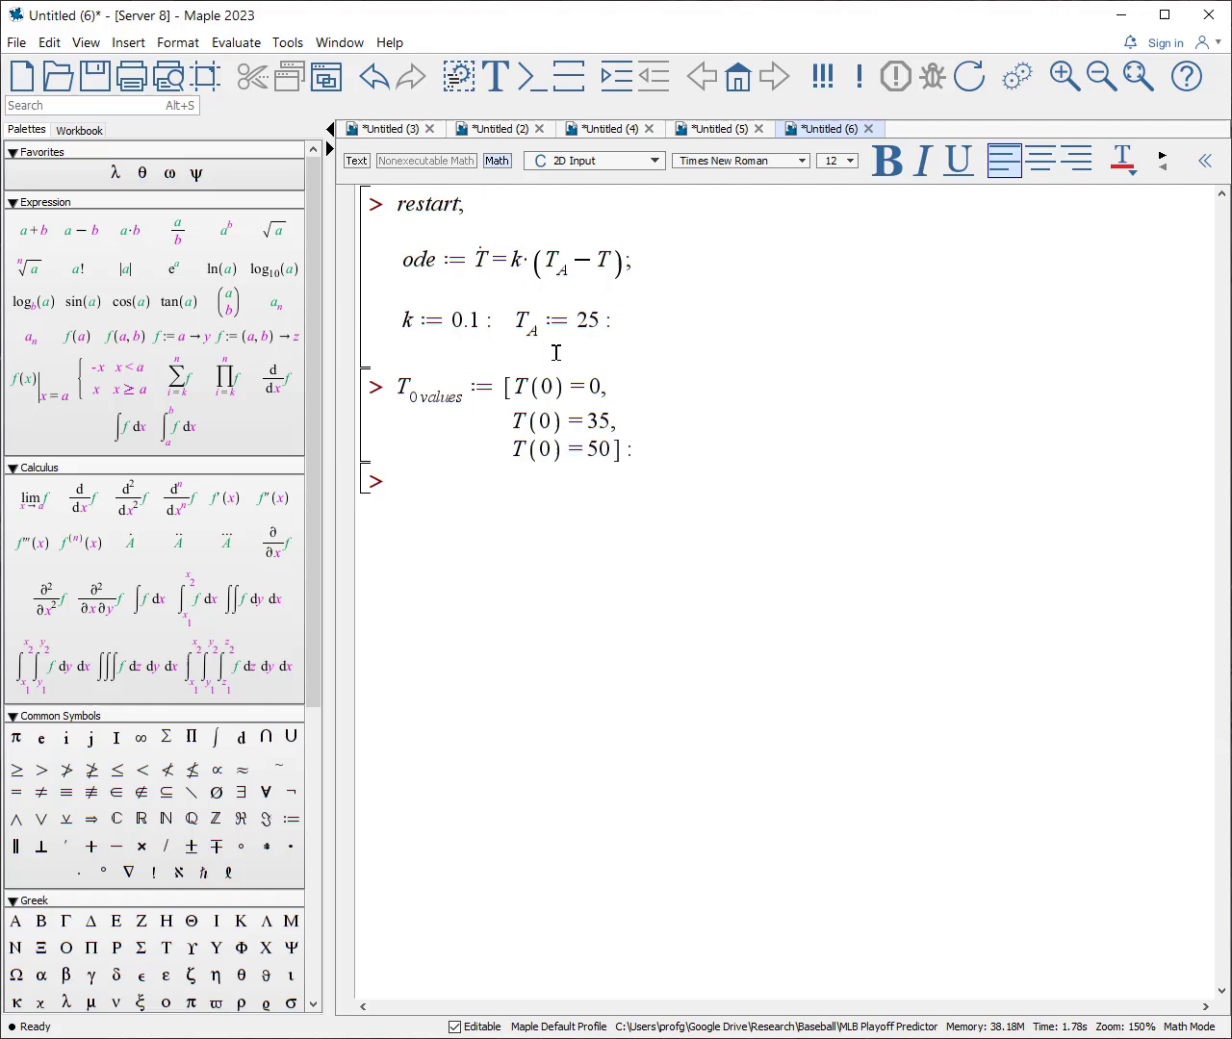
mouse_move(496, 423)
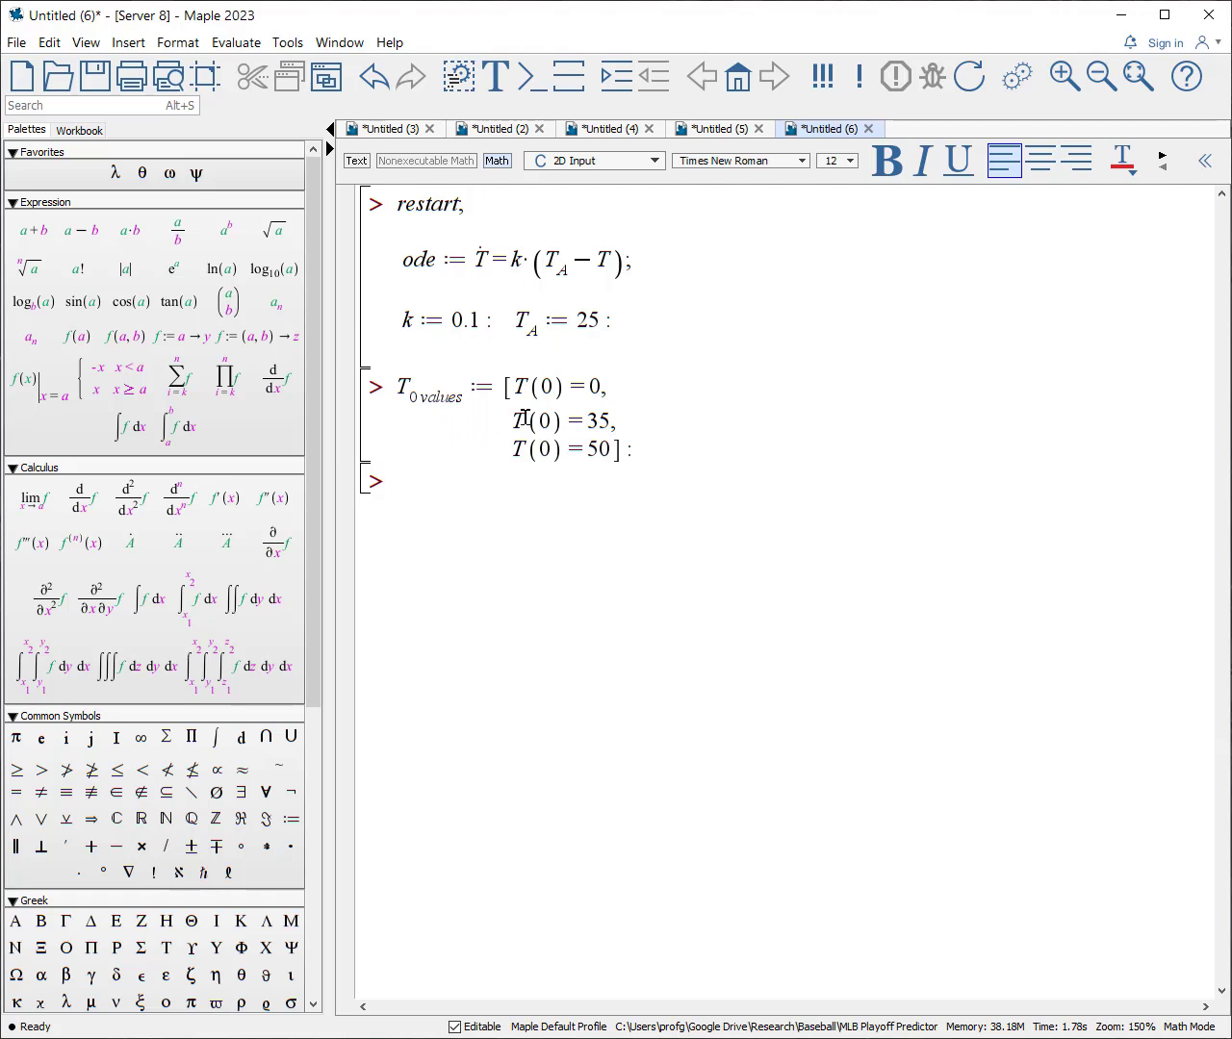
click(464, 204)
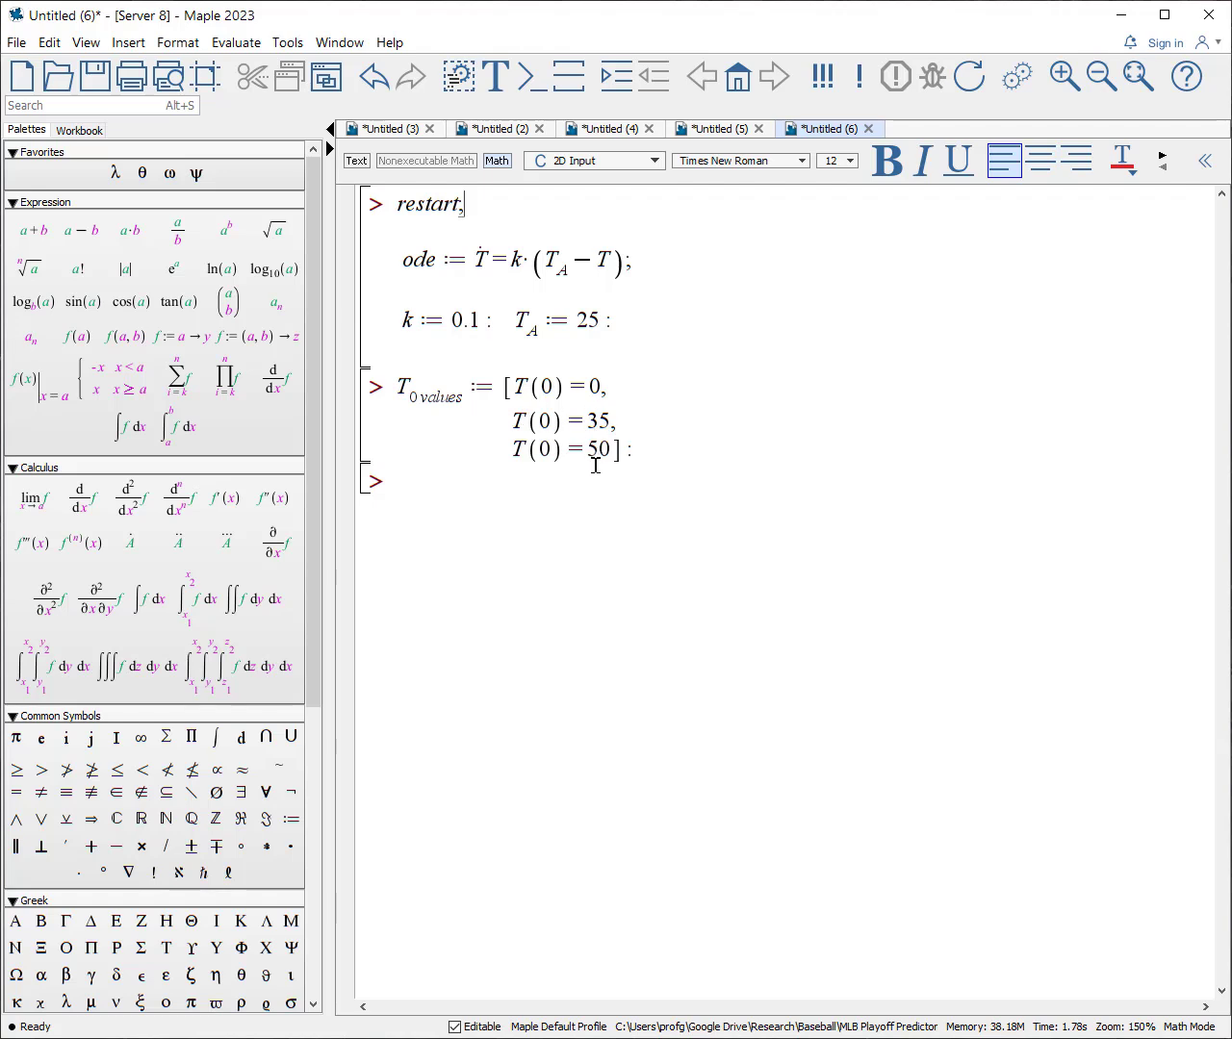
mouse_move(585, 354)
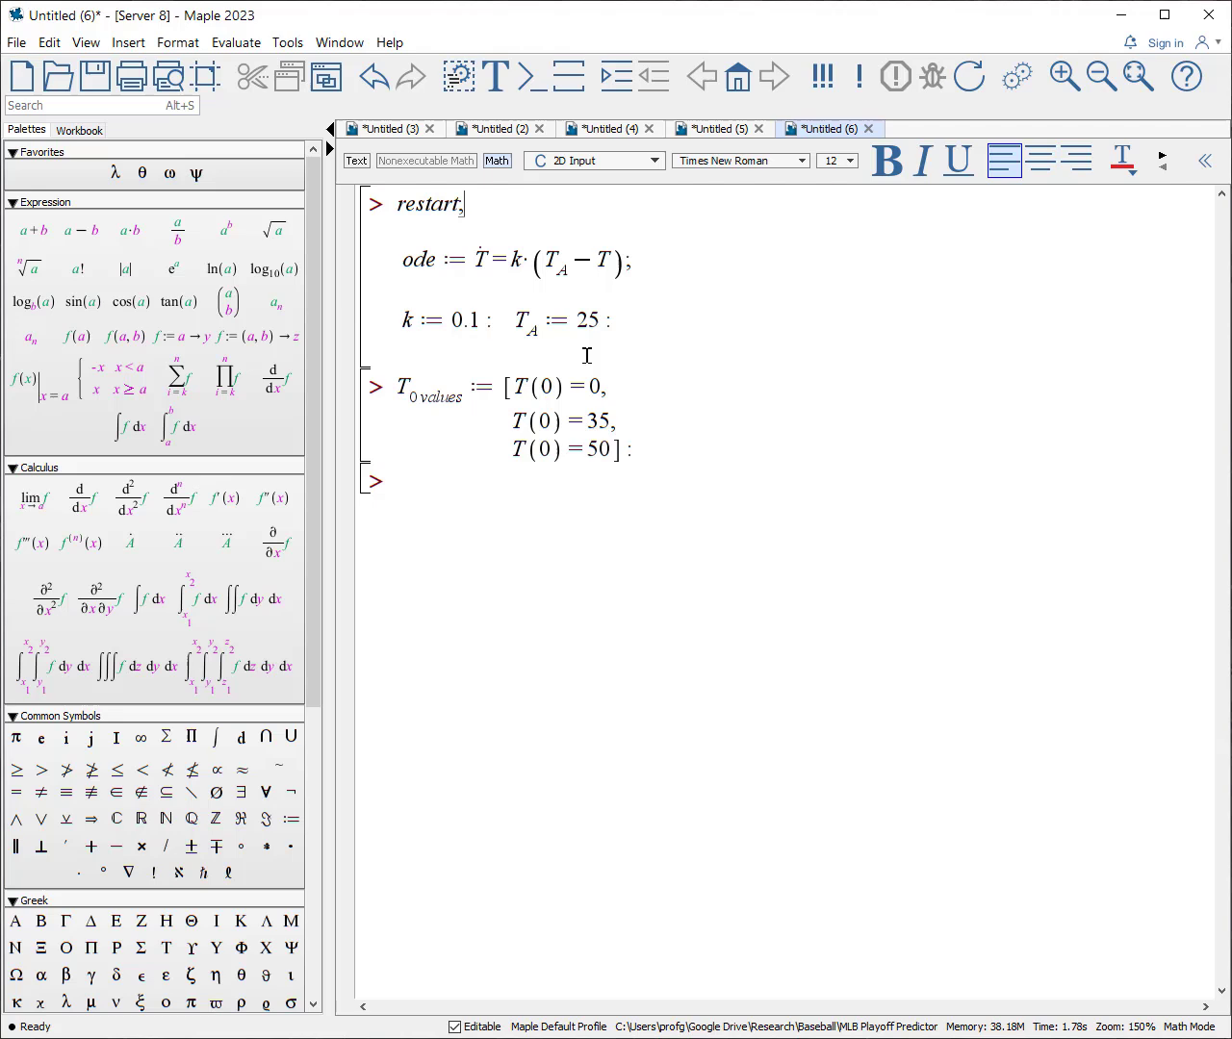
mouse_move(723, 516)
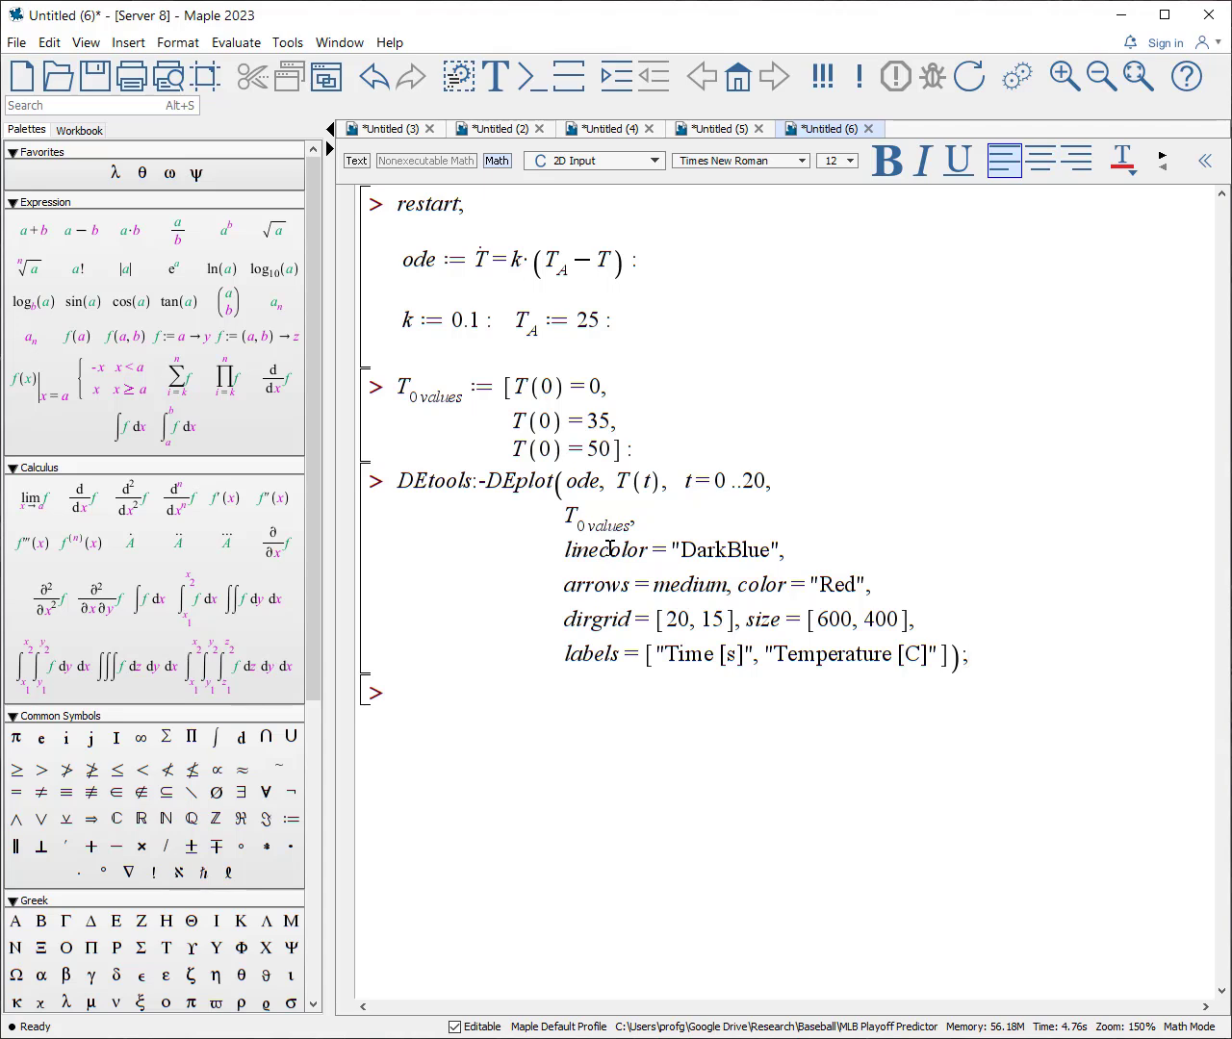
mouse_move(645, 400)
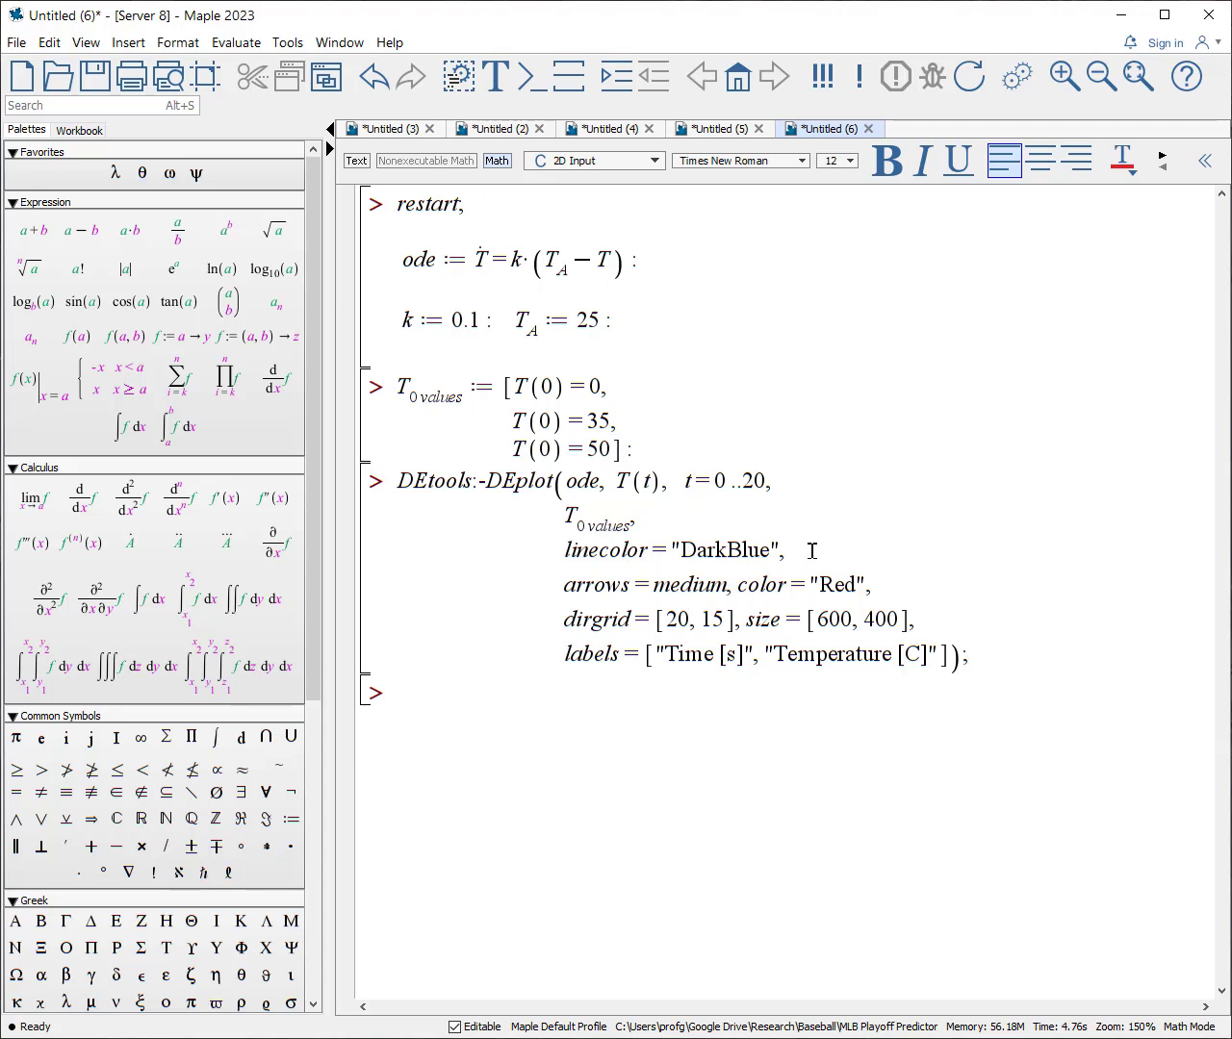
mouse_move(697, 585)
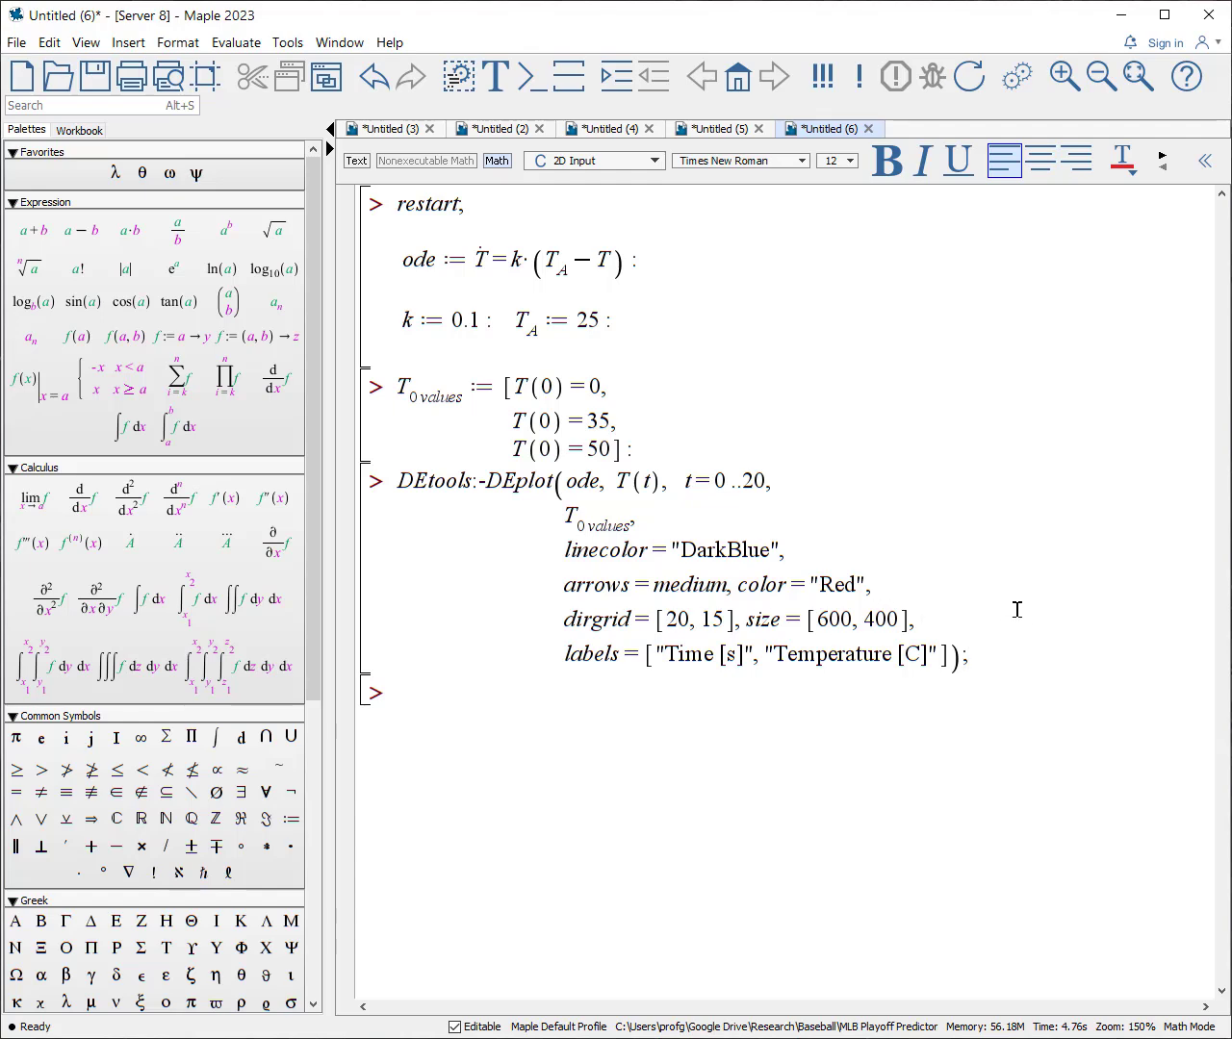
Run the DEplot command, drawing the cooling direction field with curves from 0, 35 and 50.
key(Return)
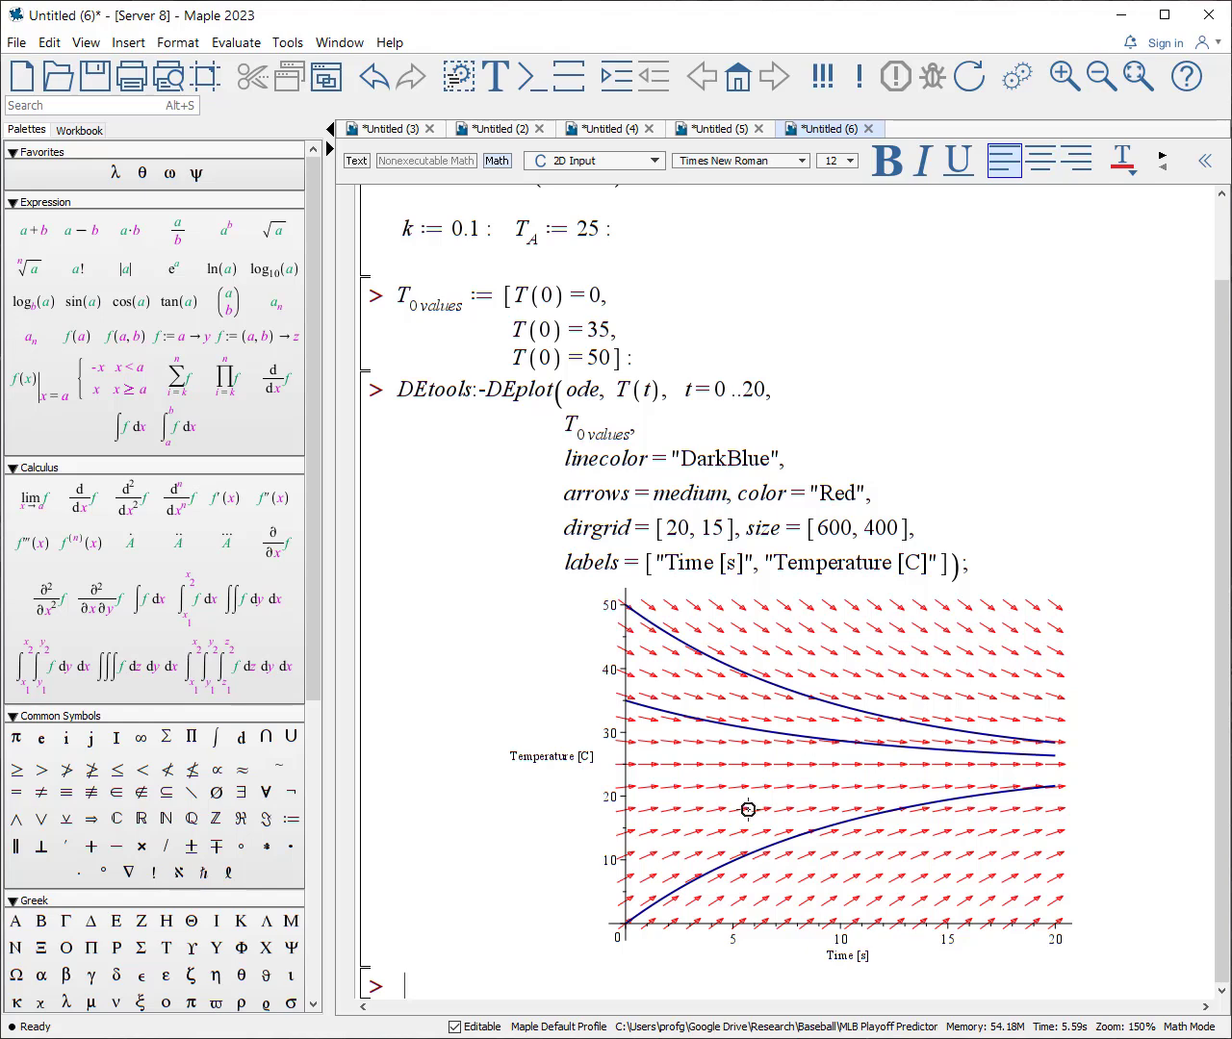
mouse_move(624, 724)
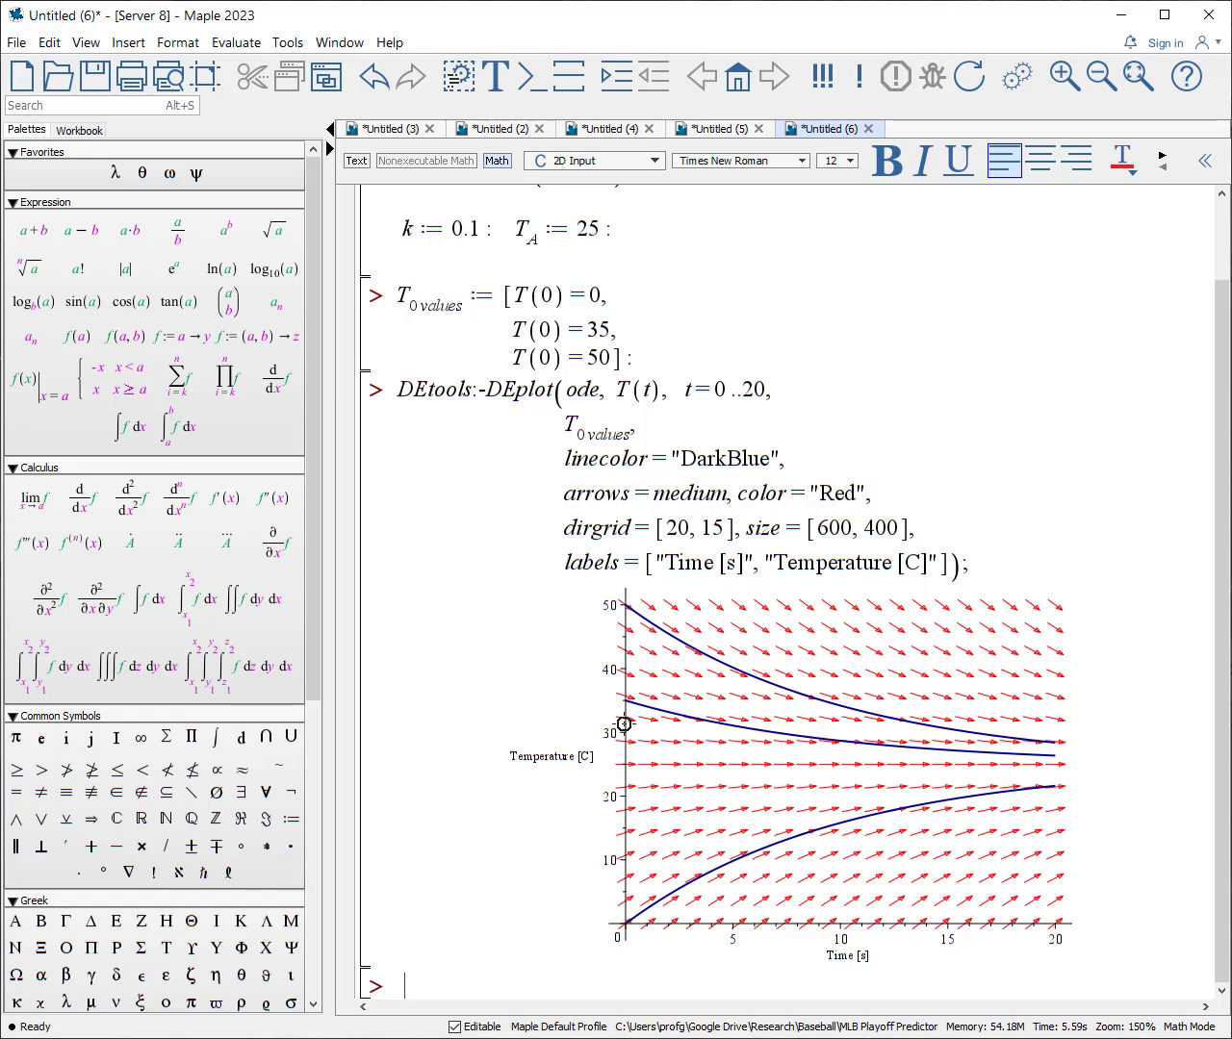
mouse_move(631, 951)
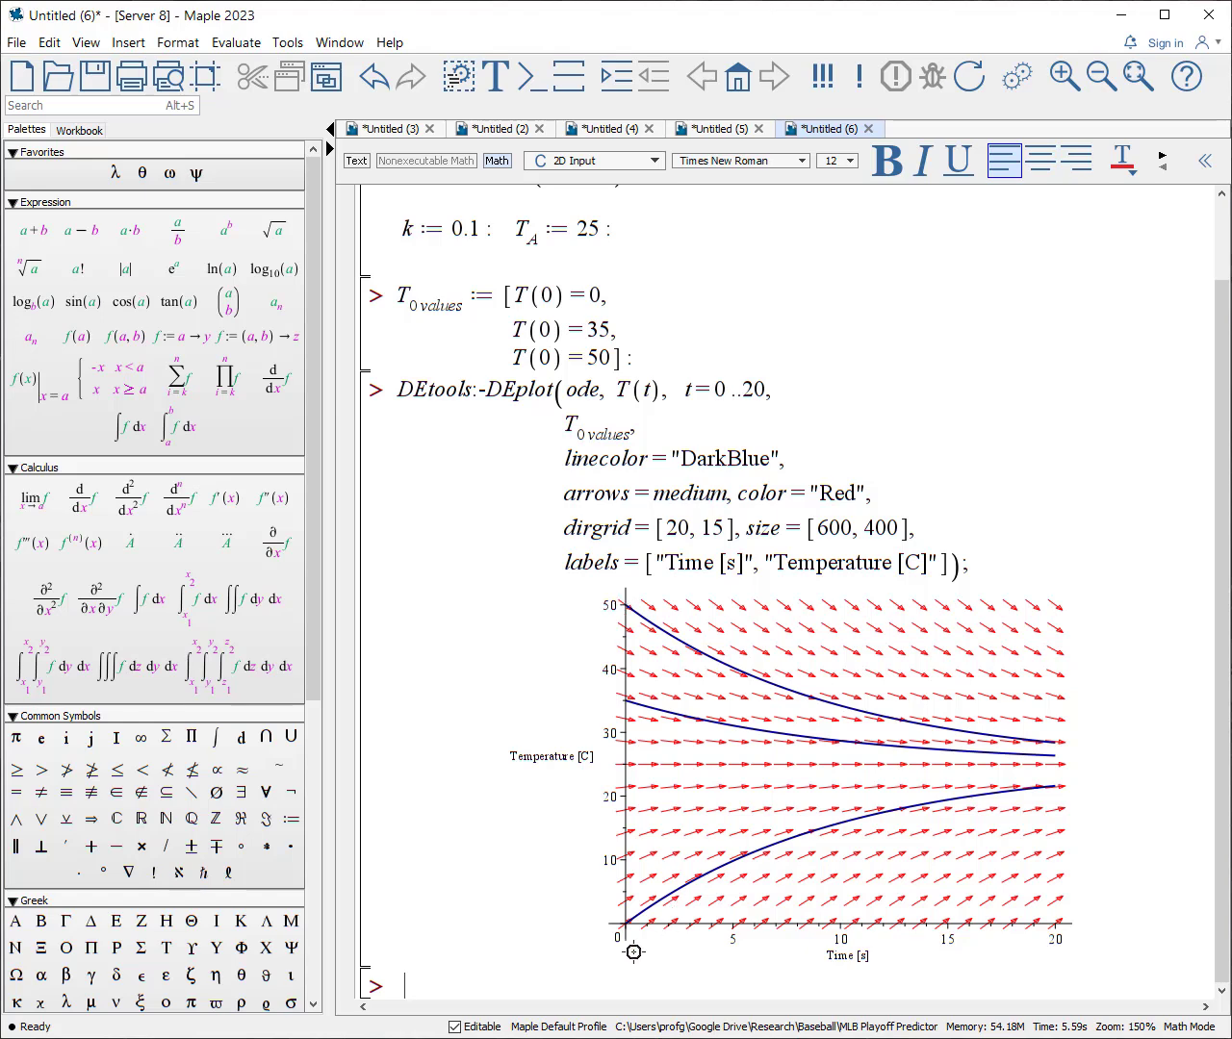
mouse_move(823, 853)
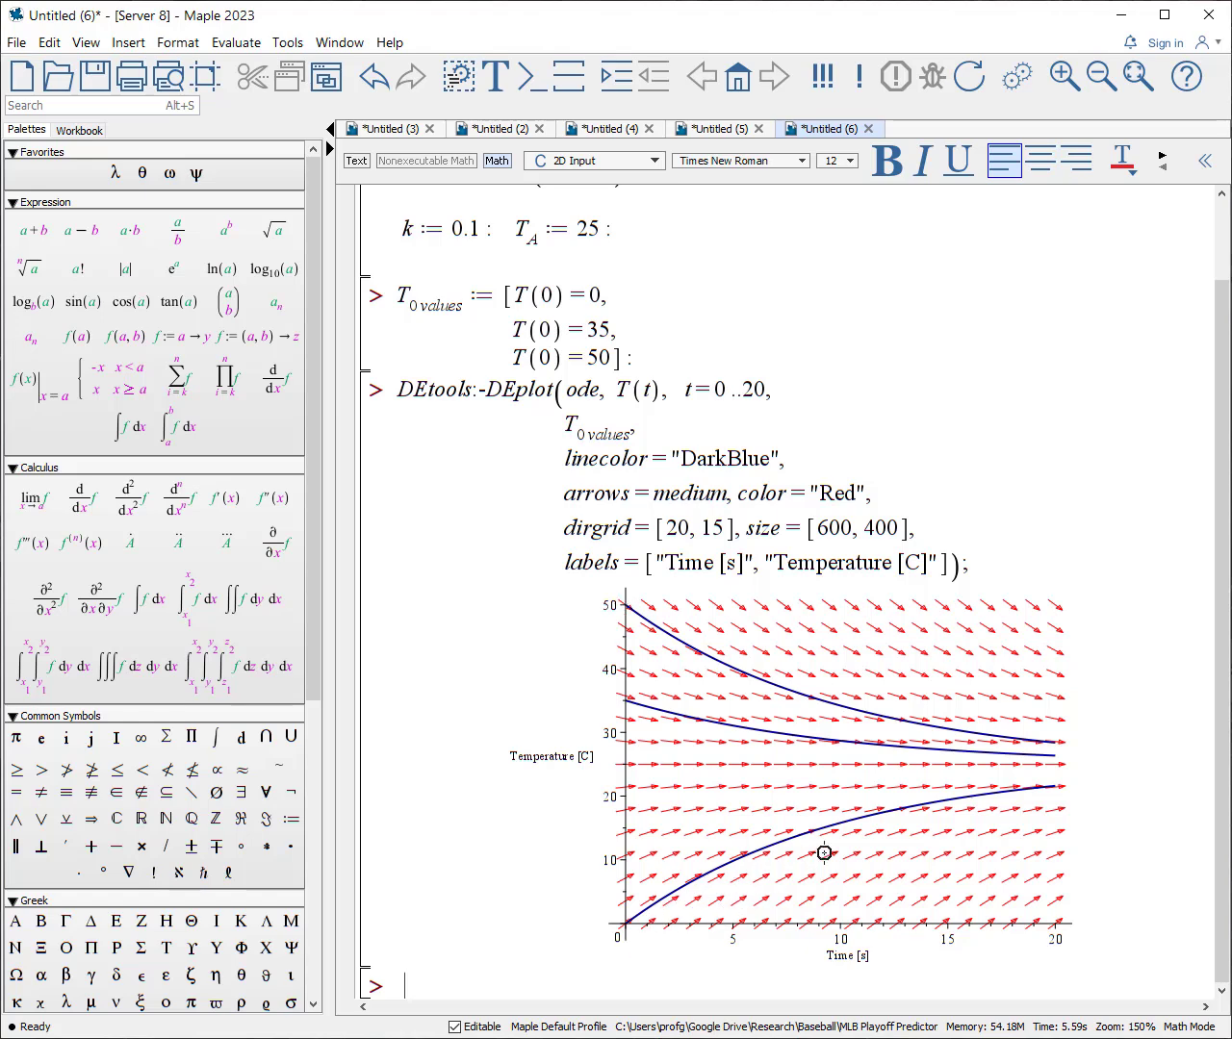
mouse_move(1107, 1011)
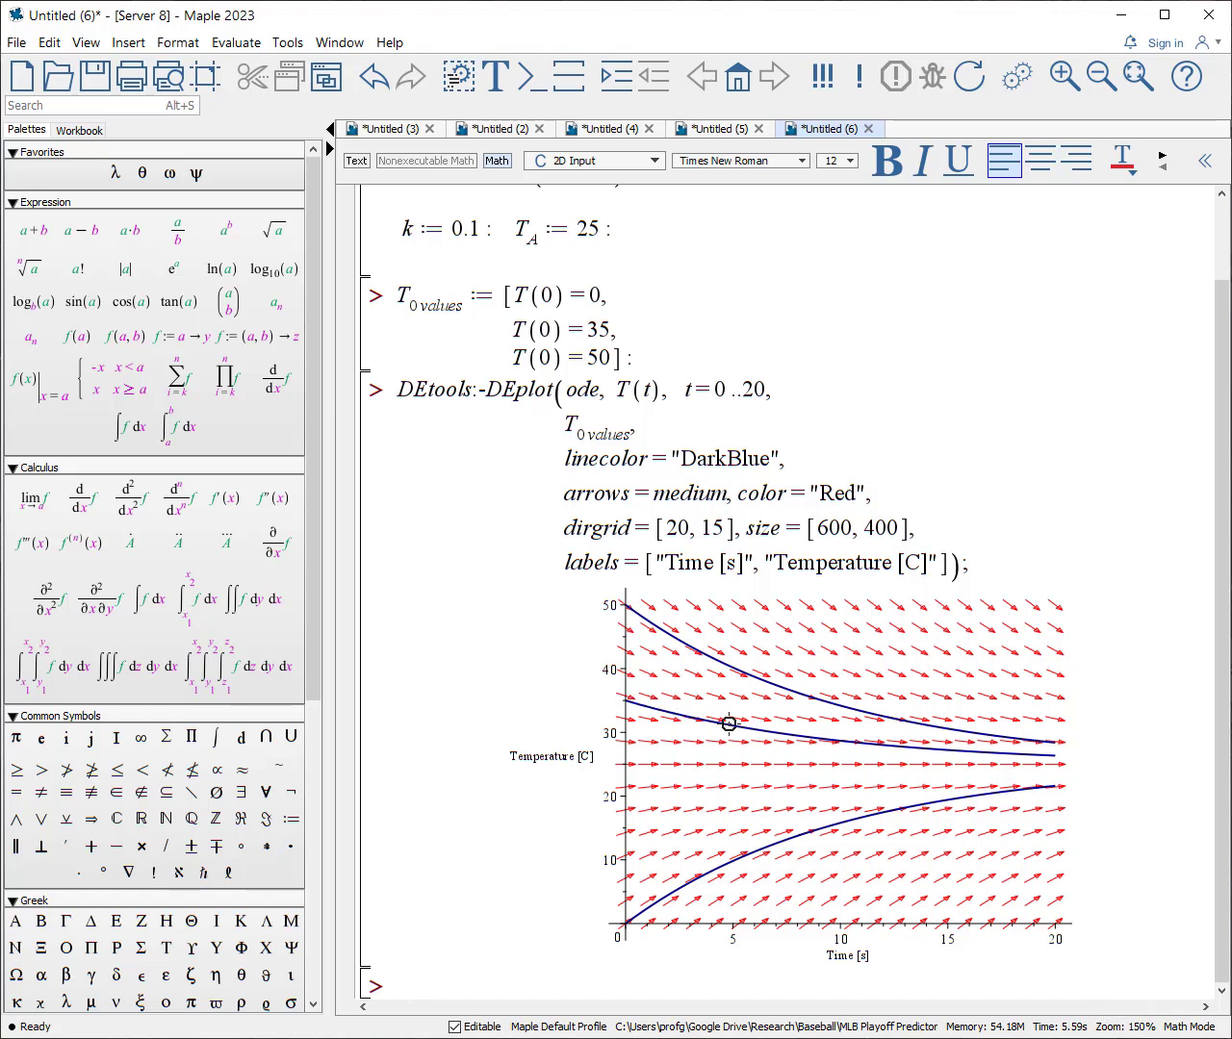
mouse_move(945, 813)
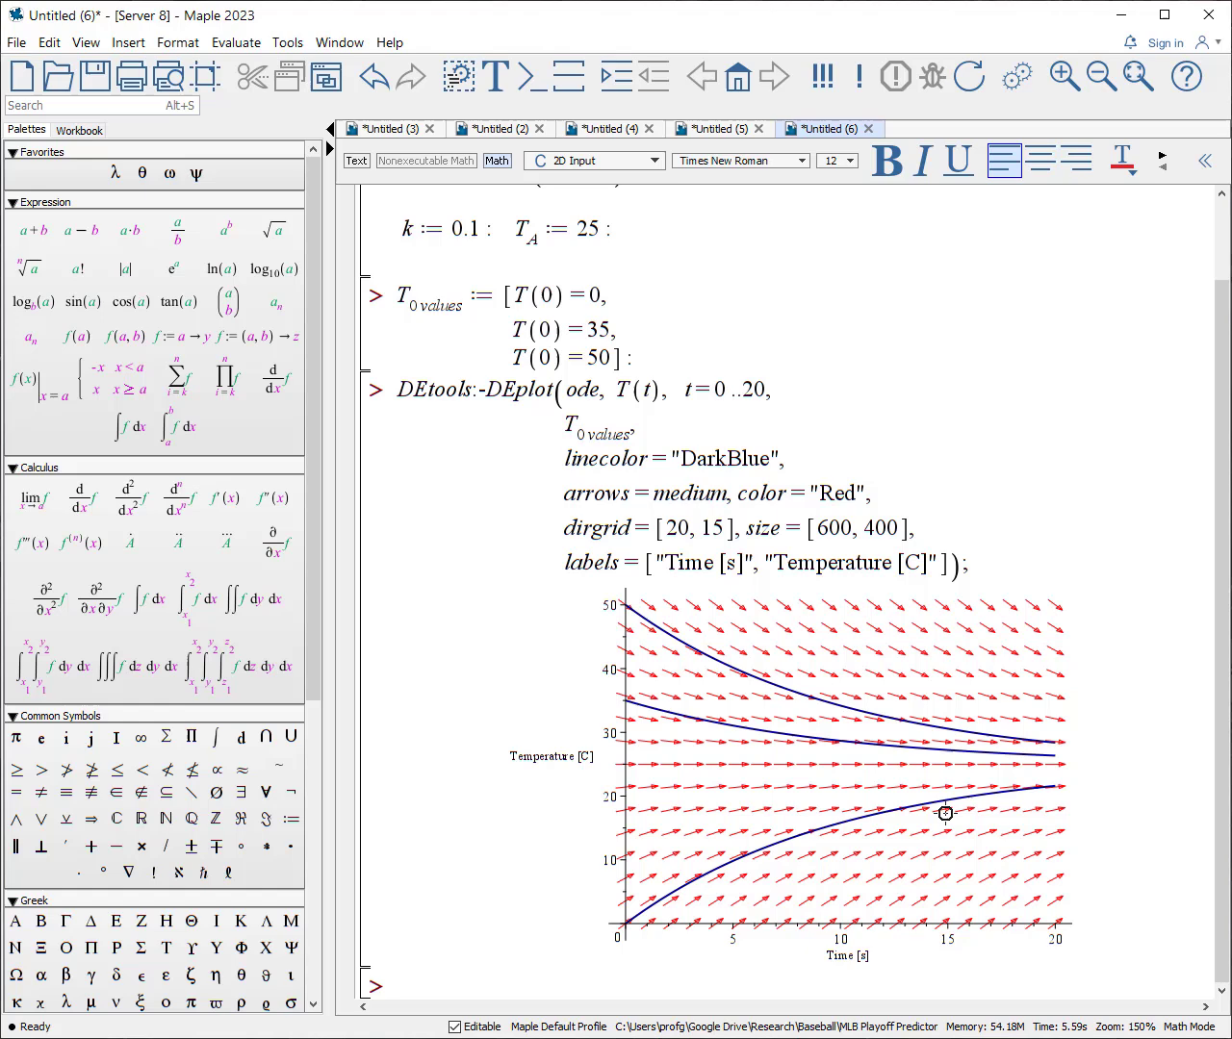
mouse_move(618, 934)
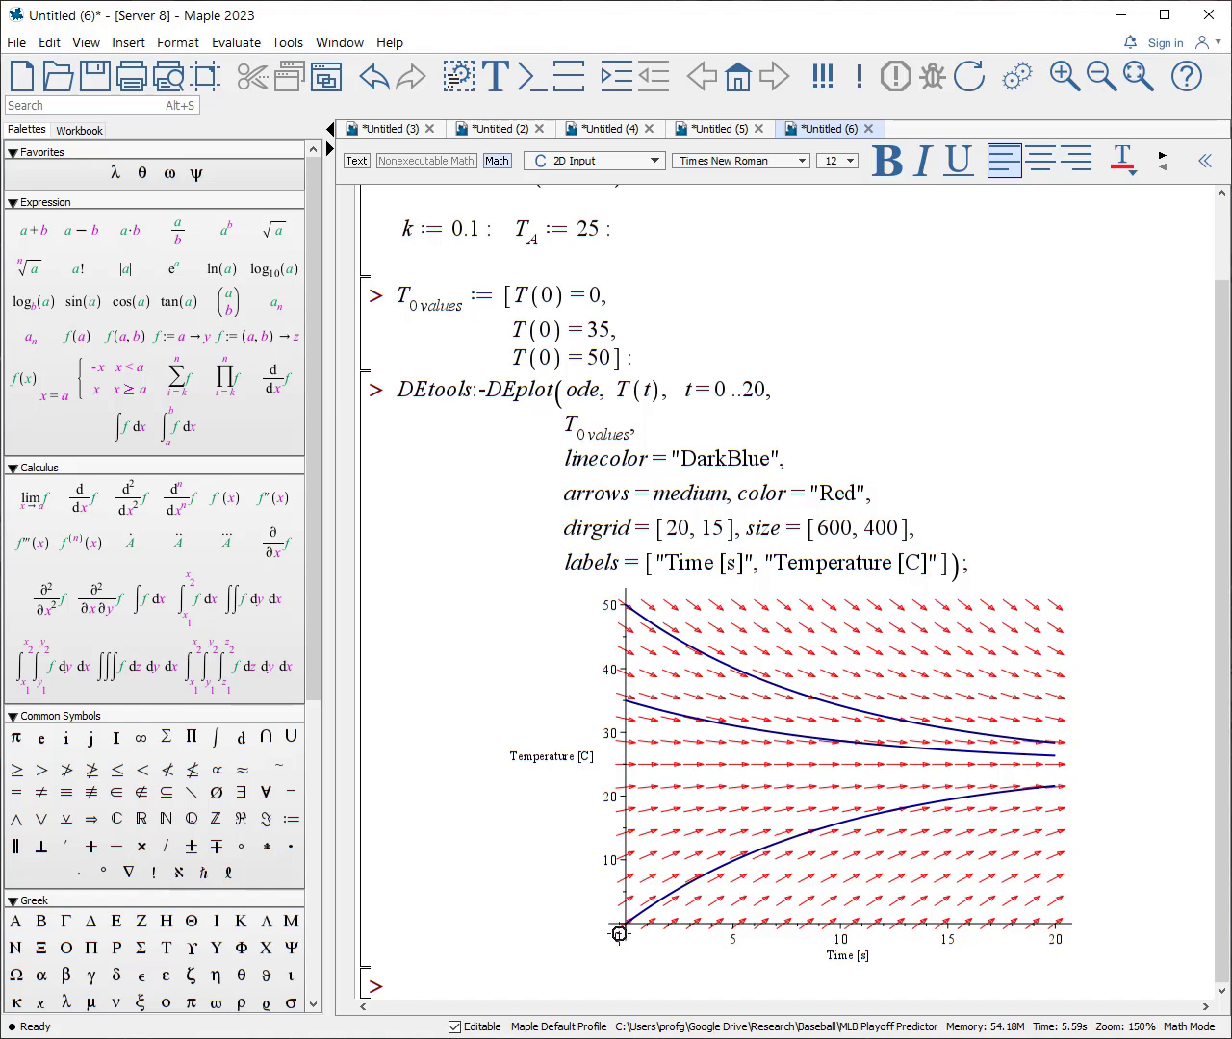
mouse_move(1035, 931)
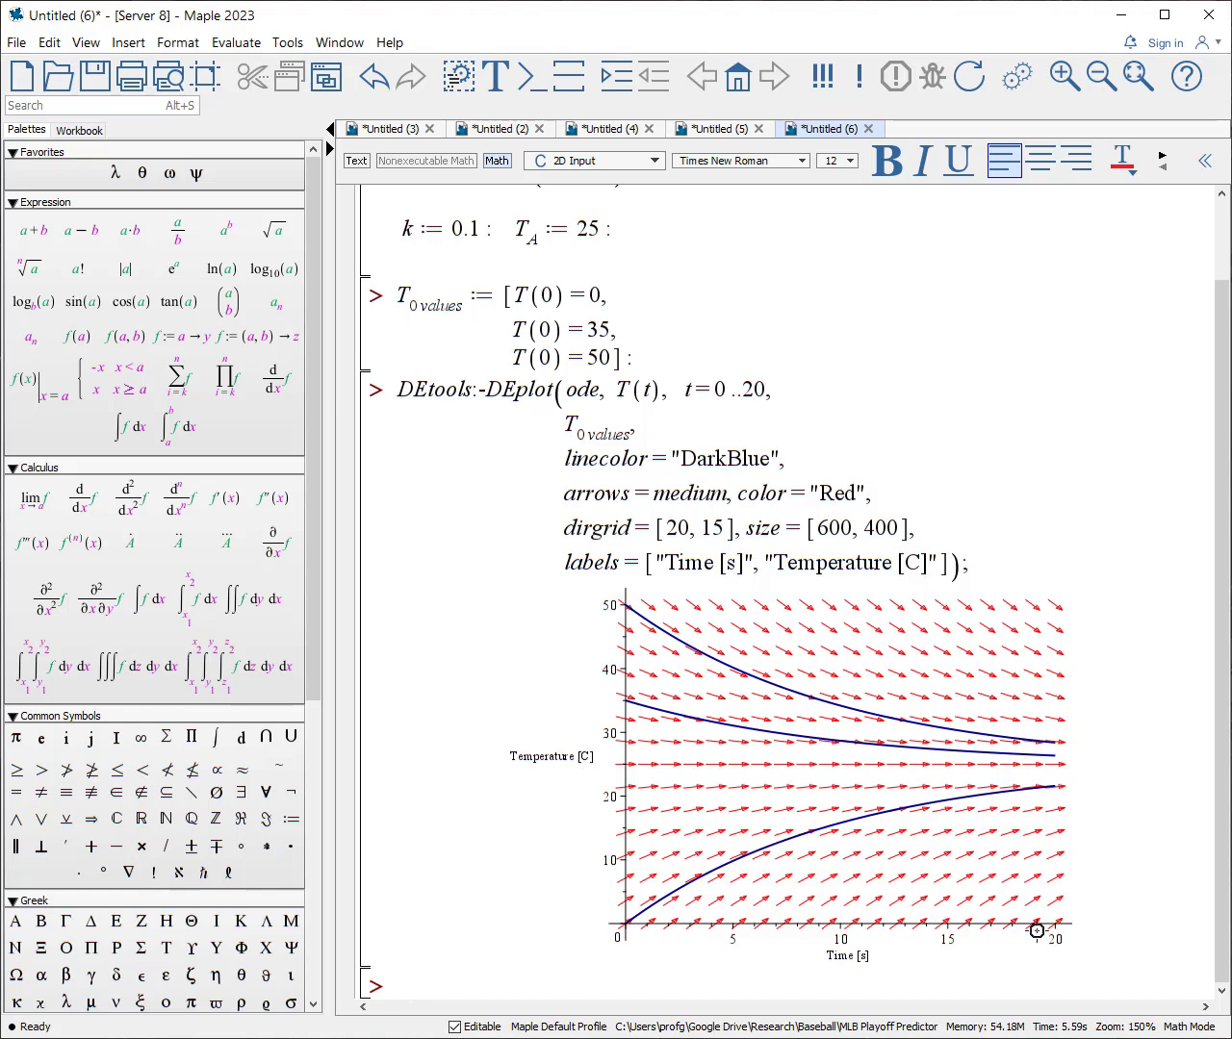